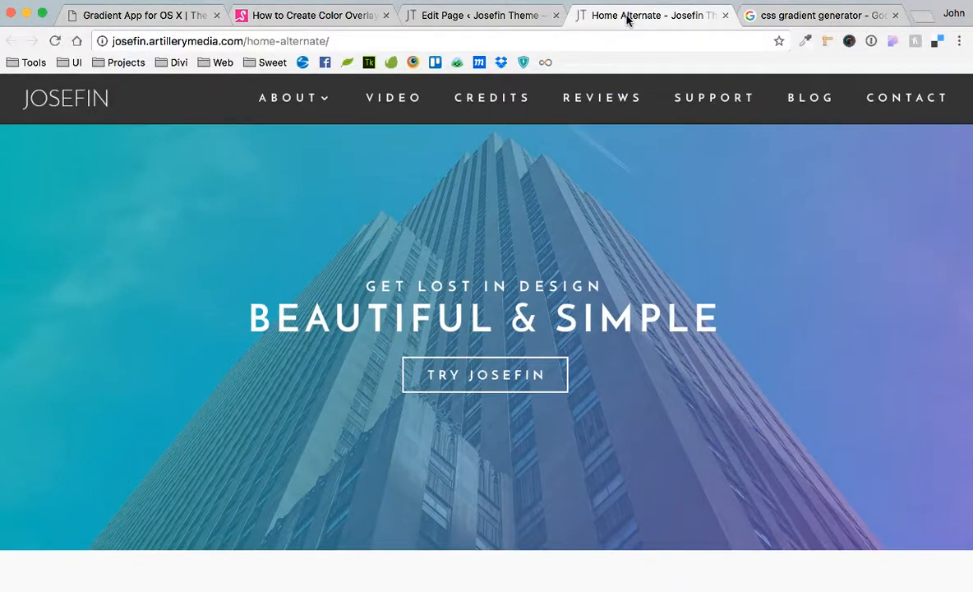
mouse_move(652, 15)
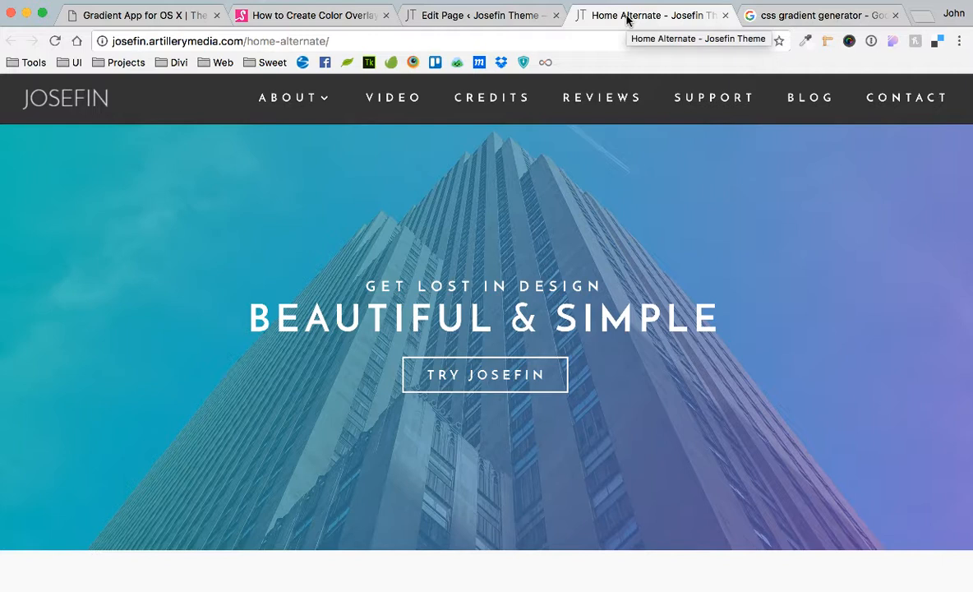
mouse_move(629, 18)
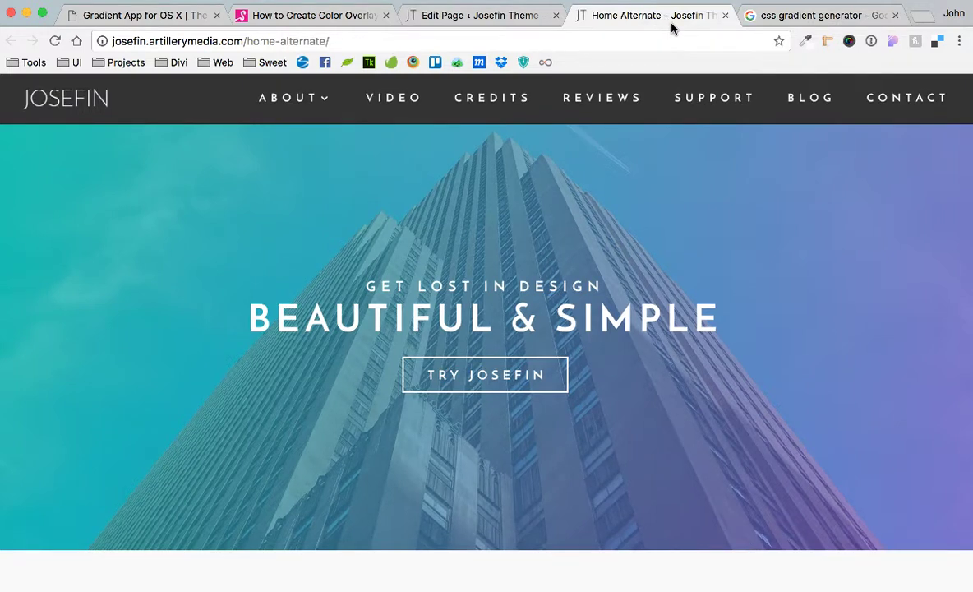
mouse_move(653, 15)
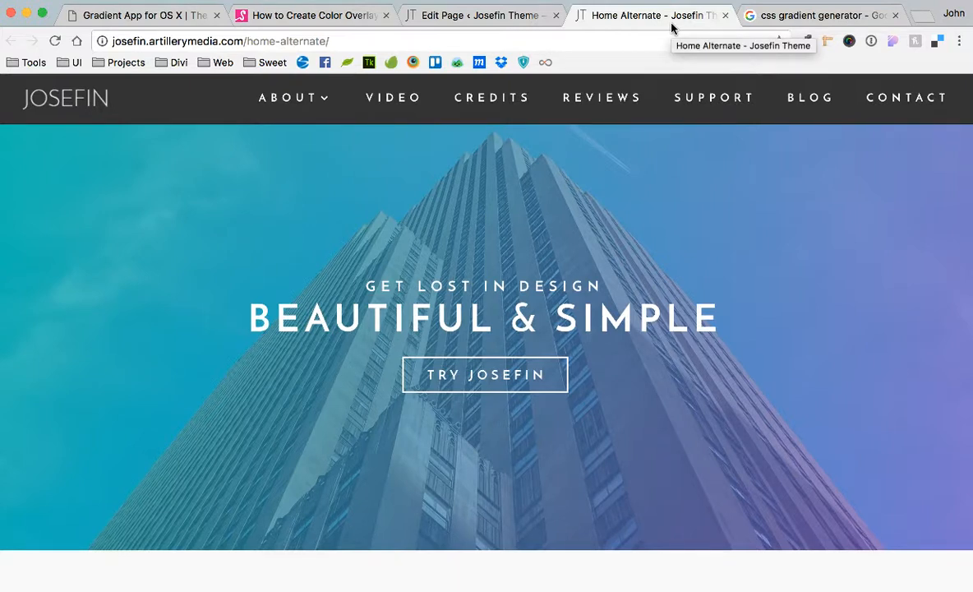
mouse_move(649, 31)
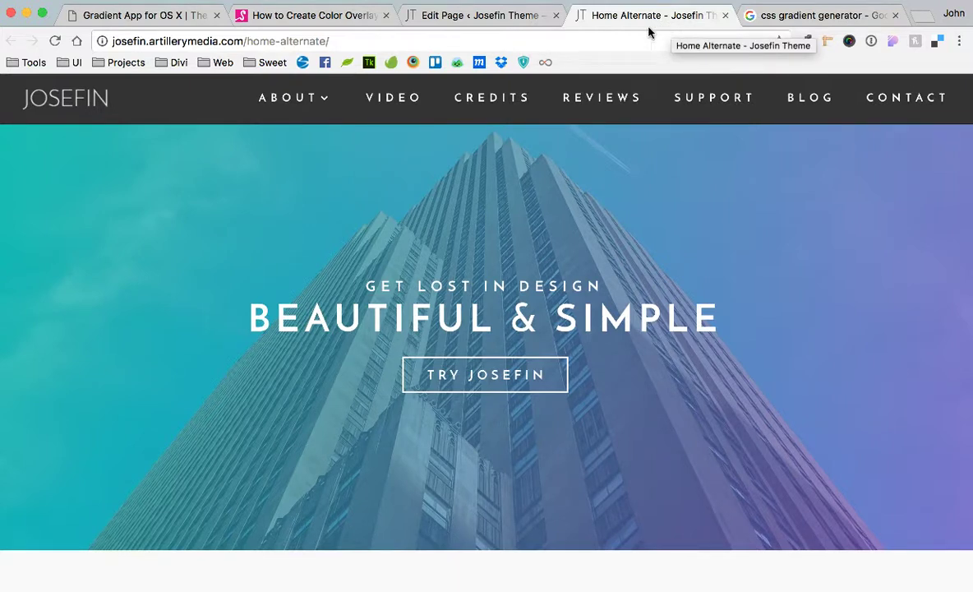
Step: Reload the Josefin Home Alternate page so the hero shows the building photo without overlay
left_click(55, 41)
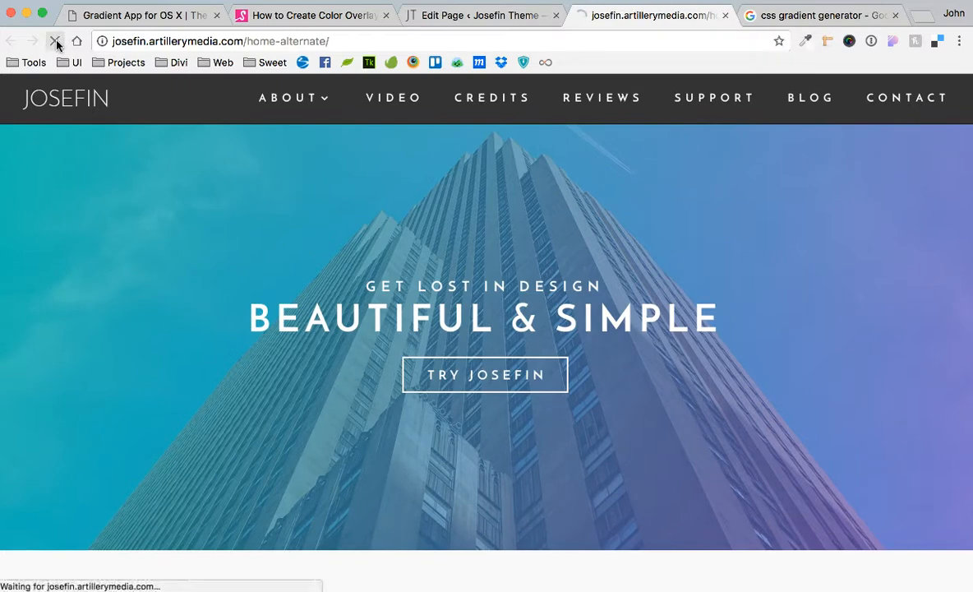
left_click(55, 41)
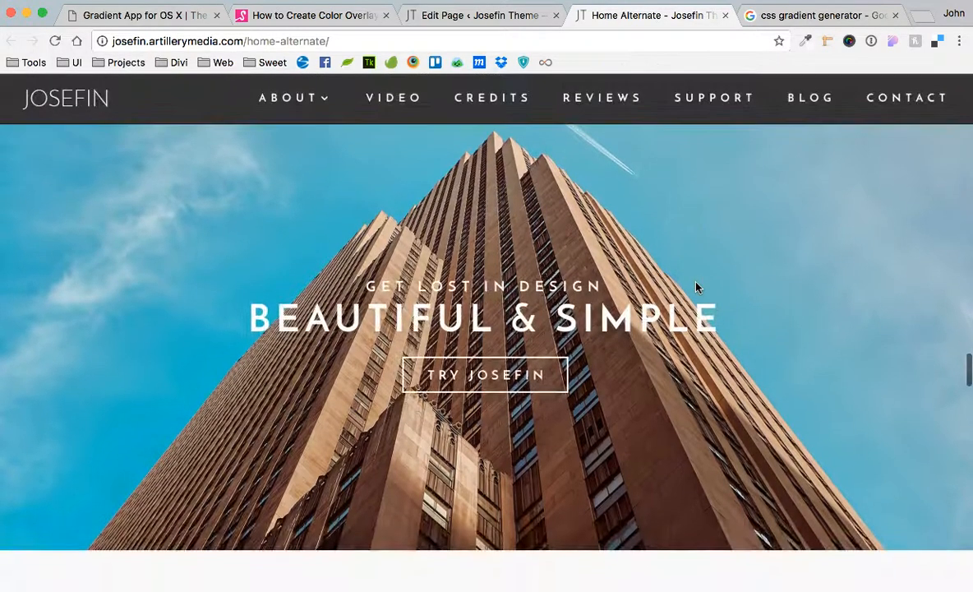
Step: Open the CSSmatic Gradient Generator from the Google results and scroll through it
left_click(817, 14)
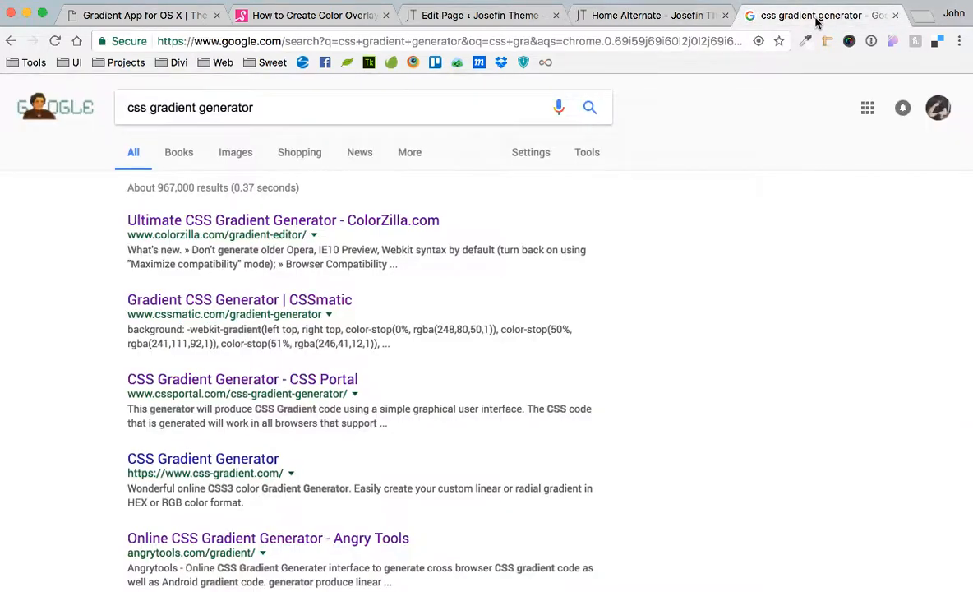
mouse_move(210, 156)
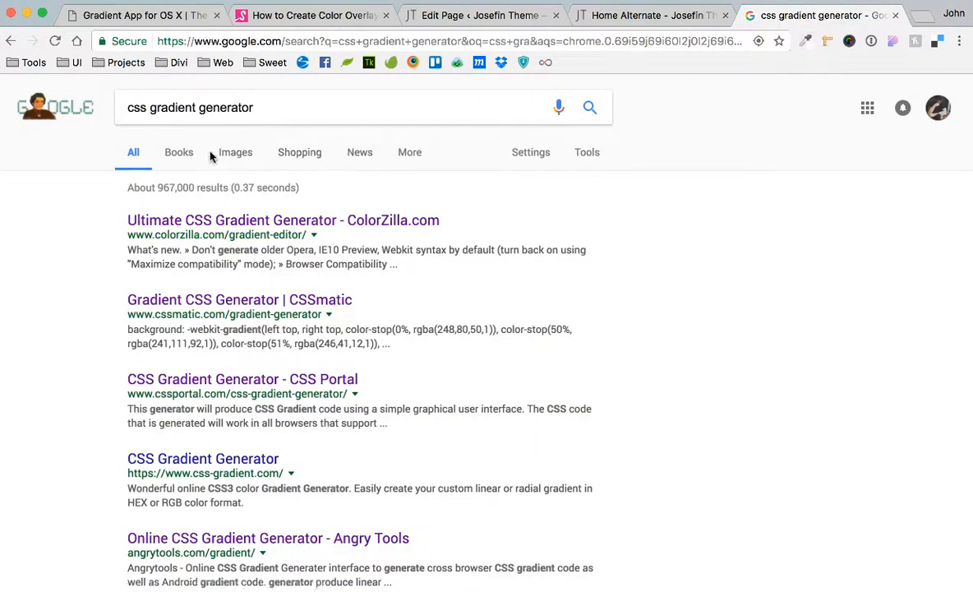
mouse_move(294, 313)
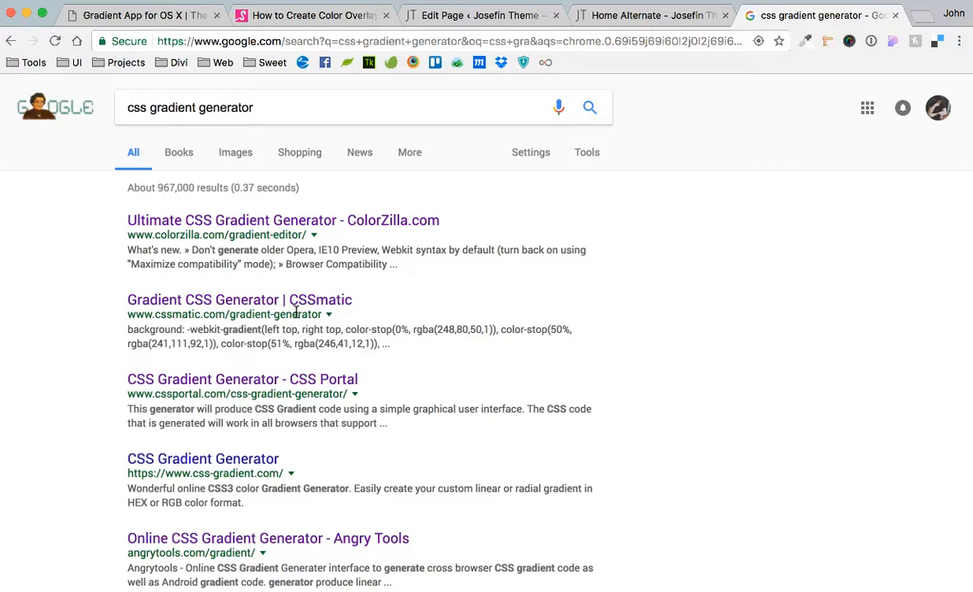
left_click(240, 299)
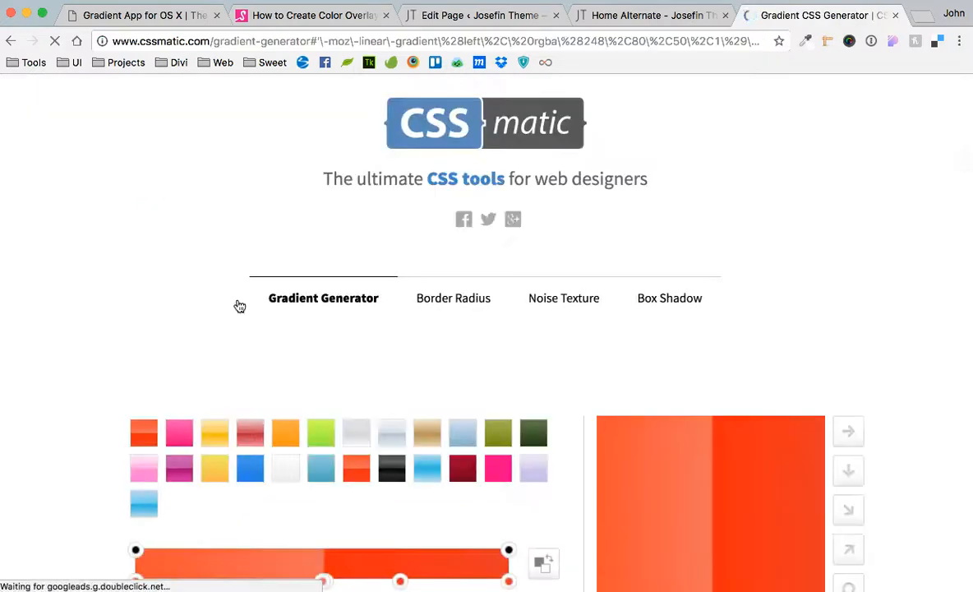
scroll("down", 3)
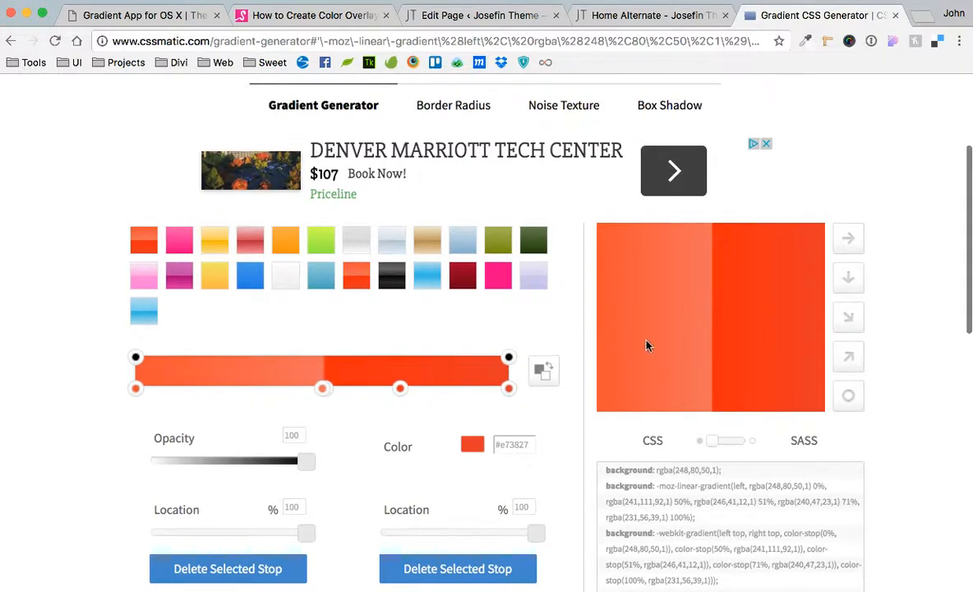
mouse_move(632, 283)
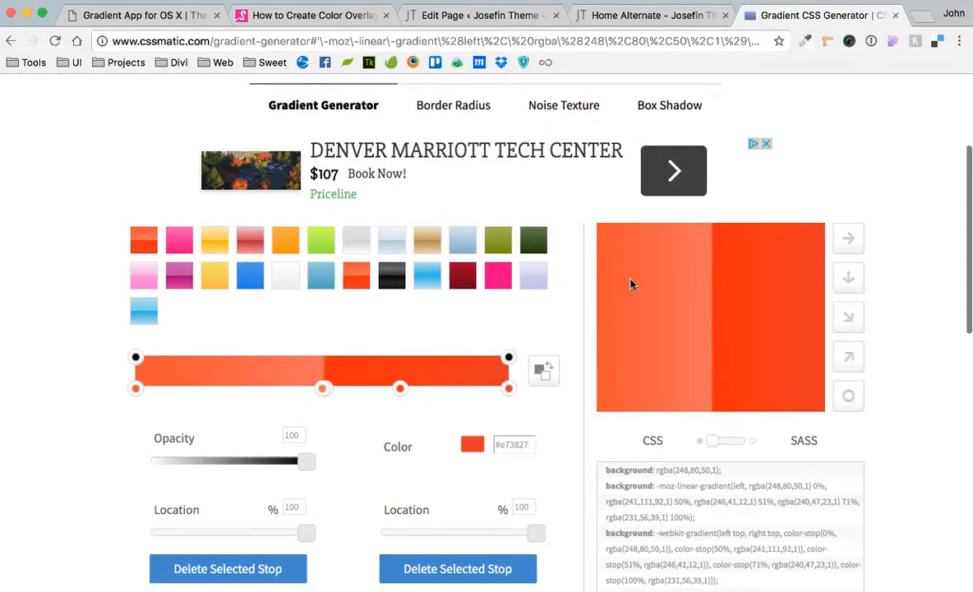
scroll("down", 3)
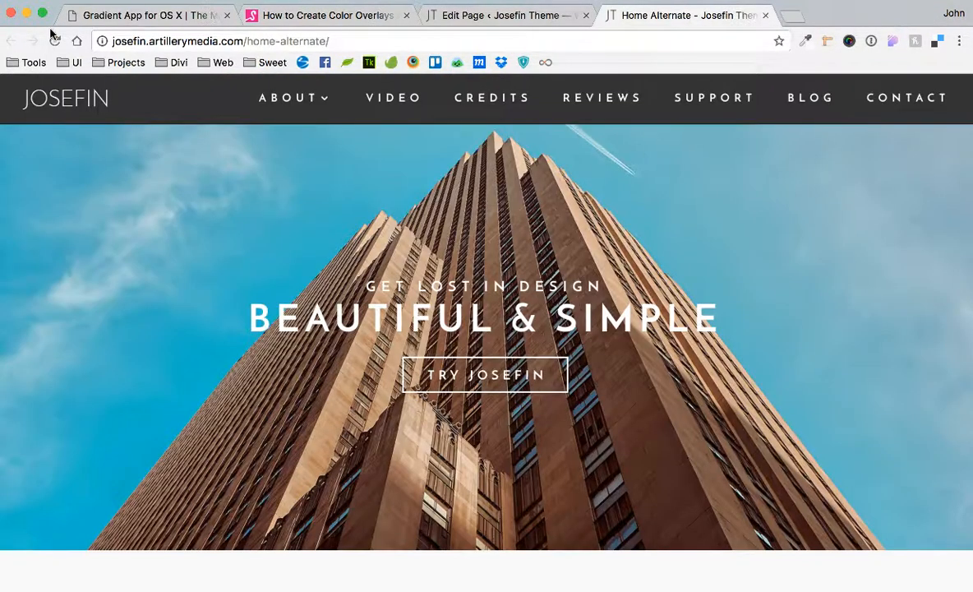
Step: Switch to the Gradient App for OS X website tab
left_click(148, 15)
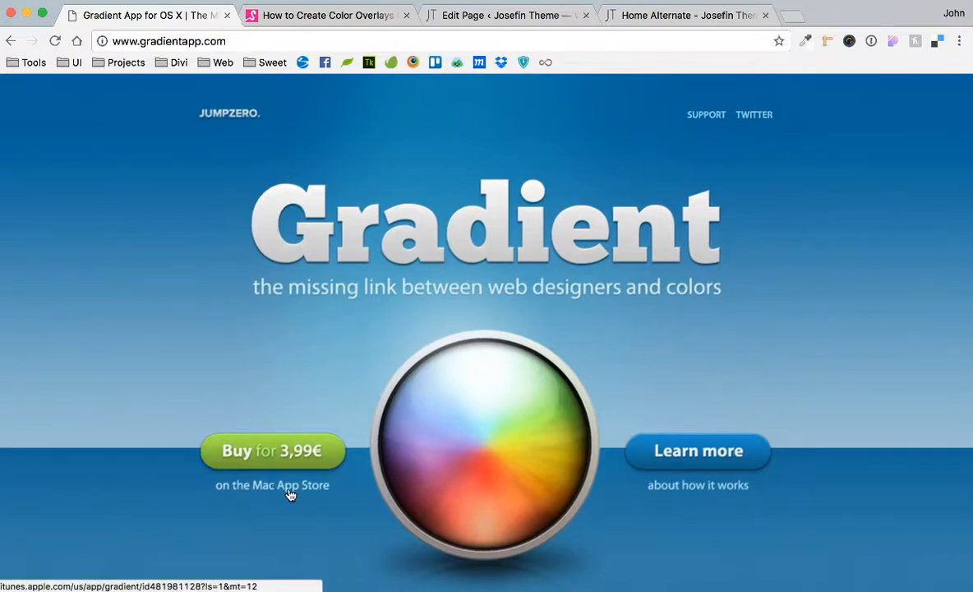
mouse_move(223, 33)
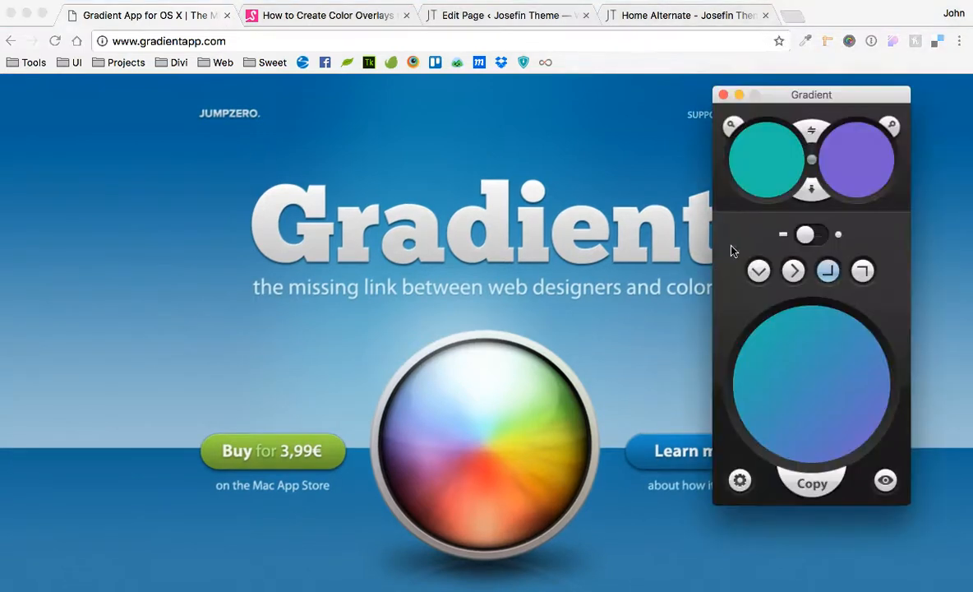
Step: In Gradient, sample a teal first colour, set top-to-bottom direction, and keep teal first
left_click_drag(811, 94, 912, 117)
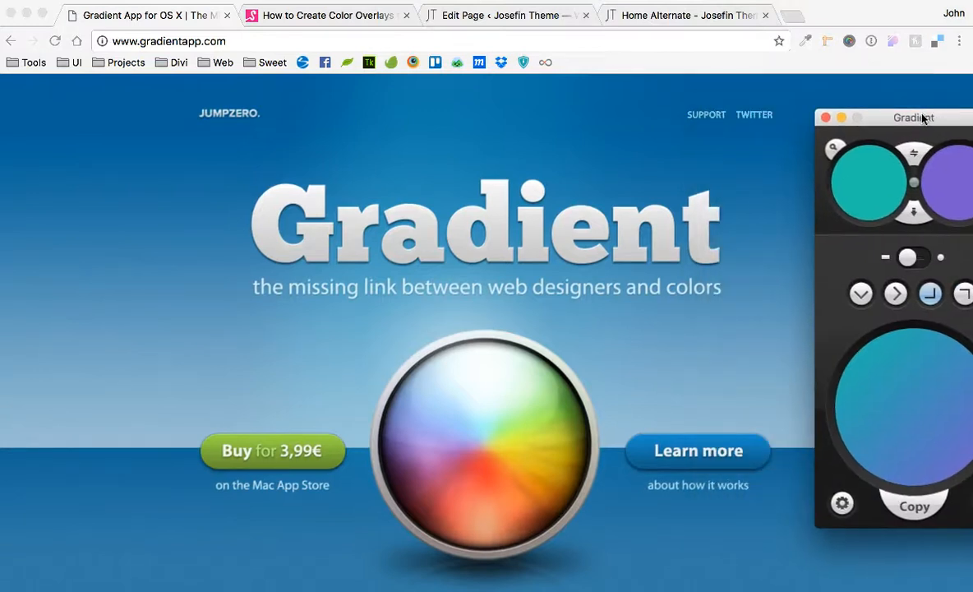
left_click_drag(912, 118, 776, 109)
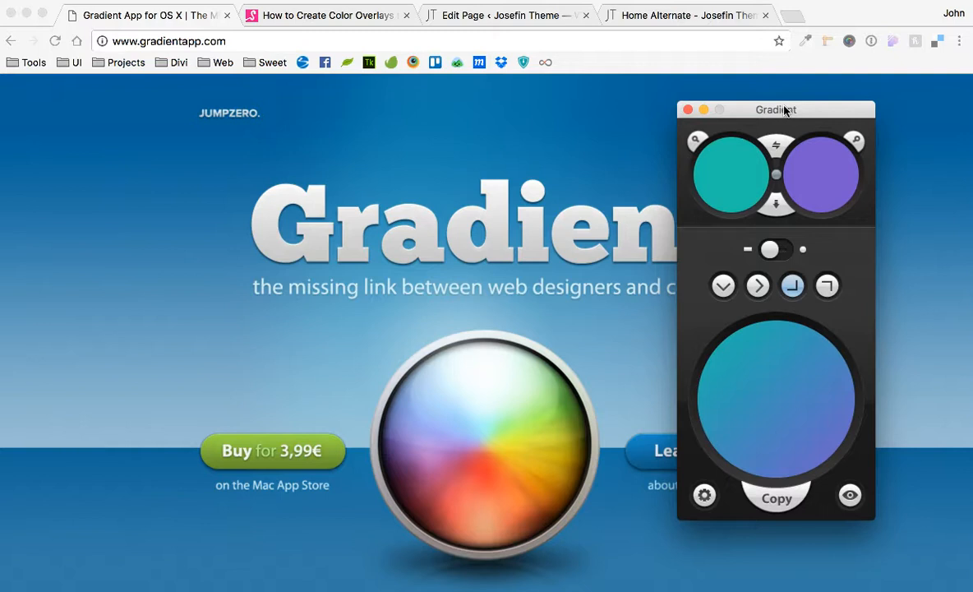
mouse_move(781, 110)
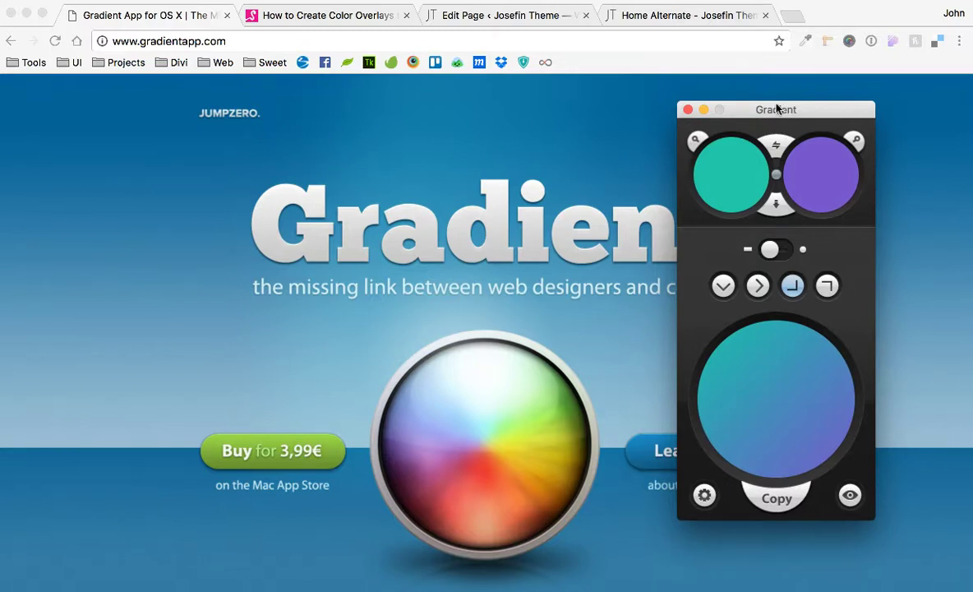
mouse_move(793, 12)
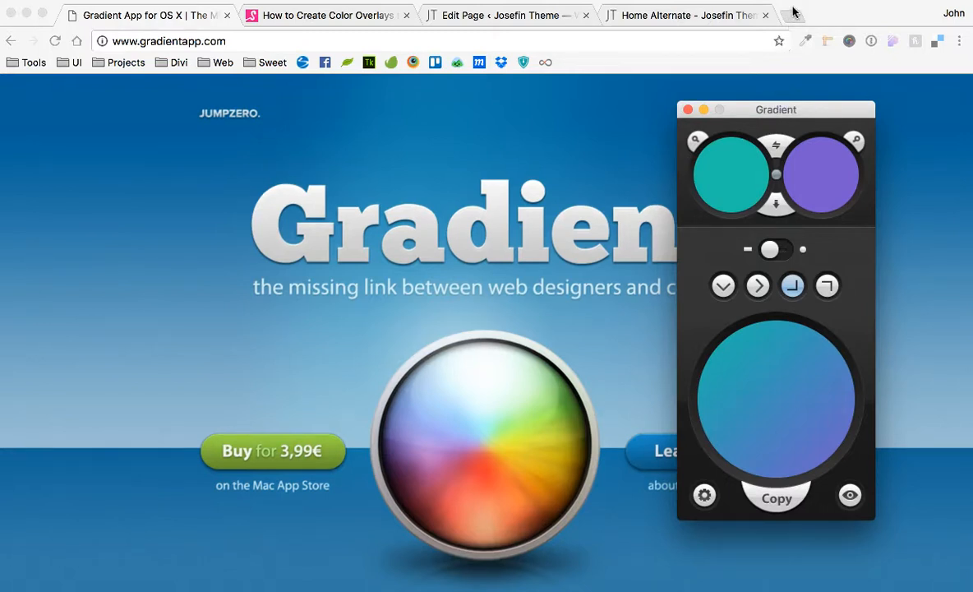
mouse_move(821, 116)
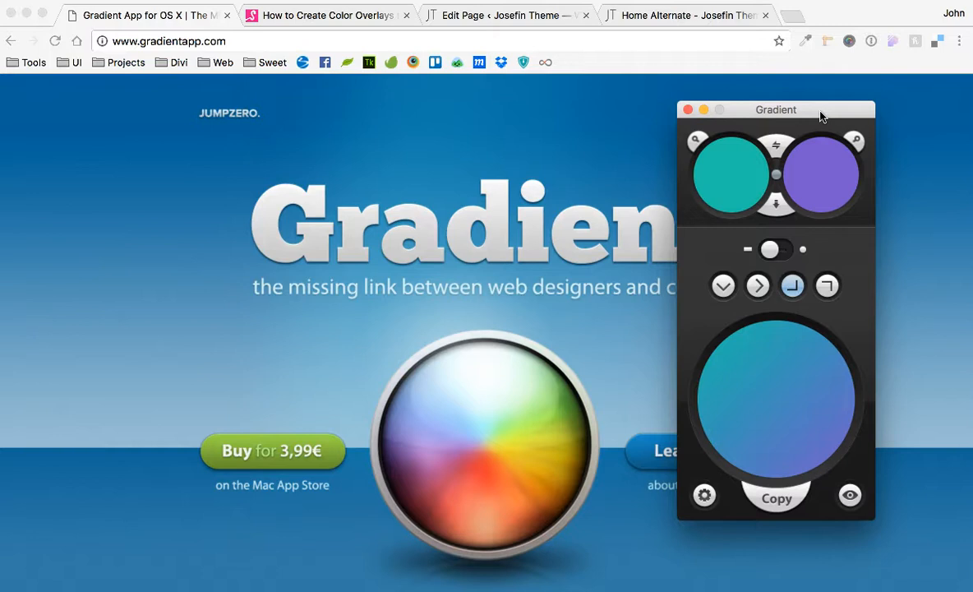
mouse_move(711, 166)
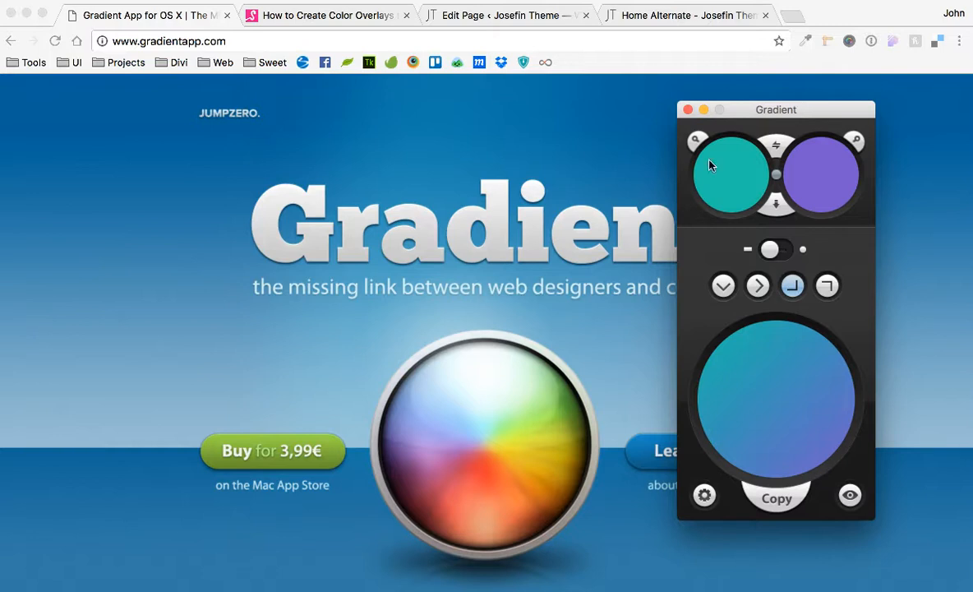
left_click(731, 173)
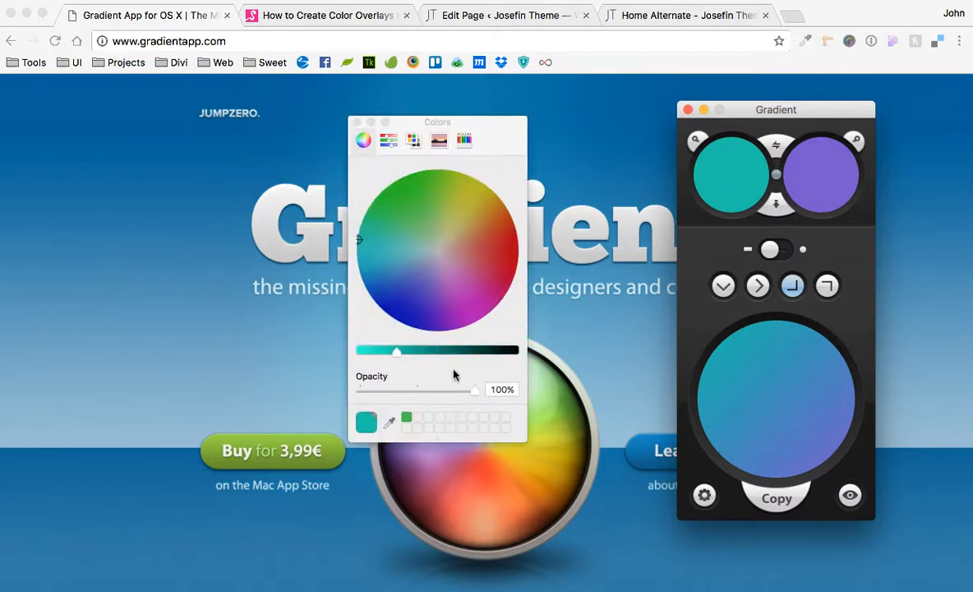
mouse_move(532, 399)
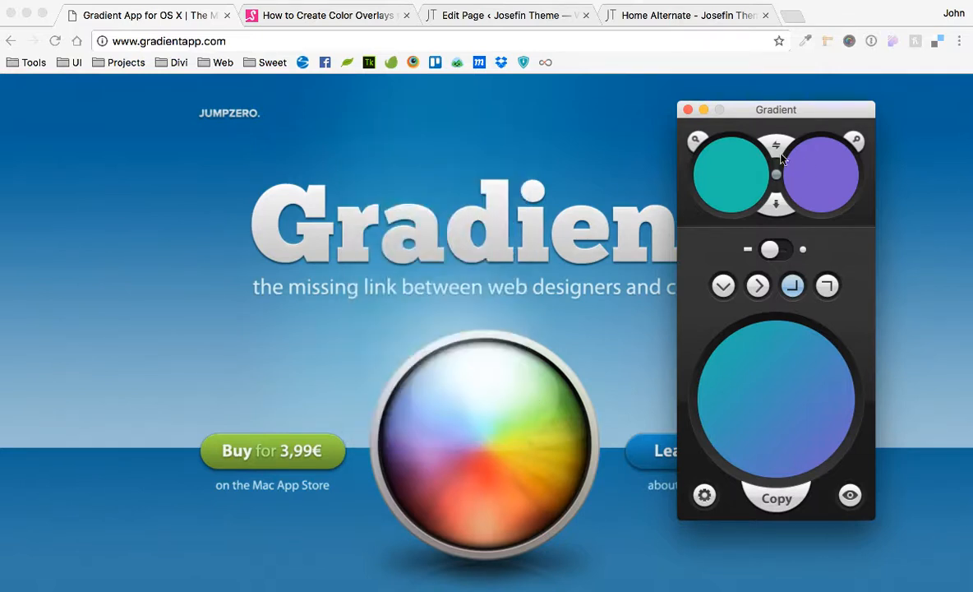
mouse_move(697, 144)
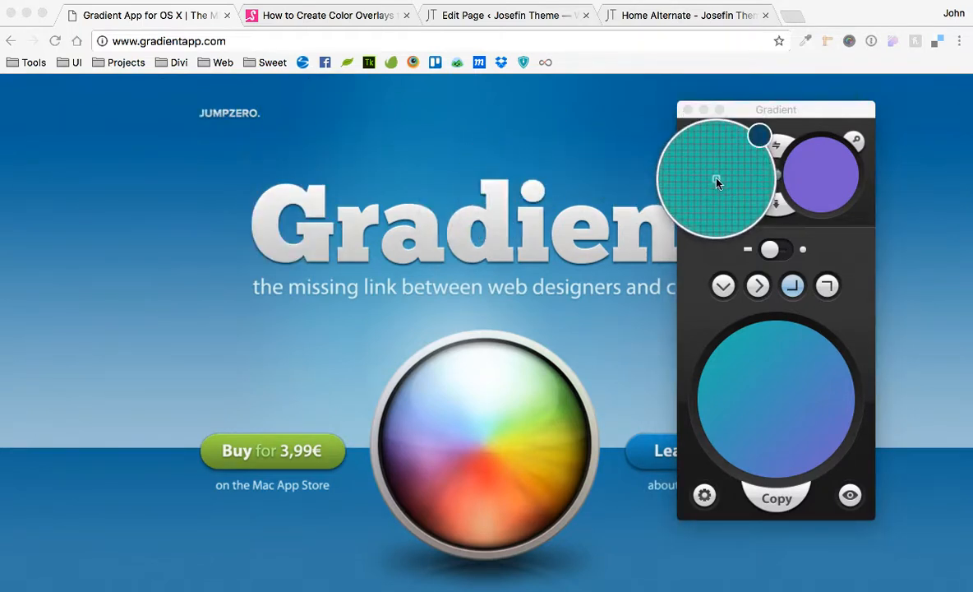
left_click_drag(759, 136, 778, 167)
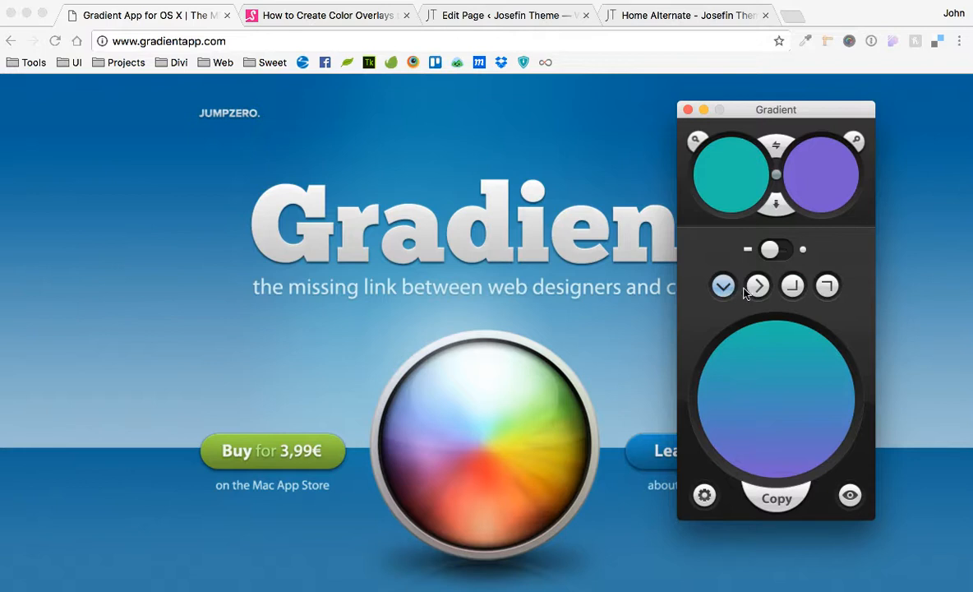
left_click(792, 286)
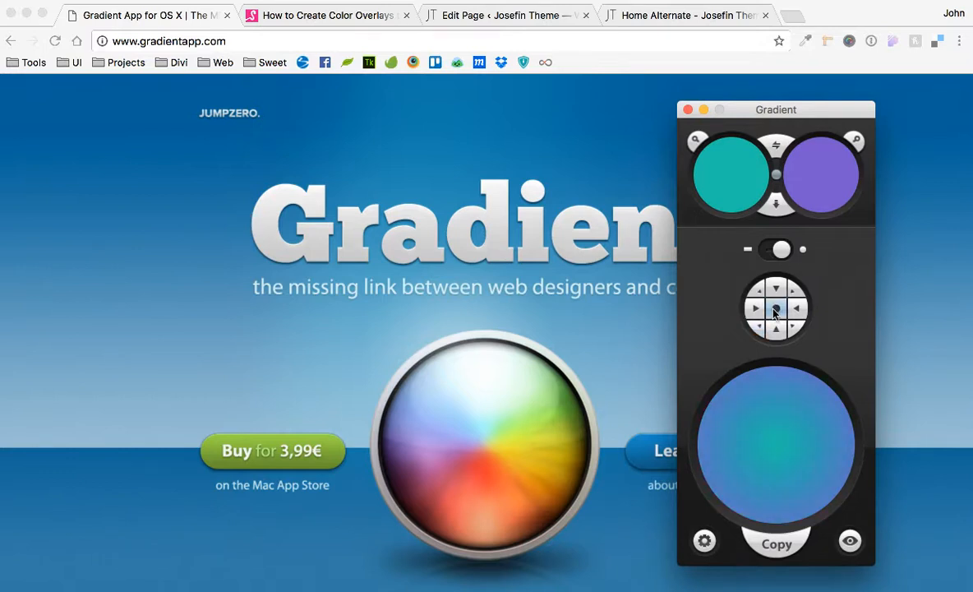
left_click(776, 146)
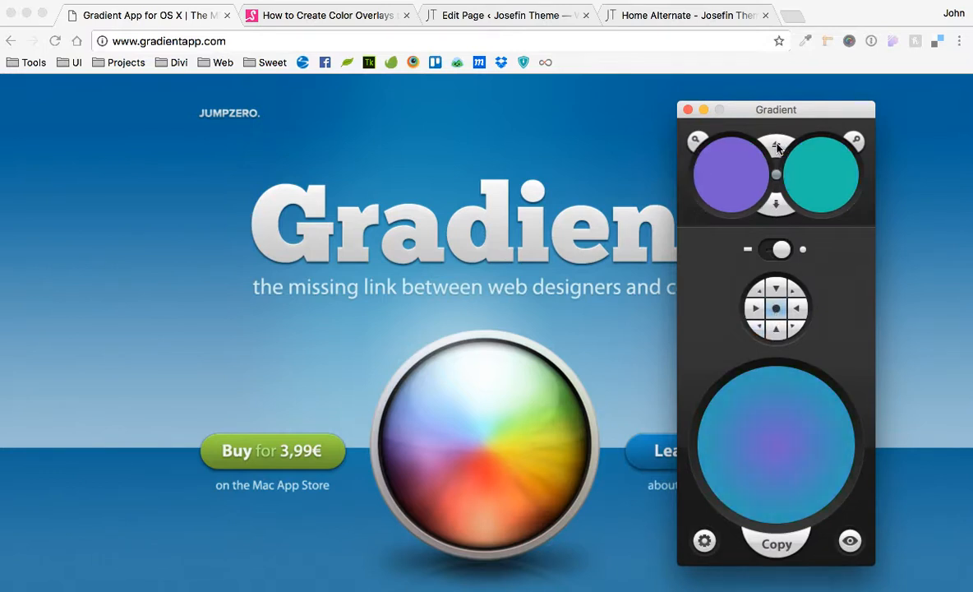
left_click(775, 148)
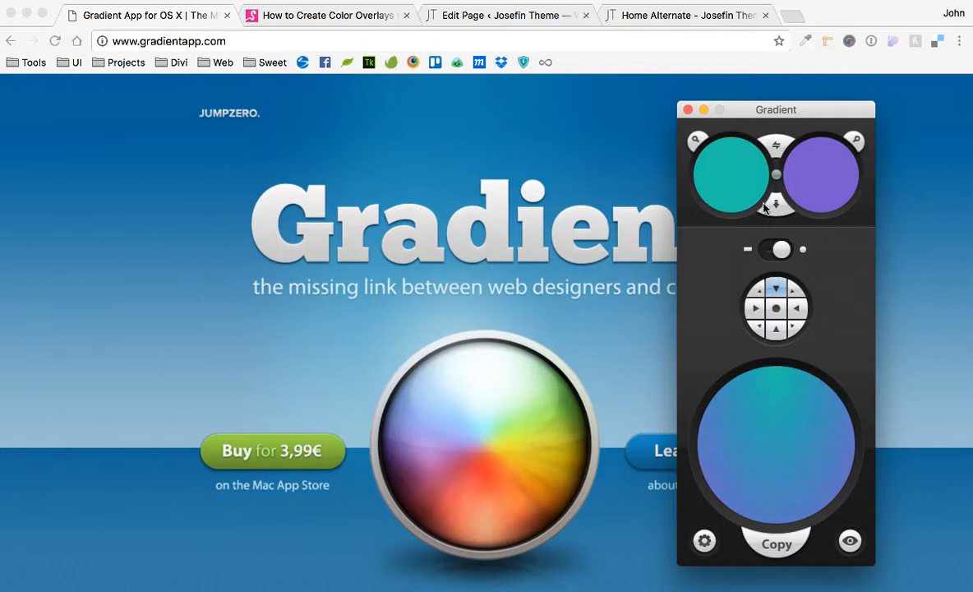
mouse_move(771, 319)
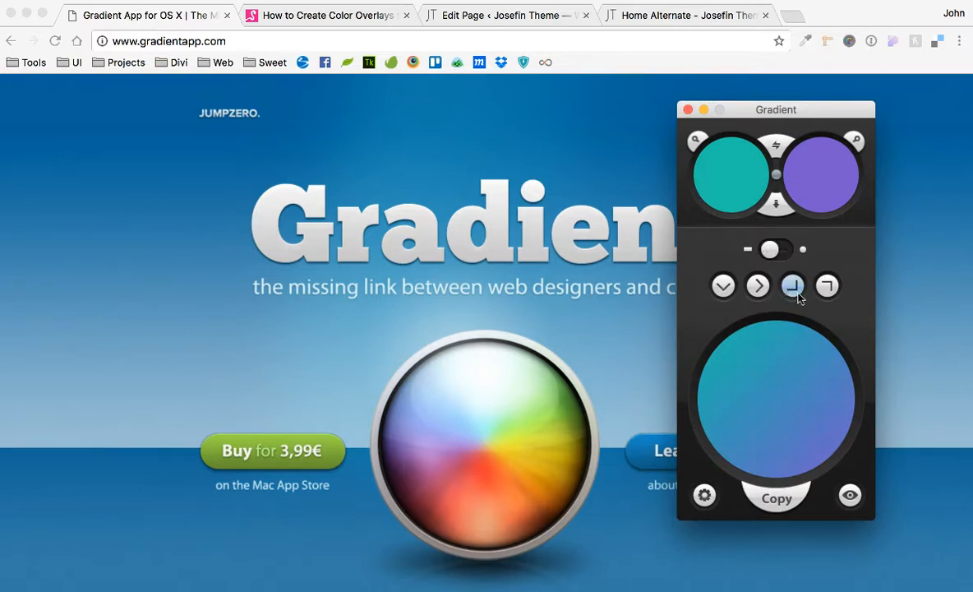
mouse_move(778, 136)
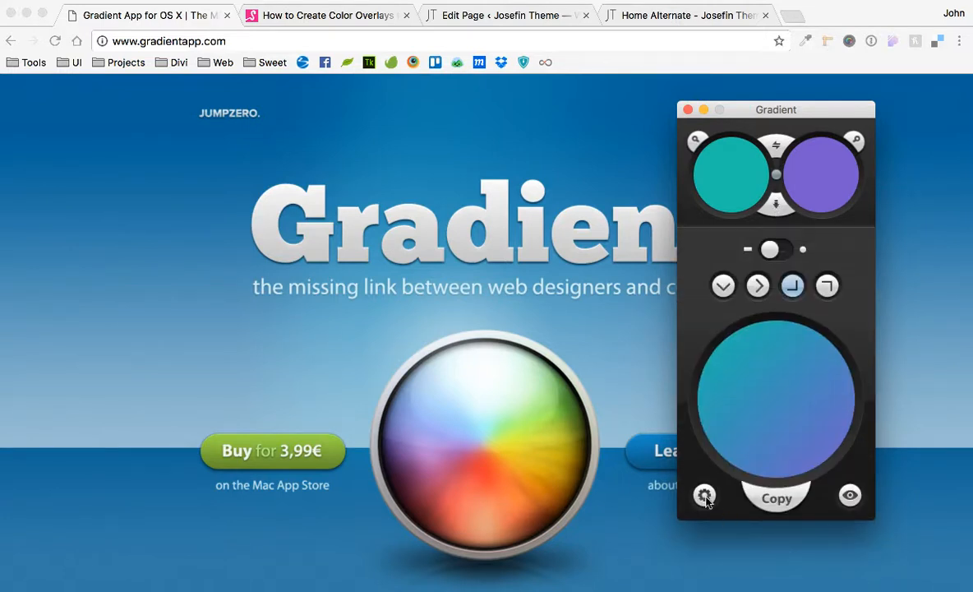
left_click_drag(775, 109, 285, 119)
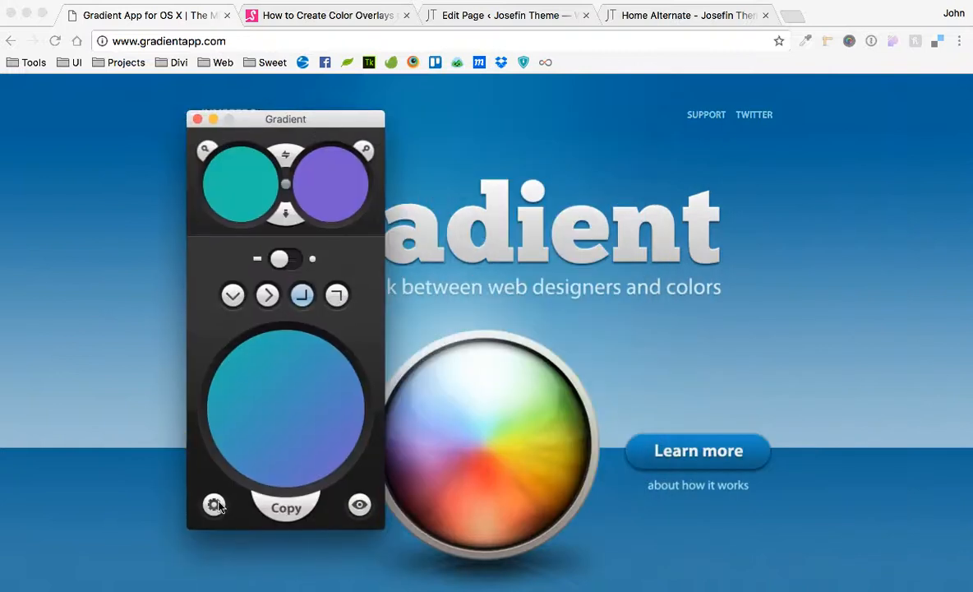
left_click(215, 504)
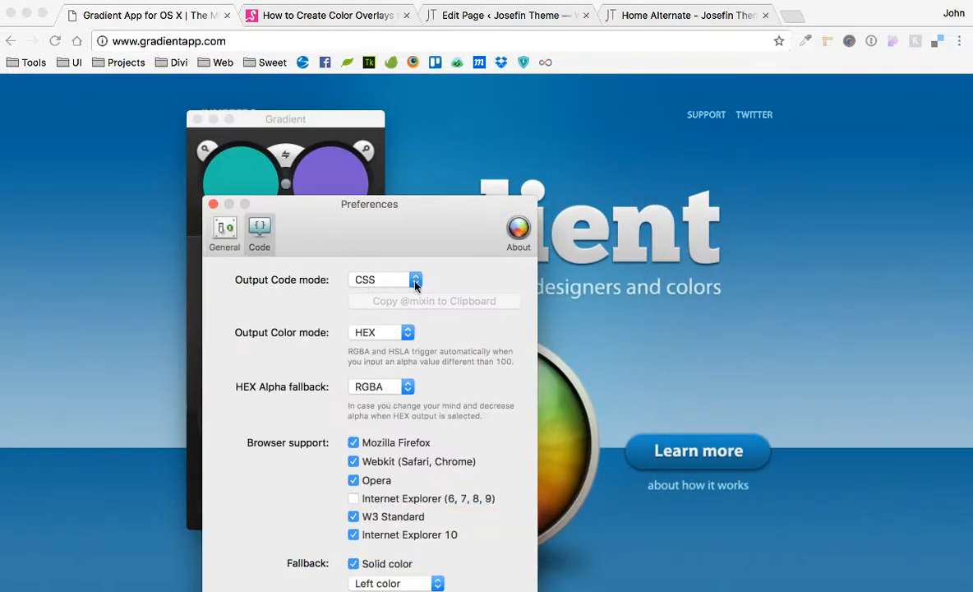
mouse_move(212, 204)
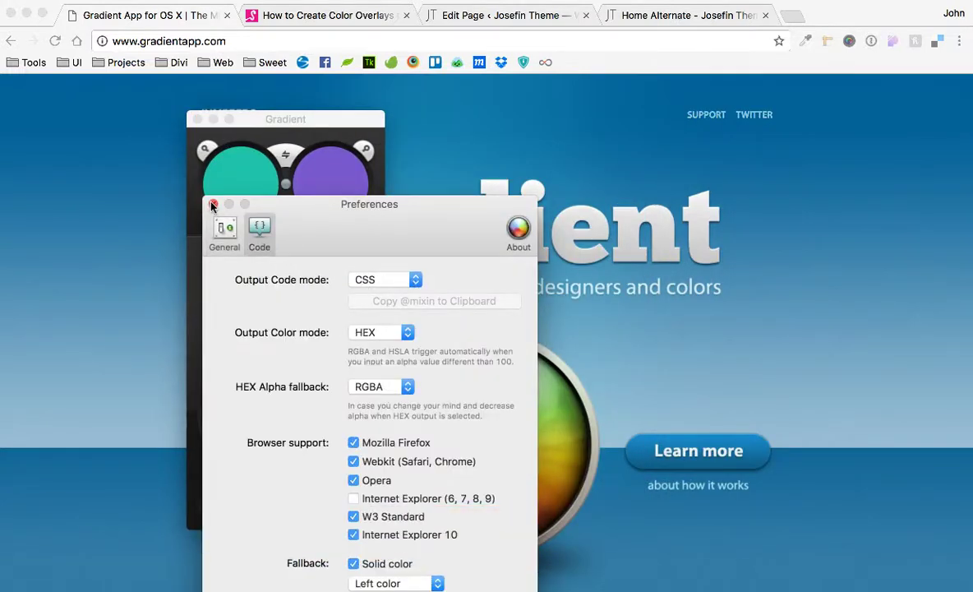
left_click(213, 204)
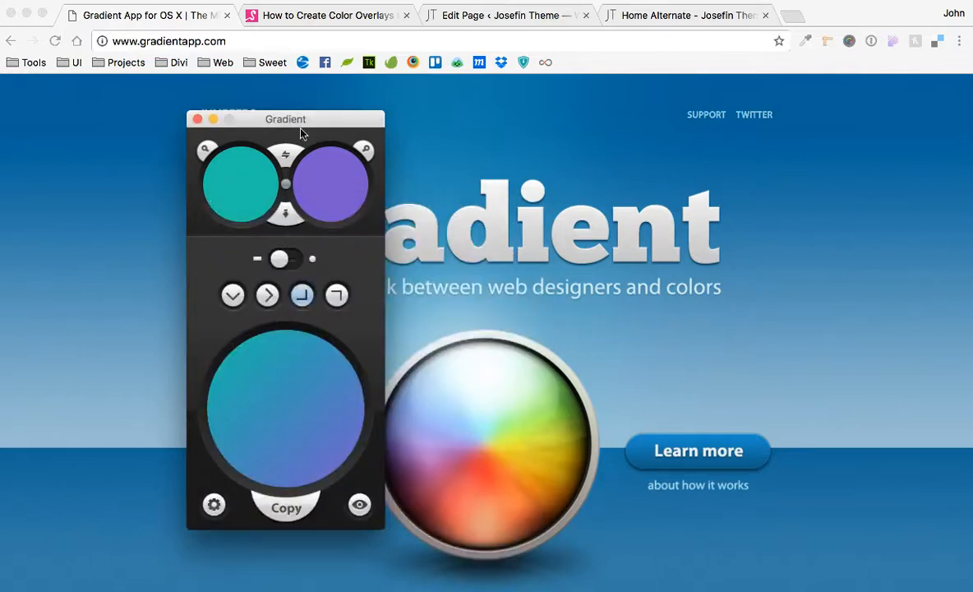
left_click(214, 504)
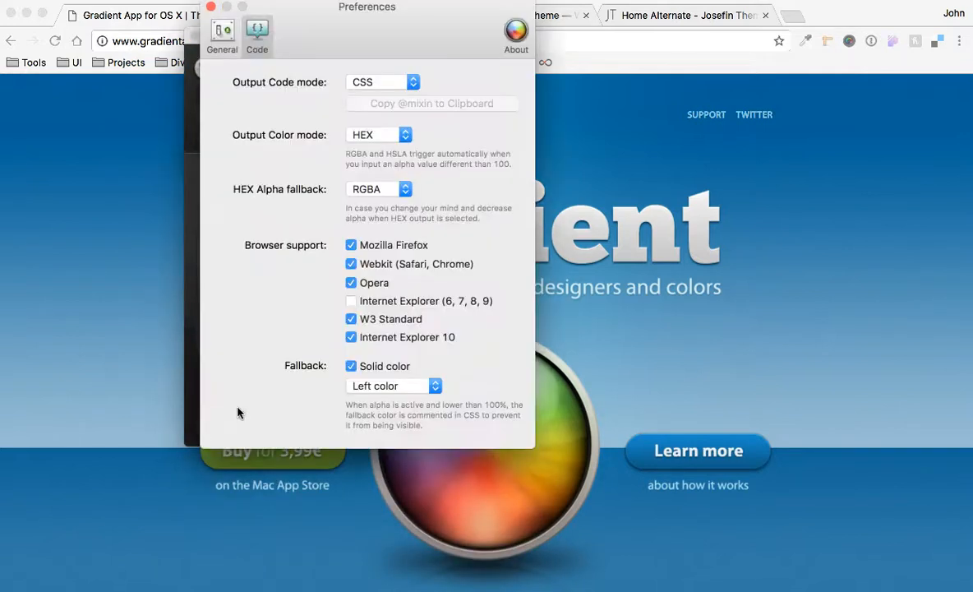
left_click(395, 386)
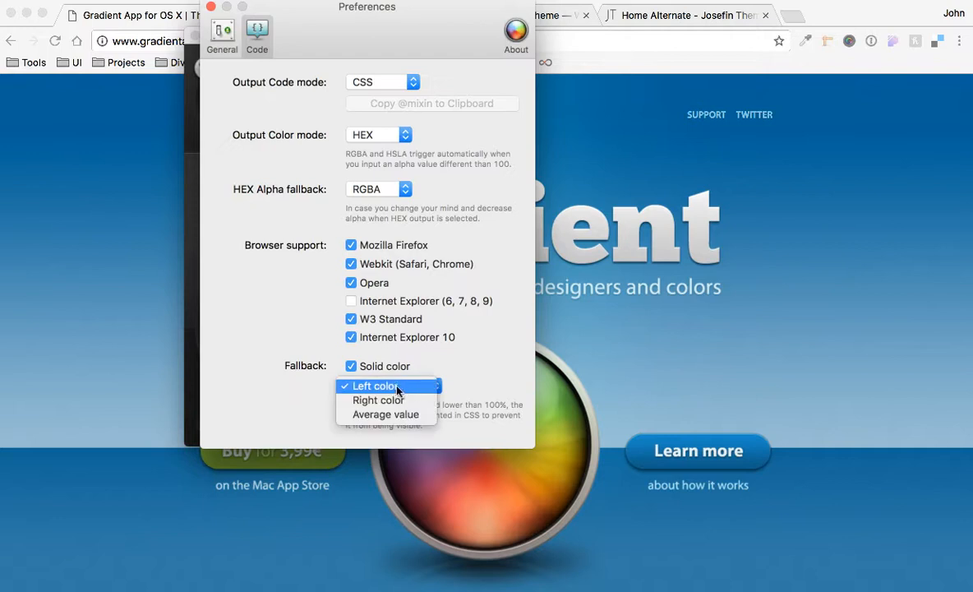
mouse_move(385, 414)
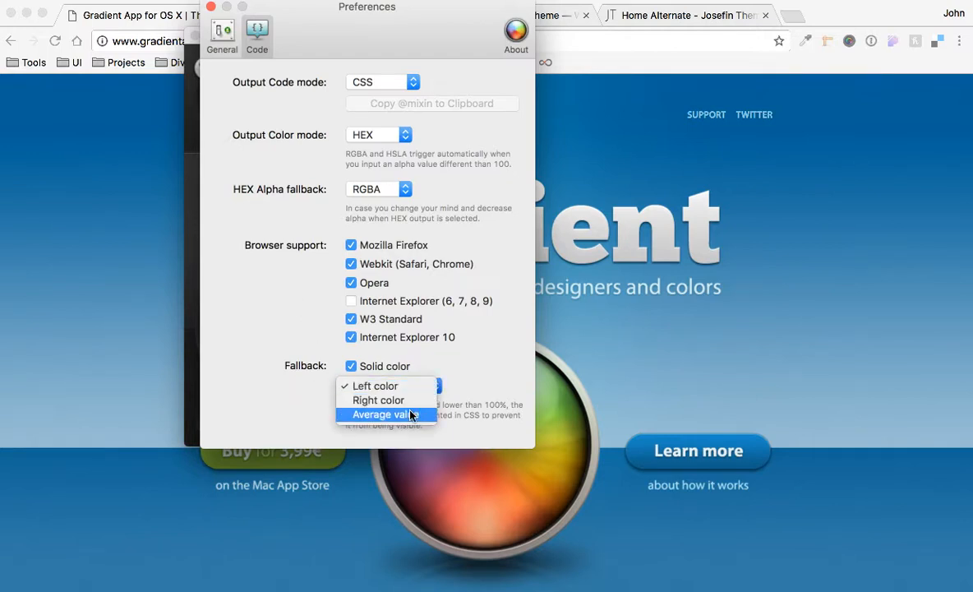
mouse_move(378, 401)
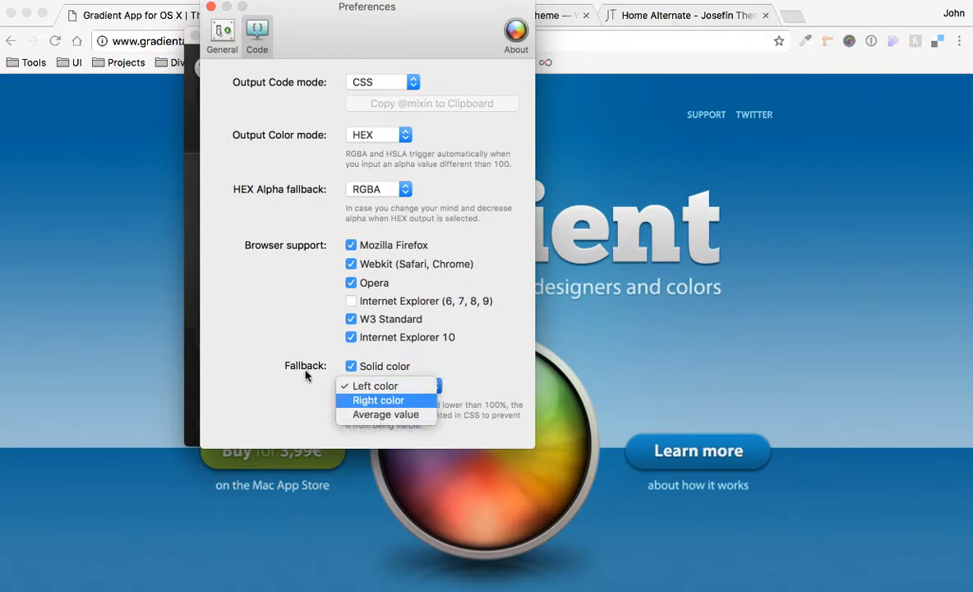
left_click(374, 386)
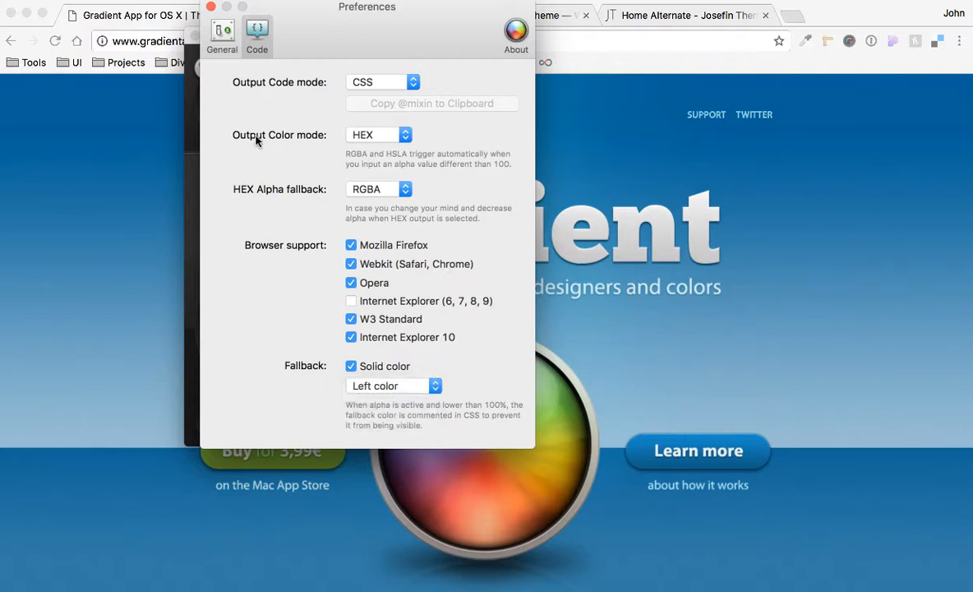
left_click(211, 6)
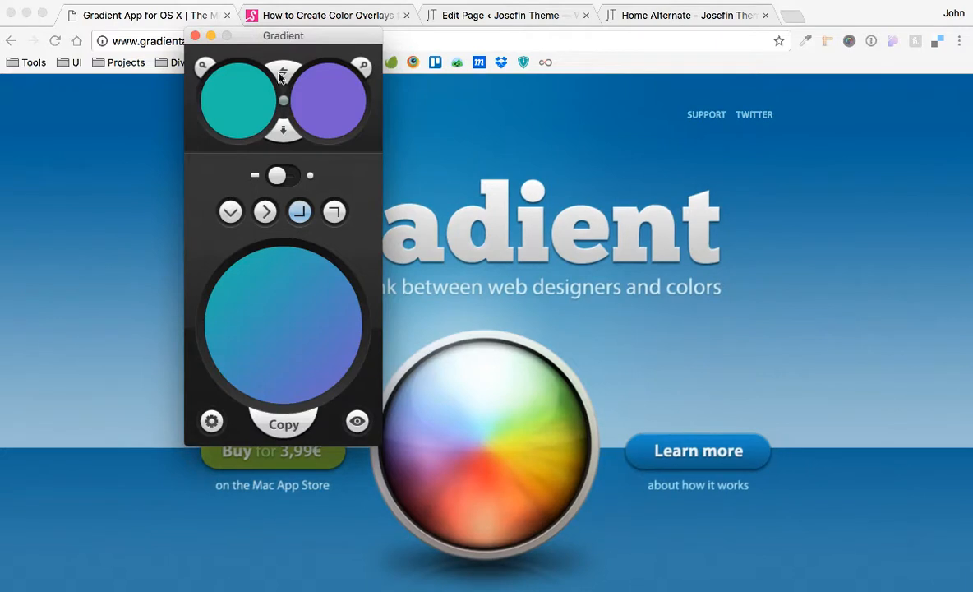
Step: Preview the generated gradient CSS, close Gradient, and return to the Divi page editor
left_click(356, 421)
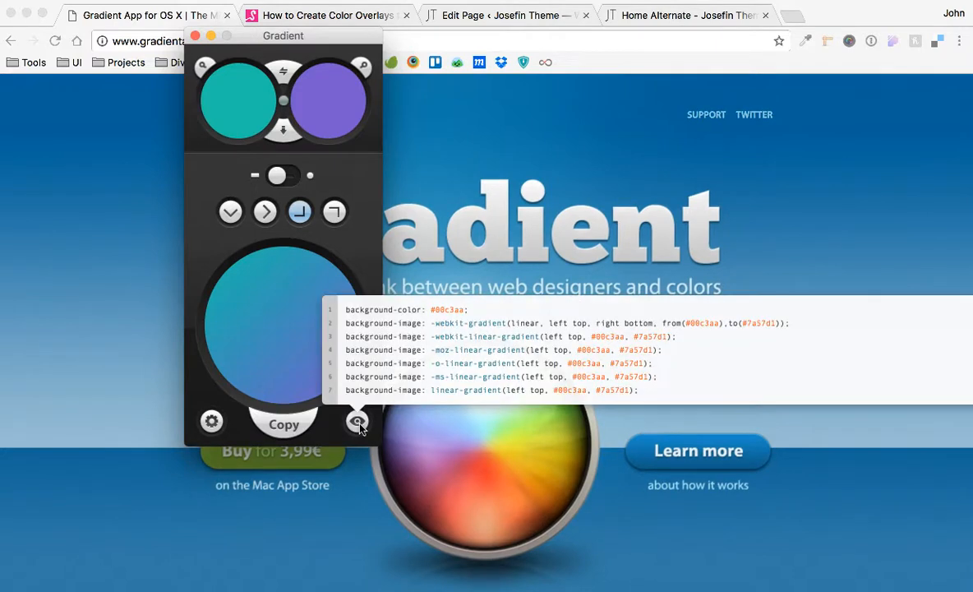
left_click(357, 421)
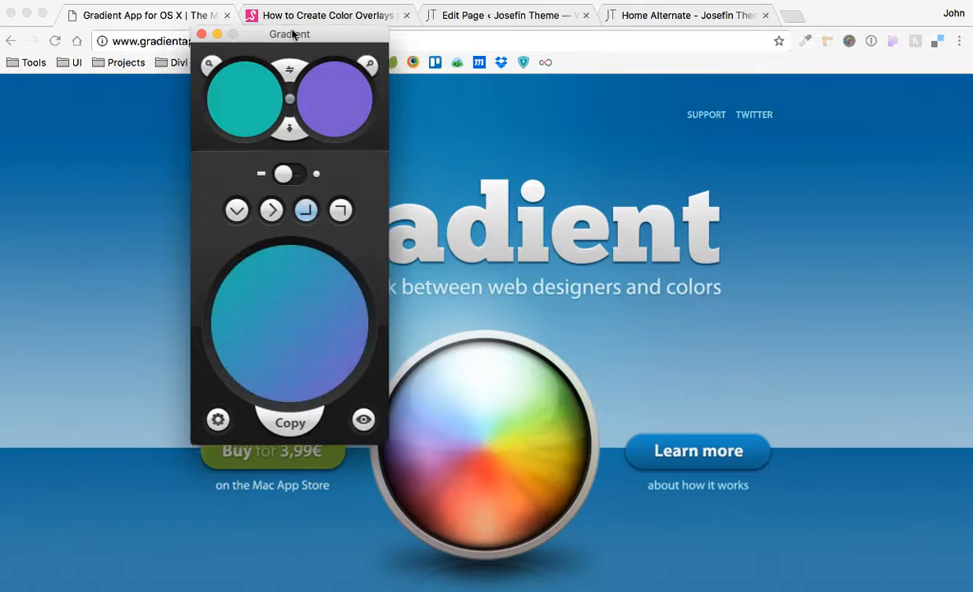
left_click(201, 34)
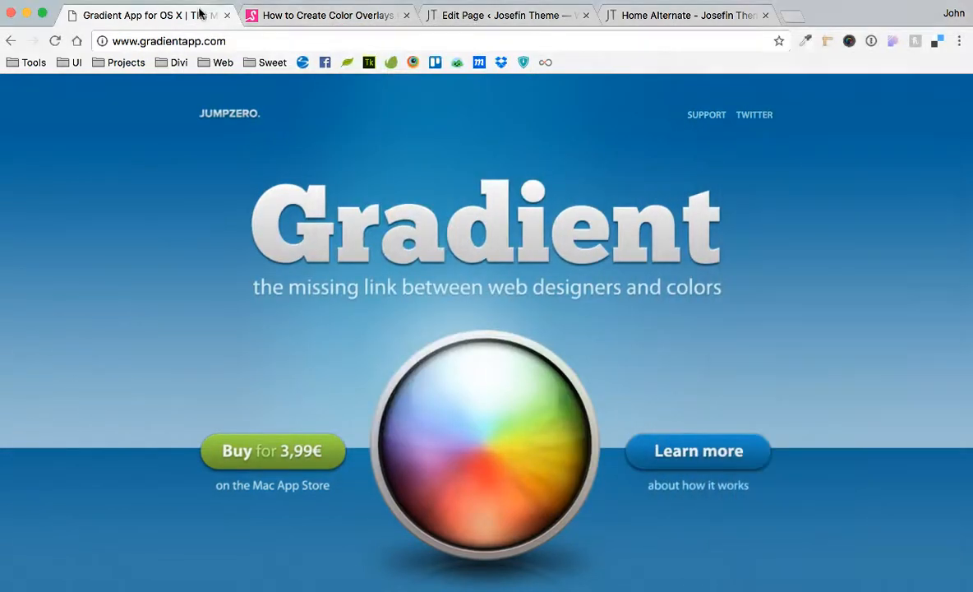
left_click(227, 15)
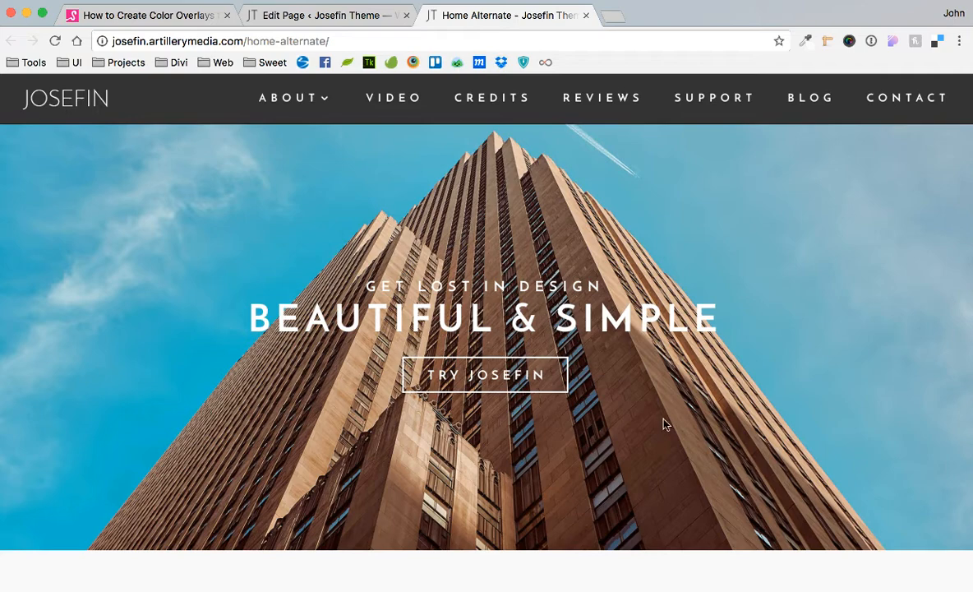
left_click(325, 15)
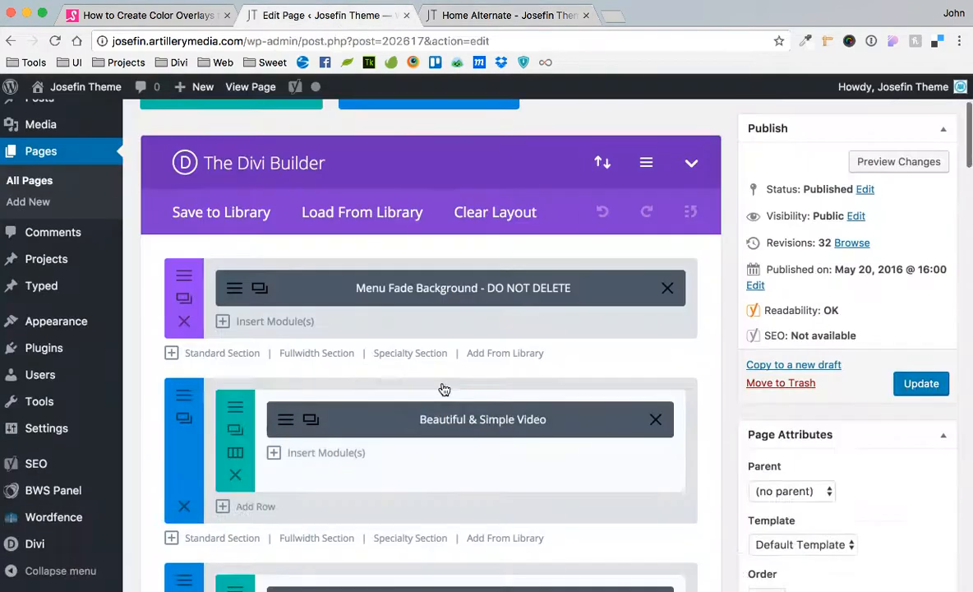
scroll("down", 3)
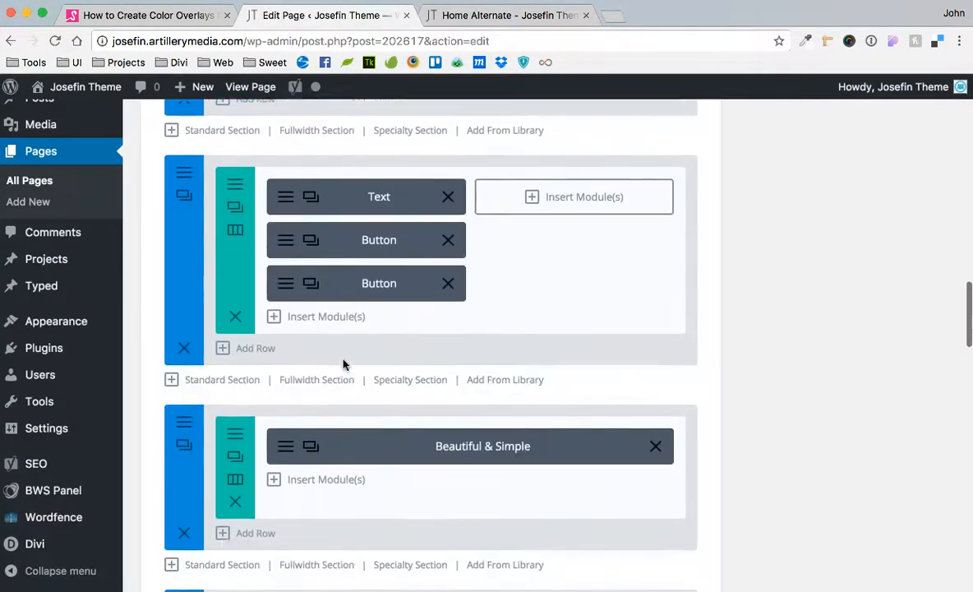
scroll("down", 3)
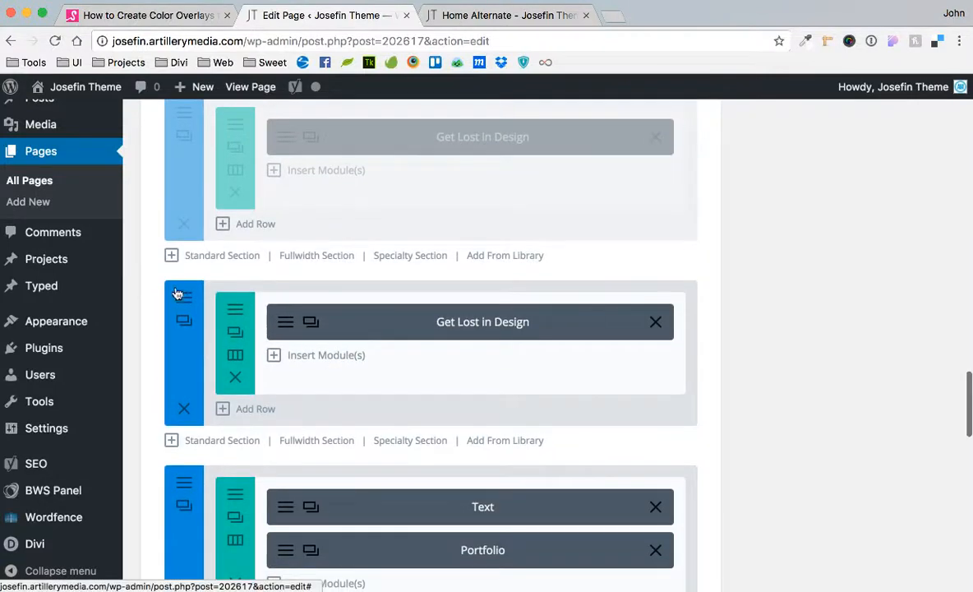
Step: Paste the gradient CSS into the Get Lost in Design section's Main Element field and save
left_click(184, 296)
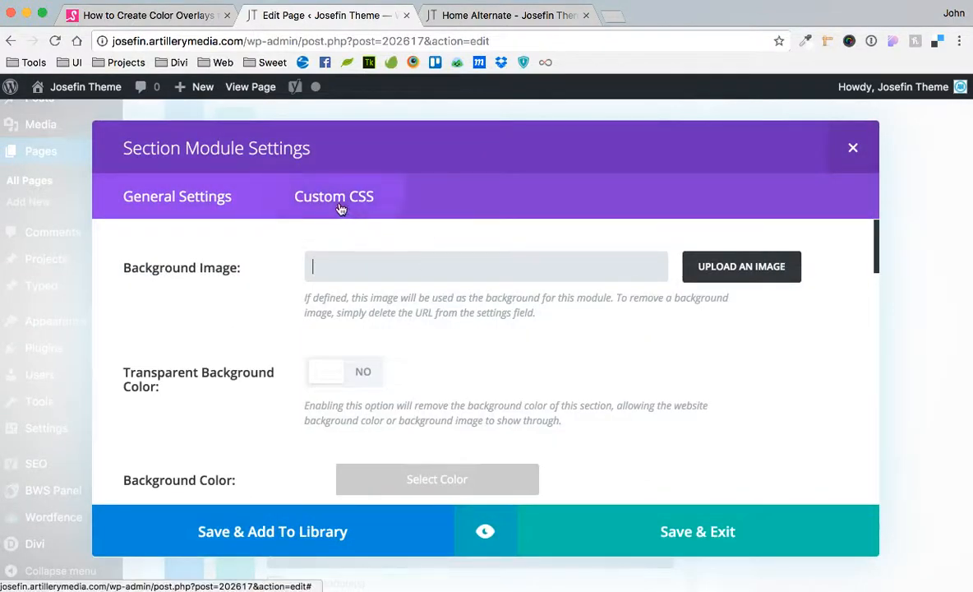
left_click(334, 196)
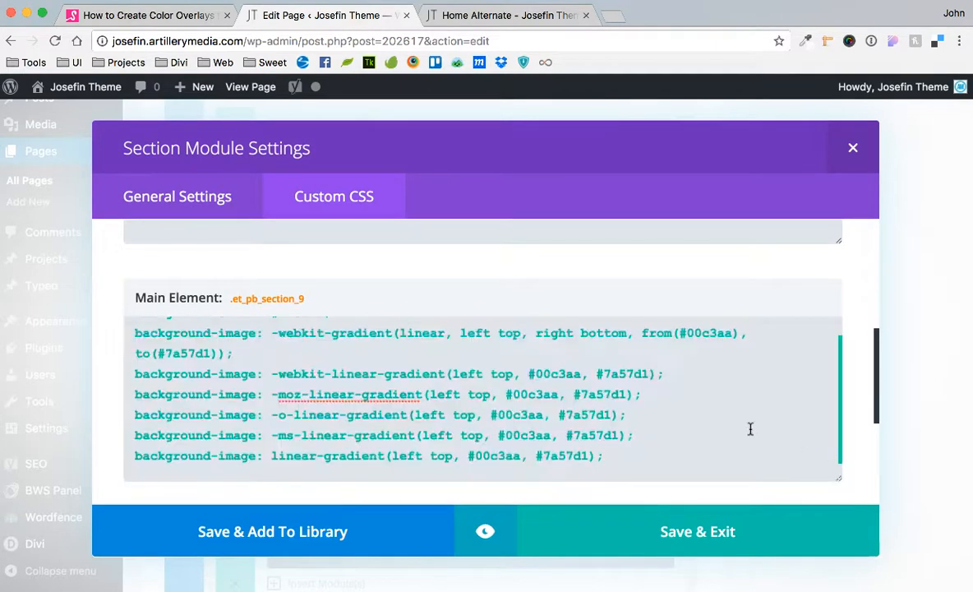
scroll("up", 3)
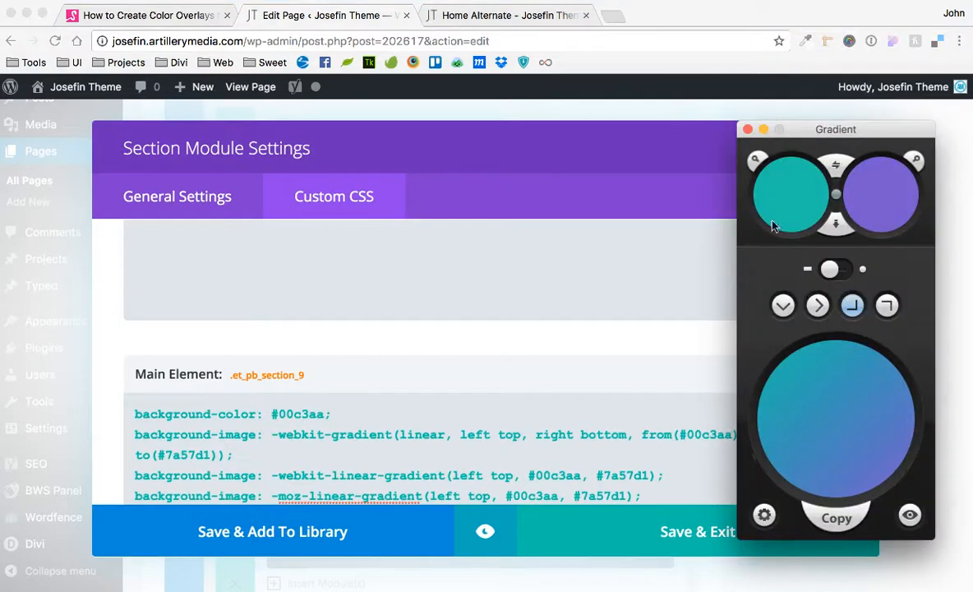
mouse_move(777, 177)
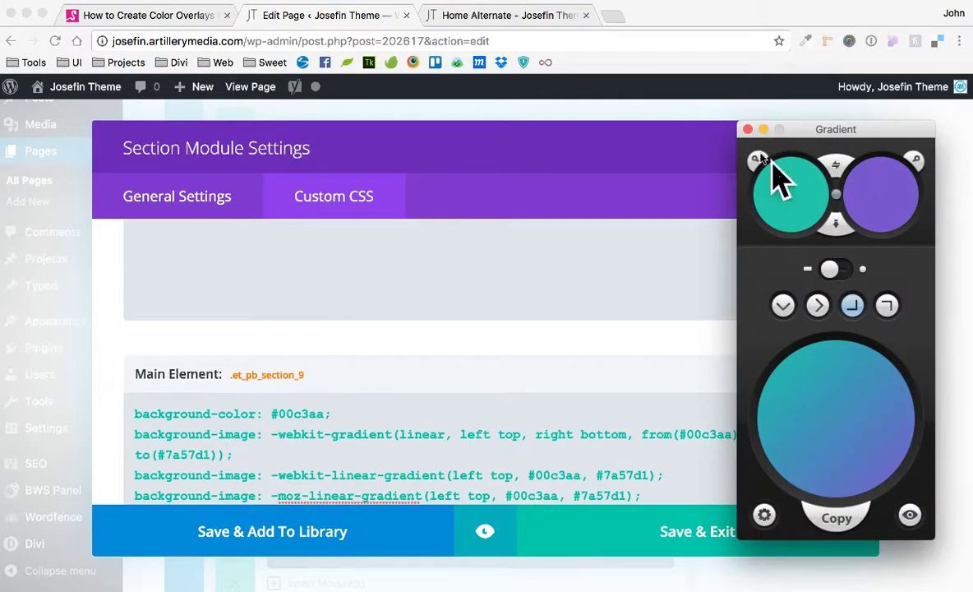
left_click(747, 129)
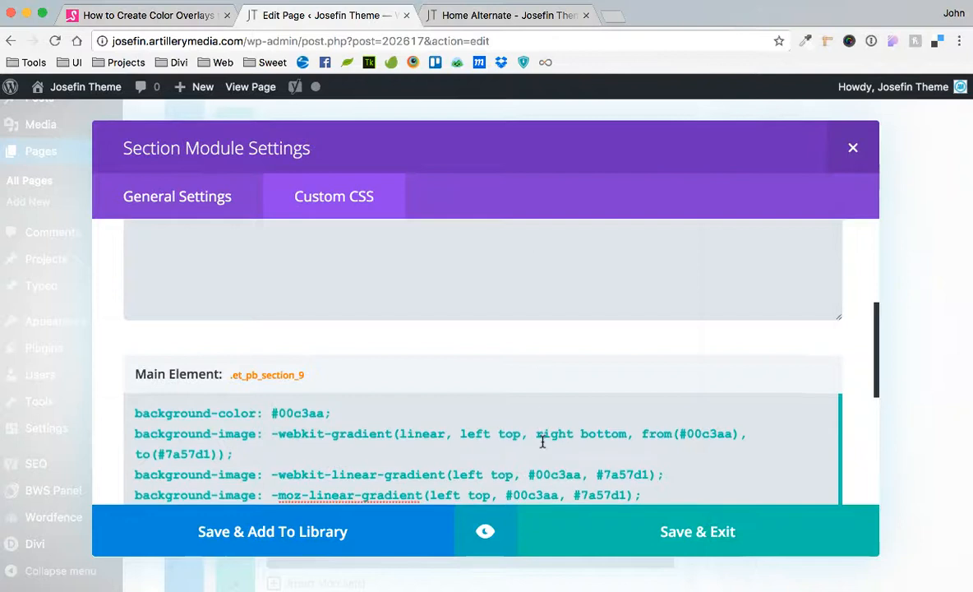
scroll("down", 3)
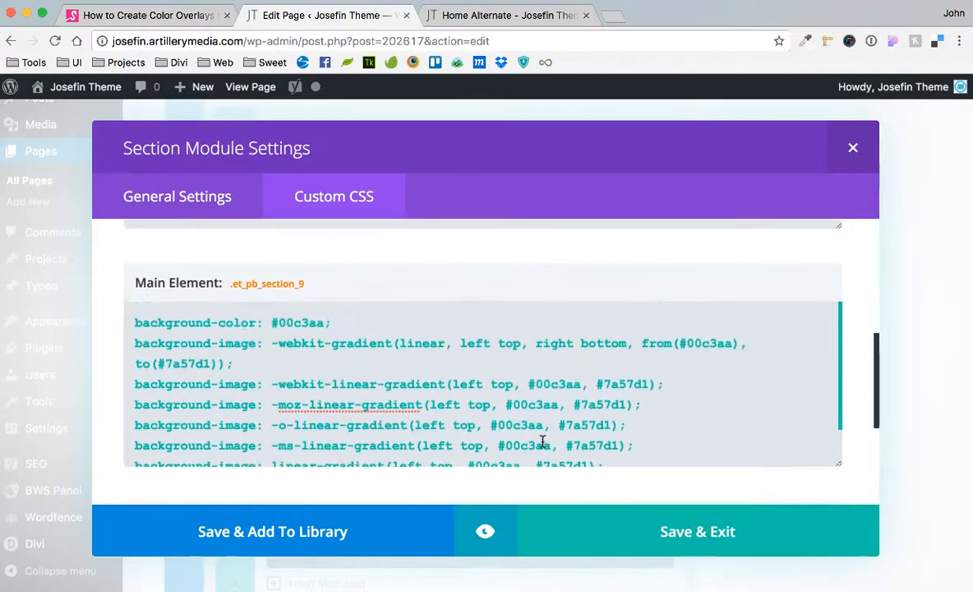
scroll("down", 3)
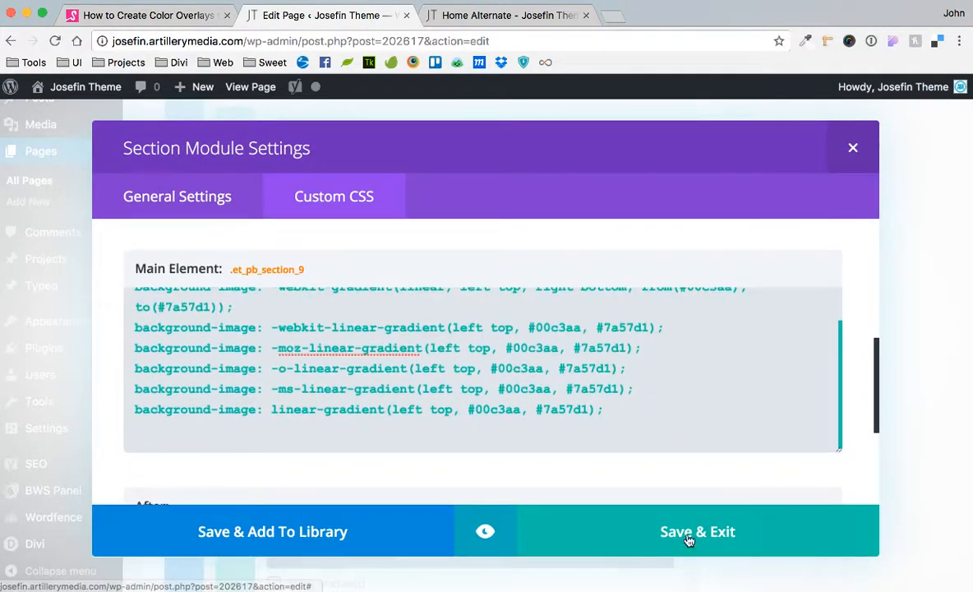
left_click(697, 531)
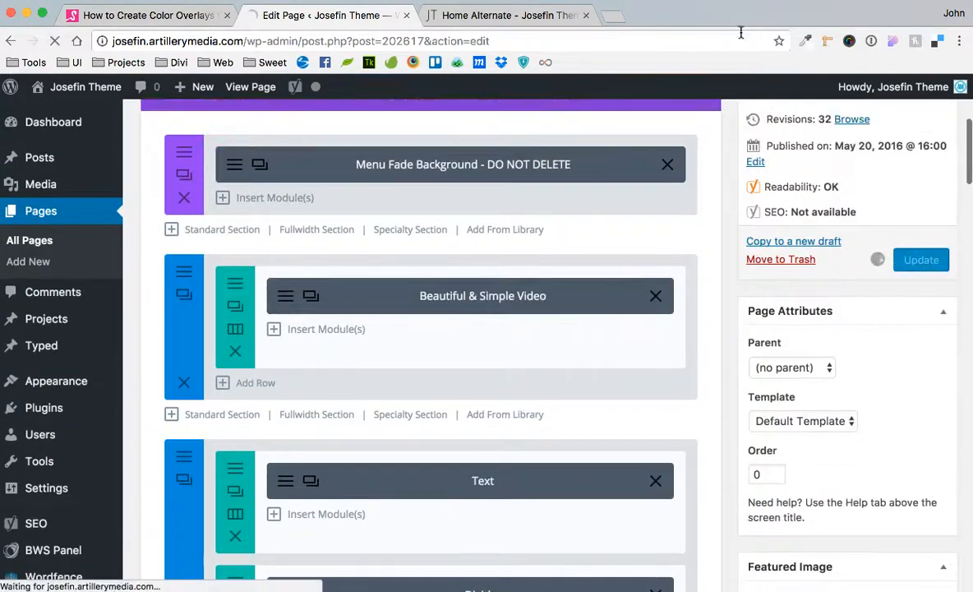
Step: Check the live home page, then scroll the Divi editor to the Get Lost in Design section
left_click(507, 15)
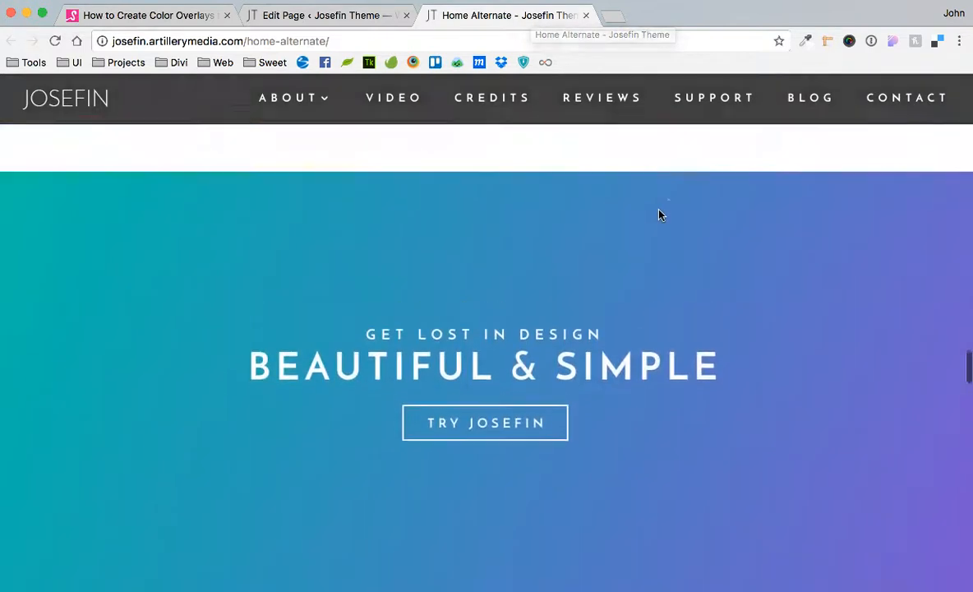
scroll("up", 3)
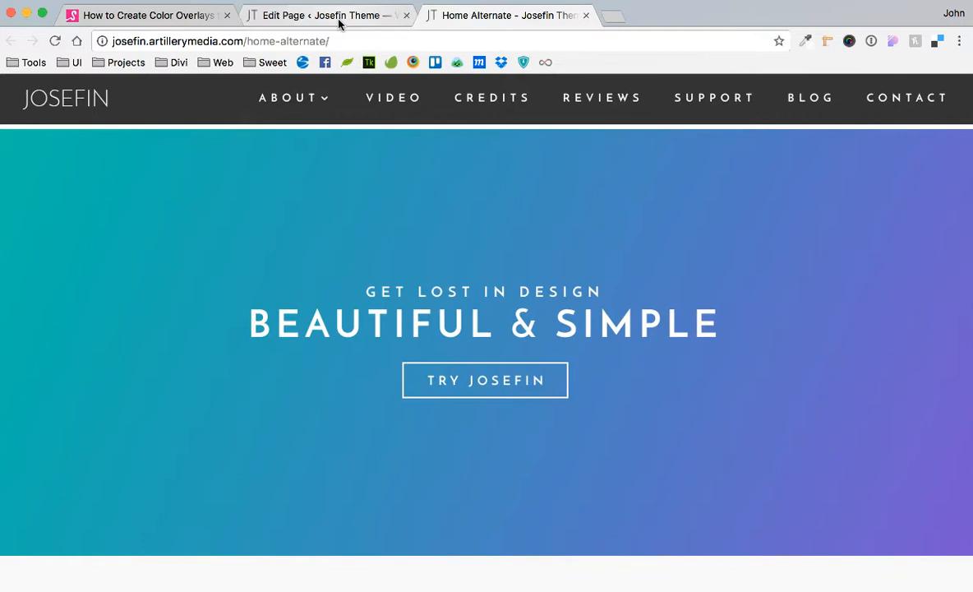
left_click(320, 15)
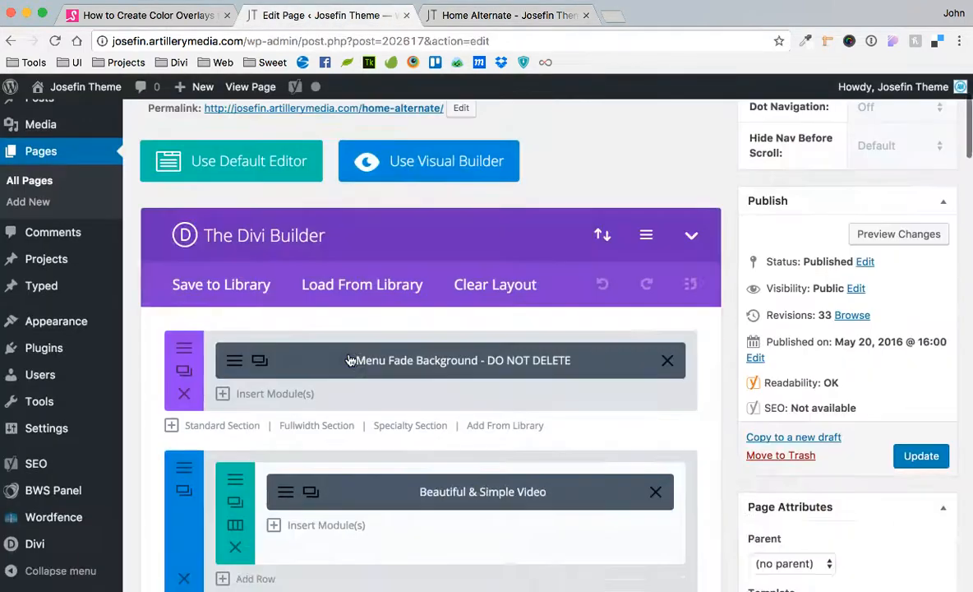
scroll("down", 3)
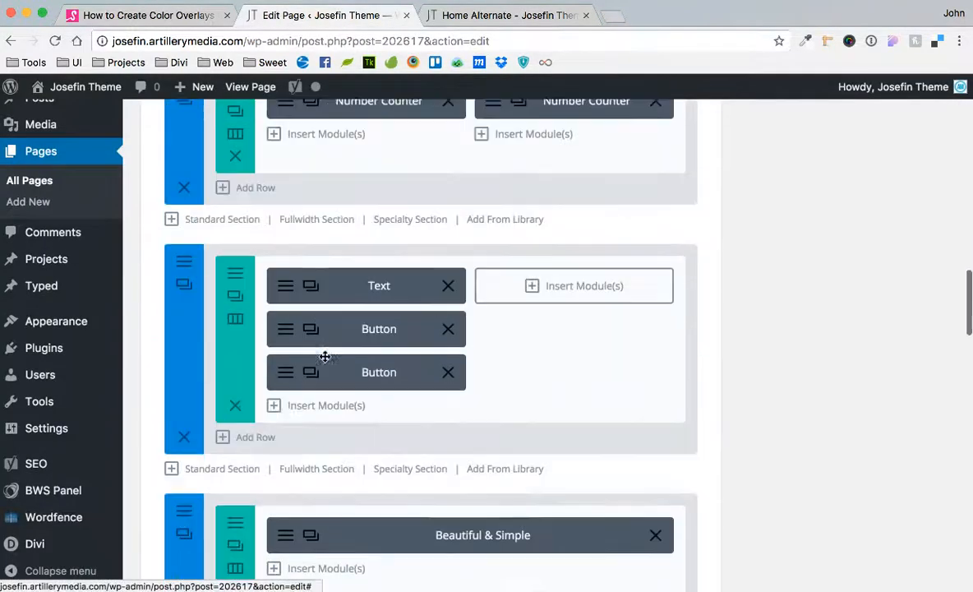
scroll("down", 3)
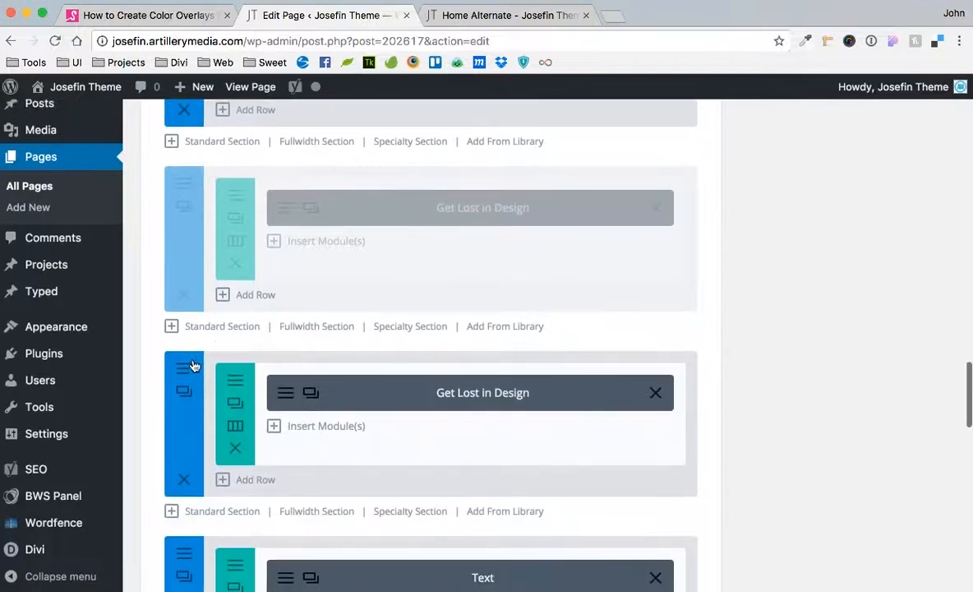
Step: Set buildingSky.jpg as the hero section's background image and close the settings
left_click(184, 369)
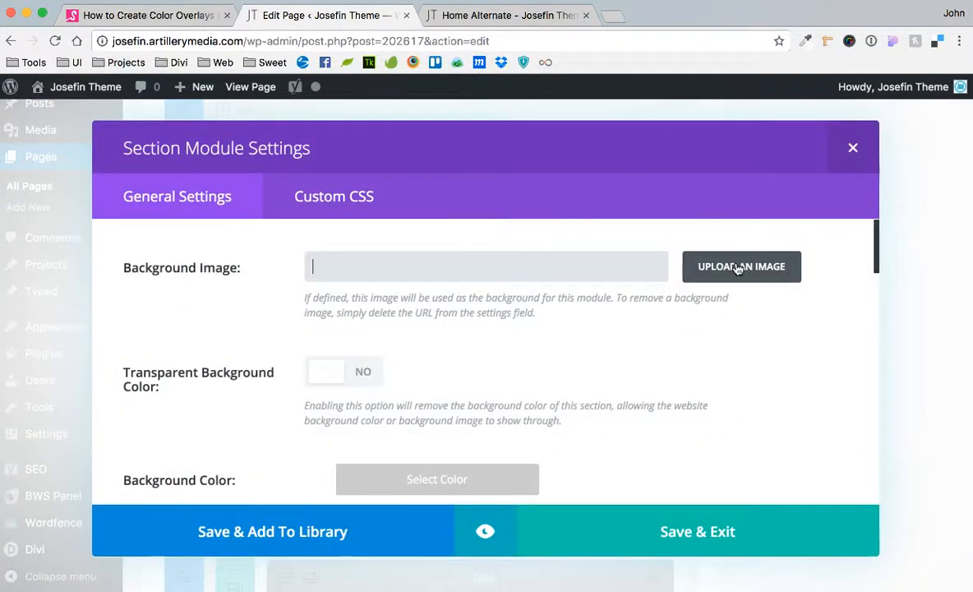
left_click(740, 266)
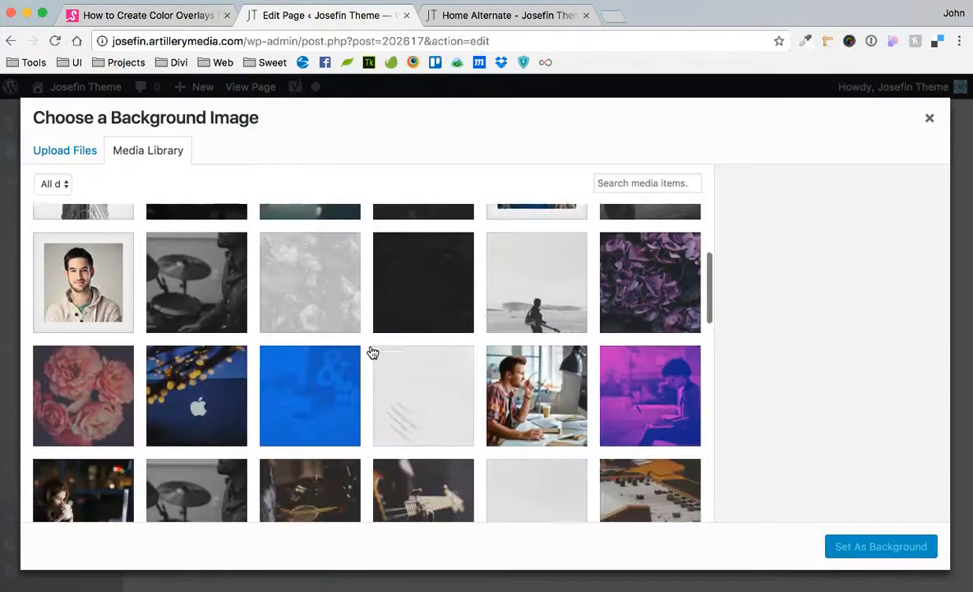
left_click(424, 409)
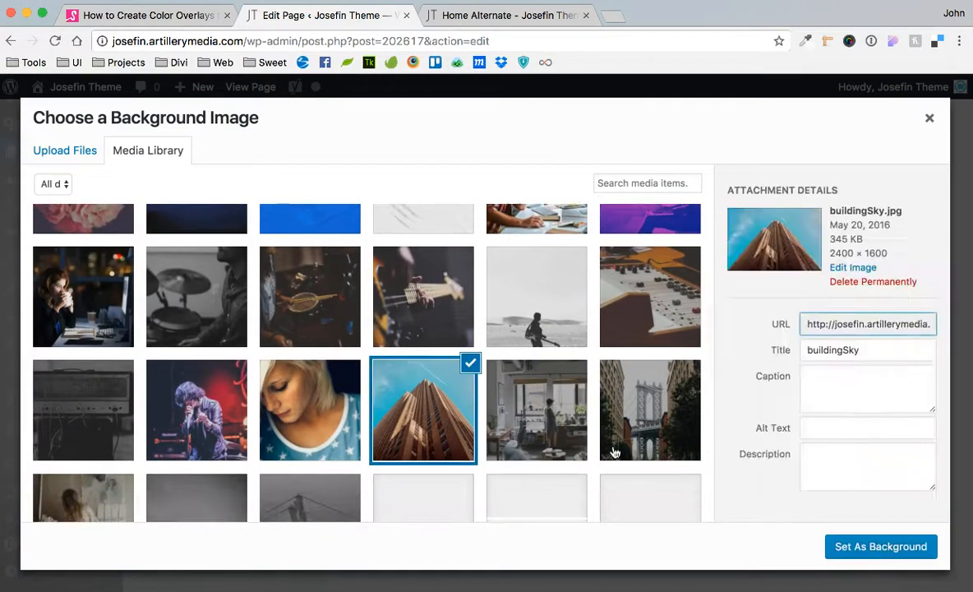
left_click(880, 545)
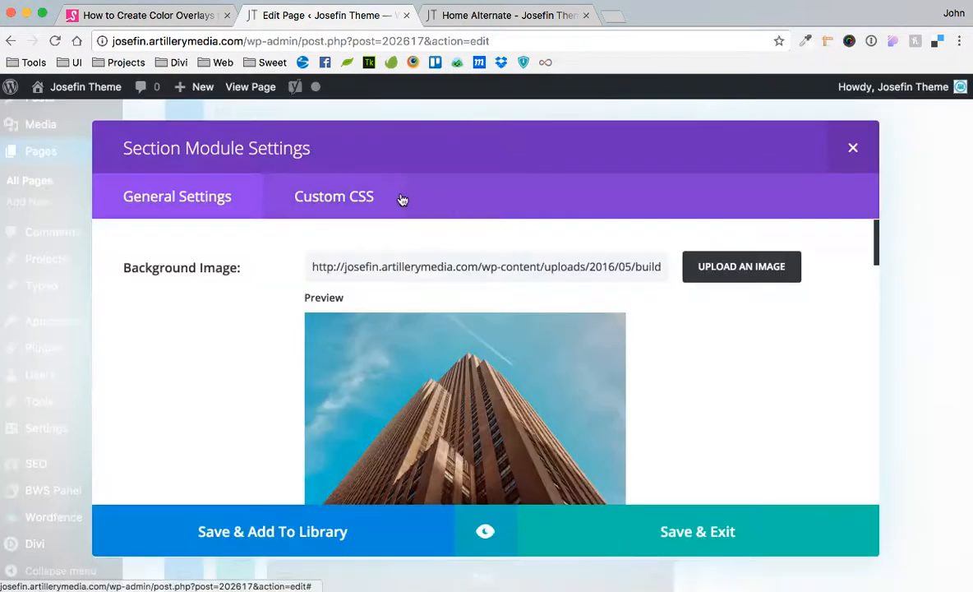
mouse_move(146, 285)
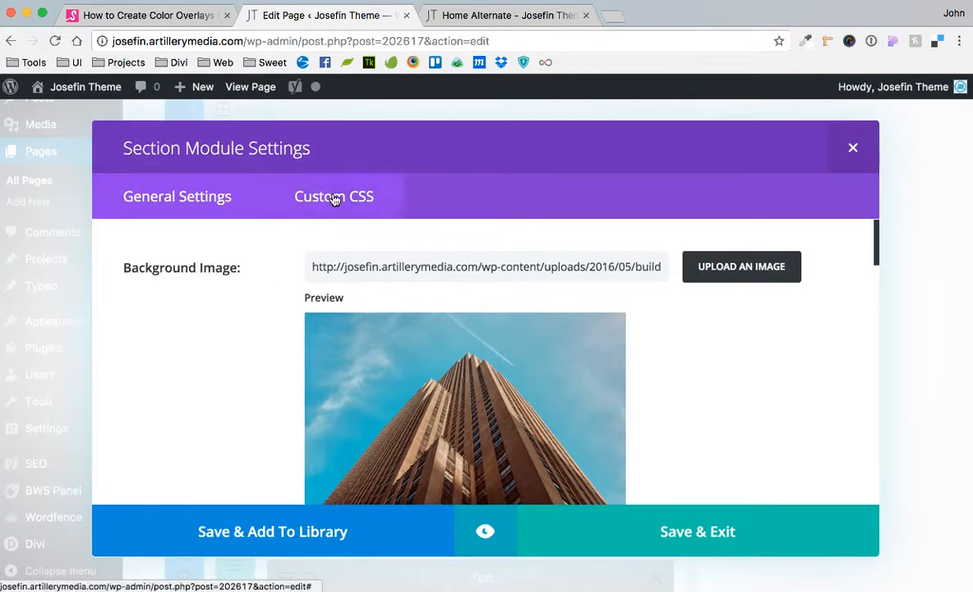
left_click(333, 195)
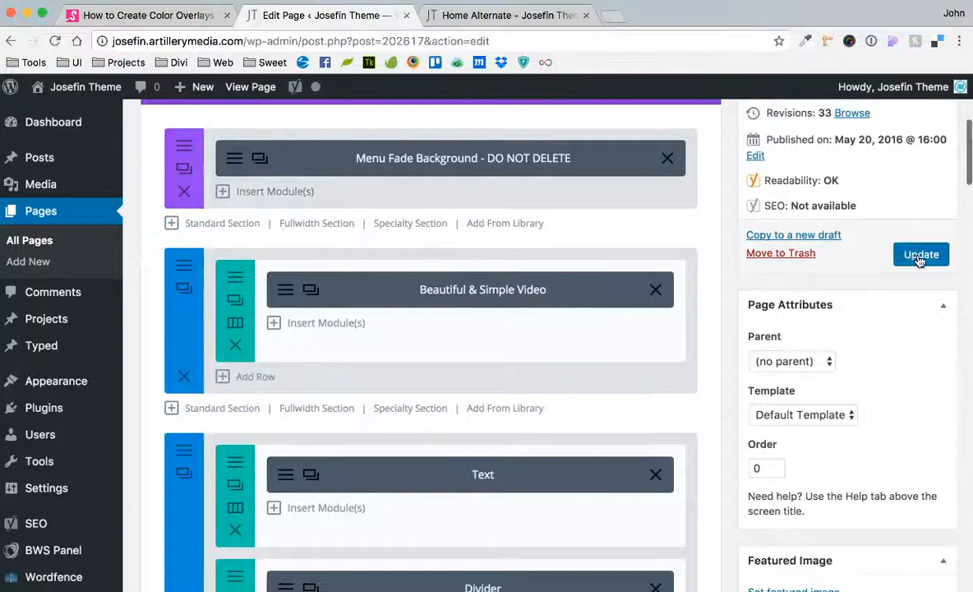
Step: Update the Divi page and reload the live Home Alternate page to see the photo
left_click(920, 253)
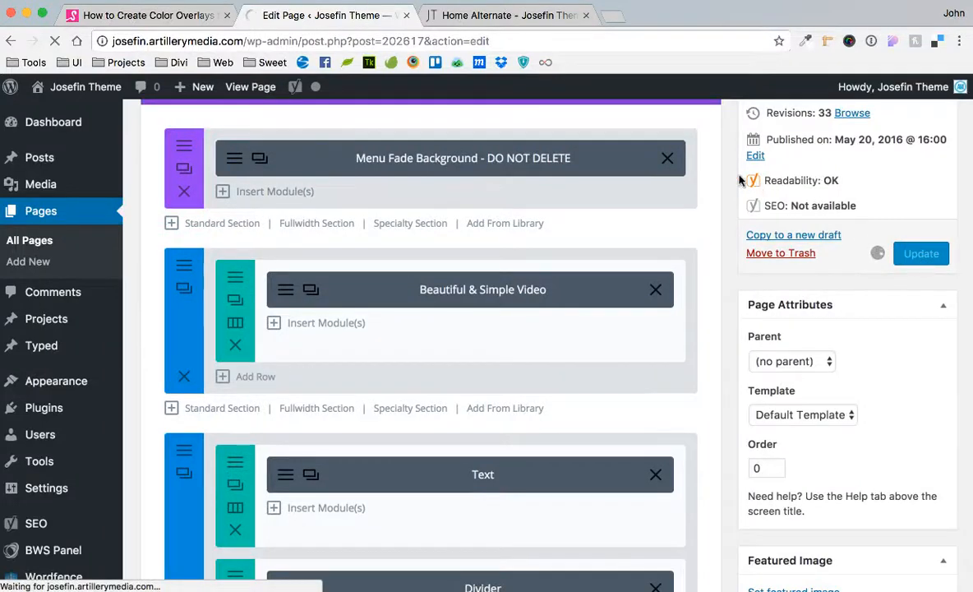
left_click(506, 14)
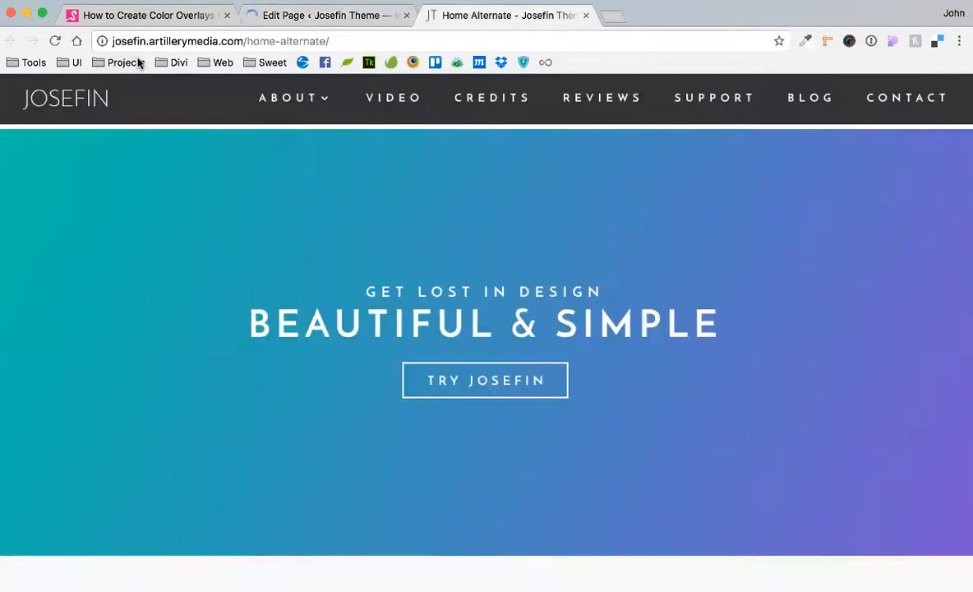
left_click(55, 41)
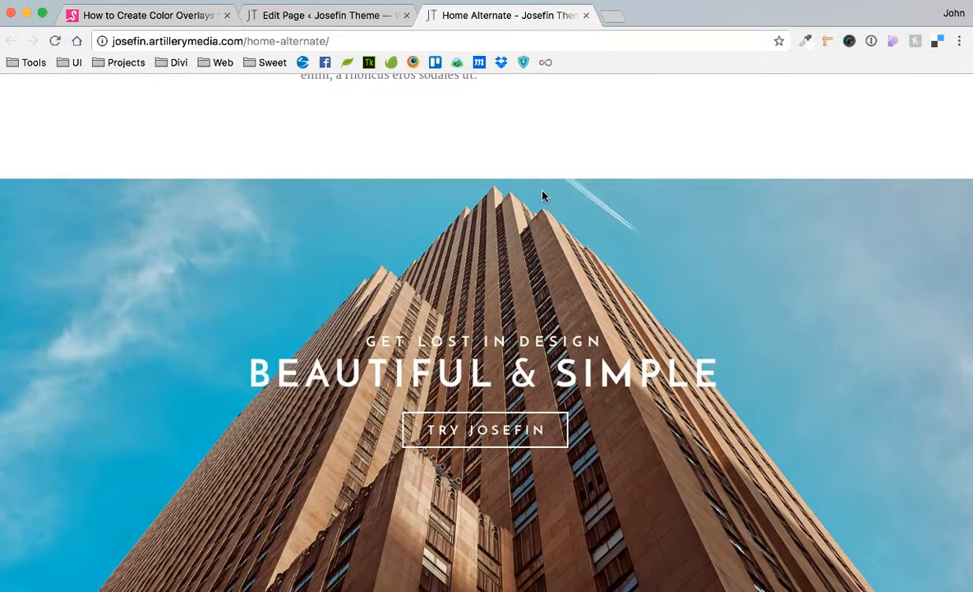
Step: Inspect the gradientTutorial section in DevTools to view its gradient and buildingSky background styles
key("F12")
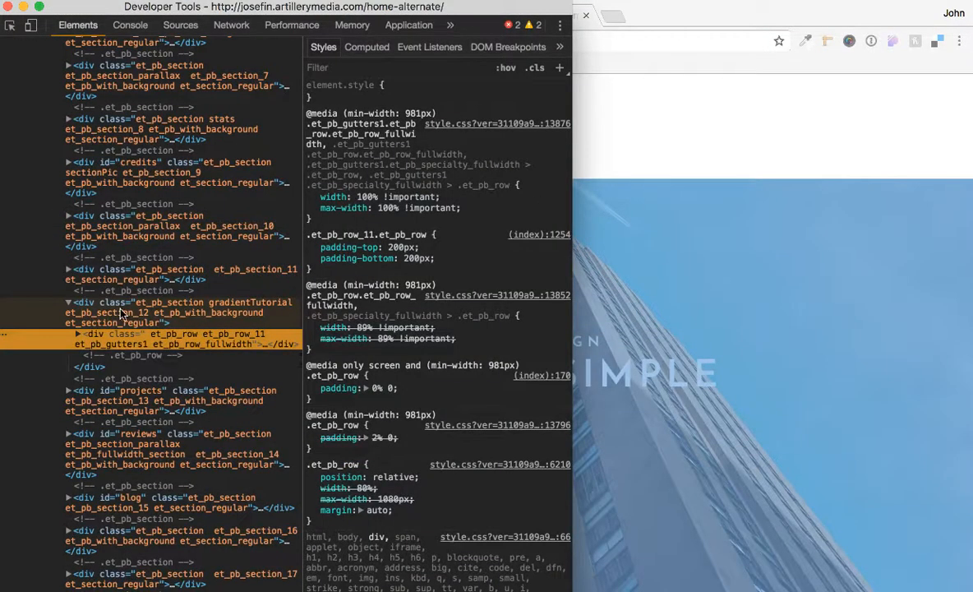
mouse_move(139, 320)
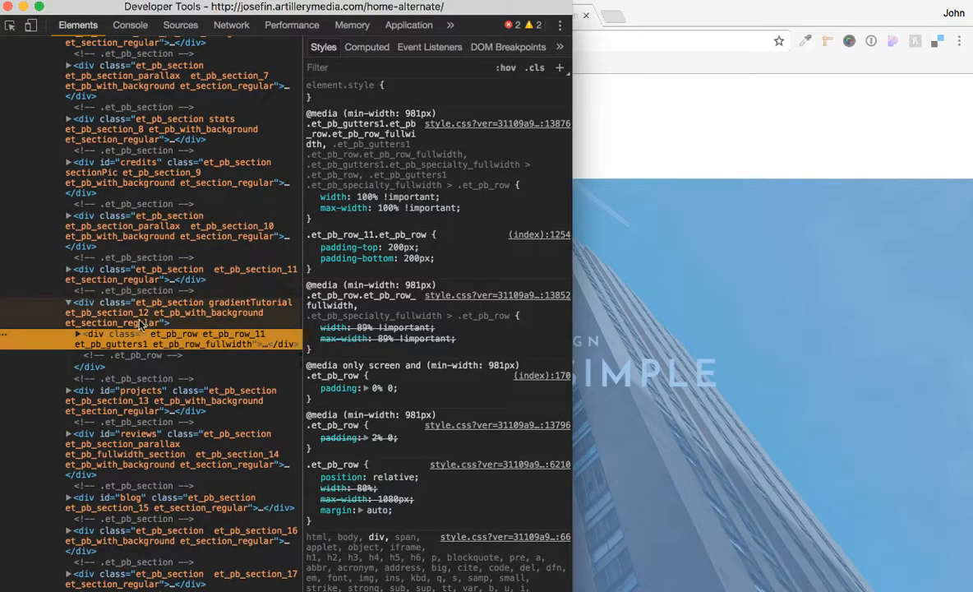
left_click(164, 312)
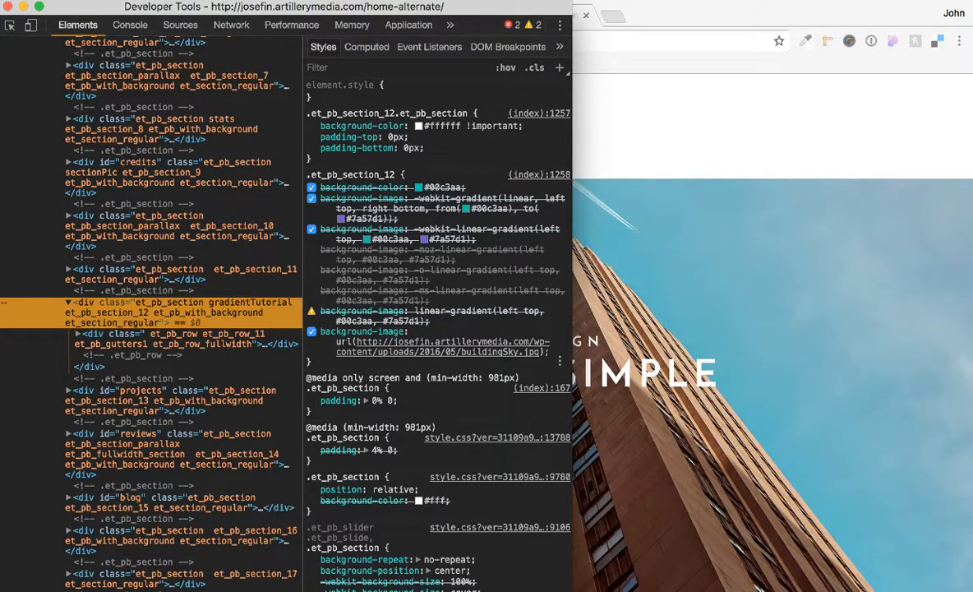
left_click(311, 331)
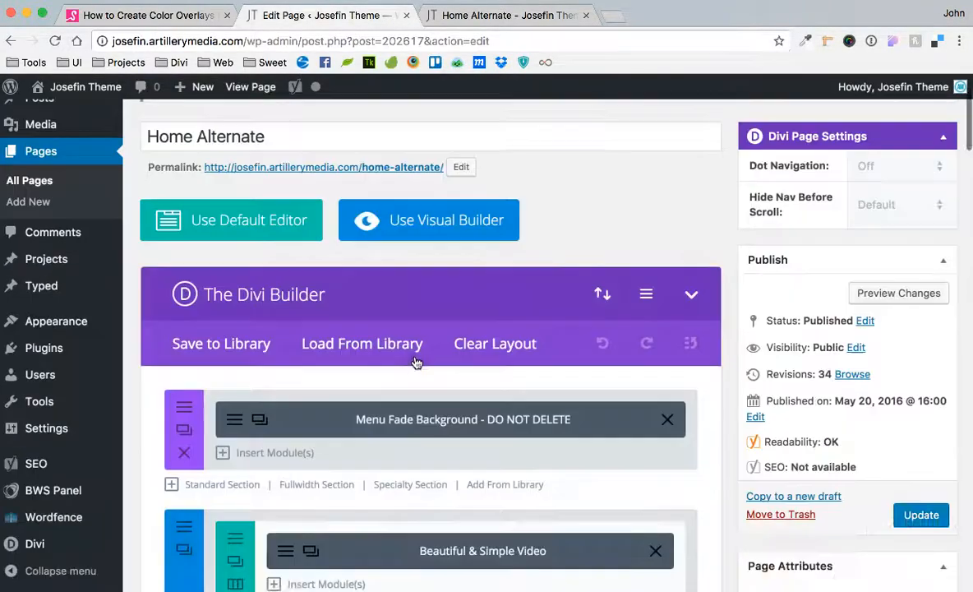
Step: Review the hero section's Custom CSS, showing the gradientTutorial class and empty Before field
scroll("down", 3)
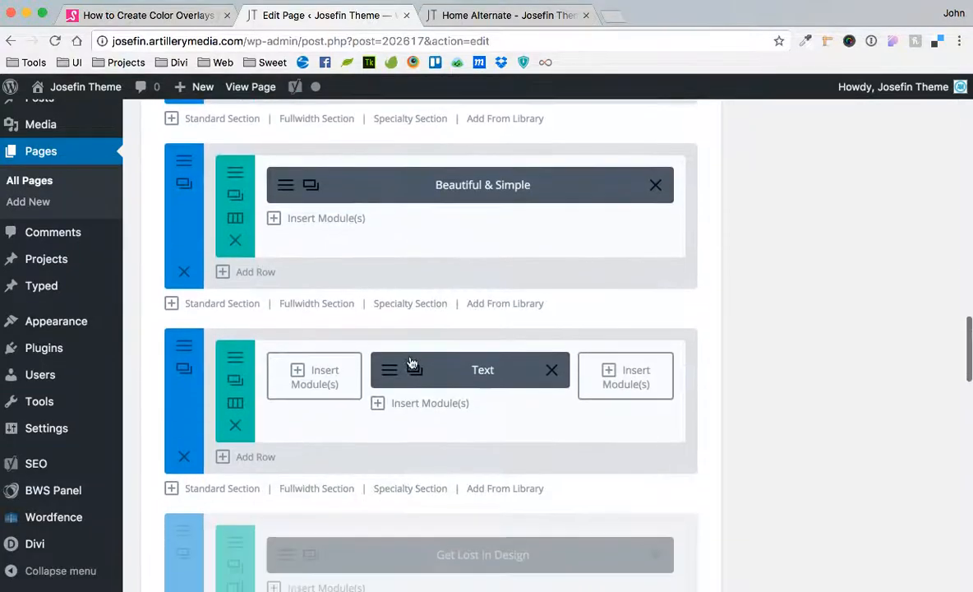
scroll("down", 3)
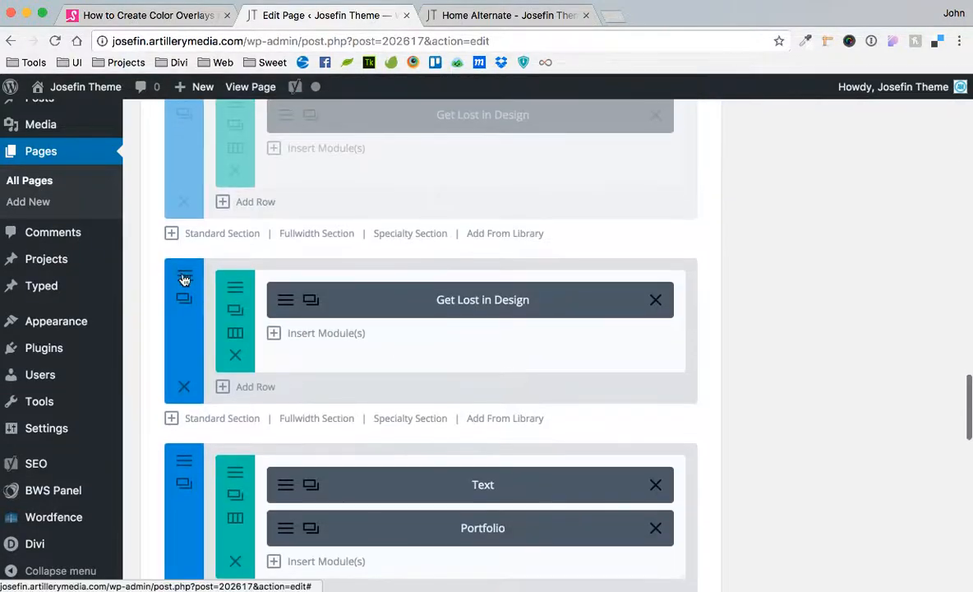
left_click(184, 280)
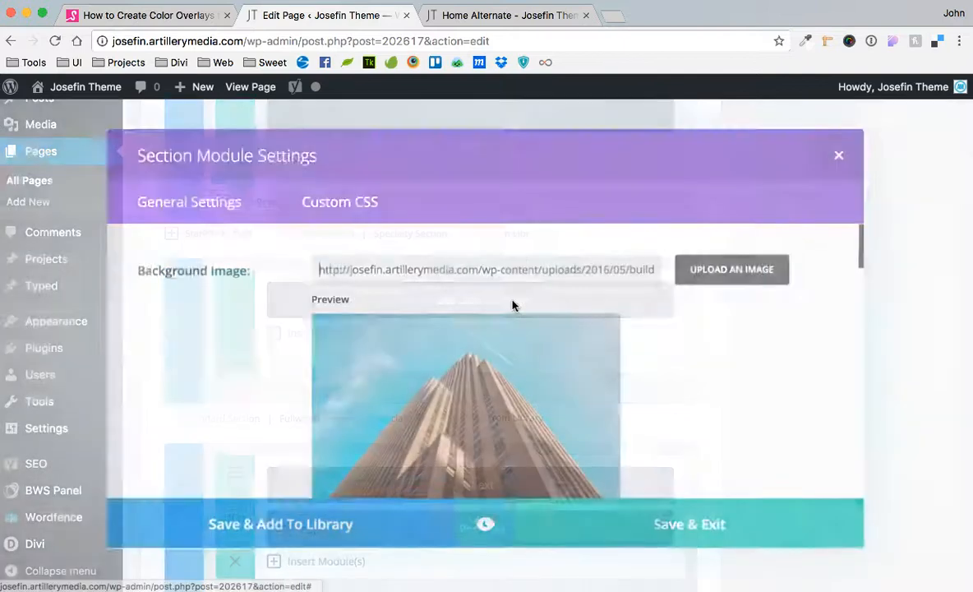
left_click(339, 201)
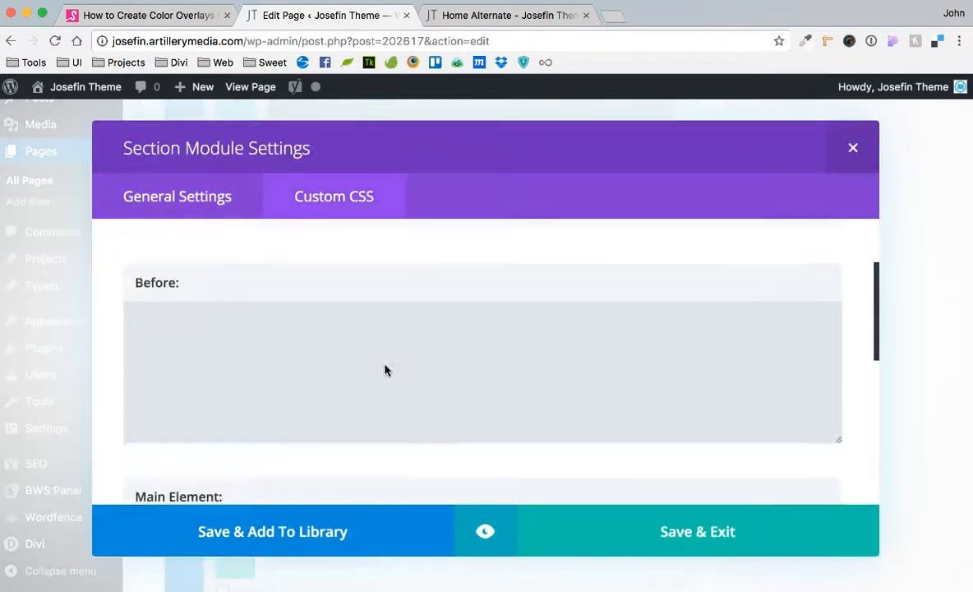
scroll("down", 3)
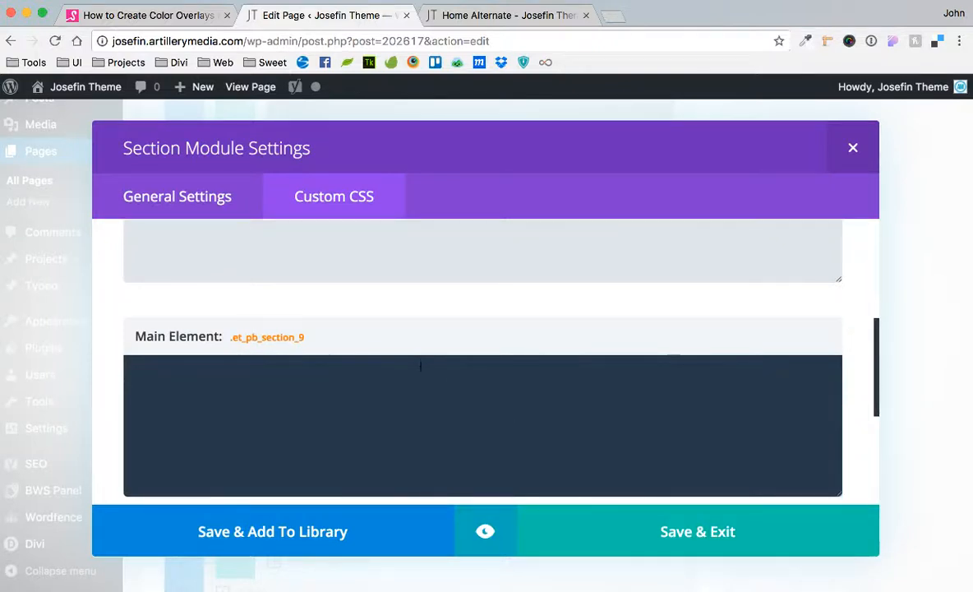
scroll("up", 3)
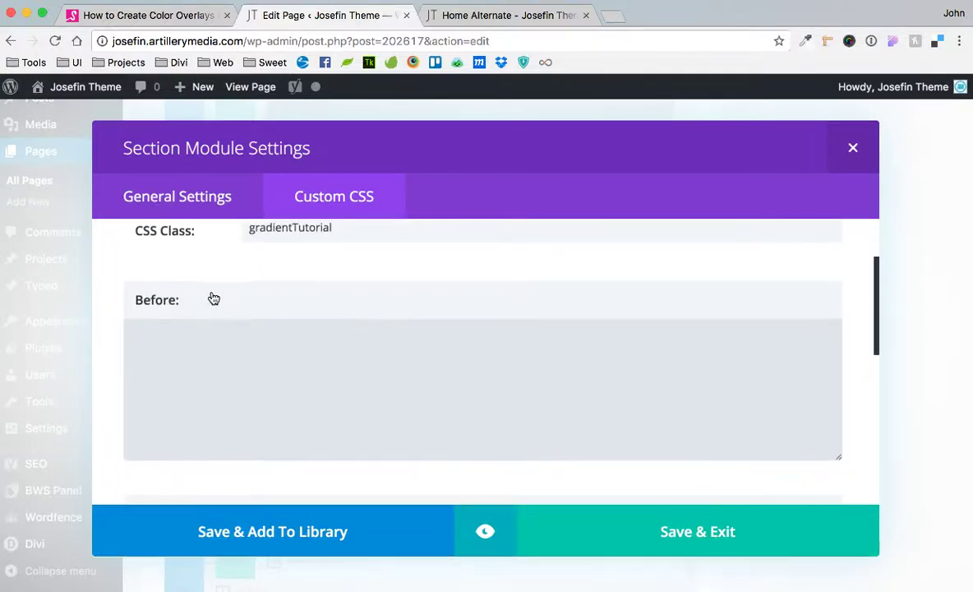
left_click(148, 15)
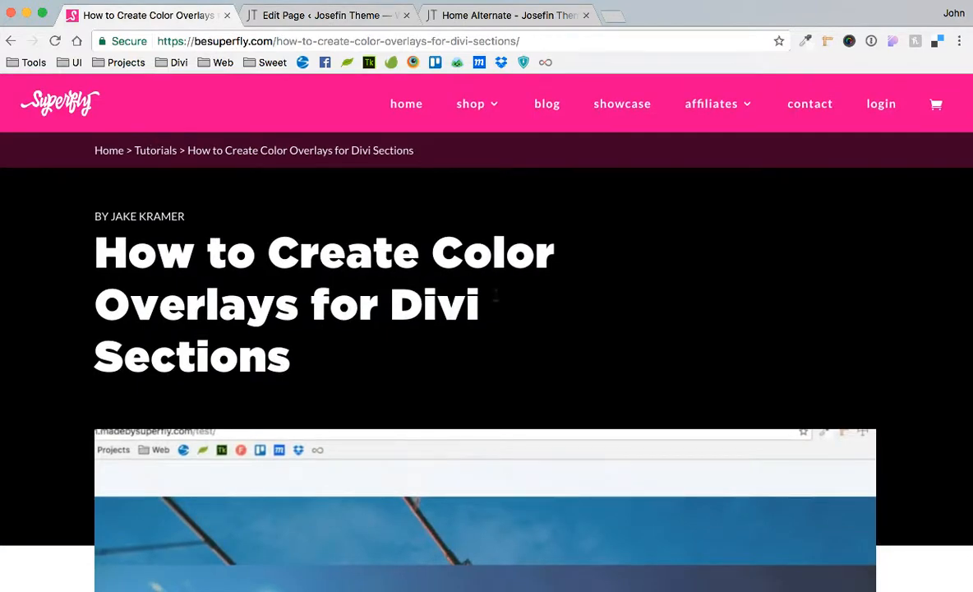
Step: Scroll the Superfly tutorial down to the overlay CSS snippet for the Before area
scroll("down", 3)
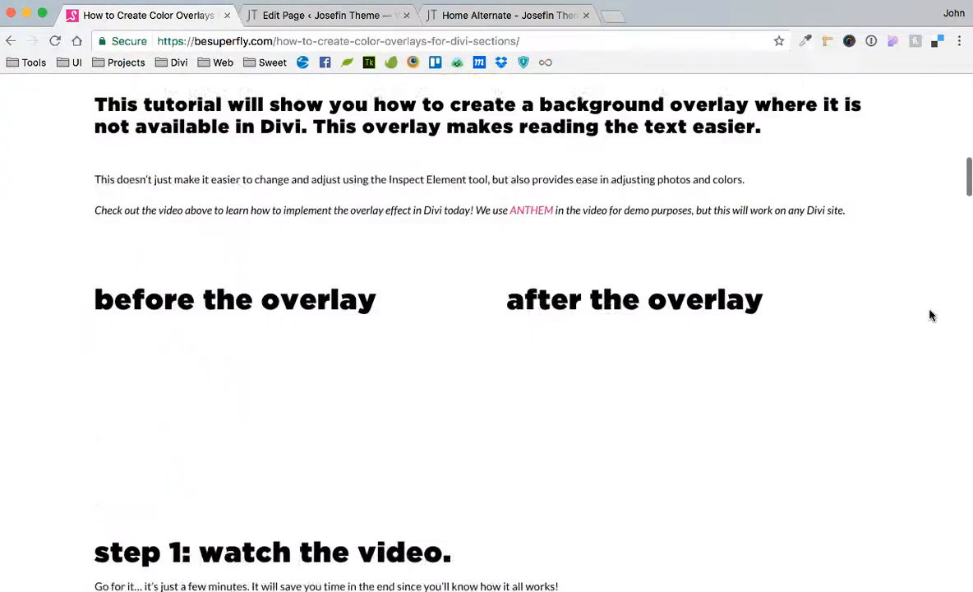
scroll("down", 3)
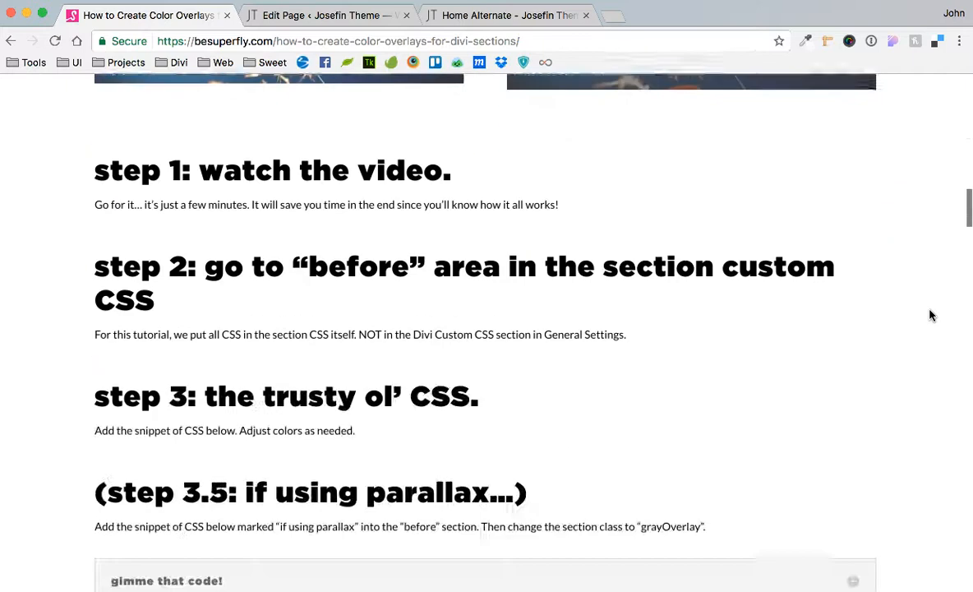
scroll("down", 3)
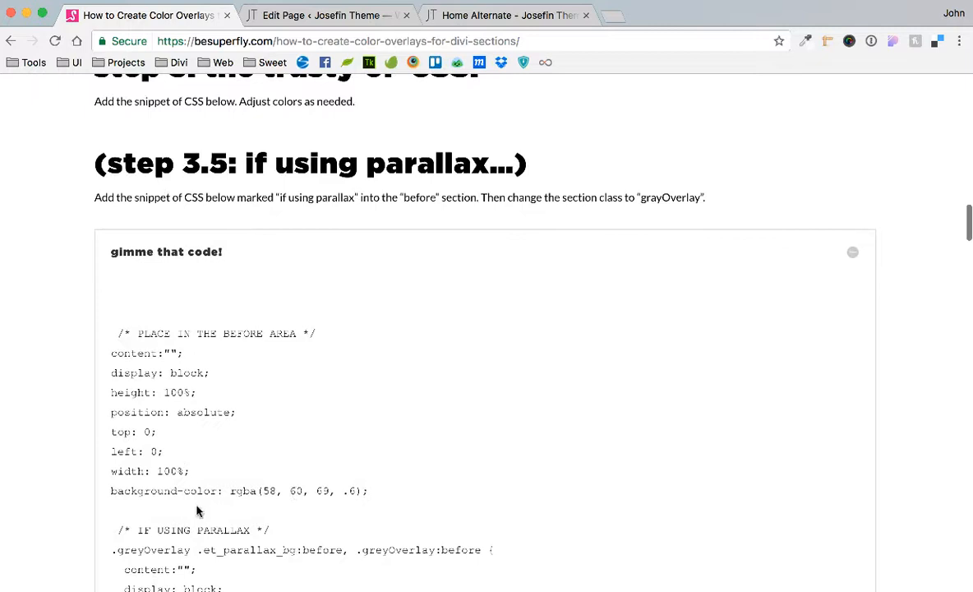
mouse_move(168, 353)
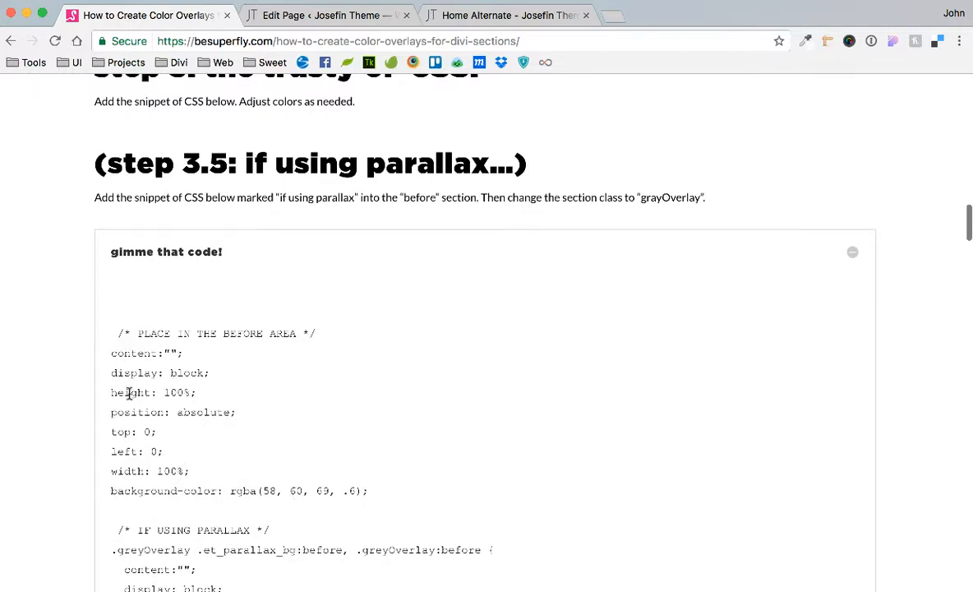
mouse_move(168, 469)
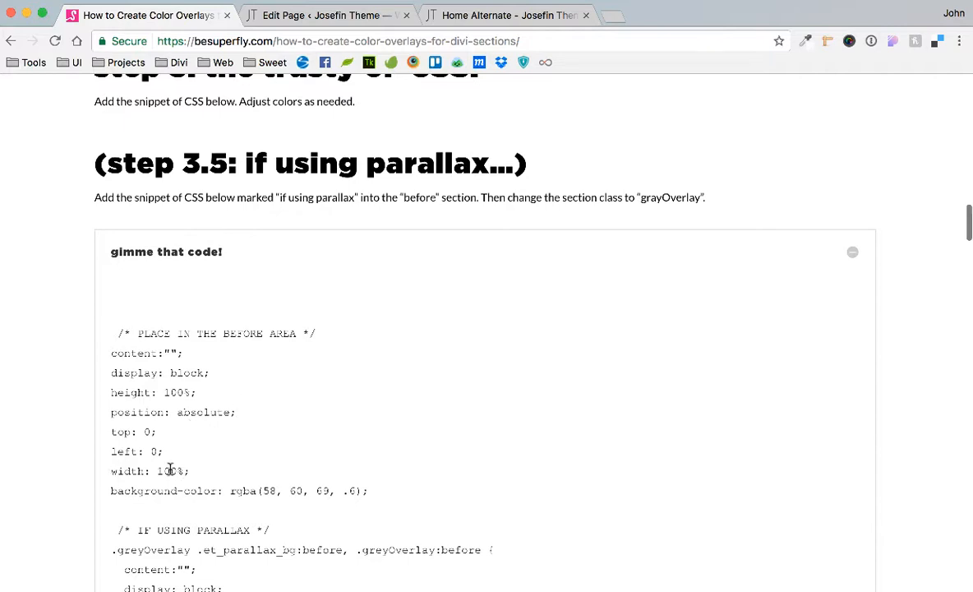
mouse_move(158, 429)
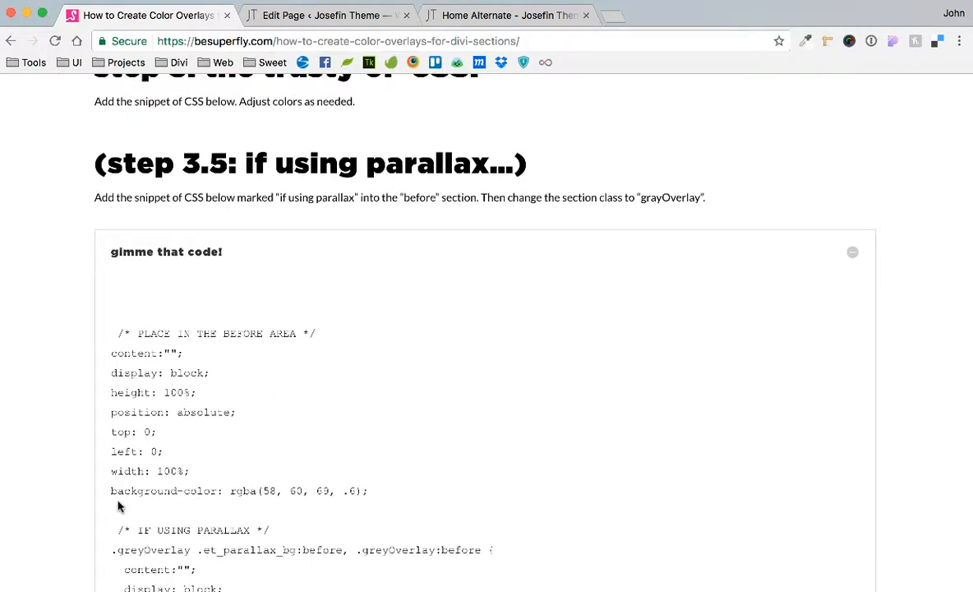
left_click_drag(111, 490, 366, 490)
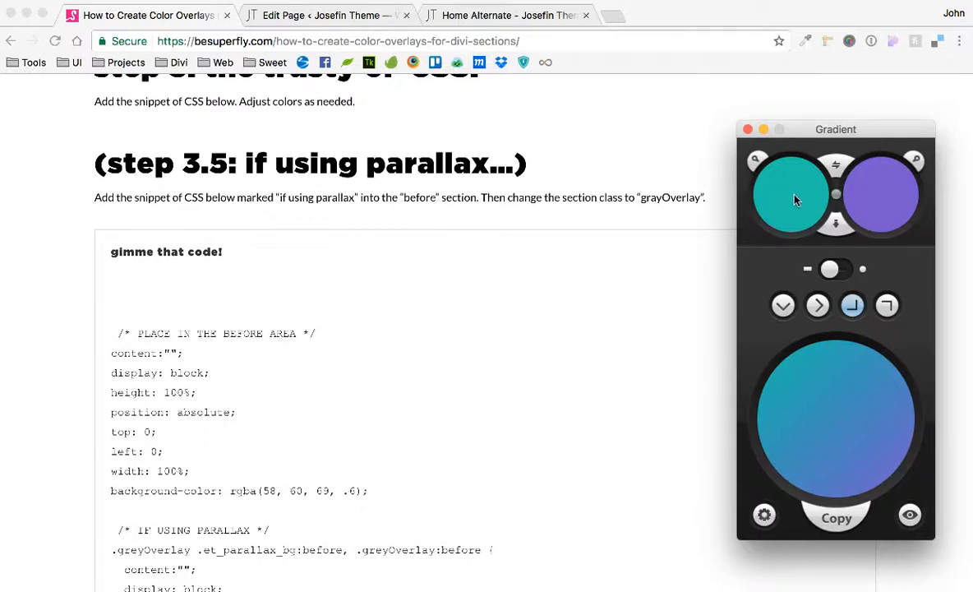
Step: Lower the first gradient colour's opacity to 70% in Gradient
left_click(789, 194)
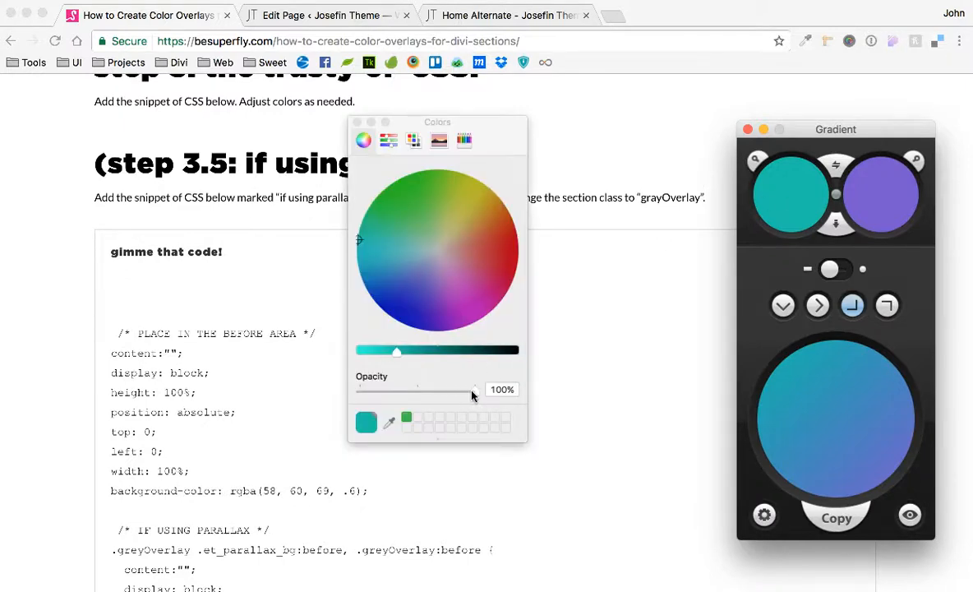
left_click_drag(476, 390, 444, 390)
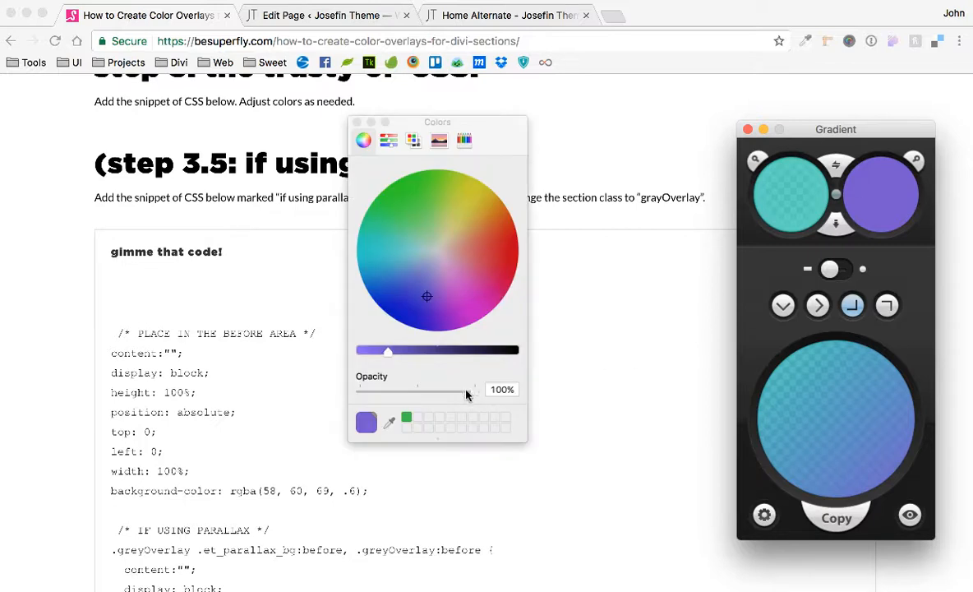
left_click_drag(475, 392, 441, 392)
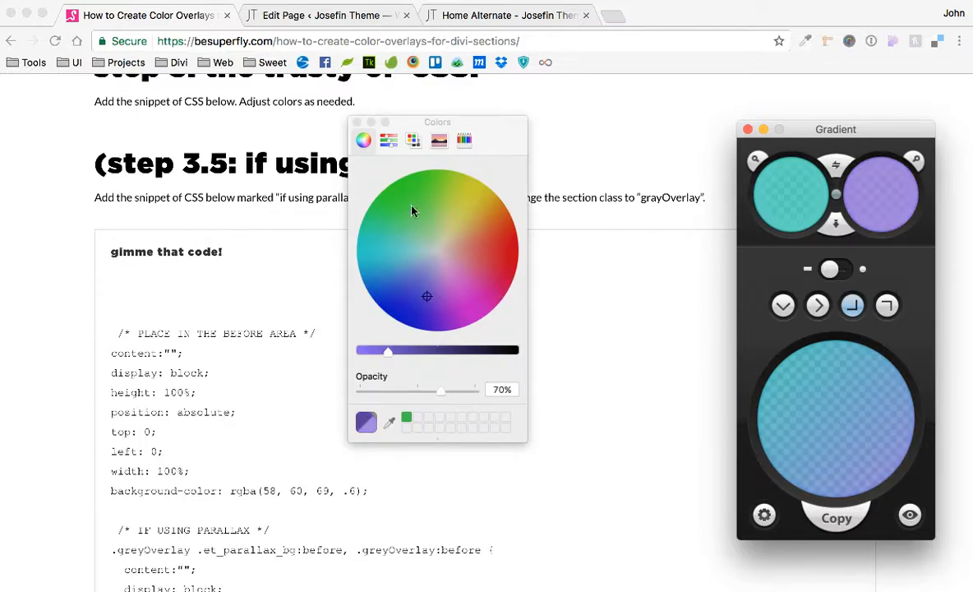
Step: Preview the generated rgba gradient CSS and copy it
left_click(355, 122)
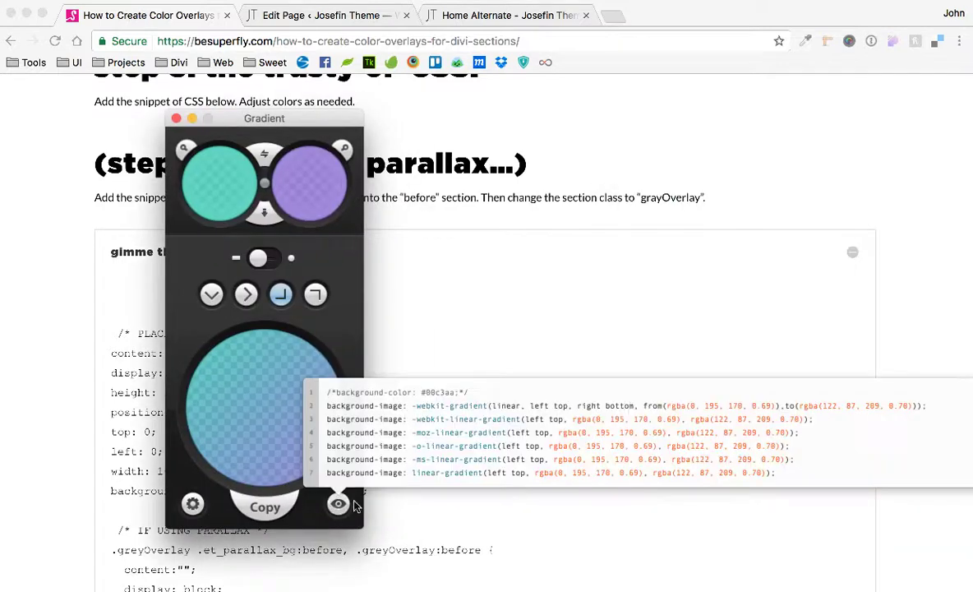
mouse_move(722, 414)
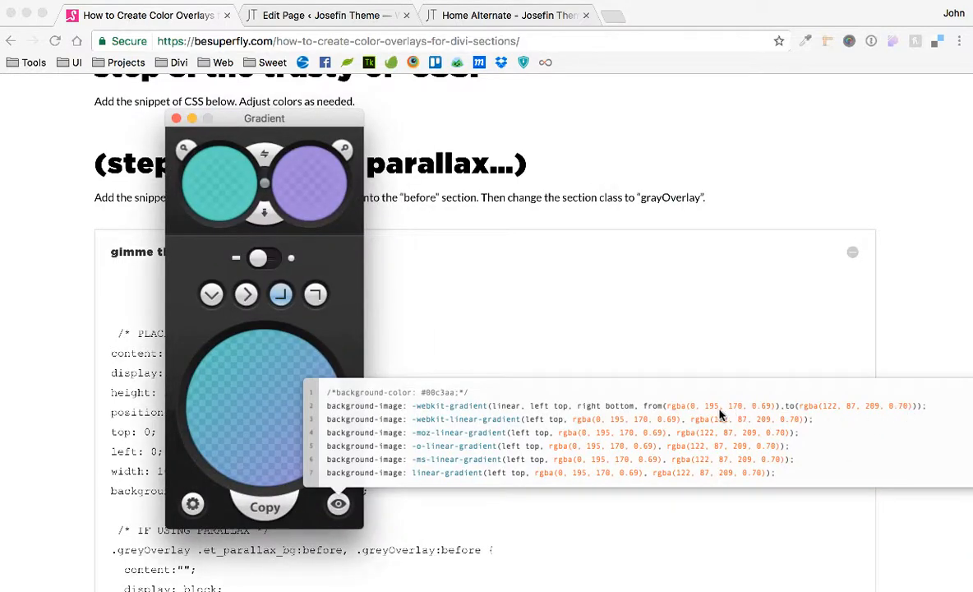
mouse_move(596, 420)
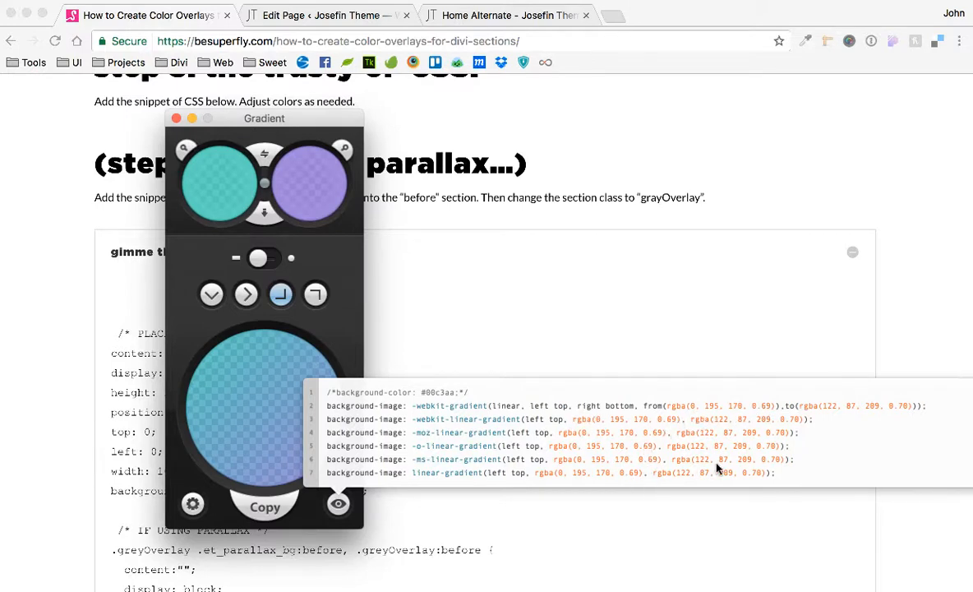
mouse_move(204, 338)
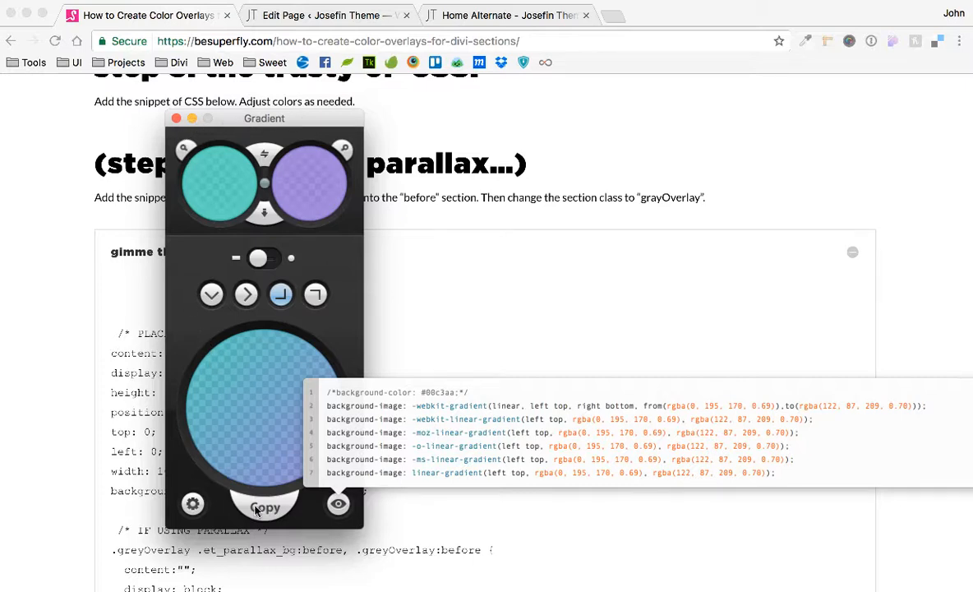
left_click_drag(264, 117, 720, 98)
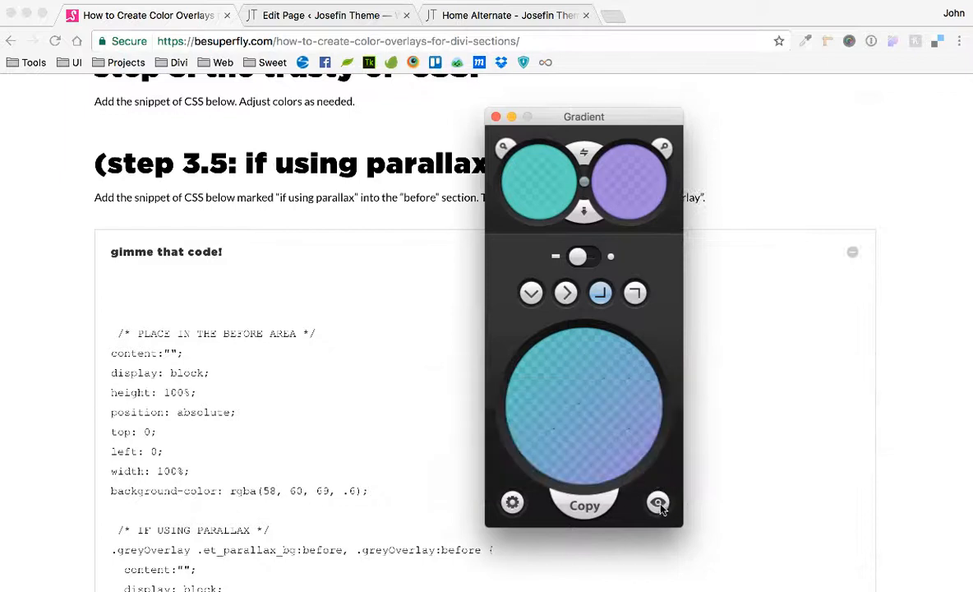
left_click(496, 116)
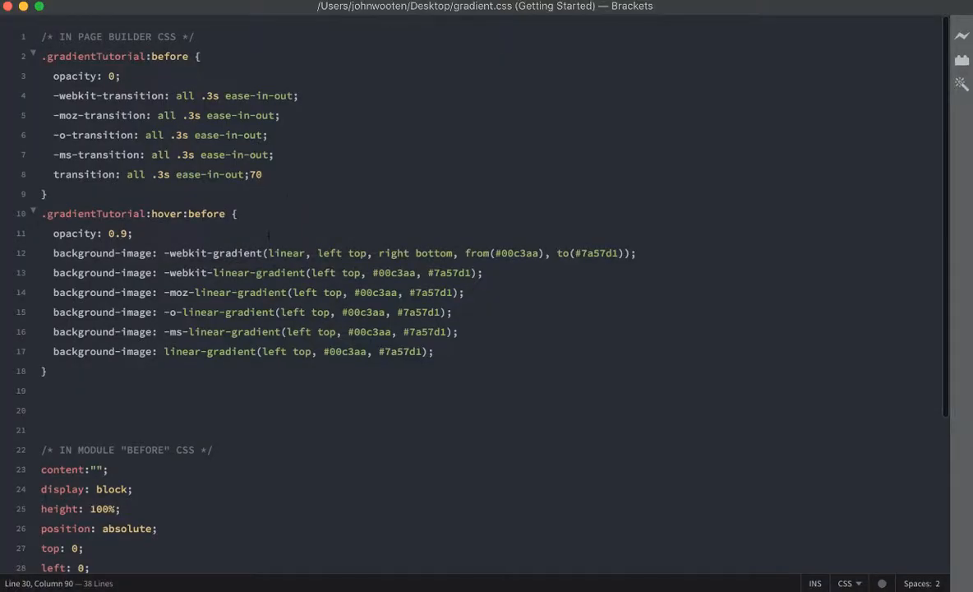
Step: Select and copy the six rgba gradient lines below width: 100% in gradient.css
scroll("down", 3)
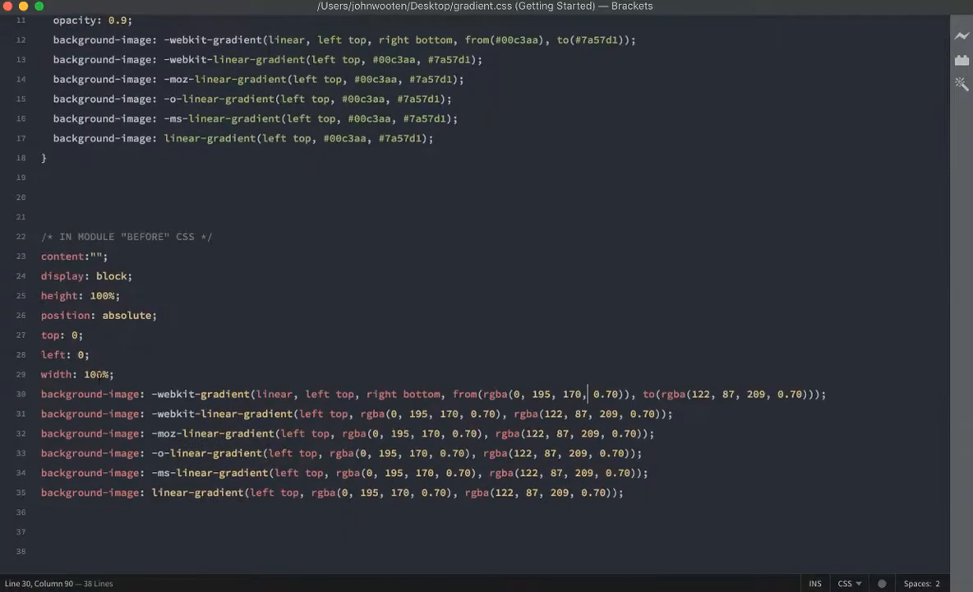
left_click_drag(587, 393, 193, 376)
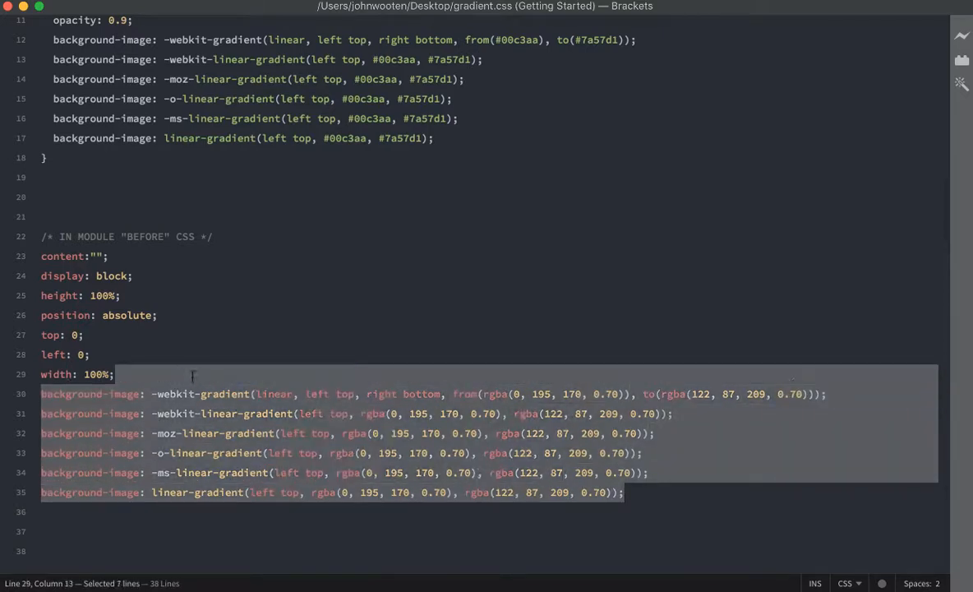
key("Delete")
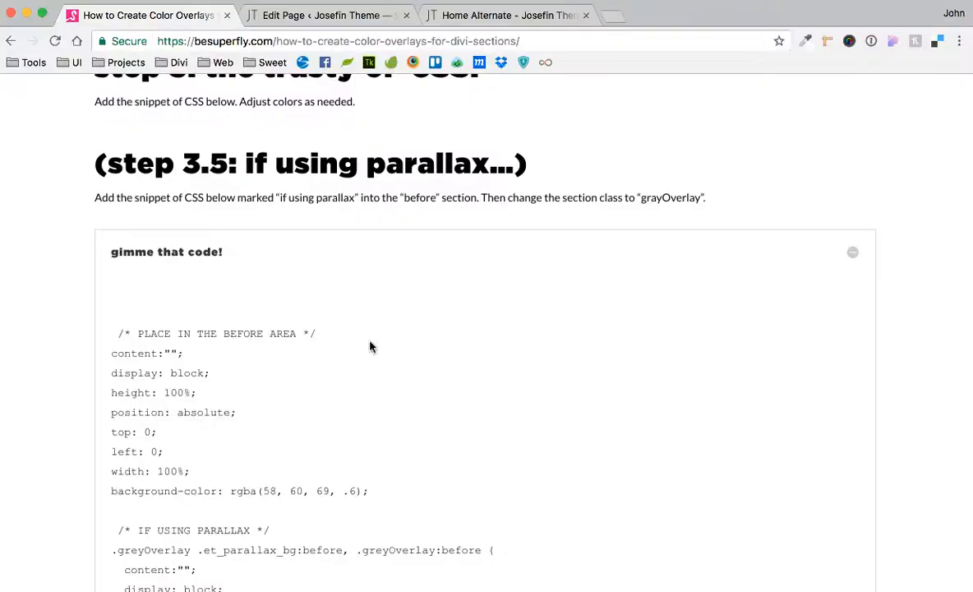
scroll("down", 3)
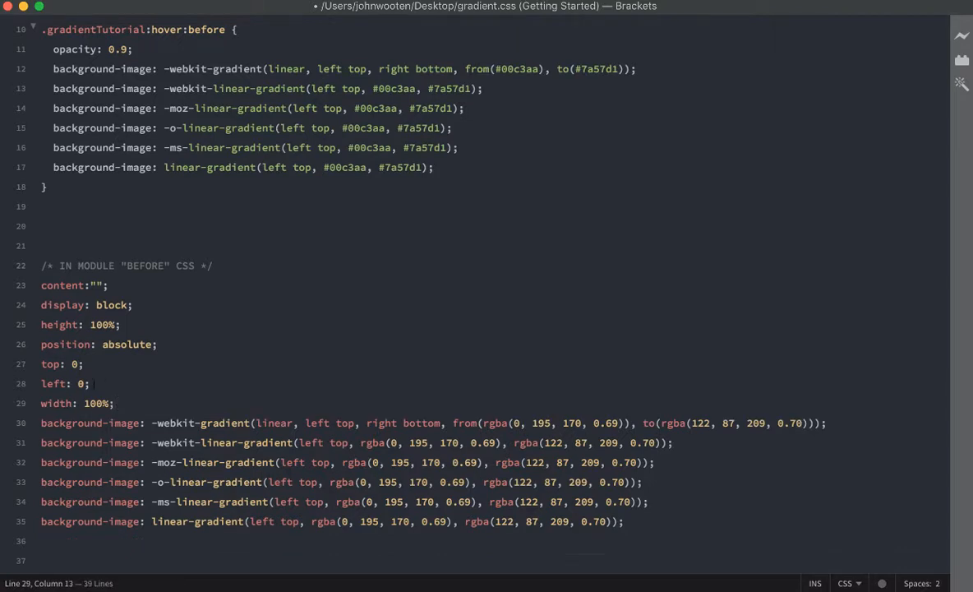
Step: Move width: 100% above height and set the first colour's alpha to 0.70
triple_click(76, 403)
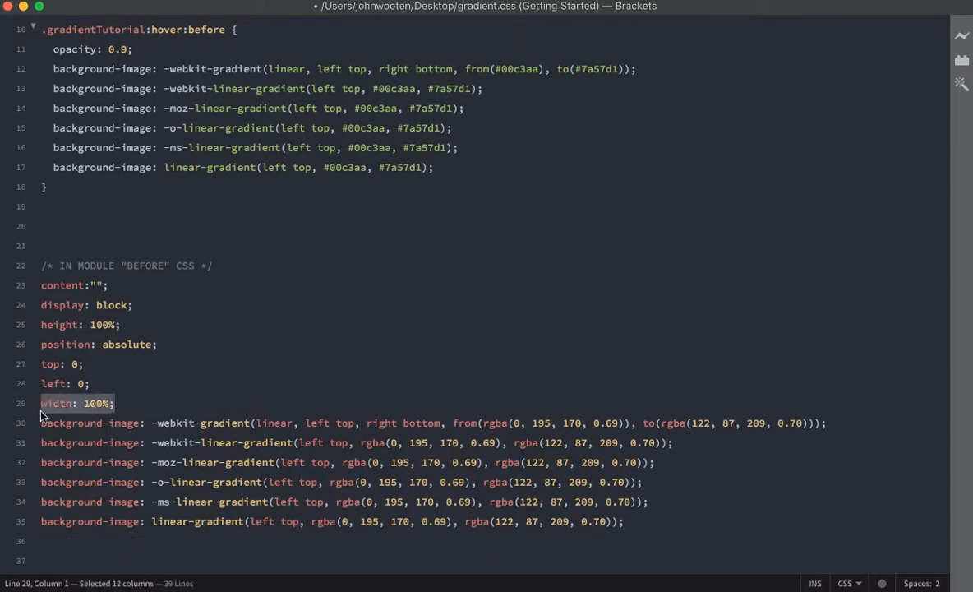
key("Delete")
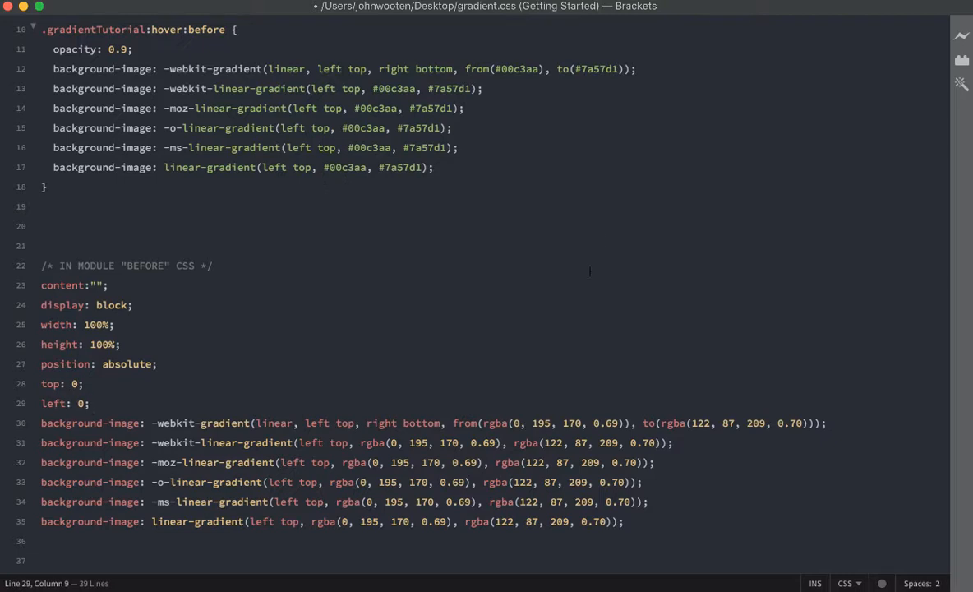
mouse_move(623, 397)
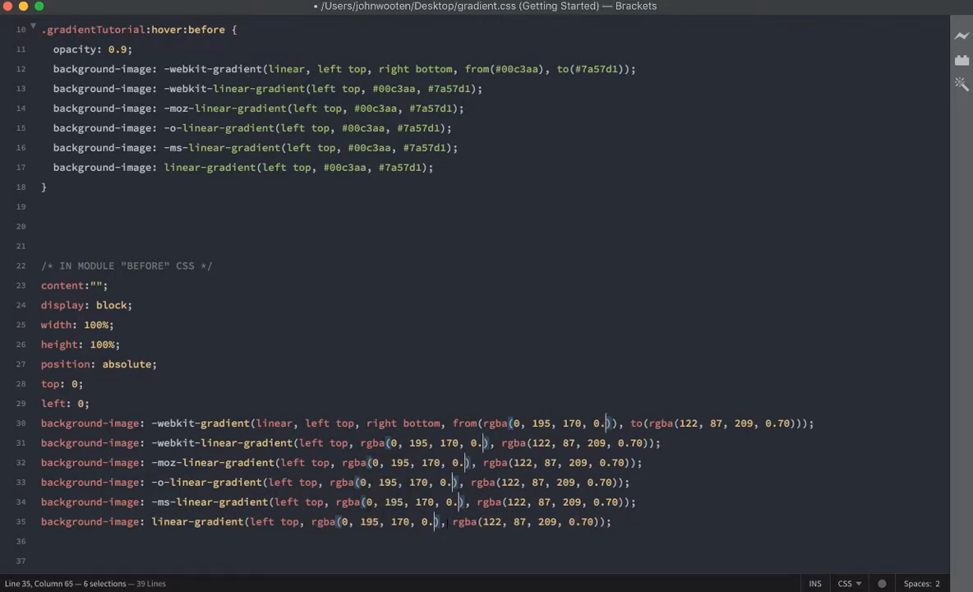
type("70")
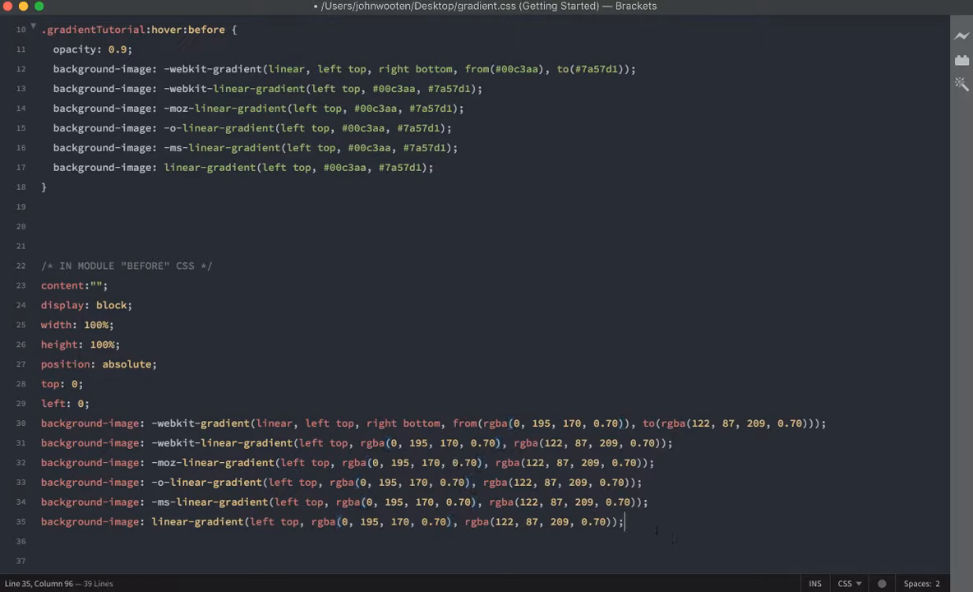
left_click_drag(41, 344, 624, 521)
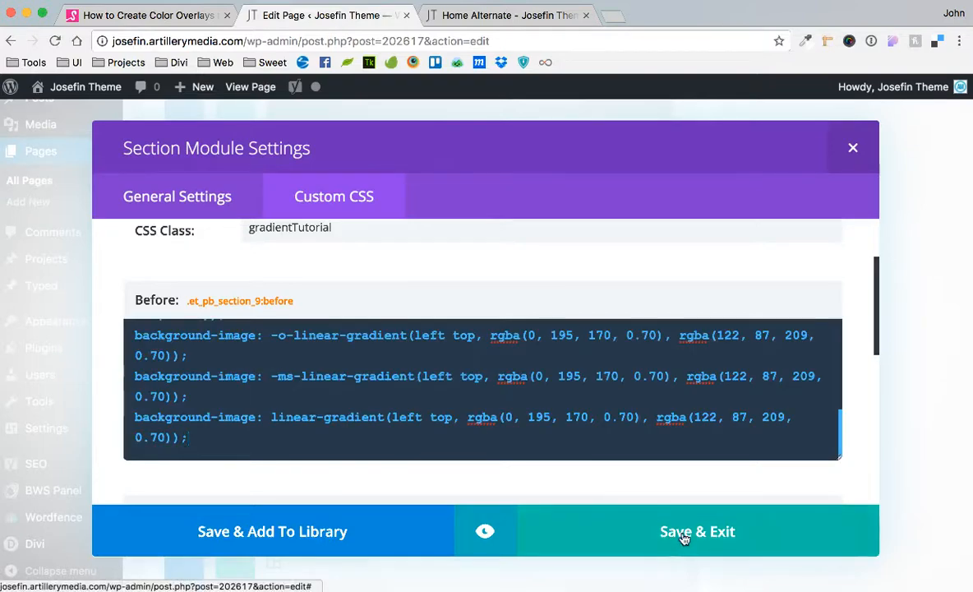
Step: Save and exit the section settings holding the gradient Before CSS, then view Home Alternate
left_click(696, 531)
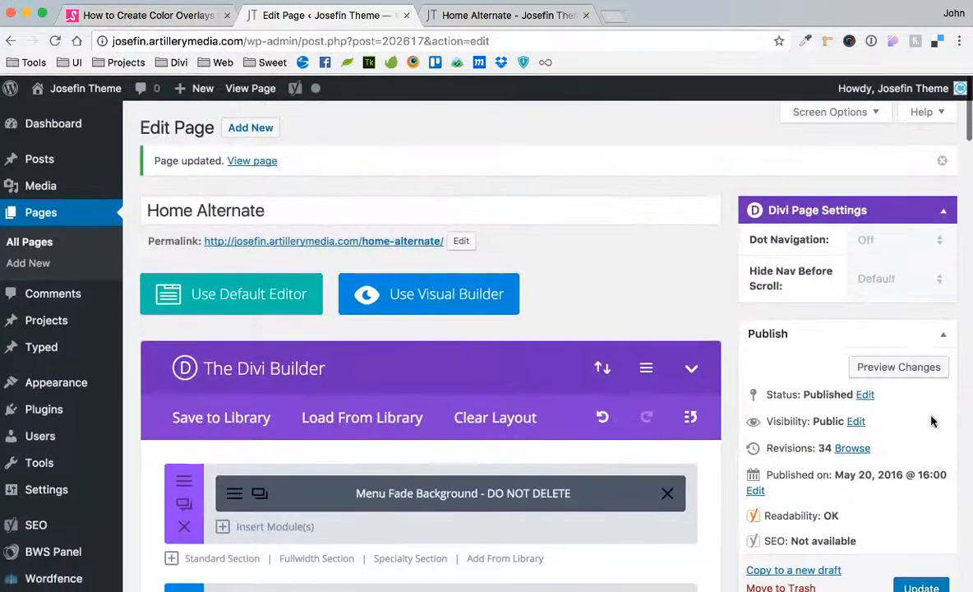
scroll("down", 3)
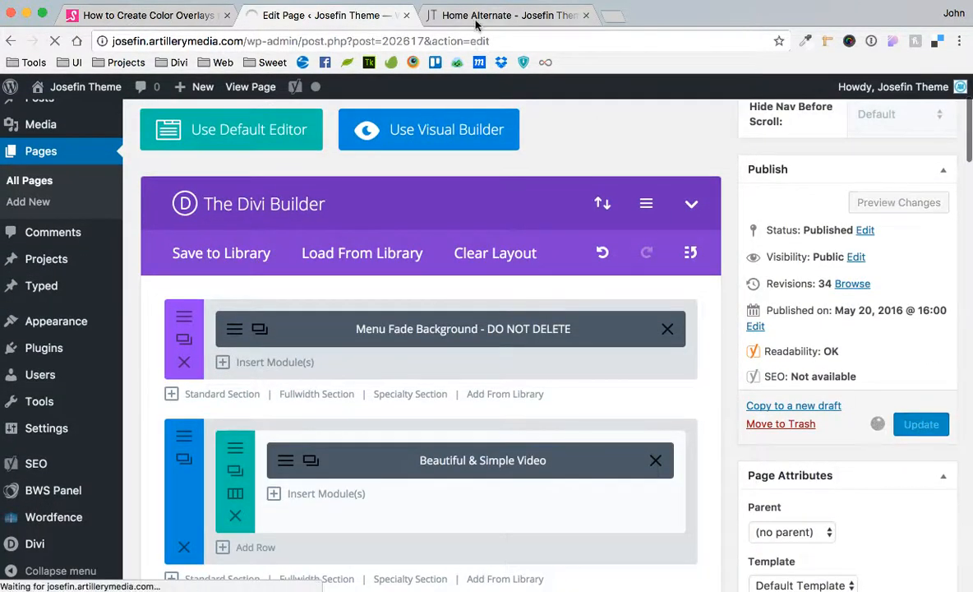
left_click(507, 14)
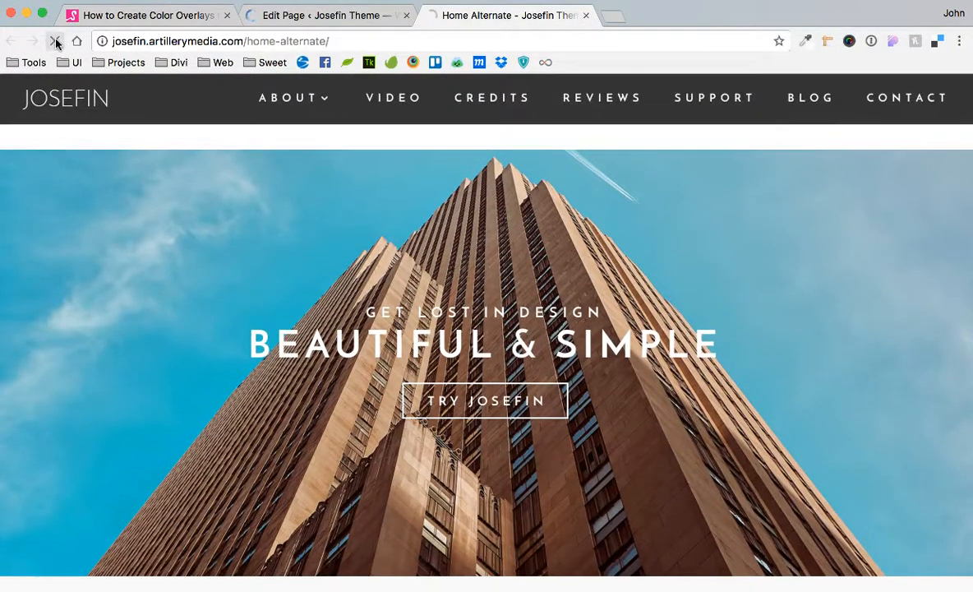
Step: Reload Home Alternate to show the gradient overlay on the building hero
left_click(56, 41)
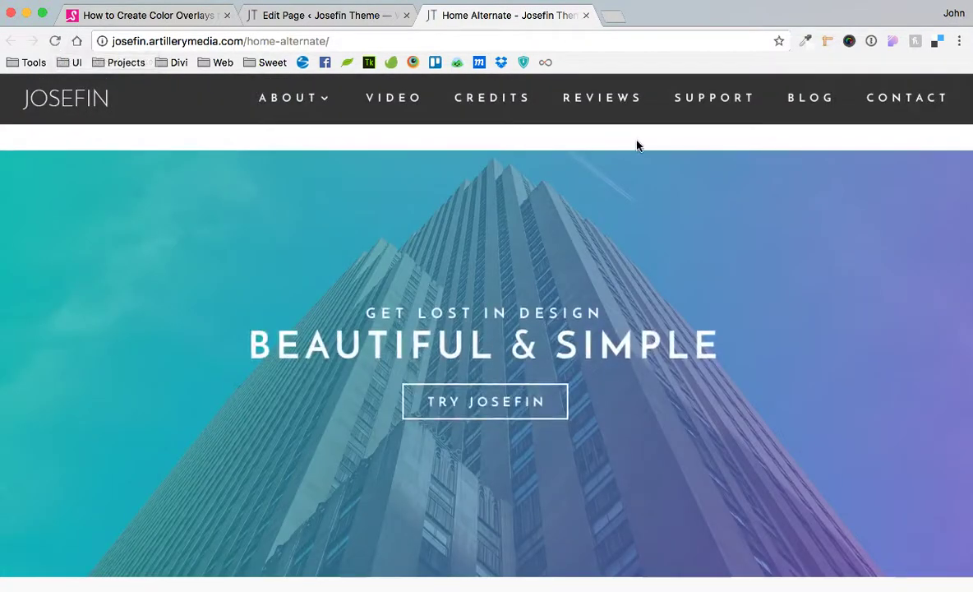
scroll("down", 3)
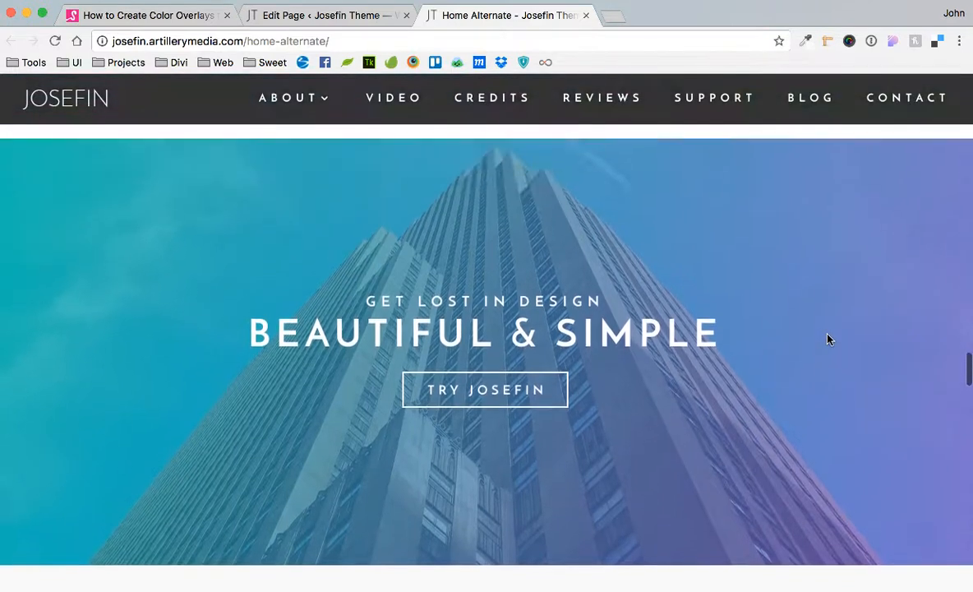
scroll("down", 3)
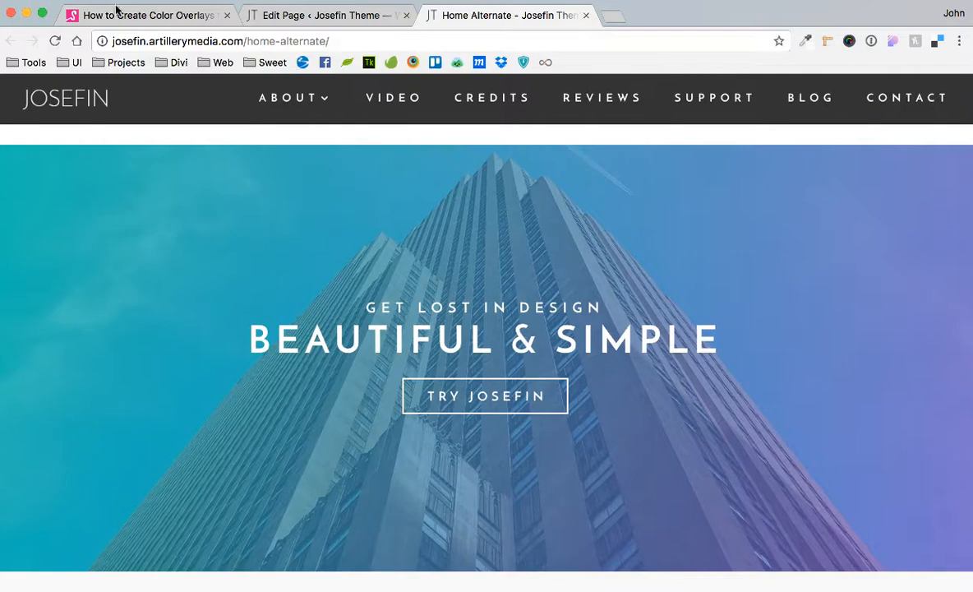
Step: Compare the live hero against Superfly's color overlays tutorial page
left_click(148, 15)
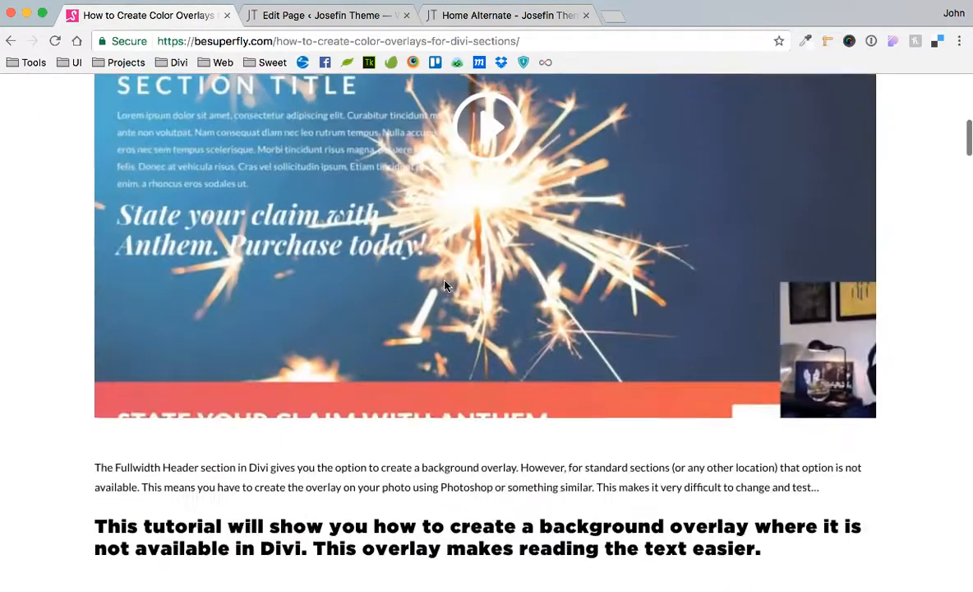
scroll("up", 3)
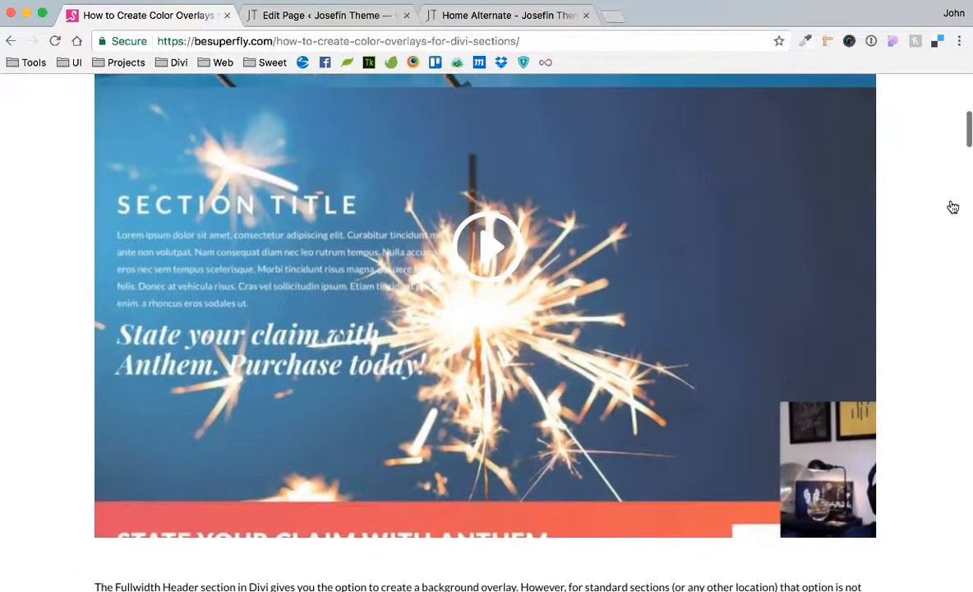
left_click(505, 14)
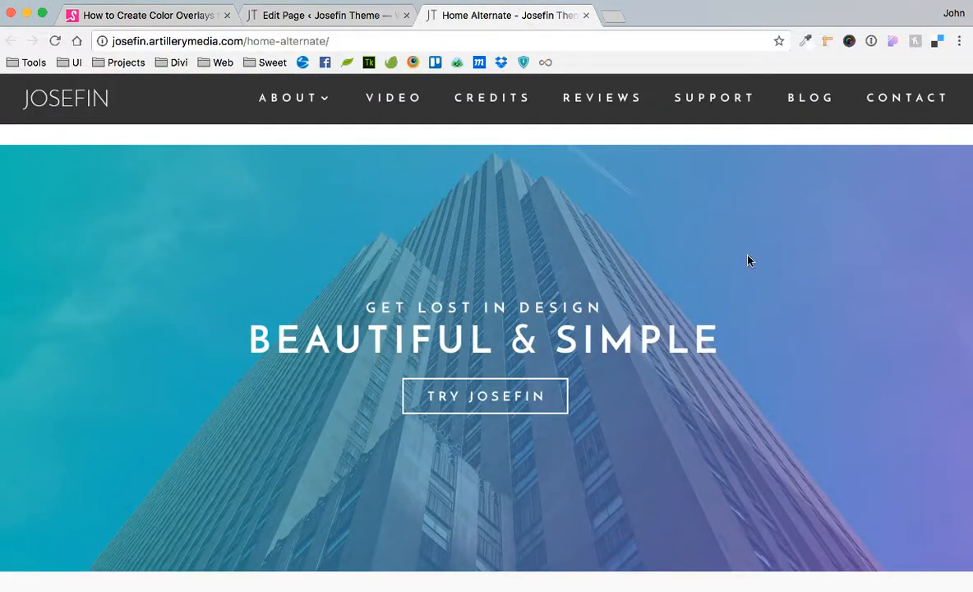
left_click(148, 15)
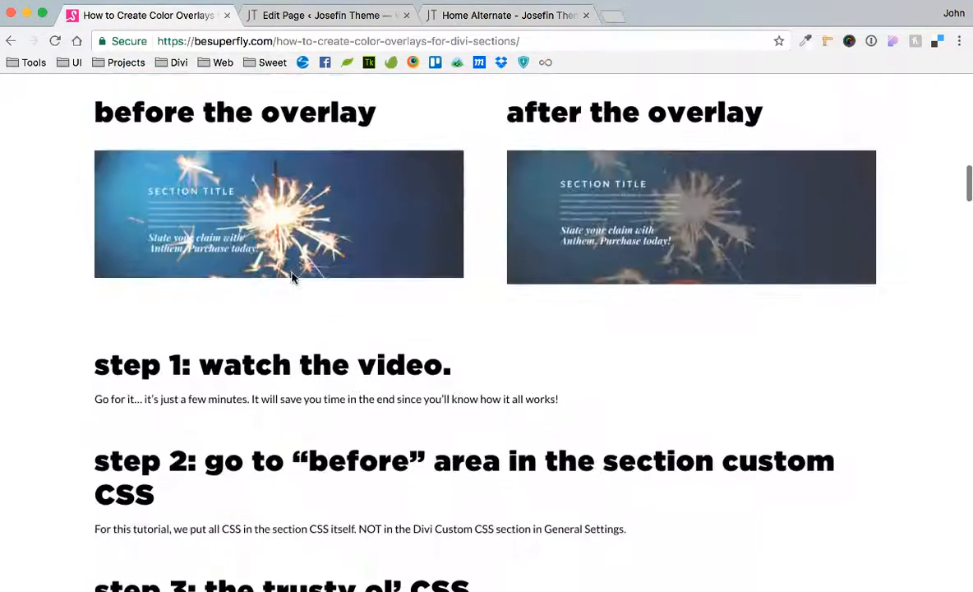
scroll("down", 3)
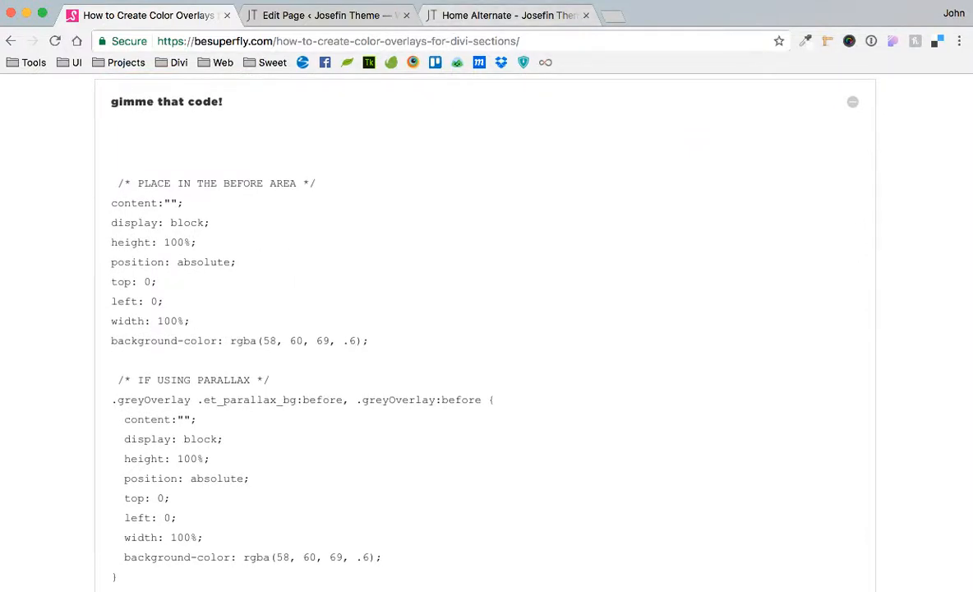
left_click(507, 15)
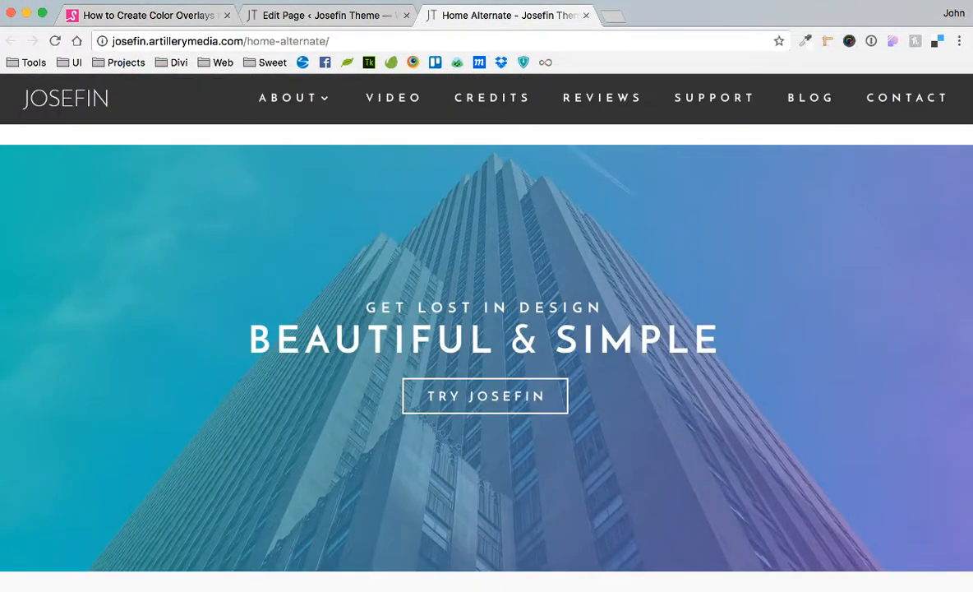
mouse_move(522, 372)
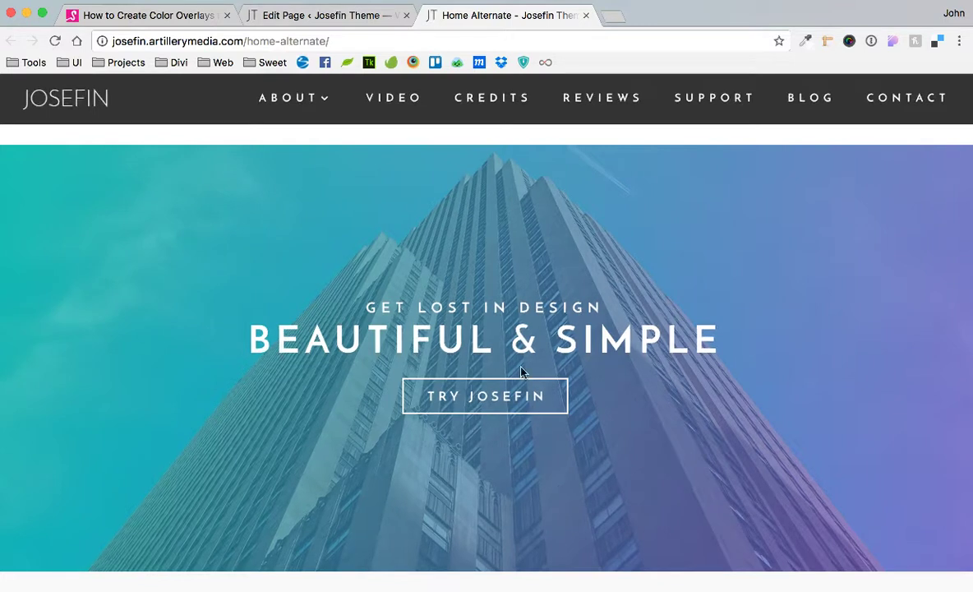
mouse_move(694, 205)
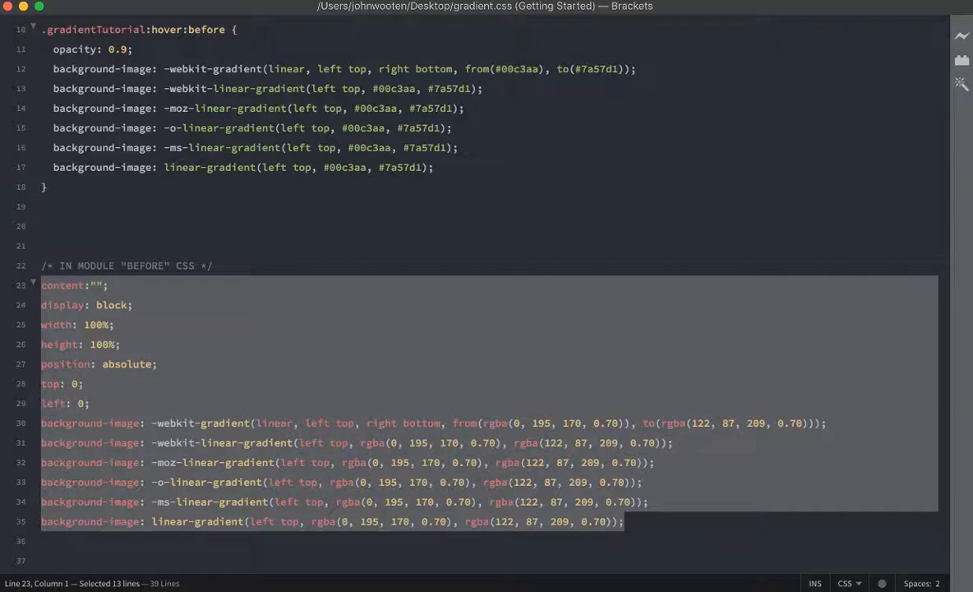
Step: Scroll through the gradient.css hover rules, then return to the Divi Edit Page tab
left_click(115, 324)
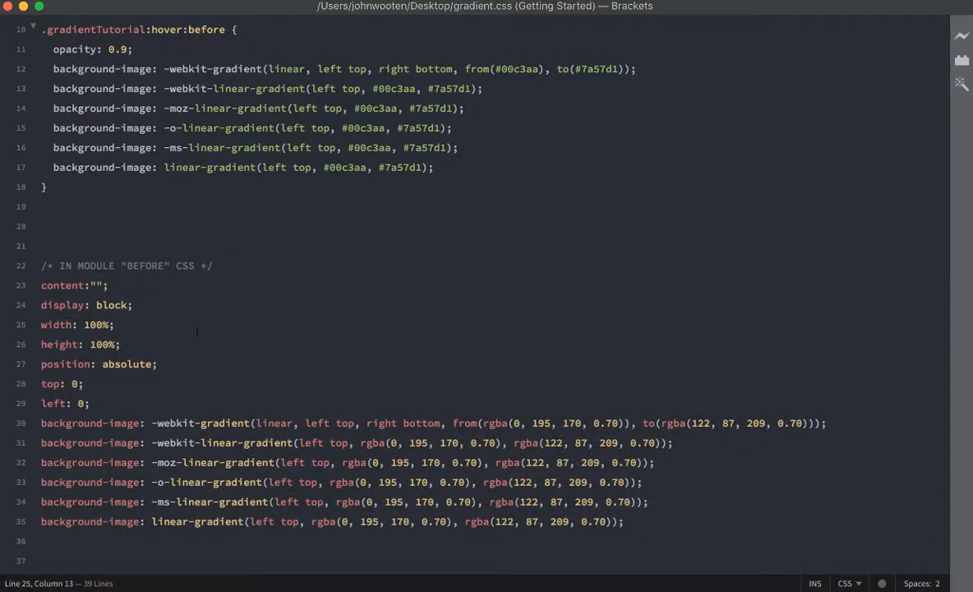
scroll("up", 3)
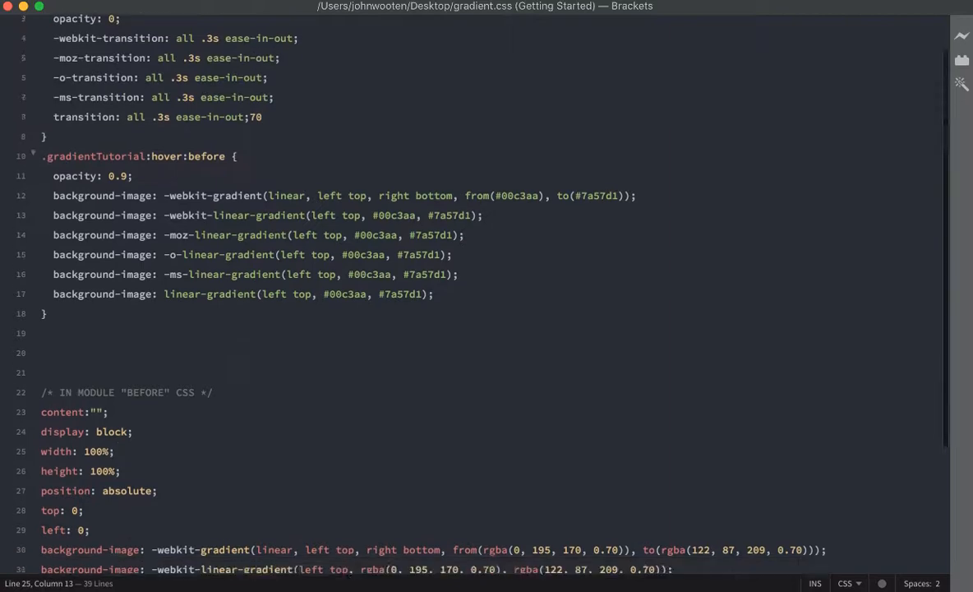
scroll("down", 3)
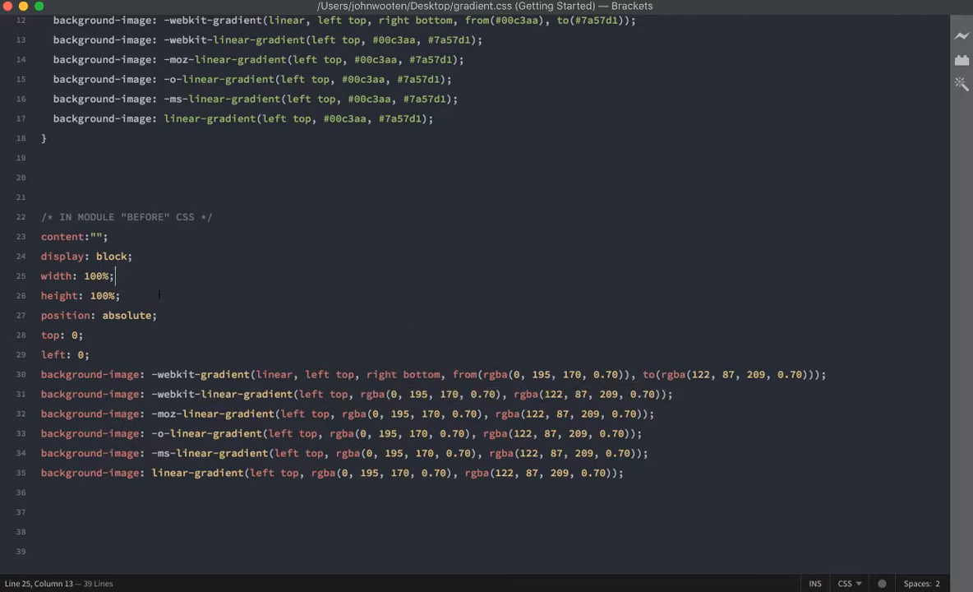
scroll("up", 3)
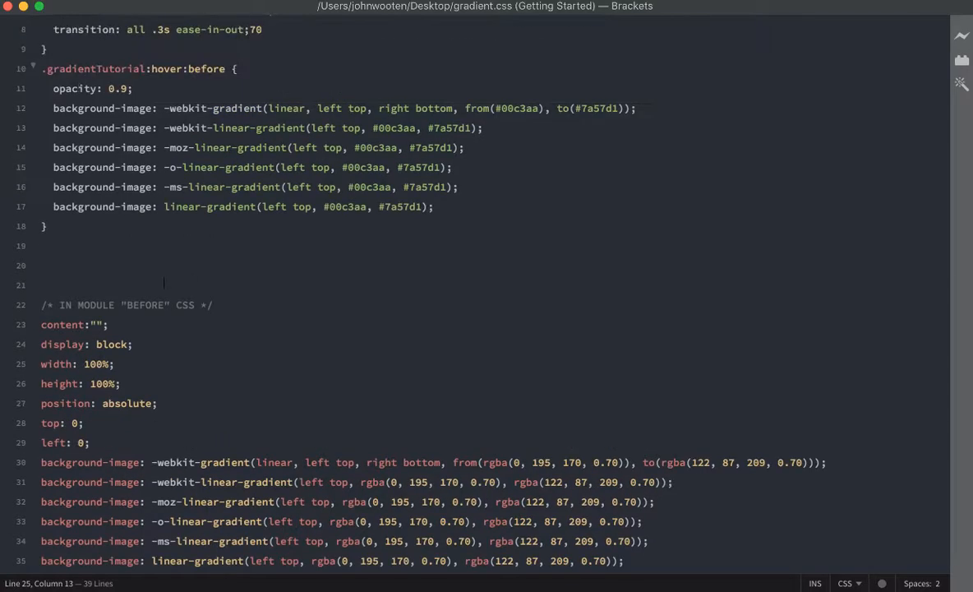
scroll("up", 3)
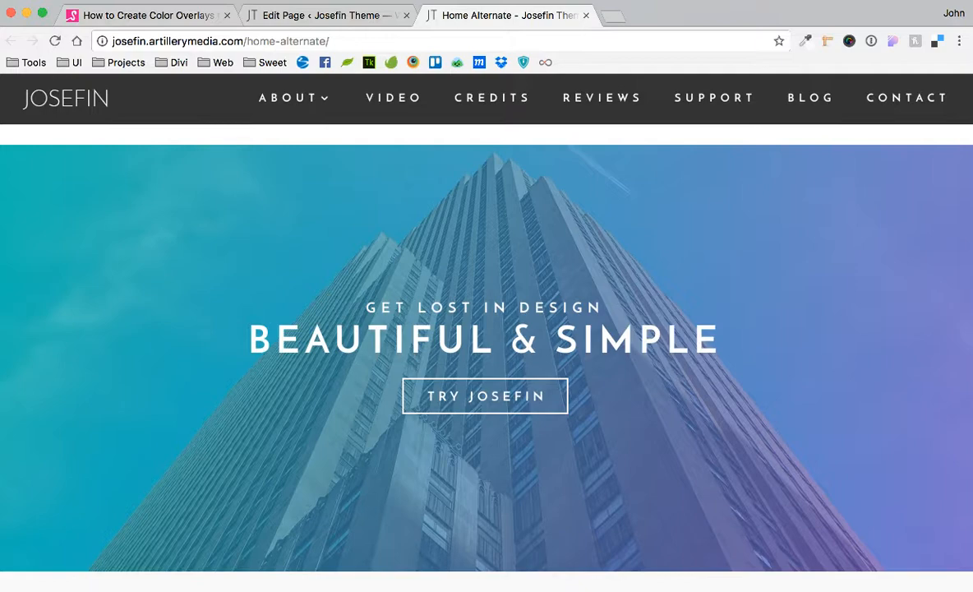
left_click(325, 15)
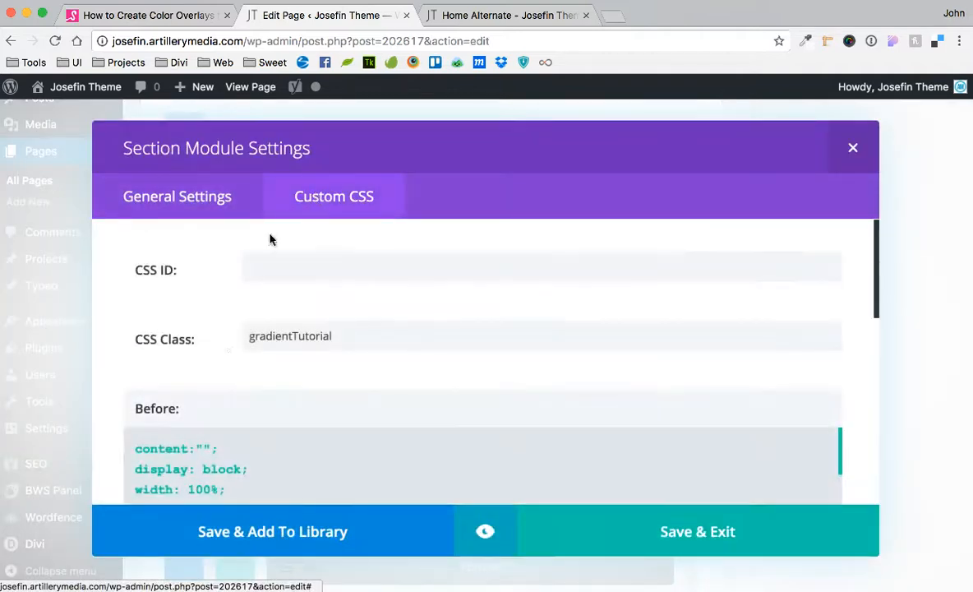
mouse_move(852, 152)
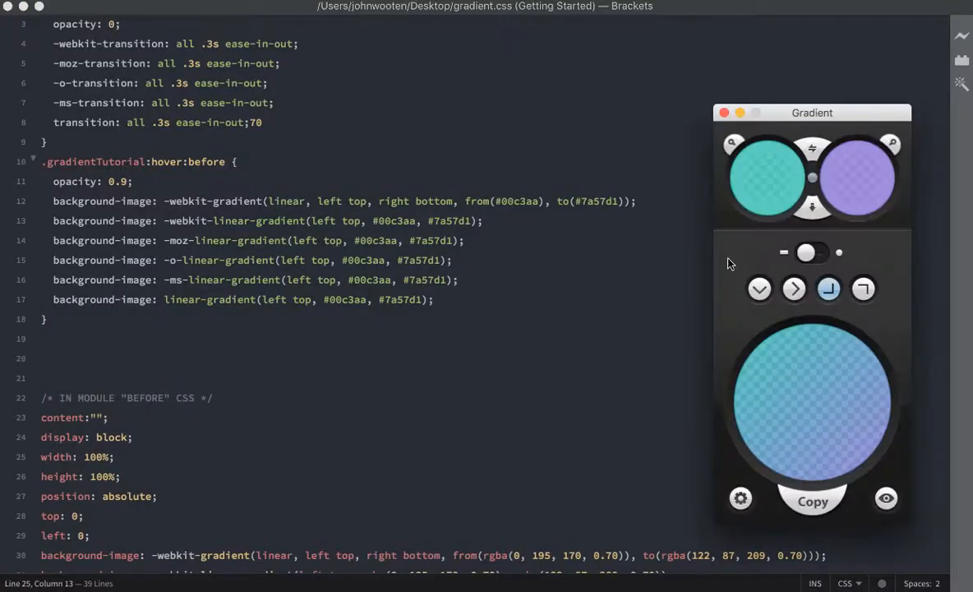
mouse_move(768, 181)
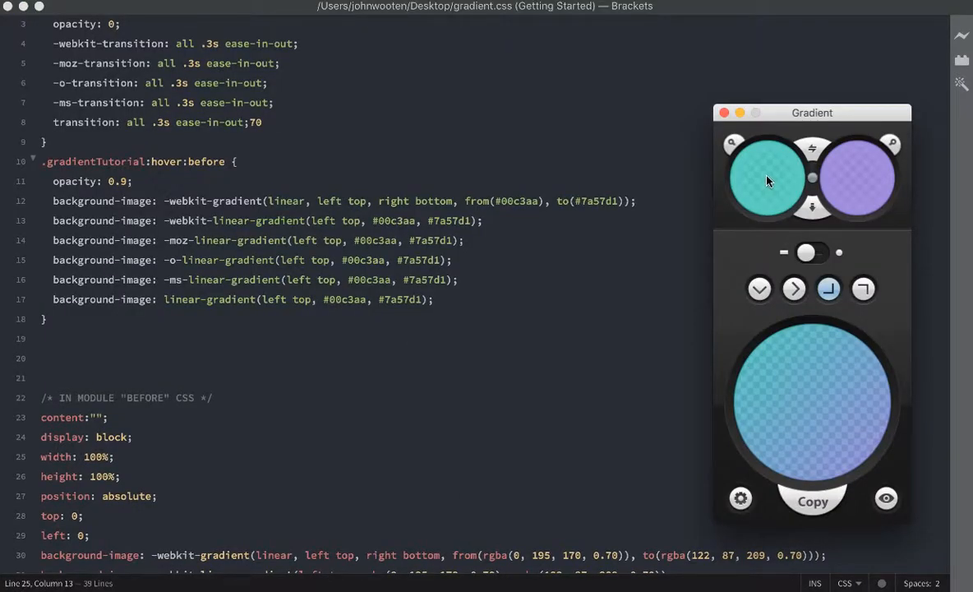
Step: Raise the teal start colour's opacity, then increase the purple end colour's opacity
left_click(768, 175)
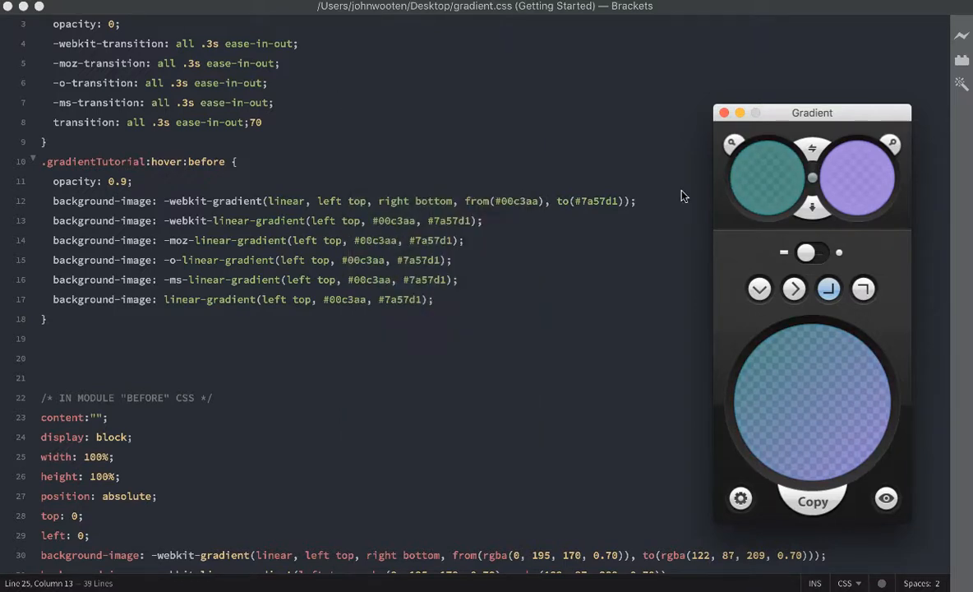
mouse_move(771, 114)
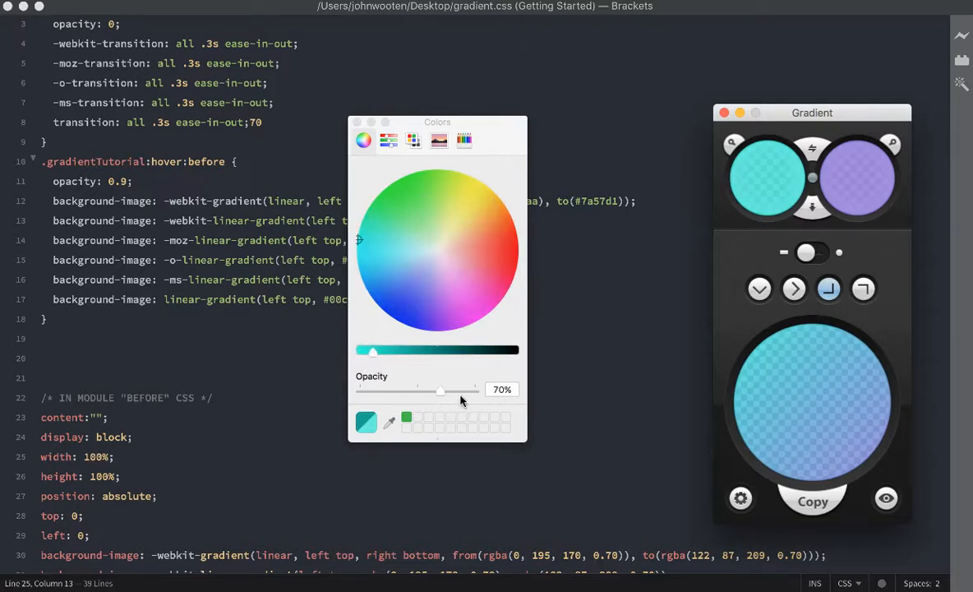
left_click_drag(442, 389, 473, 389)
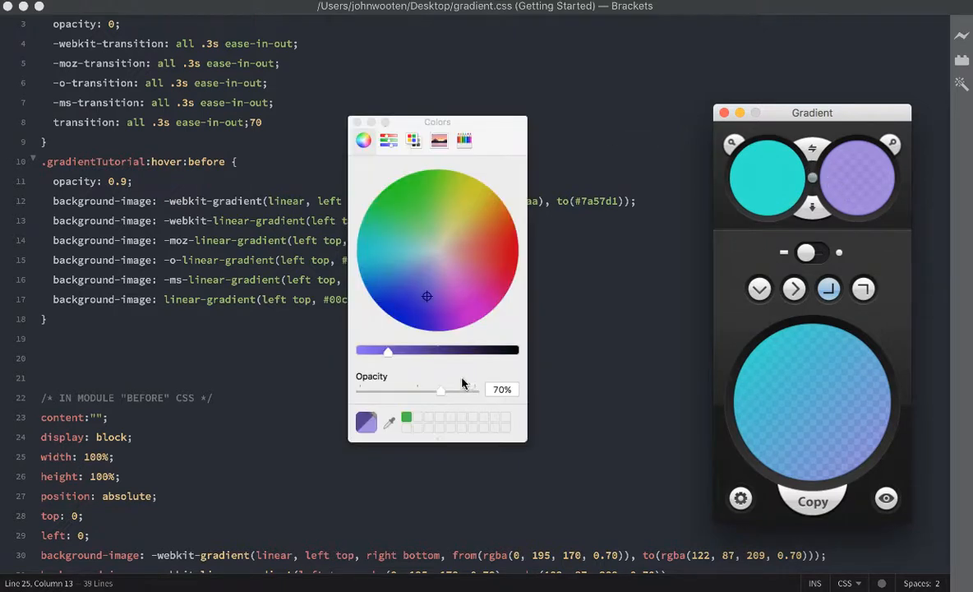
left_click_drag(442, 391, 476, 390)
type(".")
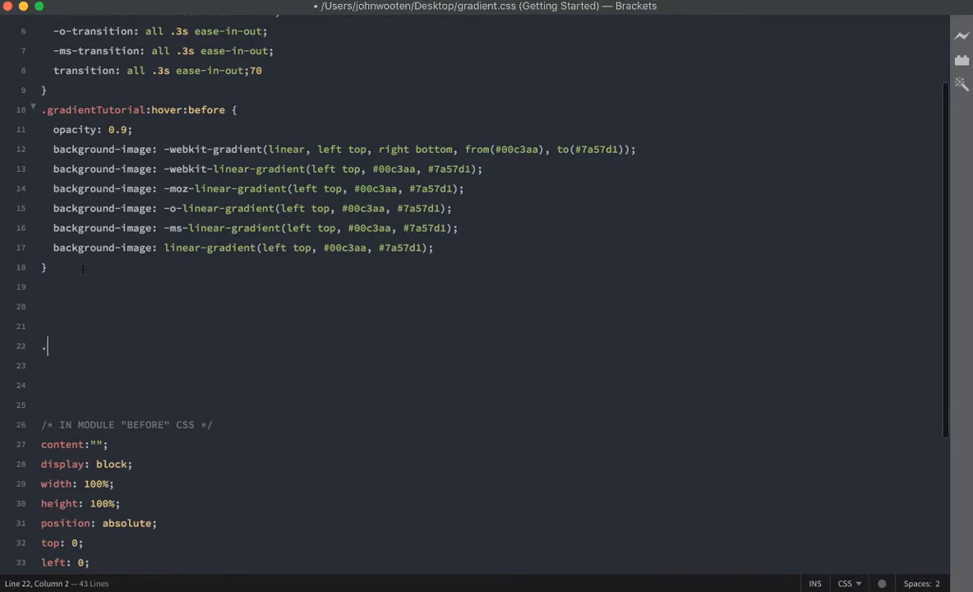
Step: Write a .gradientTutorial:hover:before rule with the pasted gradient at 0.95 opacity and copy it
type("gradientTuto")
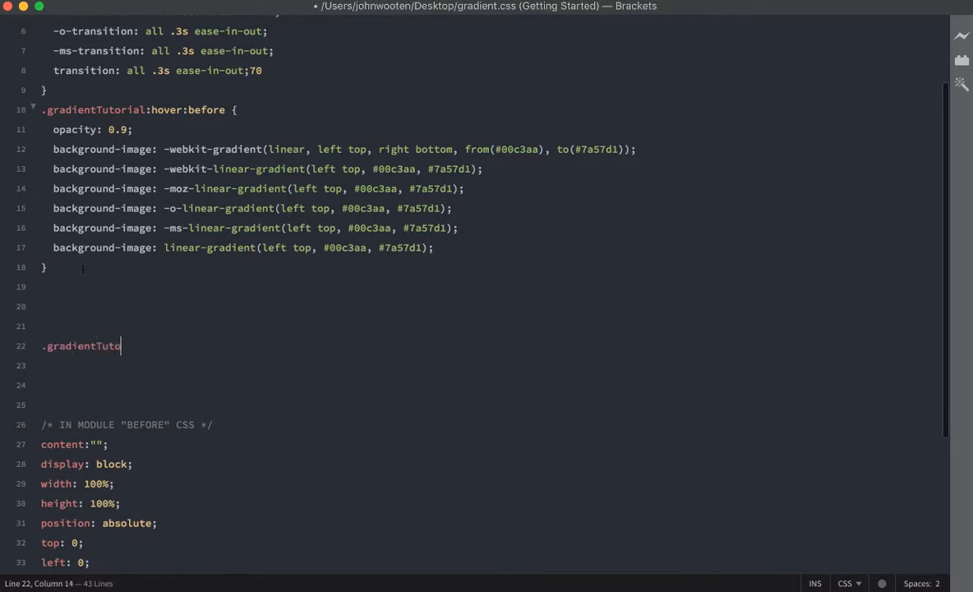
type("rial")
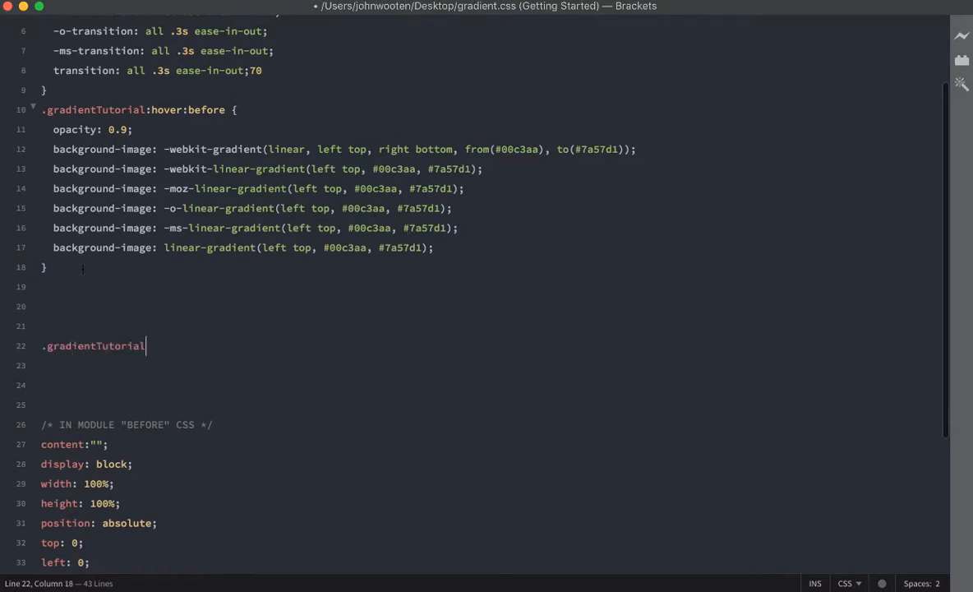
type(":hover")
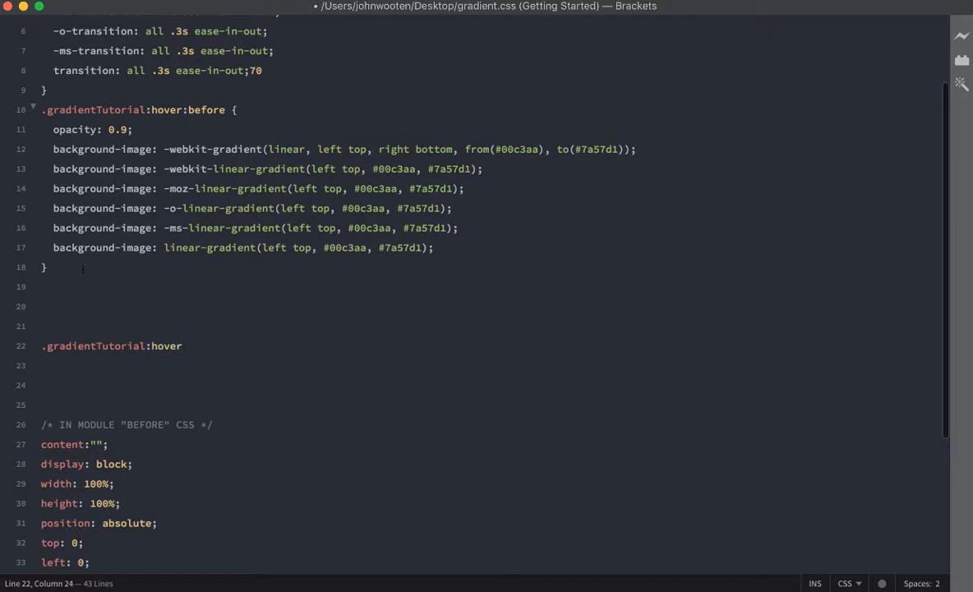
type(":before {")
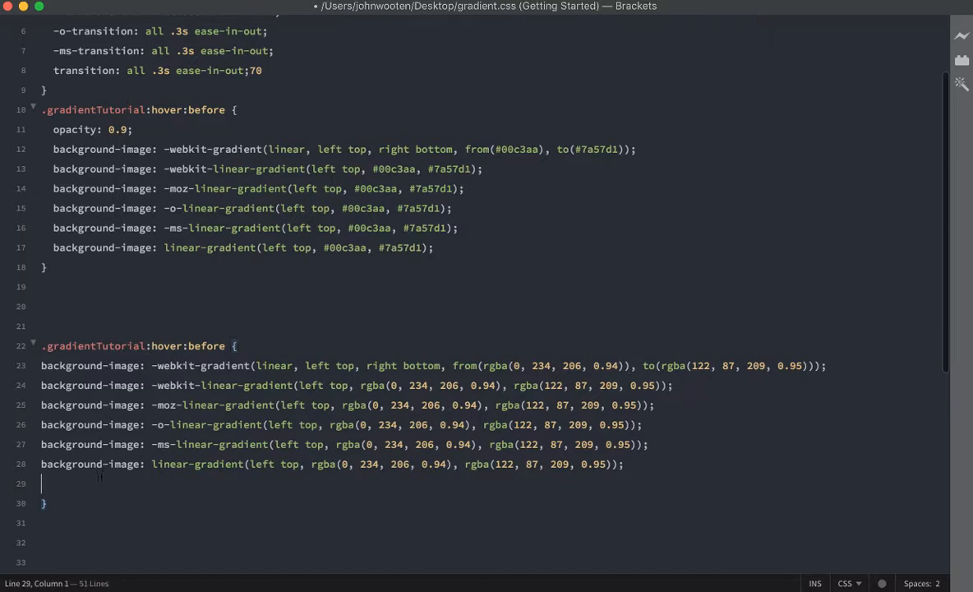
left_click_drag(41, 385, 625, 463)
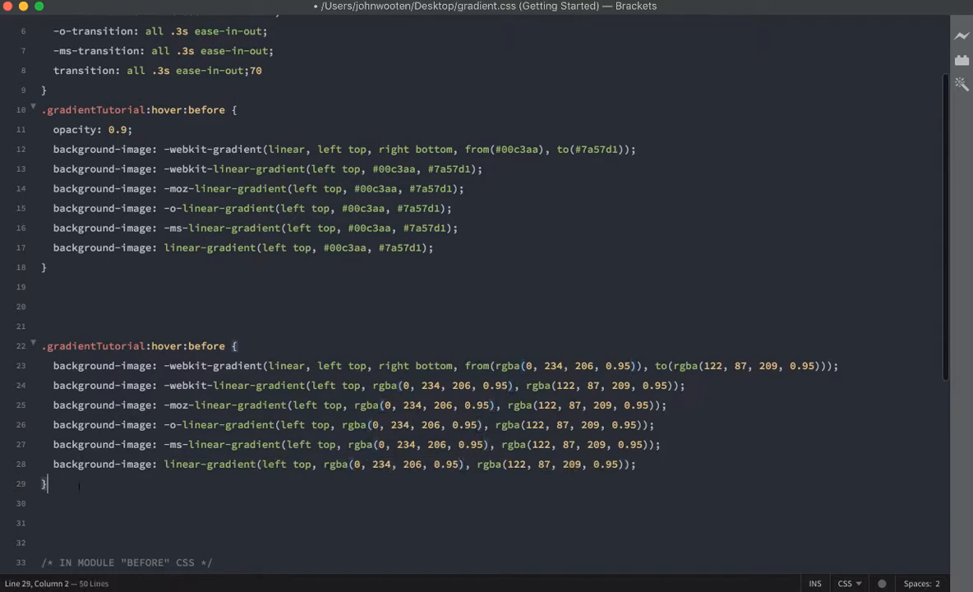
left_click_drag(45, 483, 45, 346)
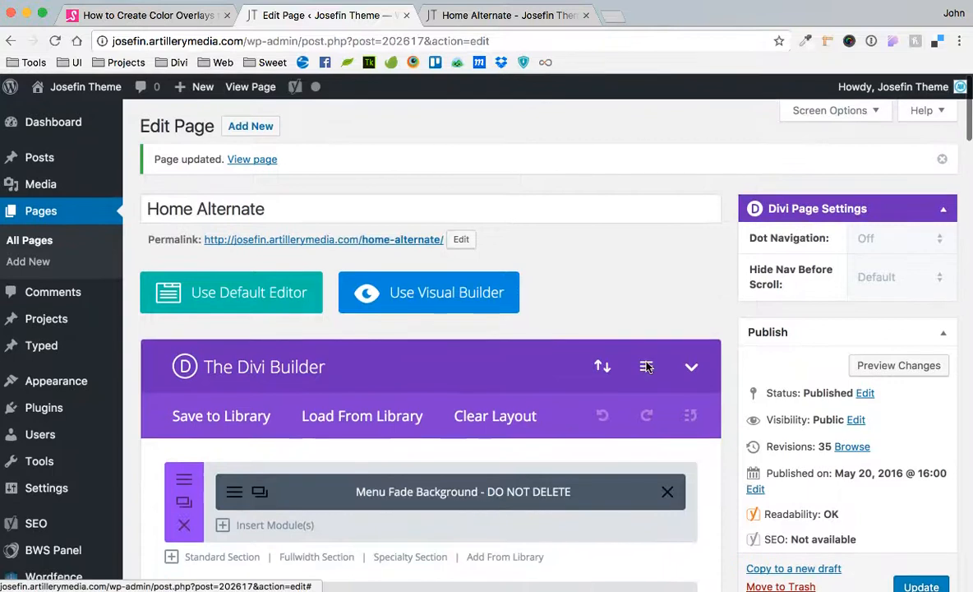
Step: Paste the hover rule into the page Custom CSS, save, and view Home Alternate
left_click(646, 366)
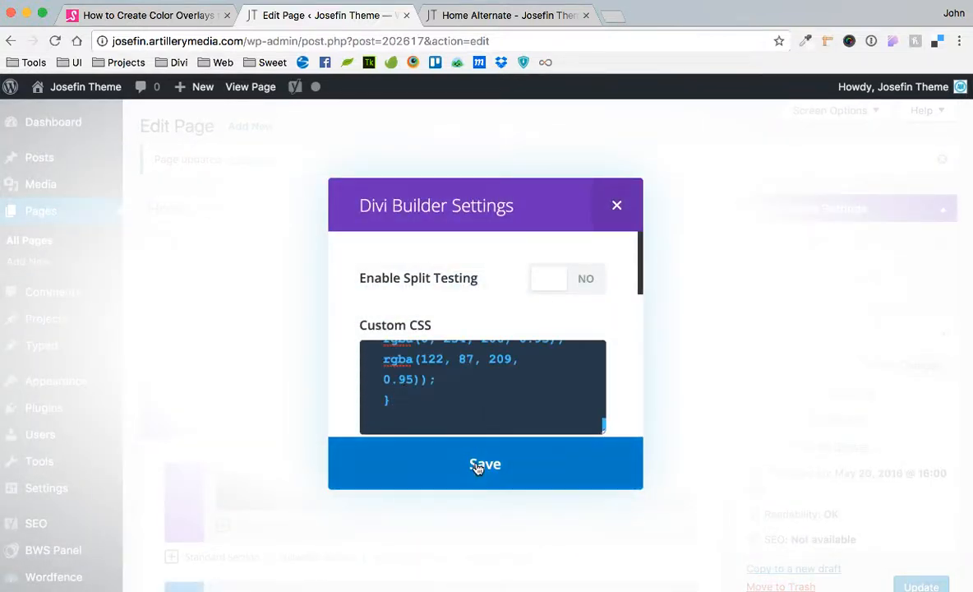
left_click(484, 464)
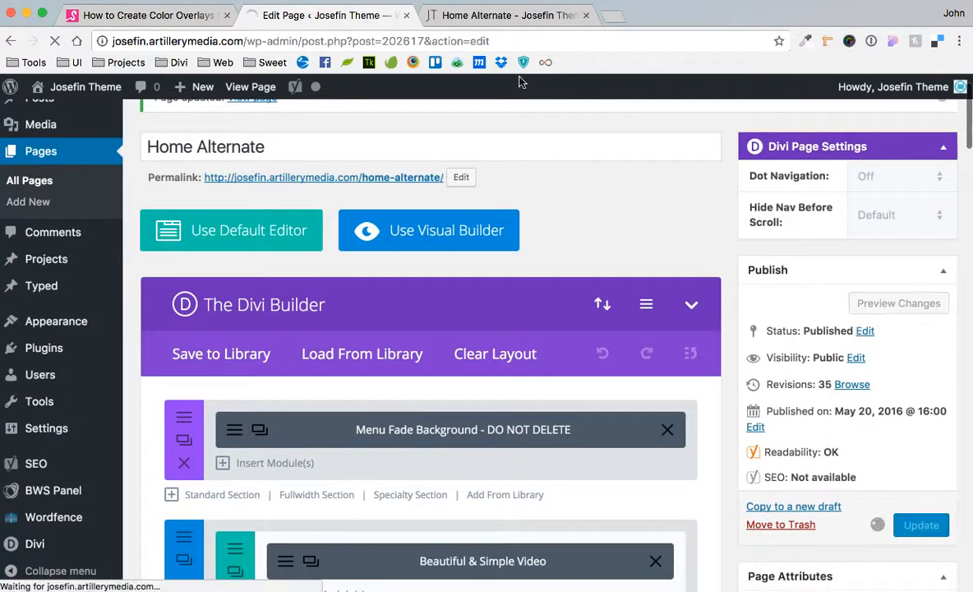
left_click(507, 15)
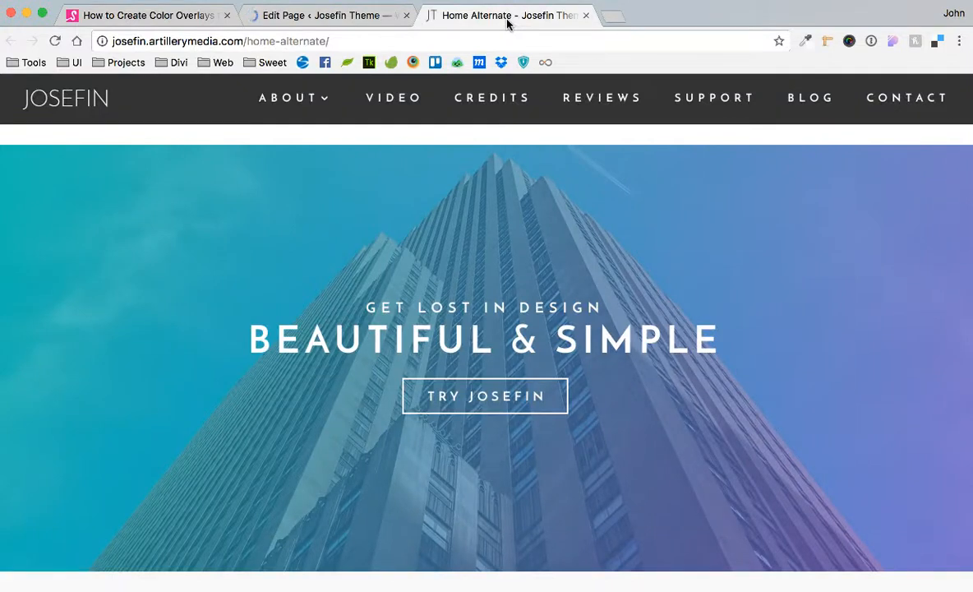
mouse_move(4, 64)
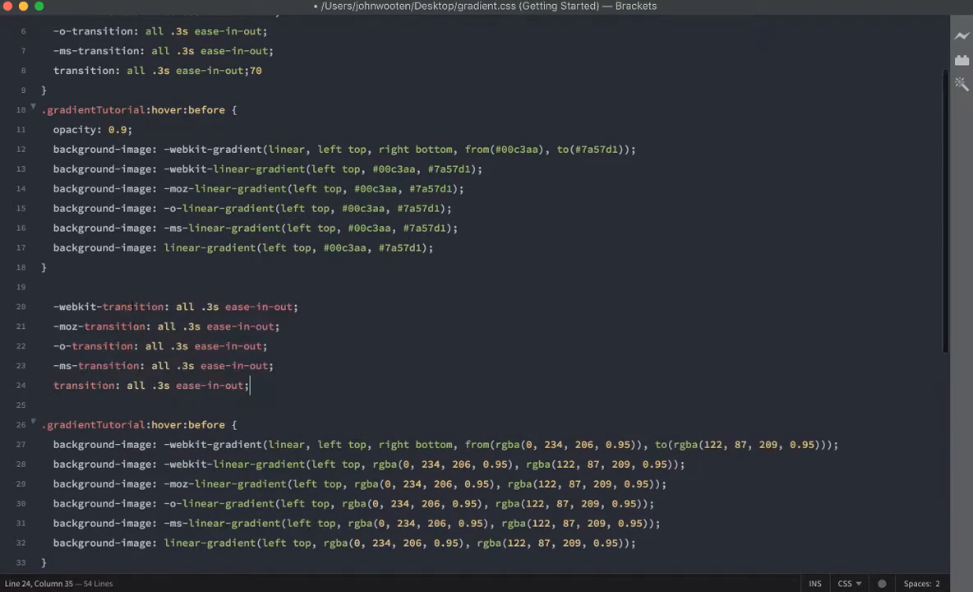
Step: Select and copy the five transition declarations
left_click_drag(249, 385, 53, 307)
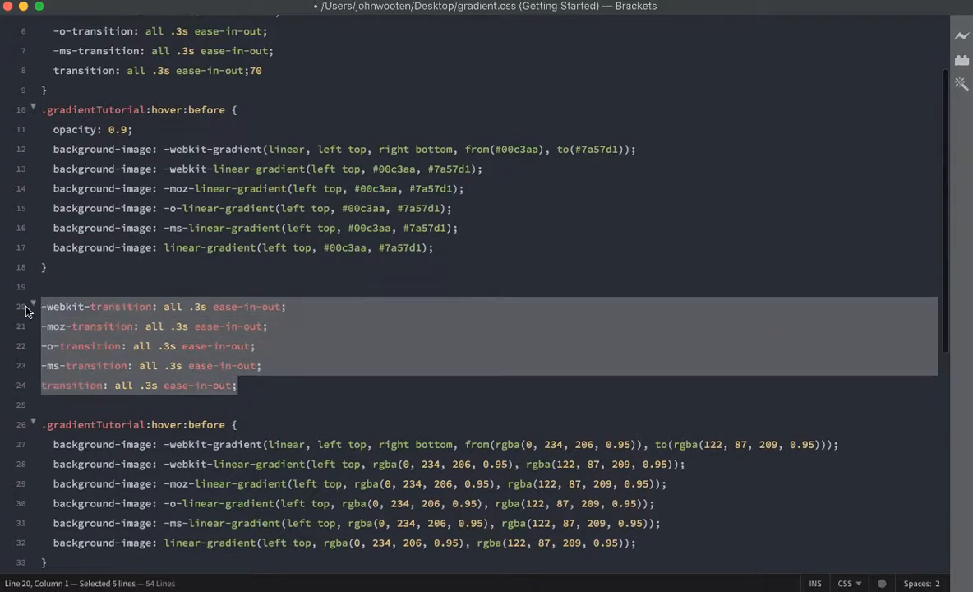
key("Delete")
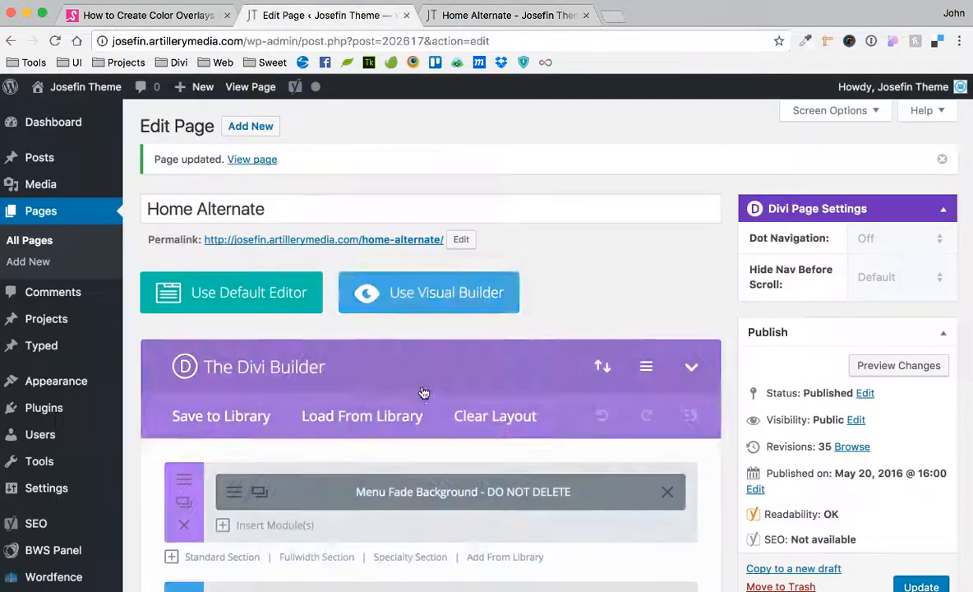
scroll("down", 3)
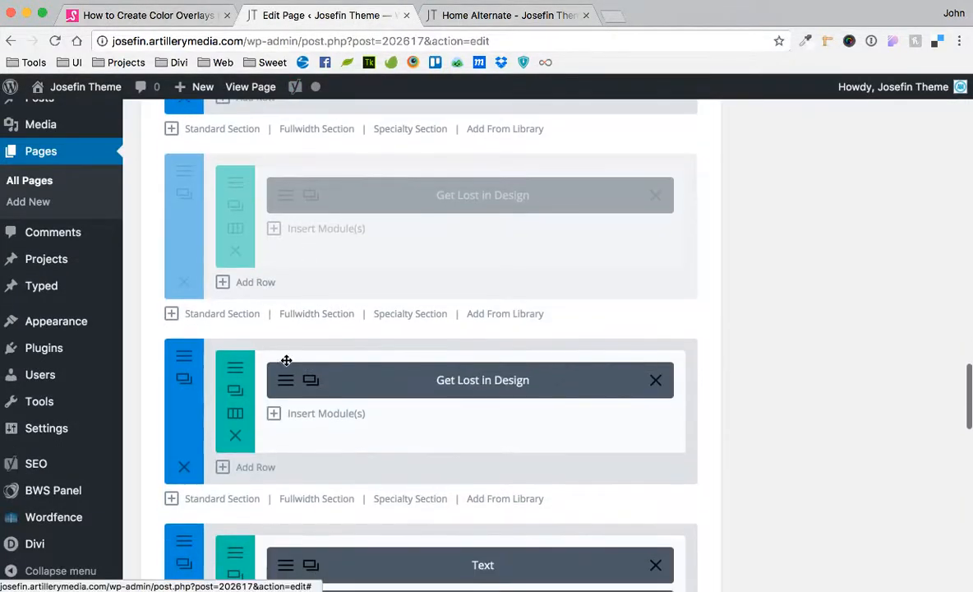
scroll("down", 3)
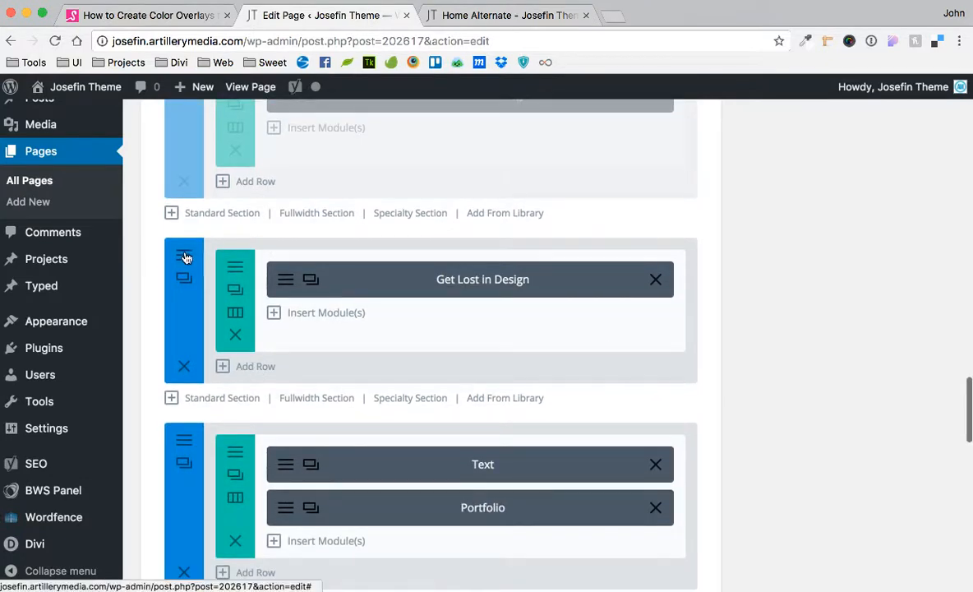
Step: Check the Get Lost in Design section settings, then reload the live Home Alternate page
left_click(184, 256)
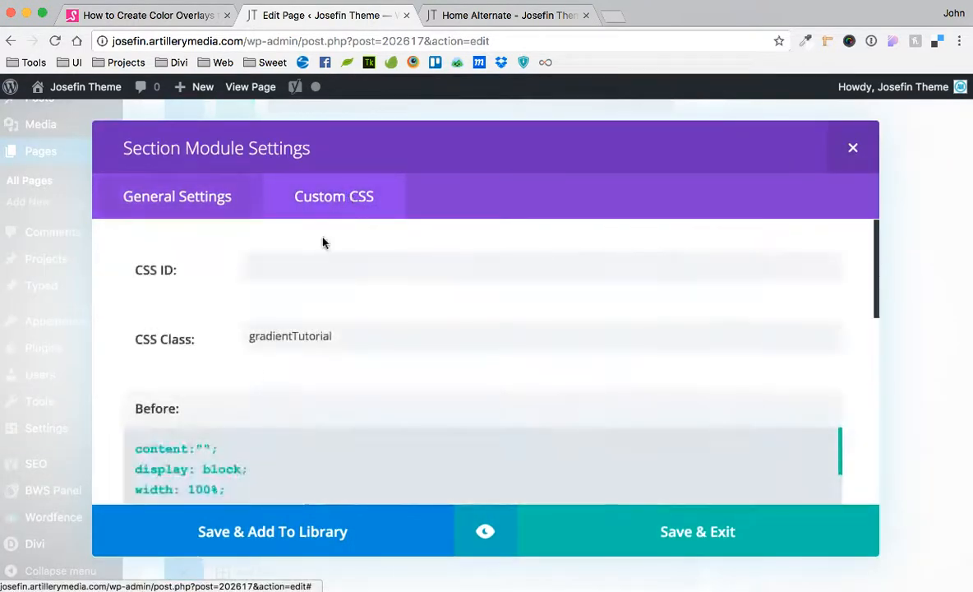
scroll("down", 3)
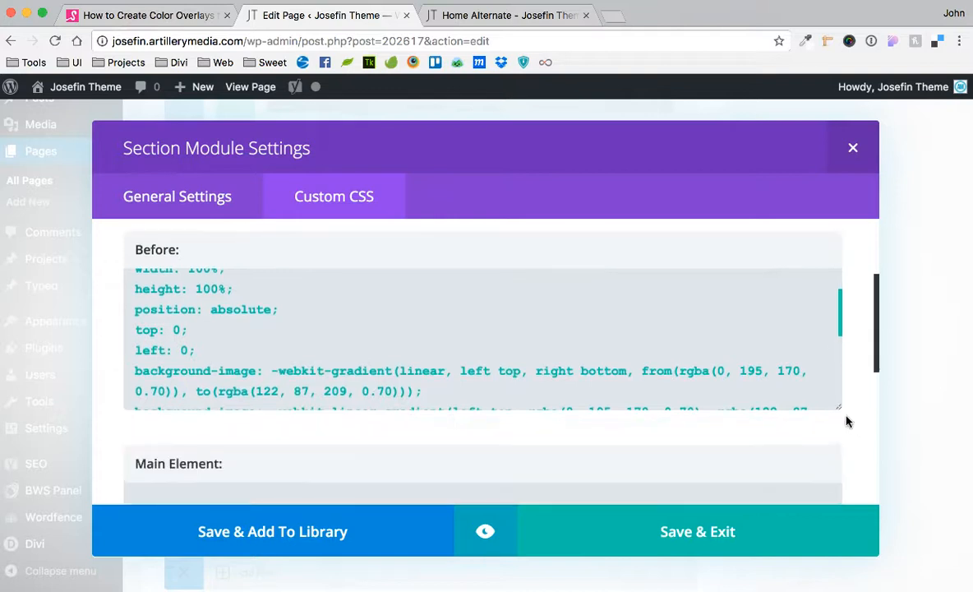
scroll("down", 3)
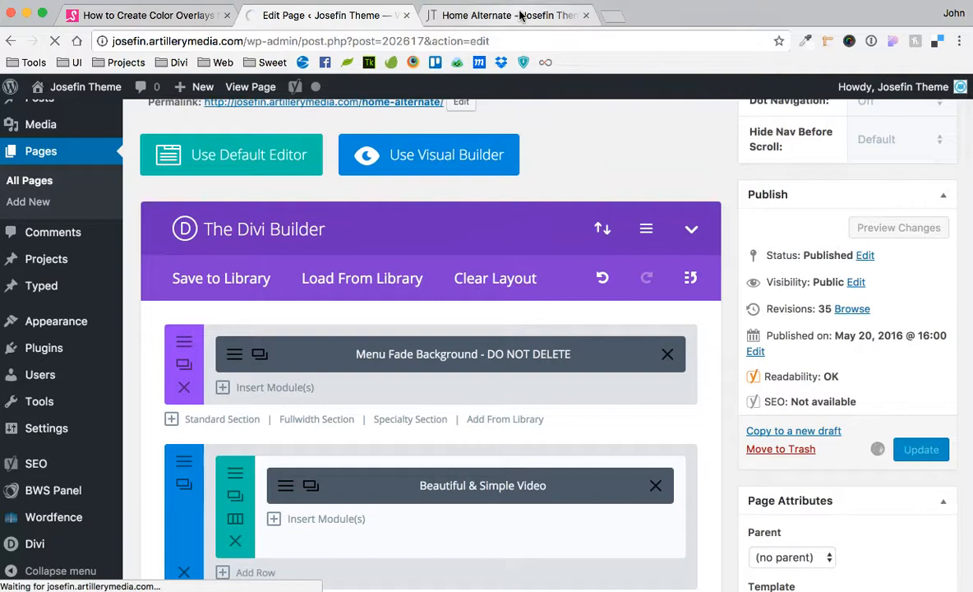
left_click(920, 449)
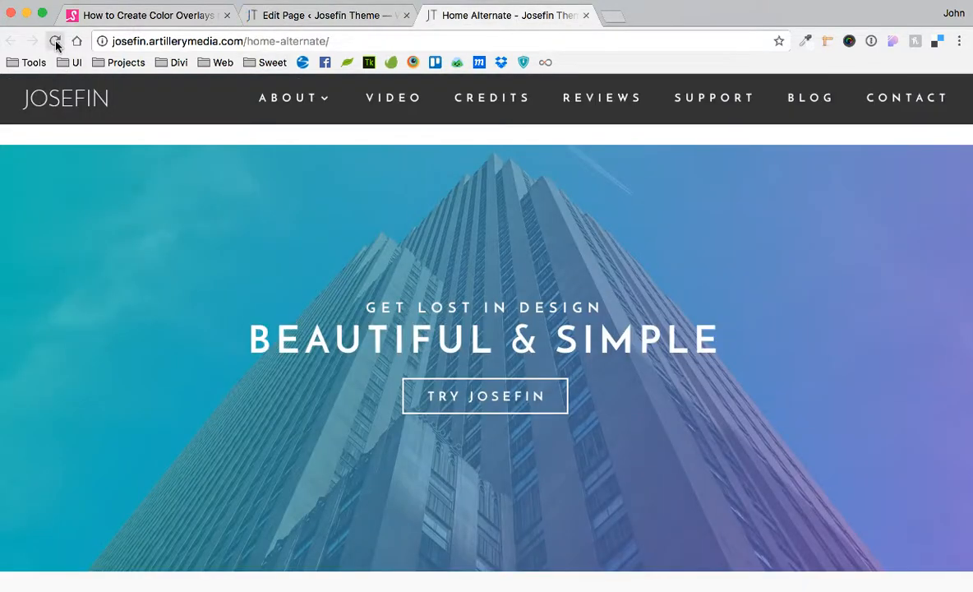
left_click(55, 41)
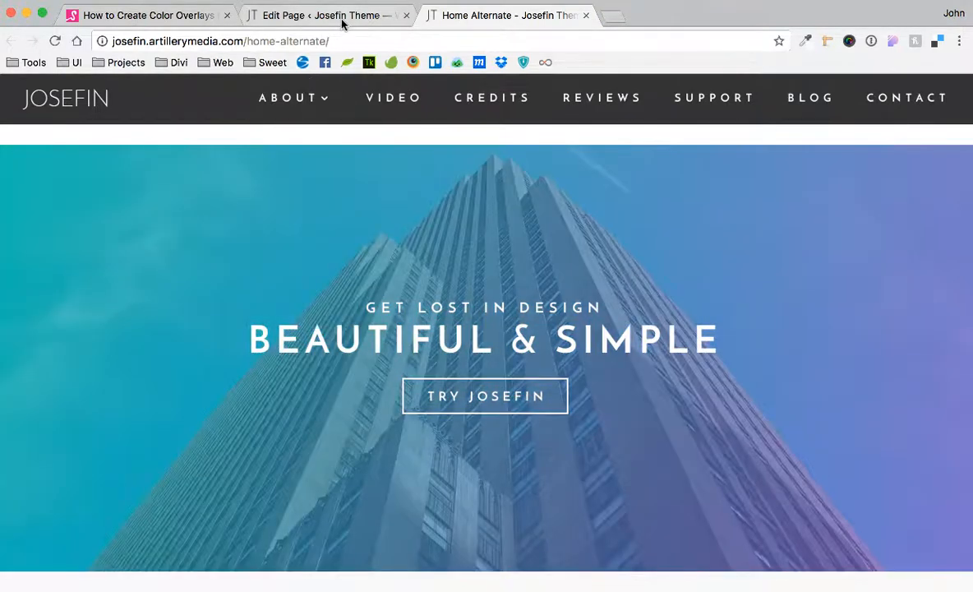
Step: Delete the transition lines from the Get Lost in Design section's Before CSS, then Save & Exit
left_click(321, 15)
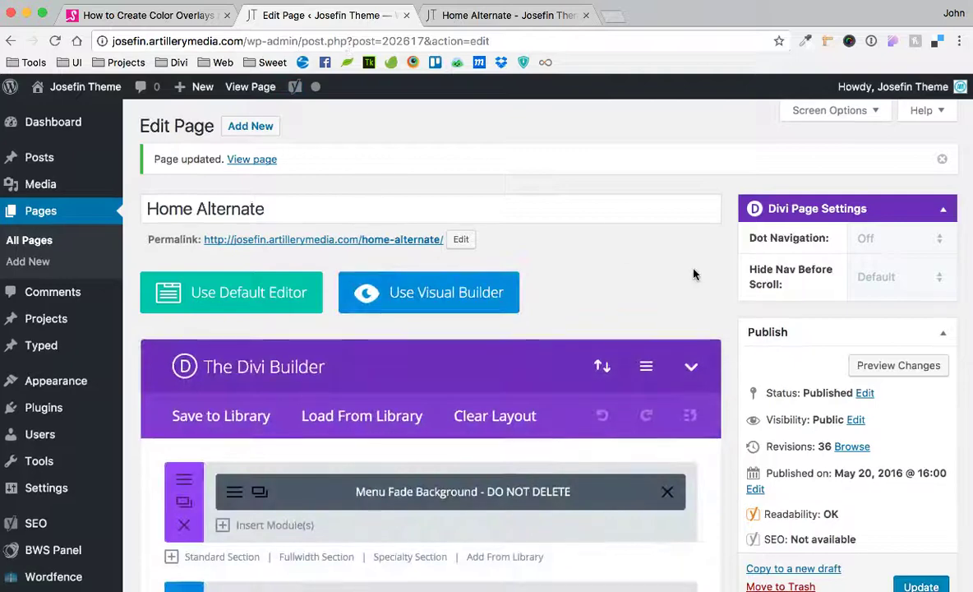
scroll("down", 3)
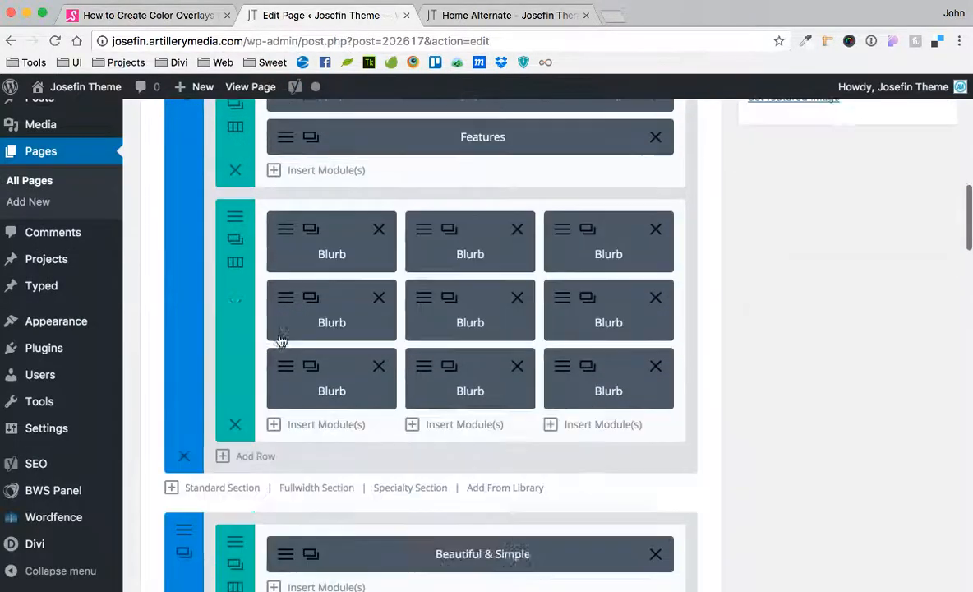
scroll("down", 3)
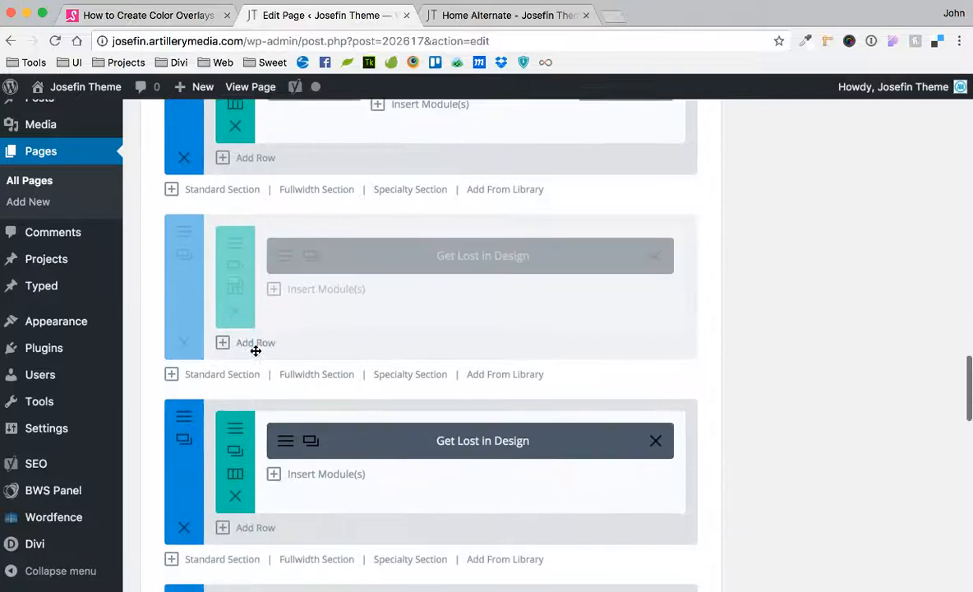
left_click(184, 254)
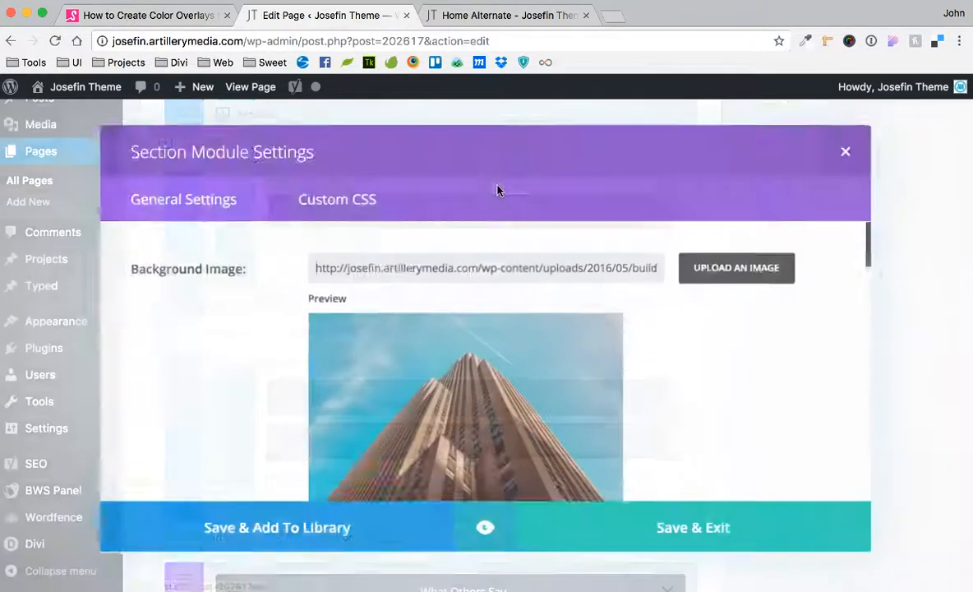
left_click(334, 195)
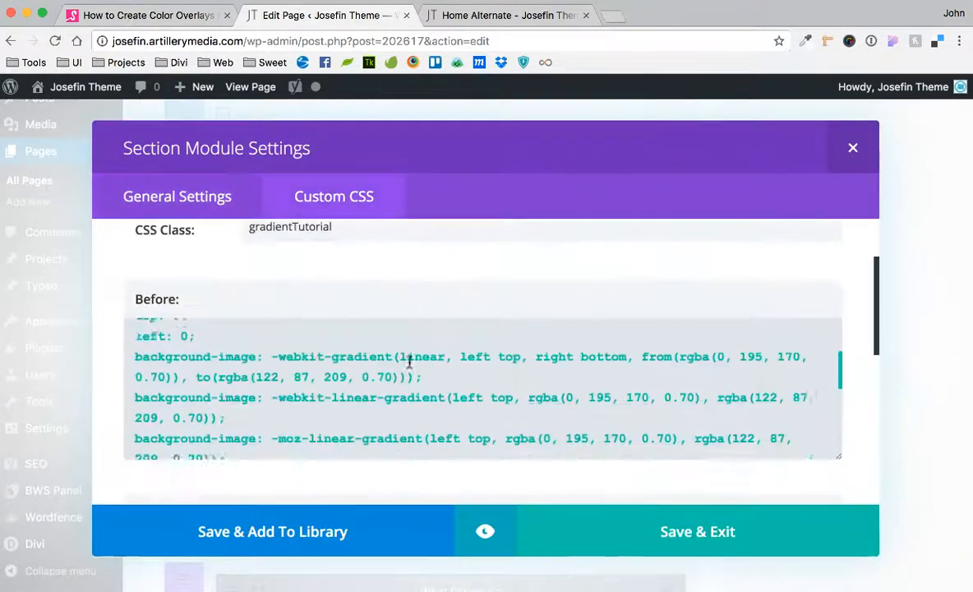
scroll("down", 3)
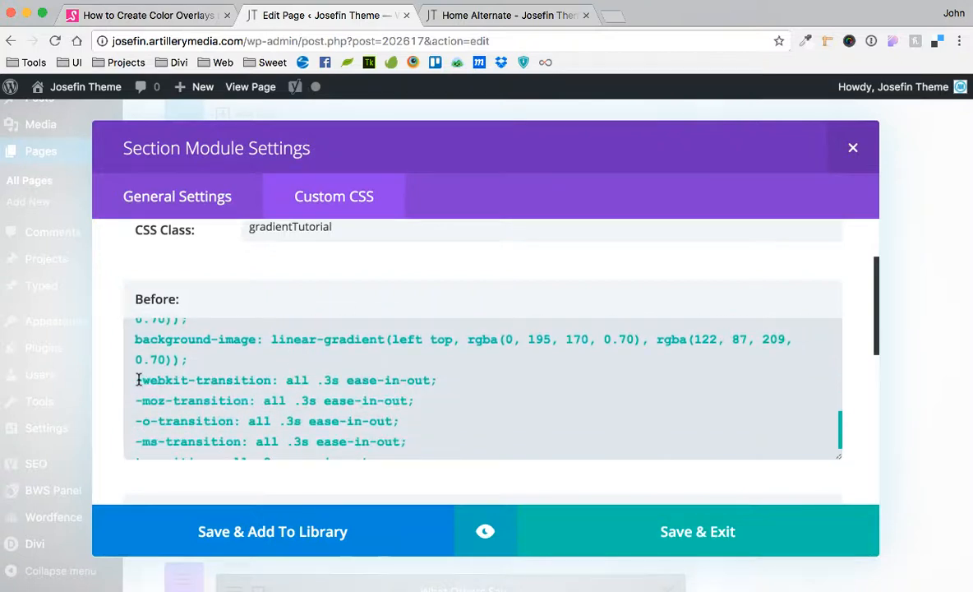
left_click_drag(137, 380, 424, 458)
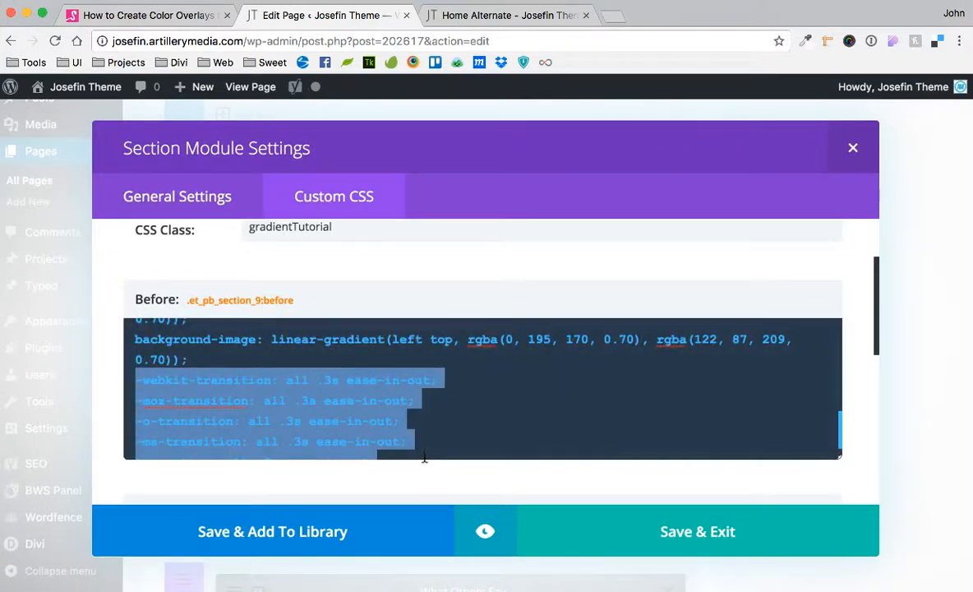
scroll("down", 3)
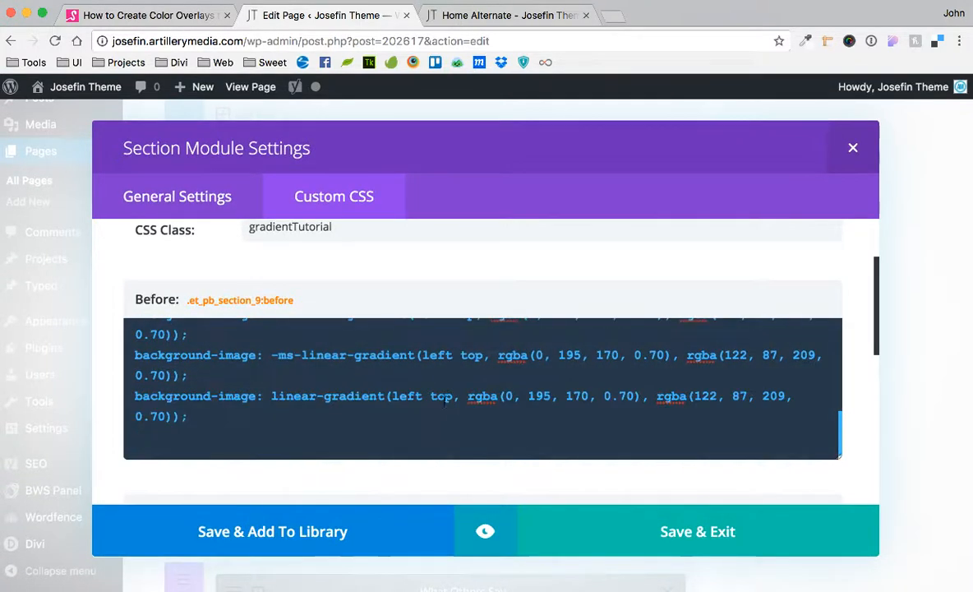
left_click(697, 530)
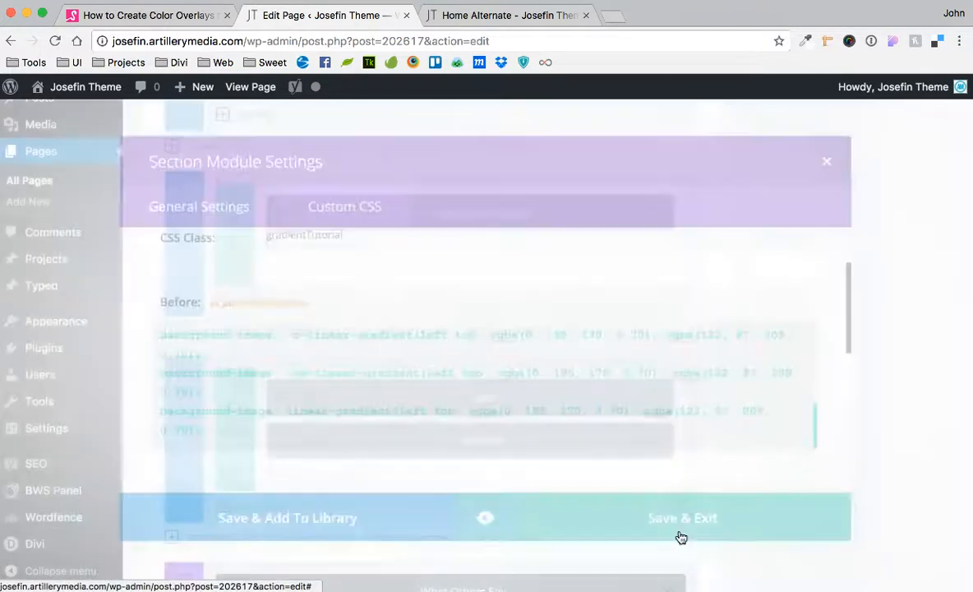
left_click(507, 15)
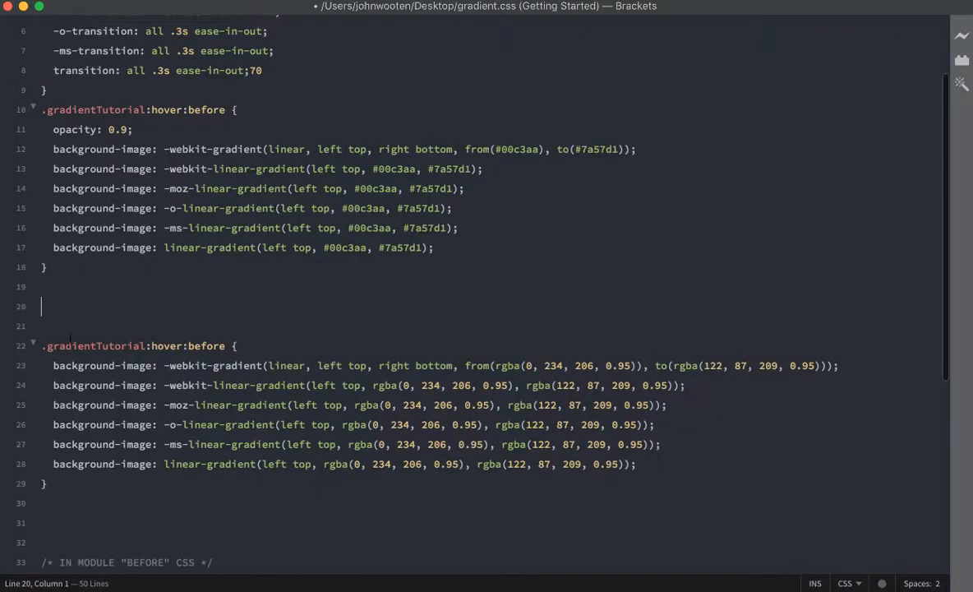
Step: Delete the duplicate rgba hover rule and raise the colour picker opacity to 100%
left_click_drag(53, 404, 45, 483)
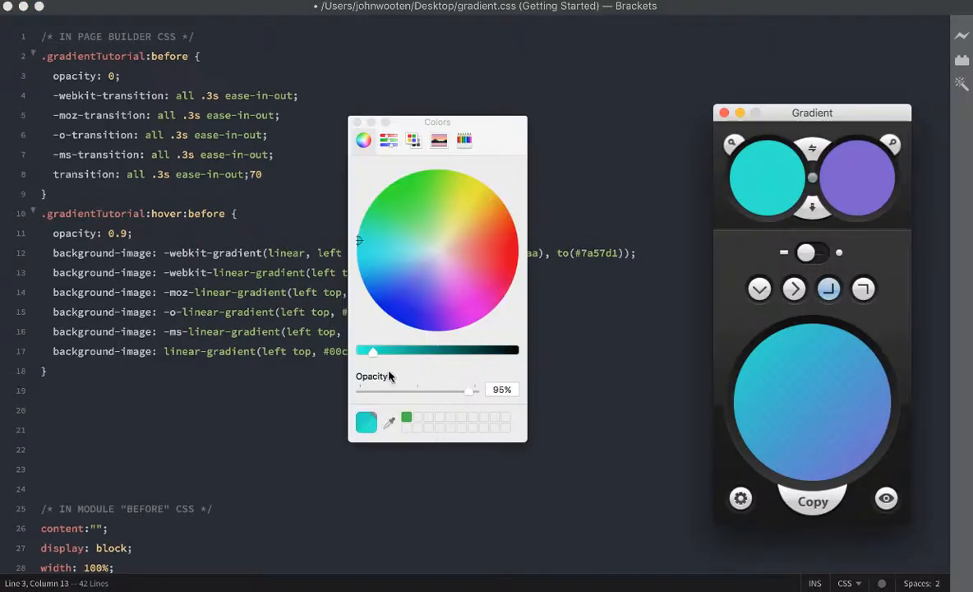
left_click_drag(463, 388, 475, 388)
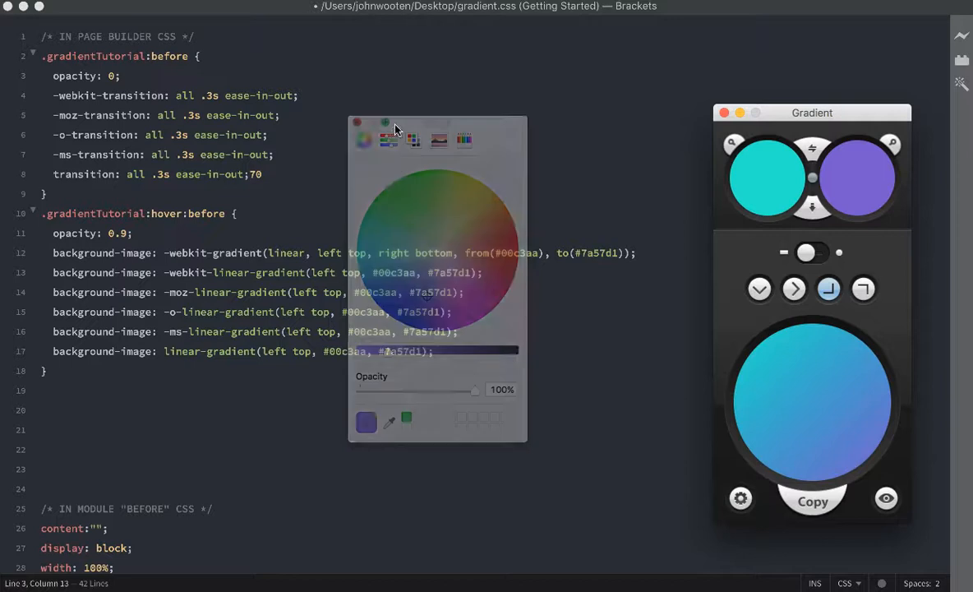
left_click(355, 122)
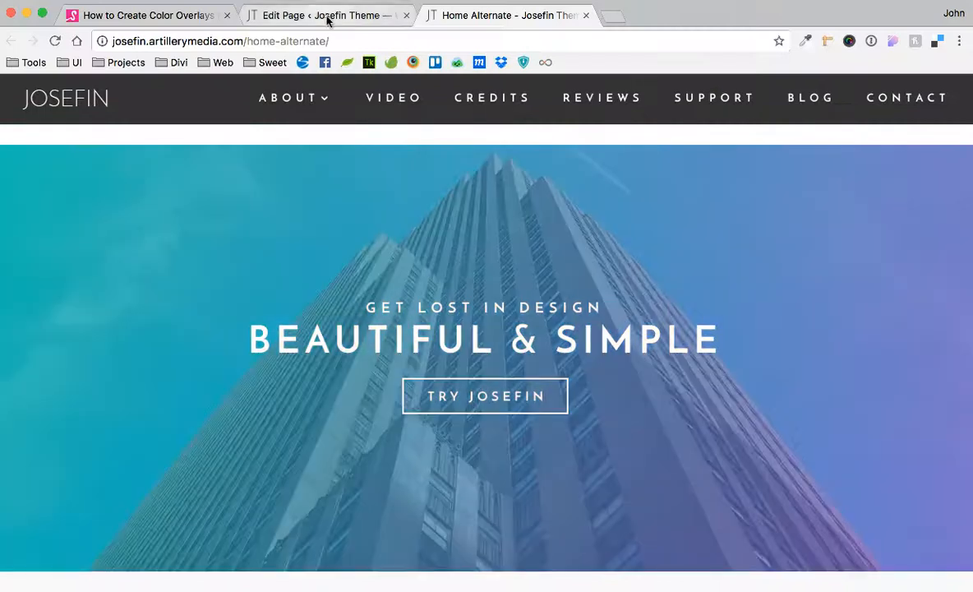
Step: Reopen the Get Lost in Design section settings to review its Before gradient CSS
left_click(324, 15)
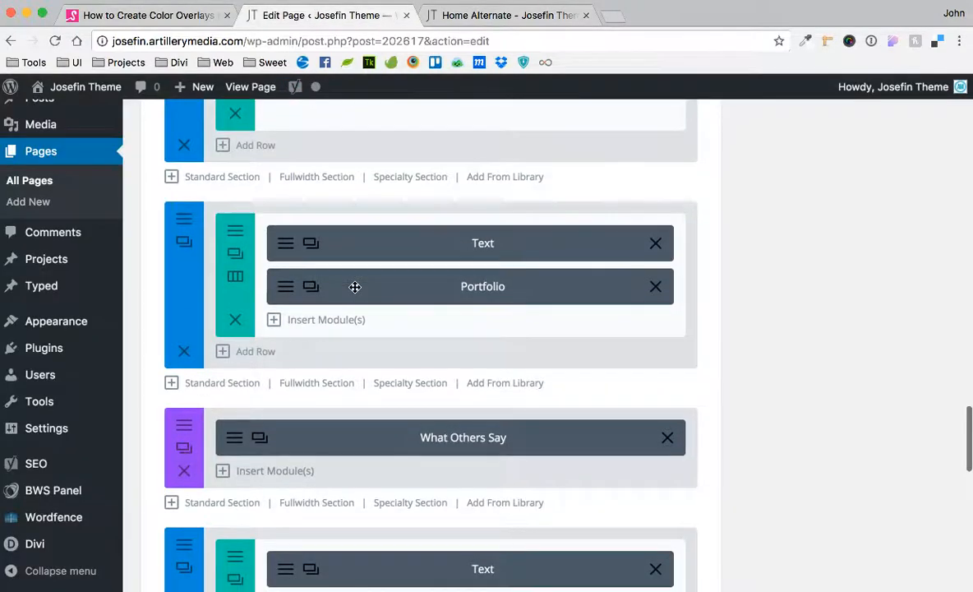
scroll("up", 3)
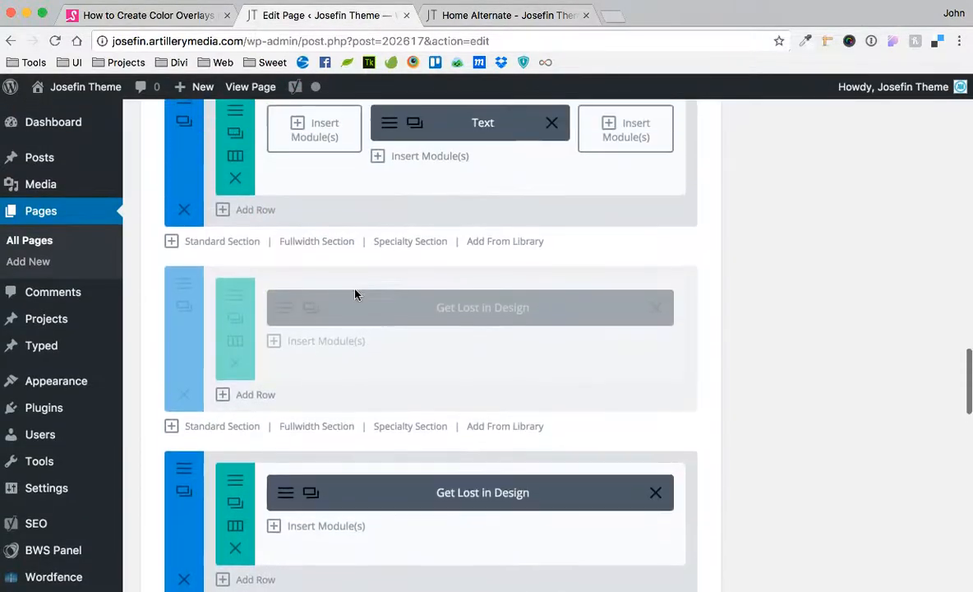
scroll("down", 3)
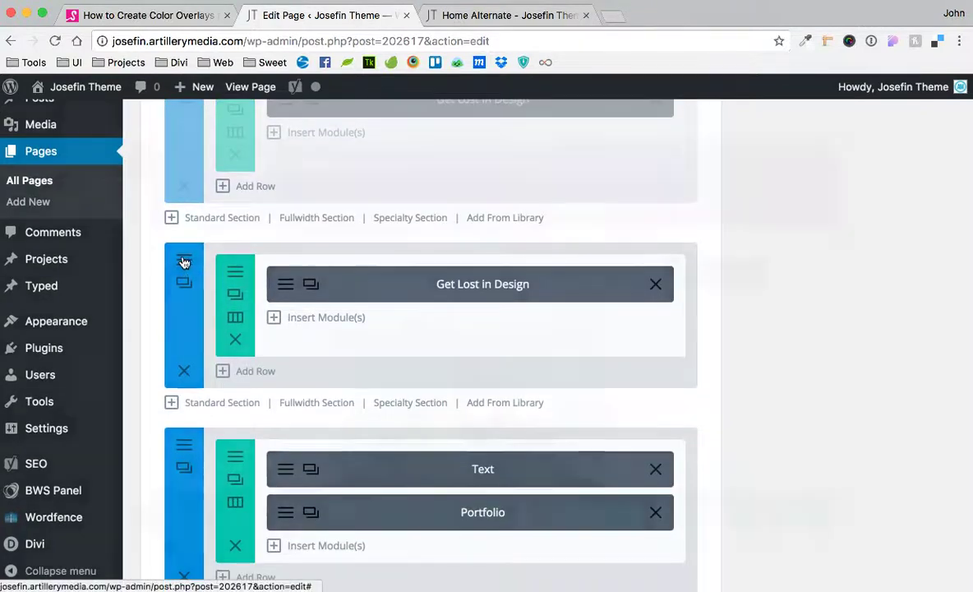
left_click(184, 262)
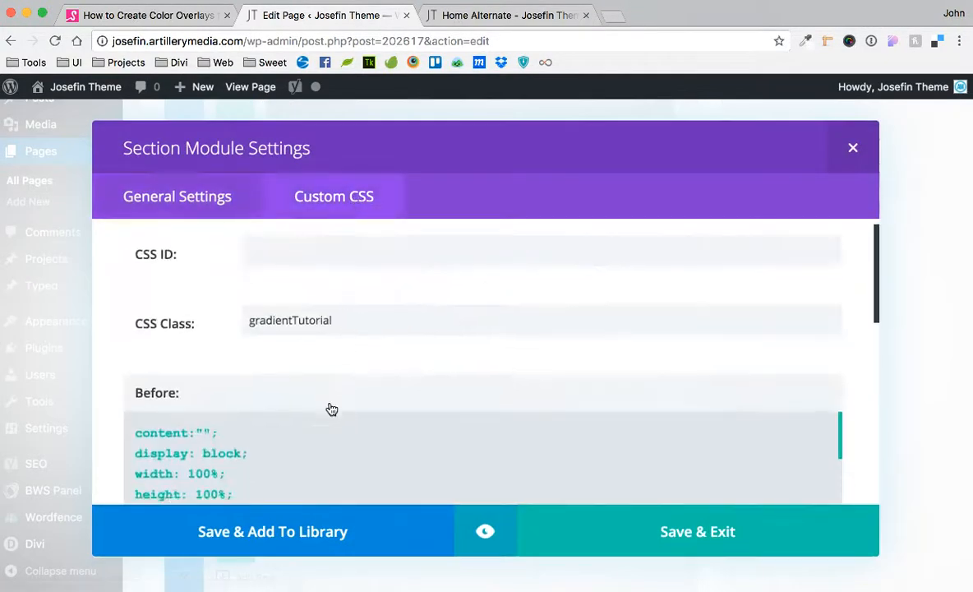
scroll("down", 3)
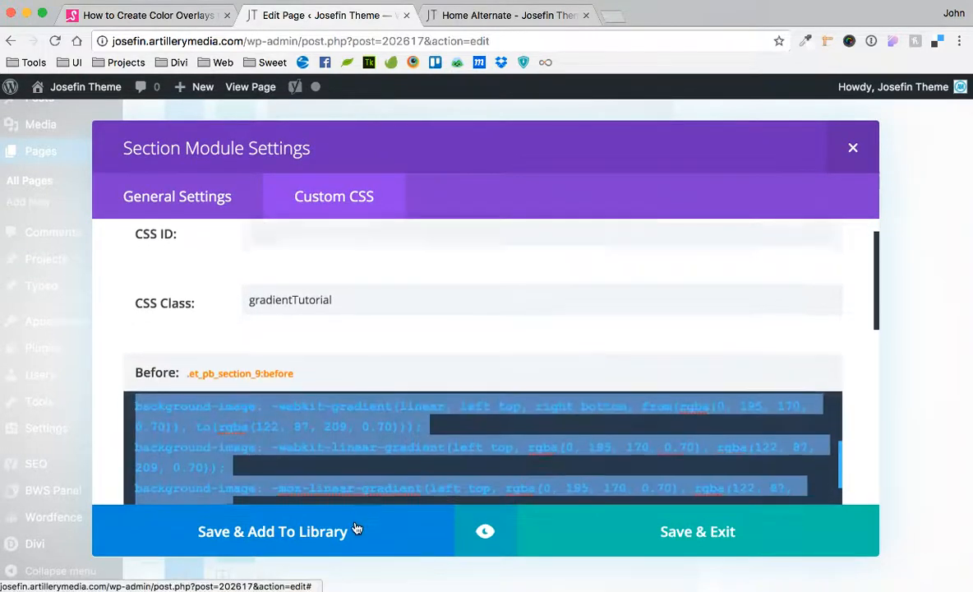
scroll("down", 3)
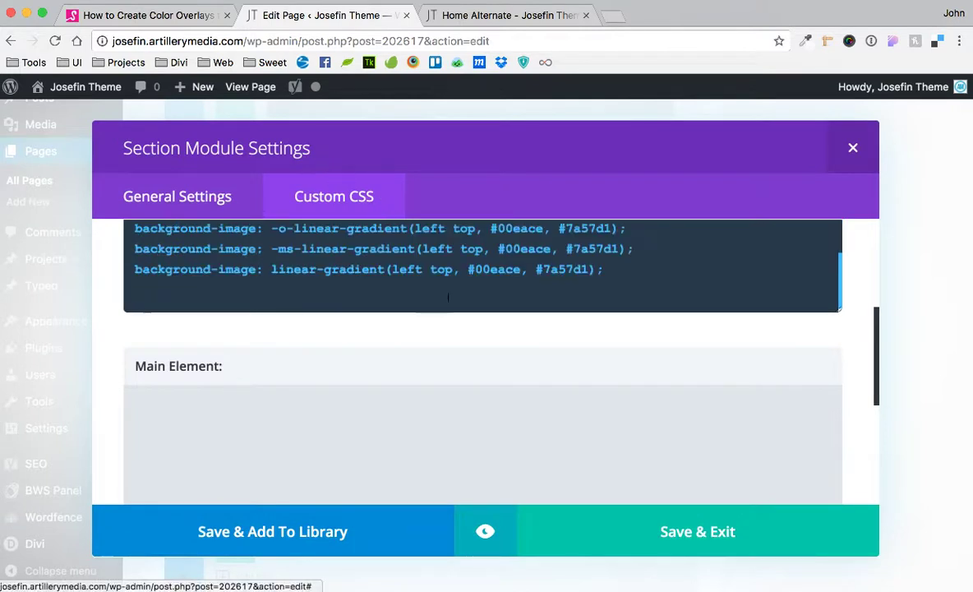
scroll("up", 3)
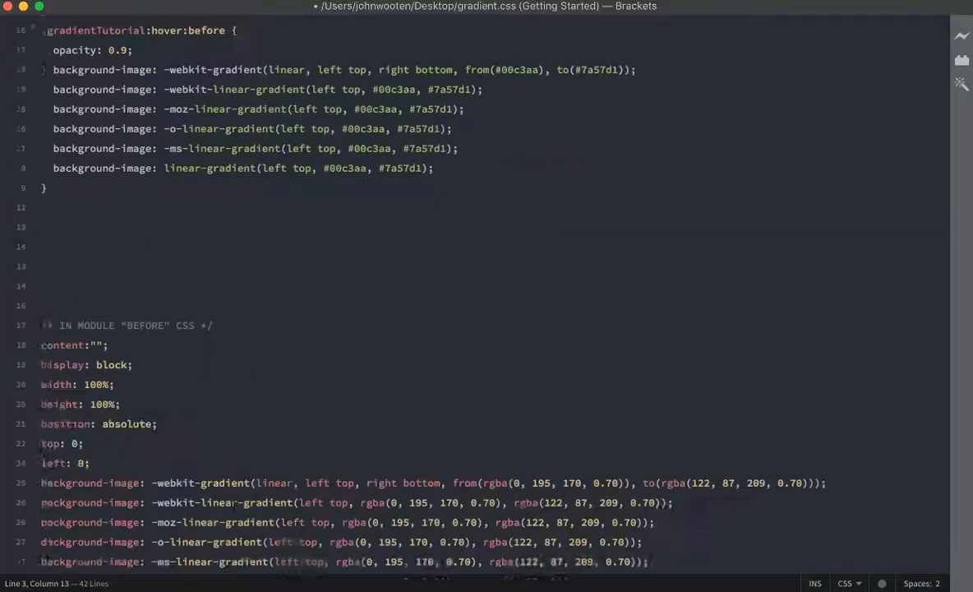
Step: Add a 'TO FADE GRADIENT PUT THIS CODE IN THE BEFORE AREA' comment above the block
scroll("down", 3)
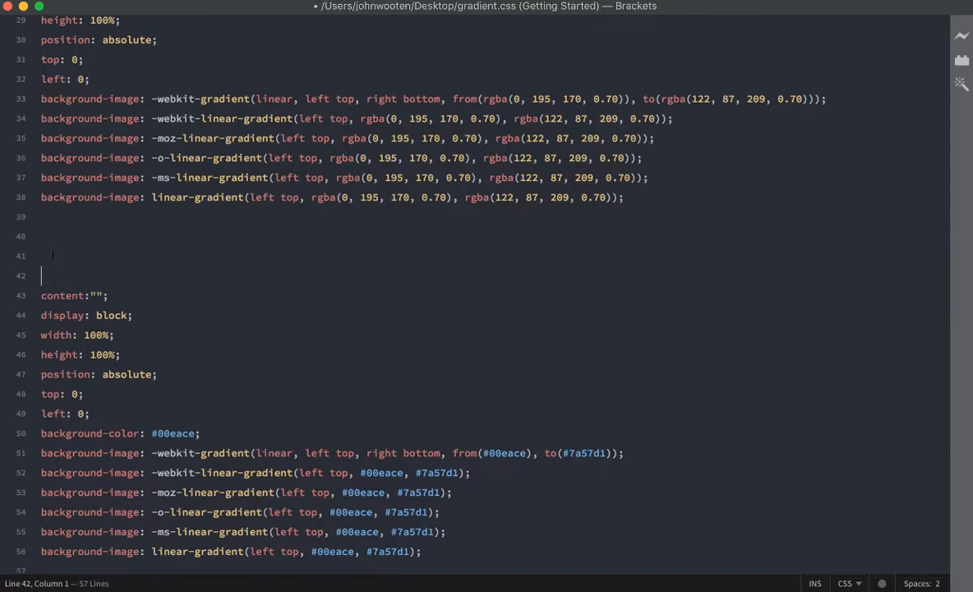
type("TO FADE")
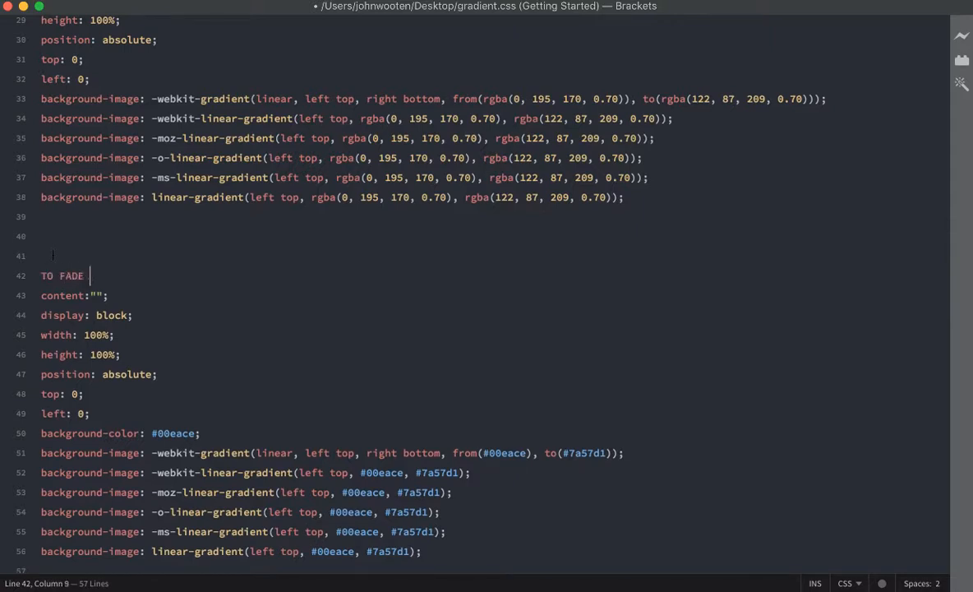
type("GRADIENT PUT TH")
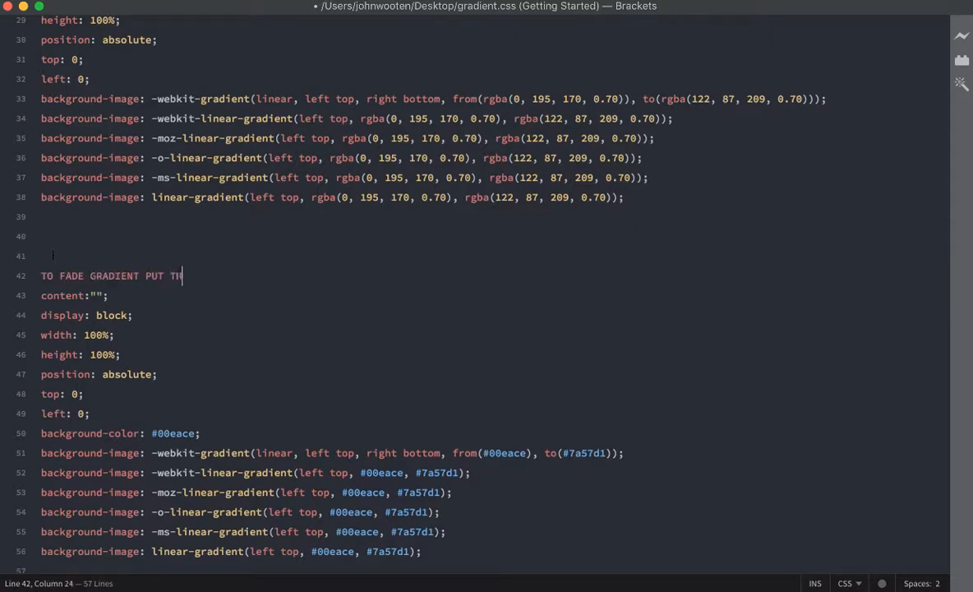
type("HIS CODE INT H")
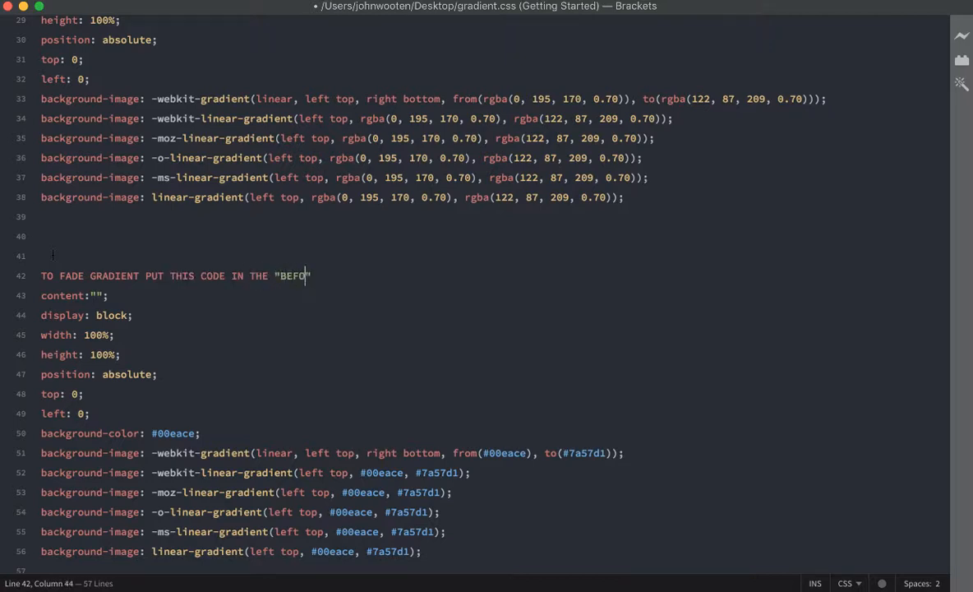
type("RE")
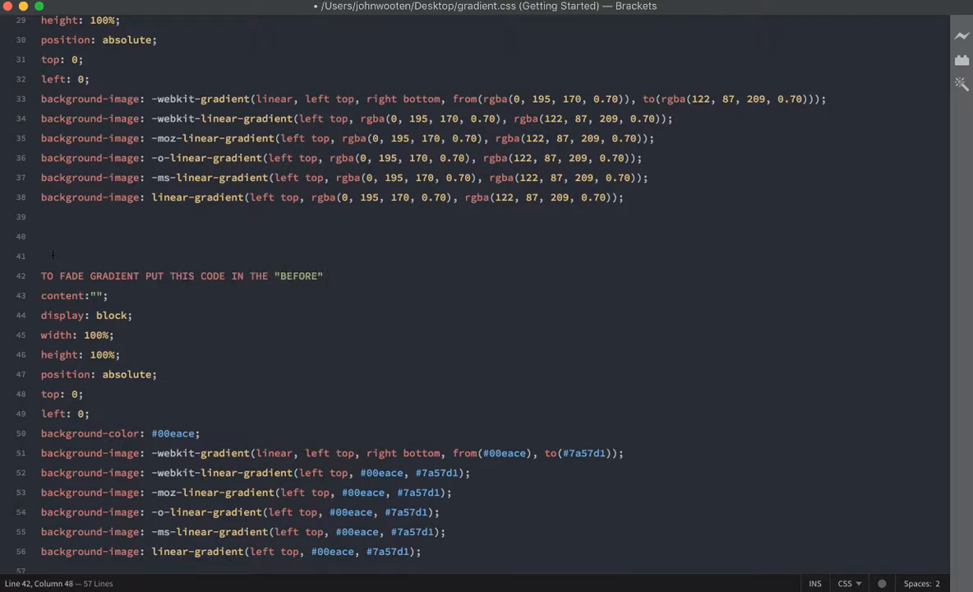
type("AREA OF THE SEC")
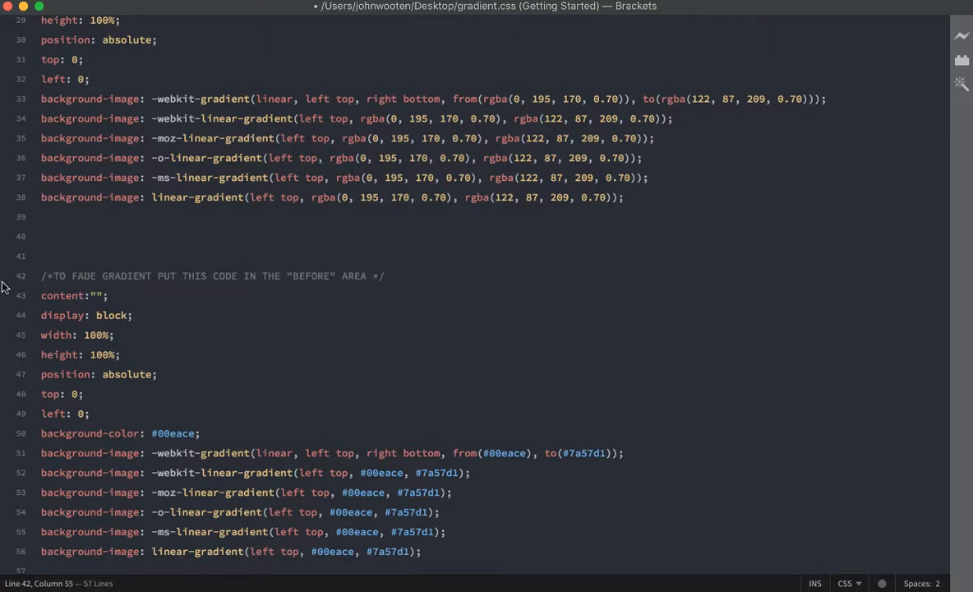
Step: Change the module comment on line 25 from CSS to AREA
scroll("up", 3)
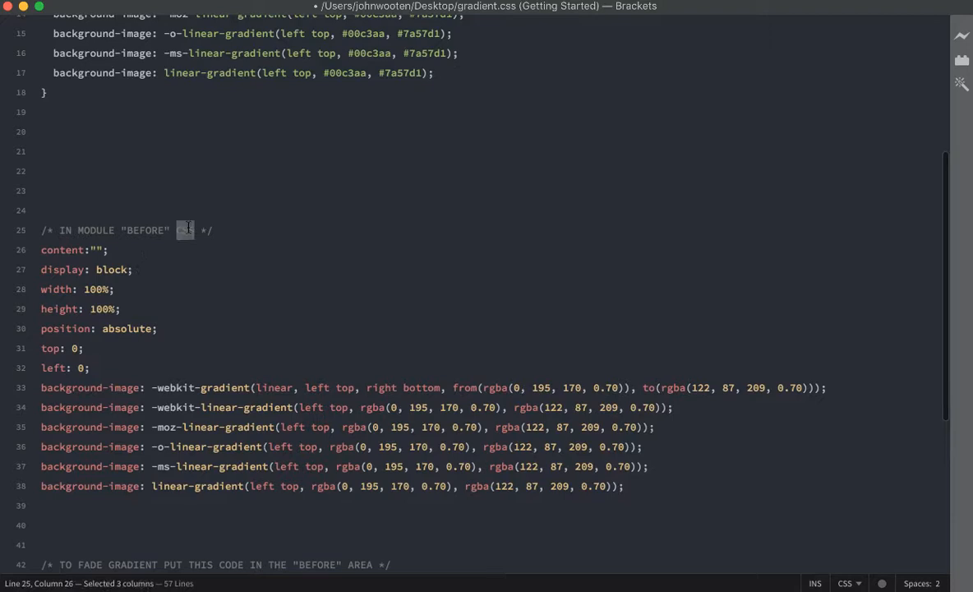
type("AREA")
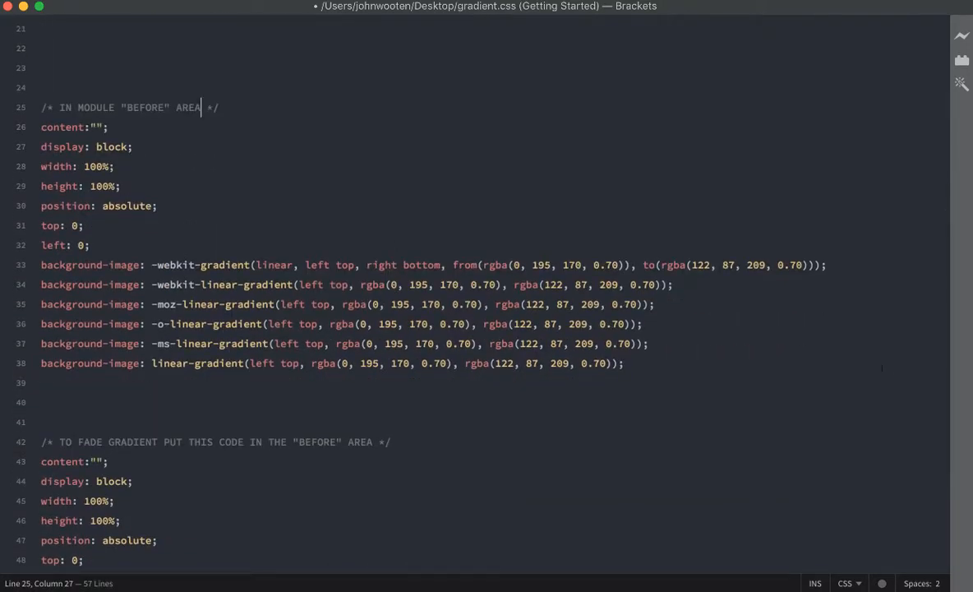
scroll("up", 3)
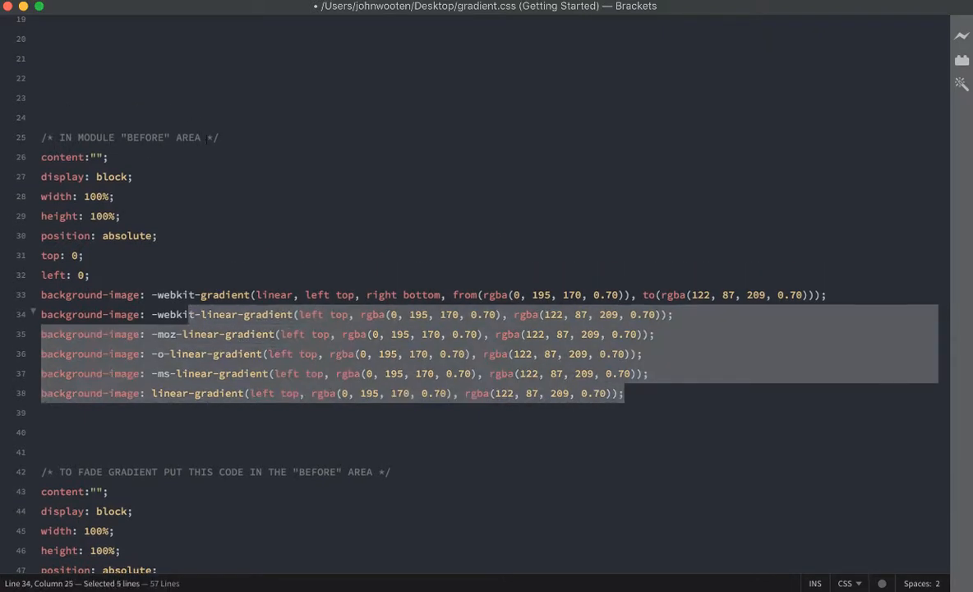
scroll("down", 3)
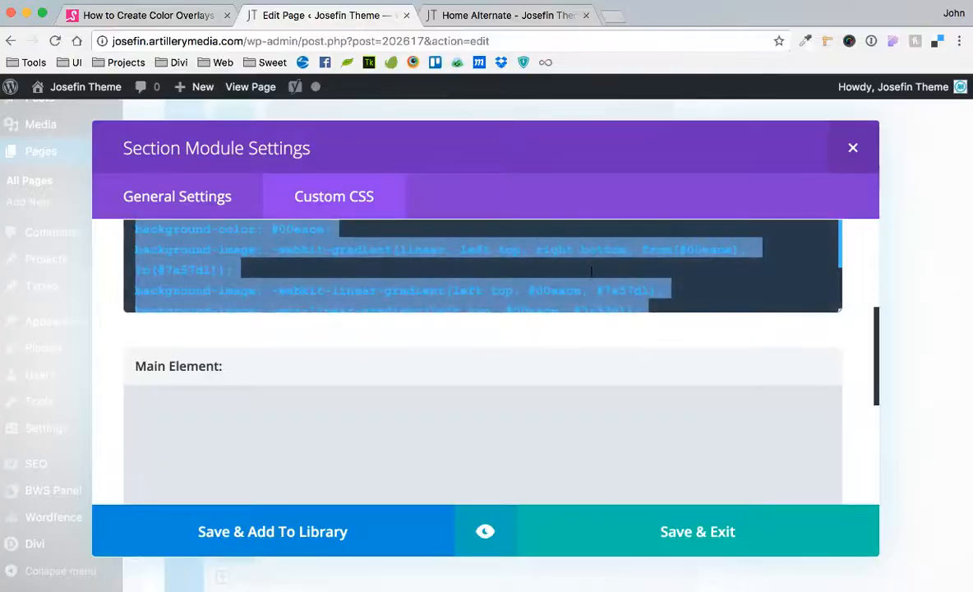
Step: Save the section CSS, update the page, and reload the live Home Alternate page
scroll("up", 3)
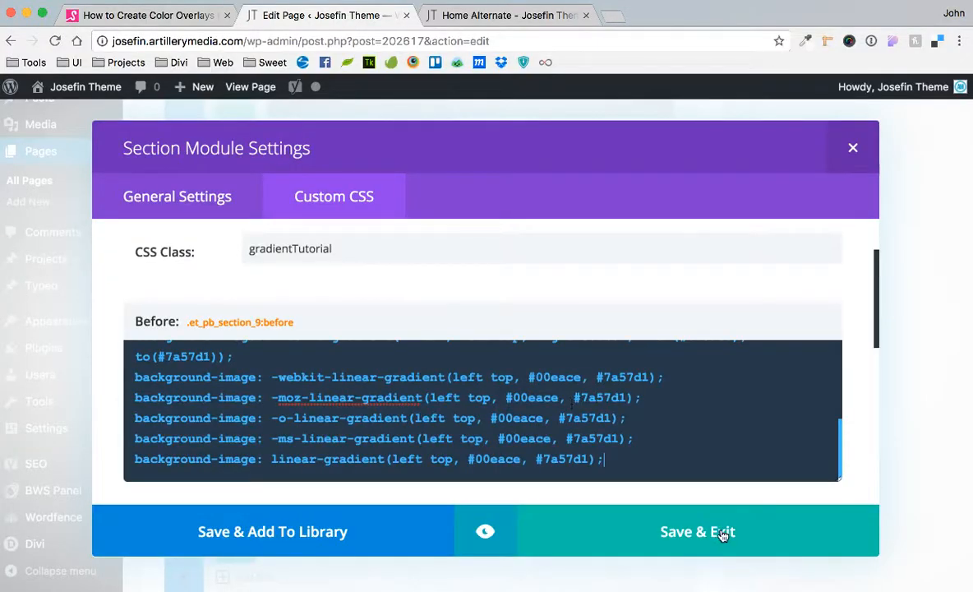
left_click(697, 531)
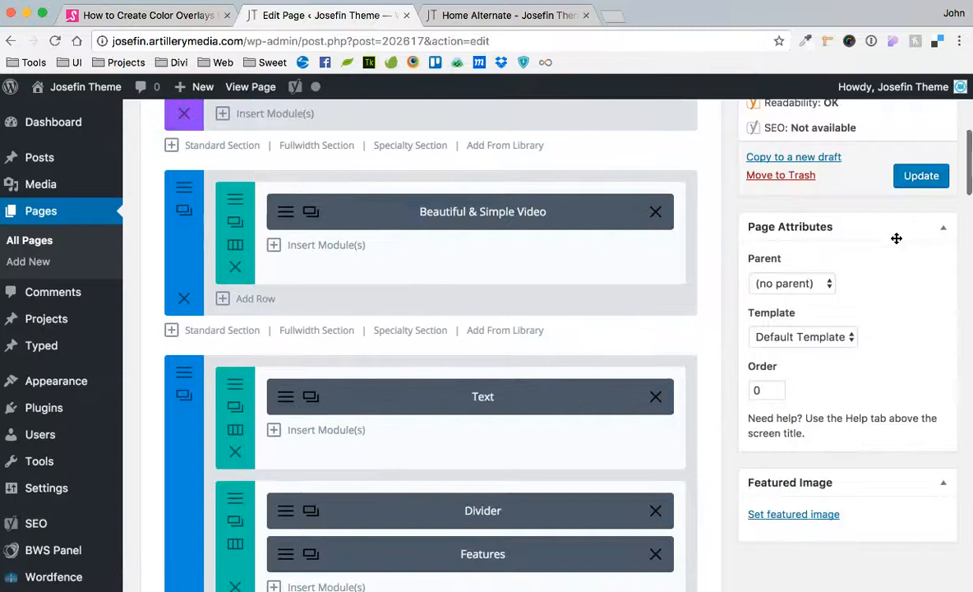
left_click(920, 175)
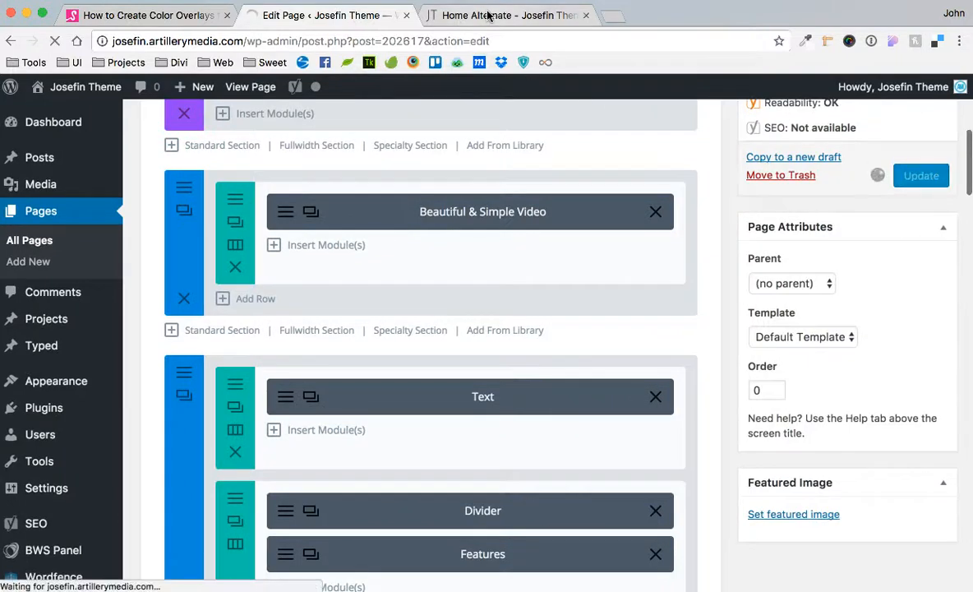
left_click(507, 15)
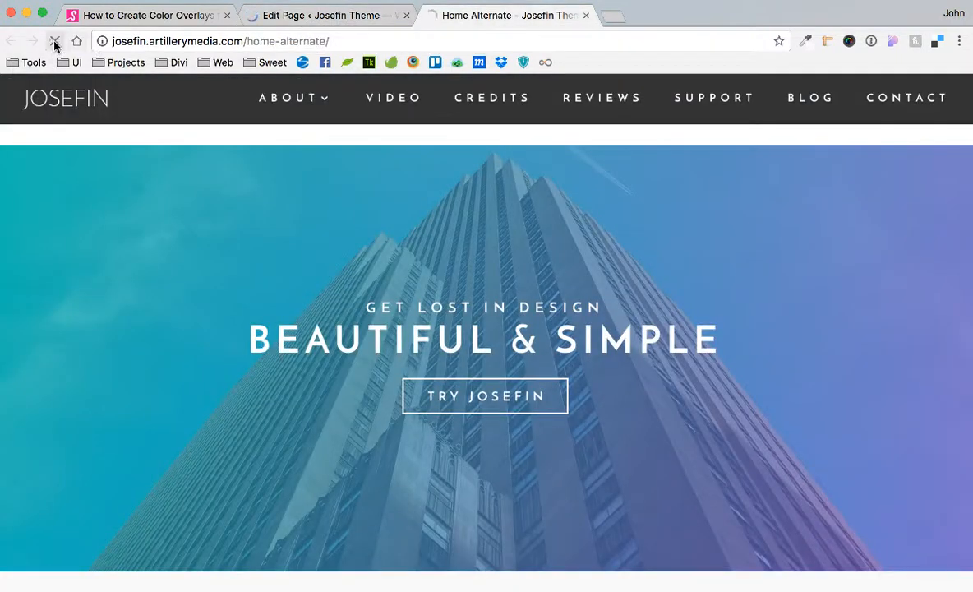
left_click(55, 41)
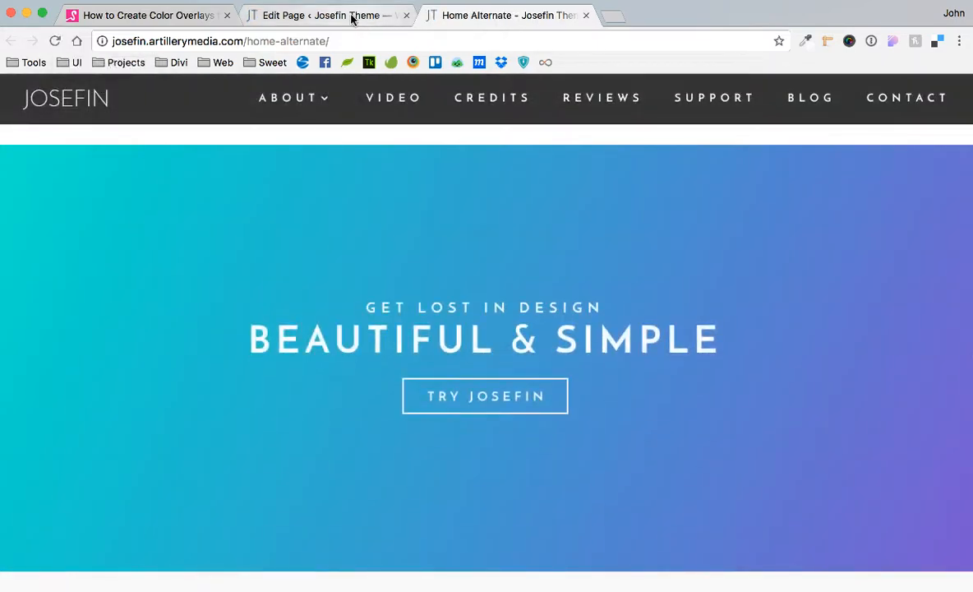
Step: Add an opacity: 0.7 declaration under the Before-area comment in gradient.css
left_click(320, 15)
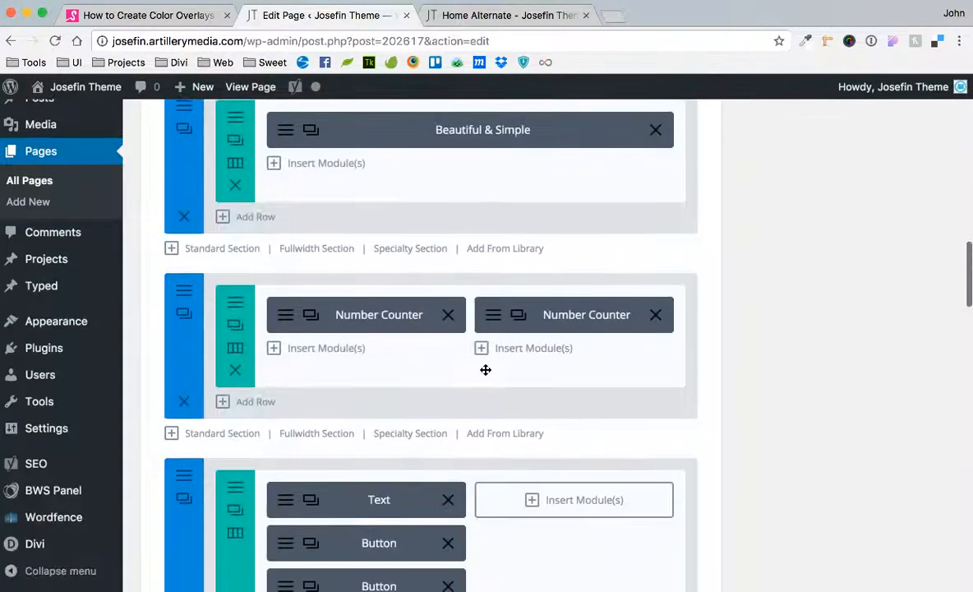
scroll("up", 3)
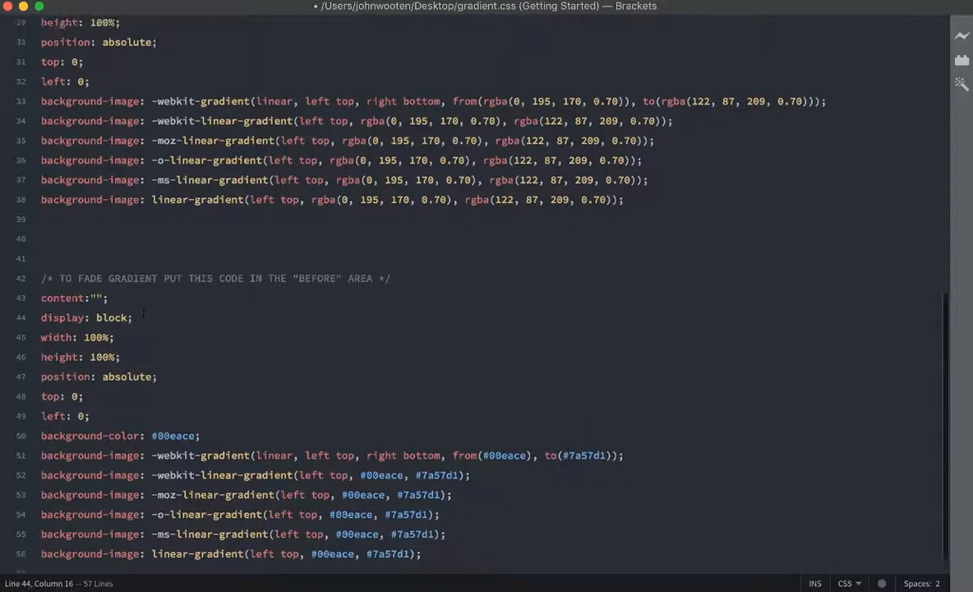
scroll("up", 3)
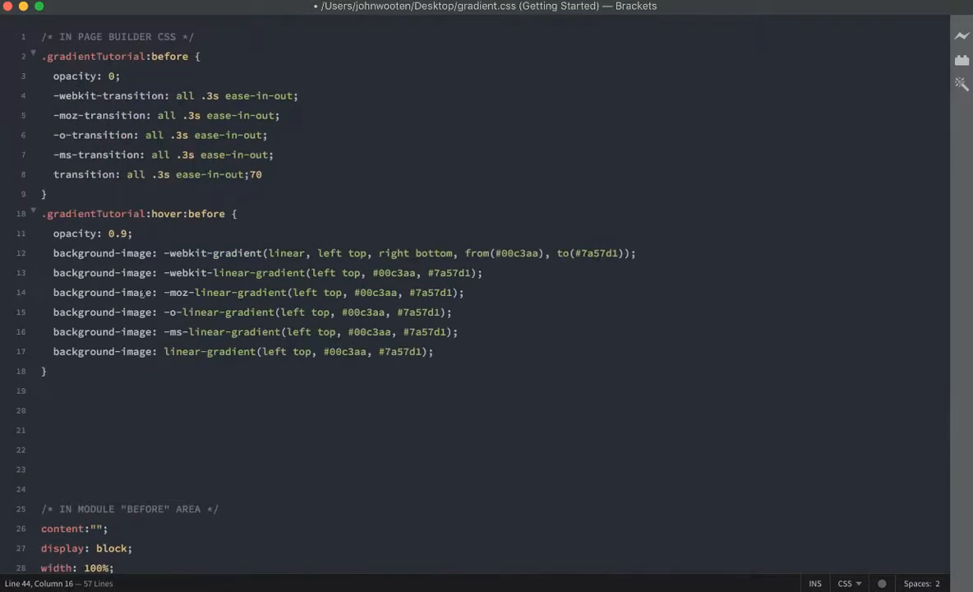
double_click(74, 75)
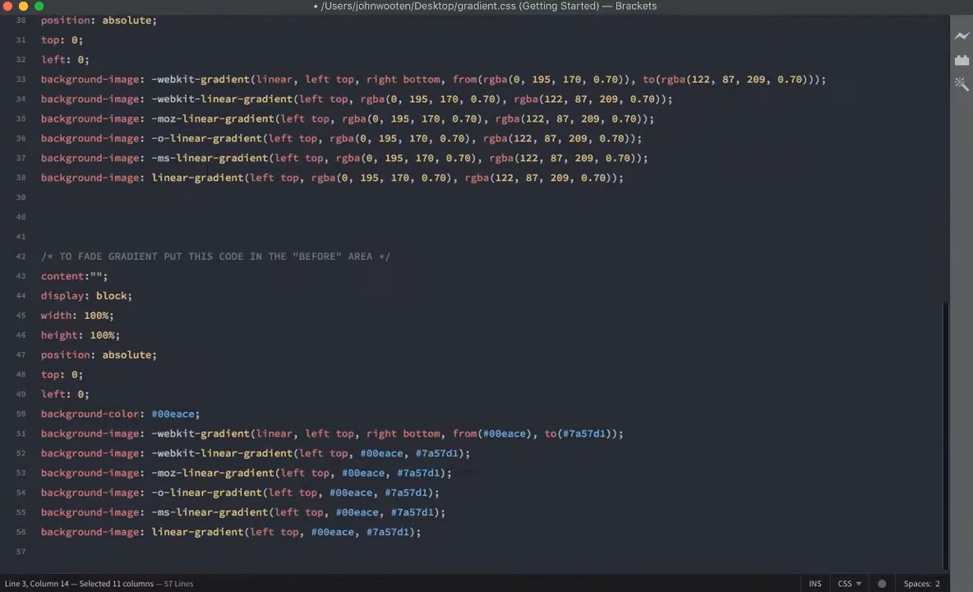
left_click(393, 255)
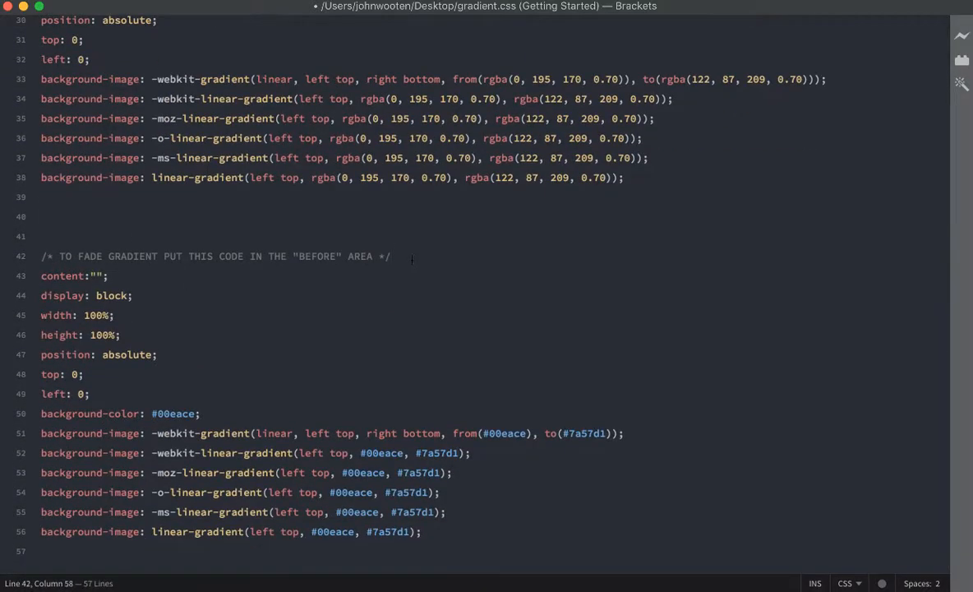
type("opacity: 0;")
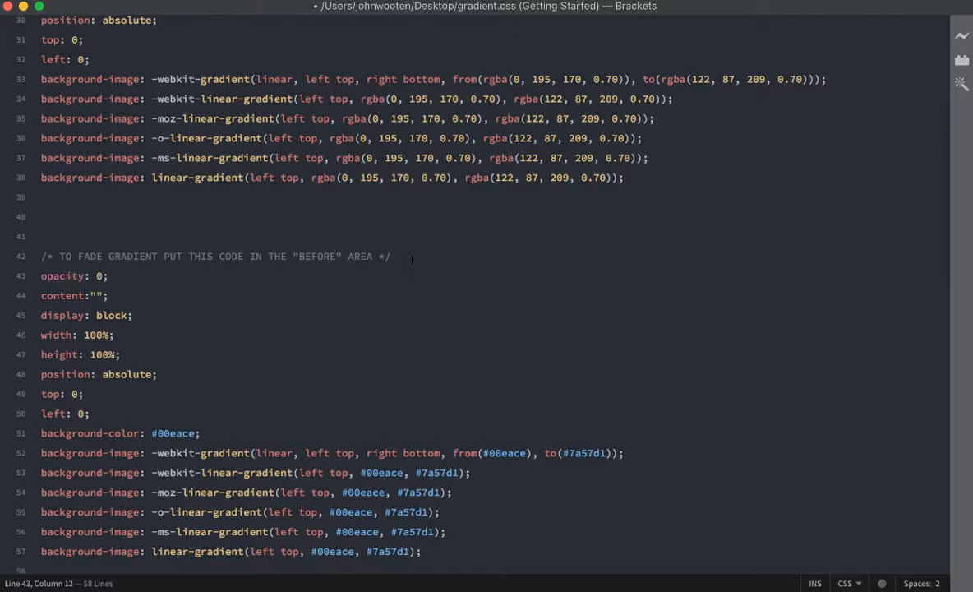
type(".")
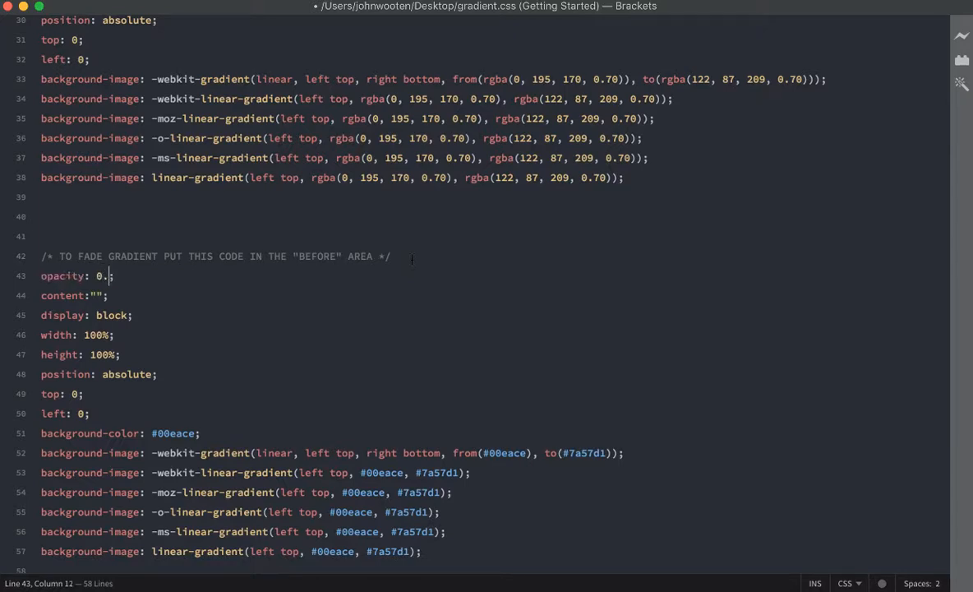
type("7")
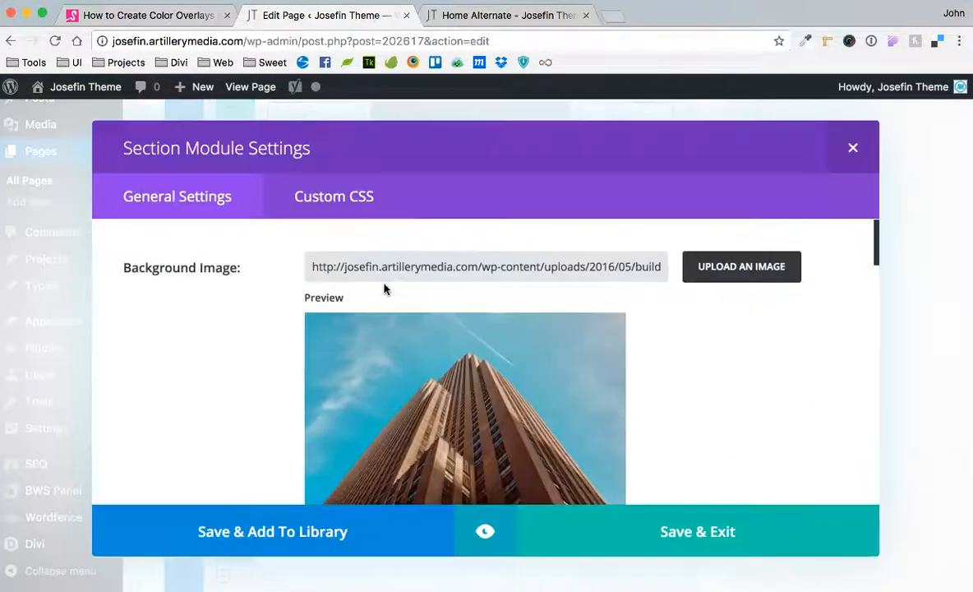
Step: Save the section's opacity 0.7 Before CSS, update the page, and reload the live page
left_click(334, 195)
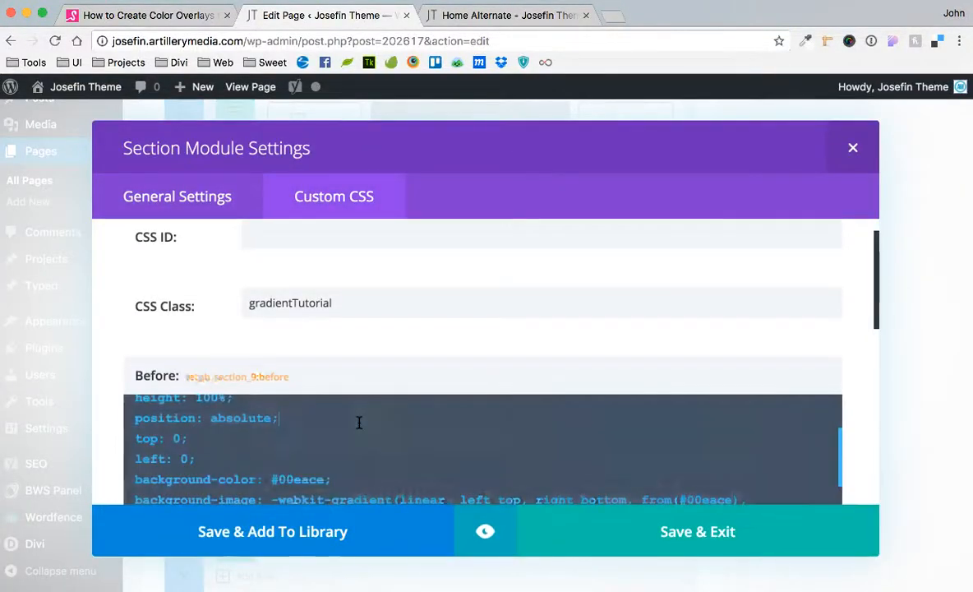
scroll("down", 3)
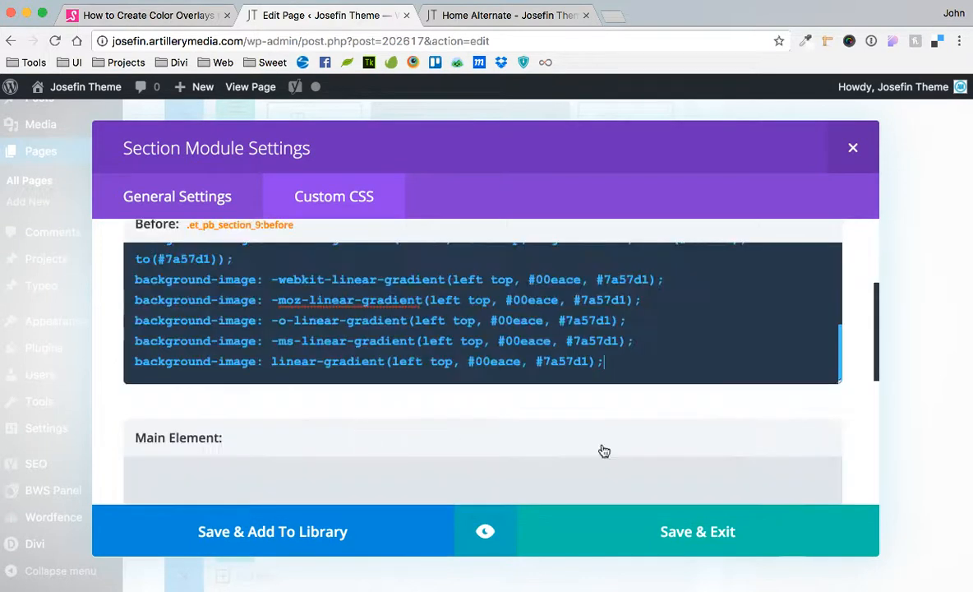
scroll("up", 3)
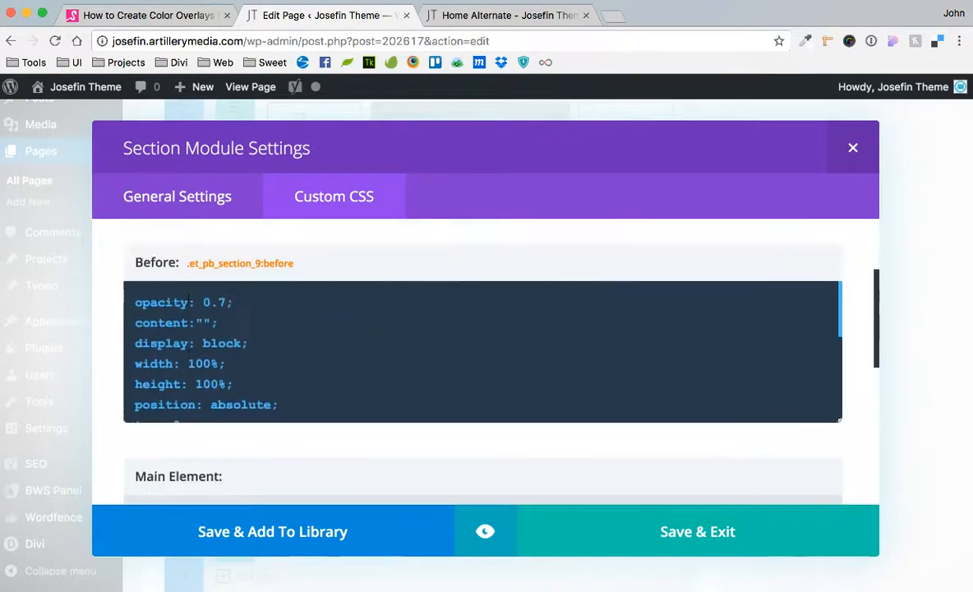
left_click(852, 148)
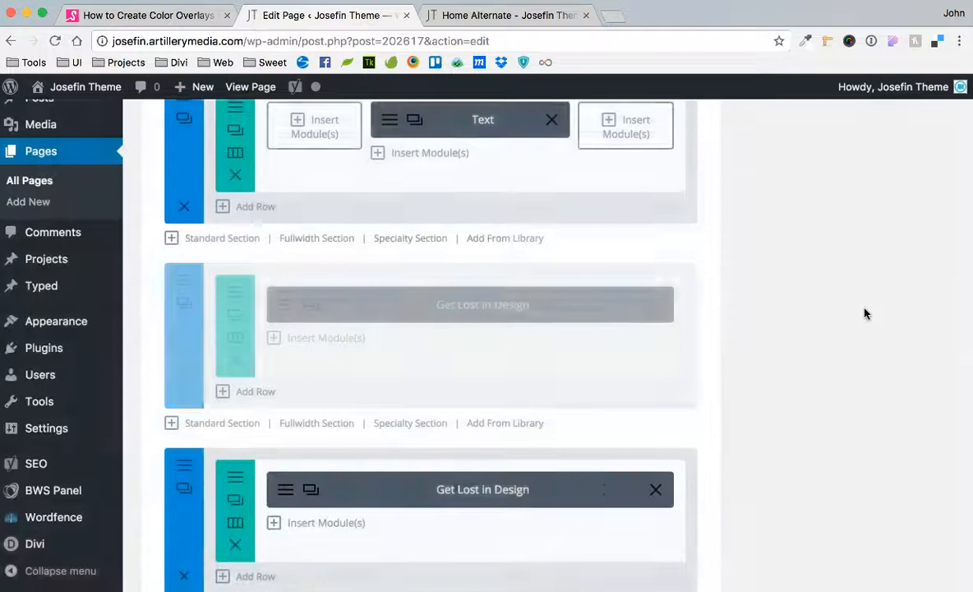
left_click(921, 360)
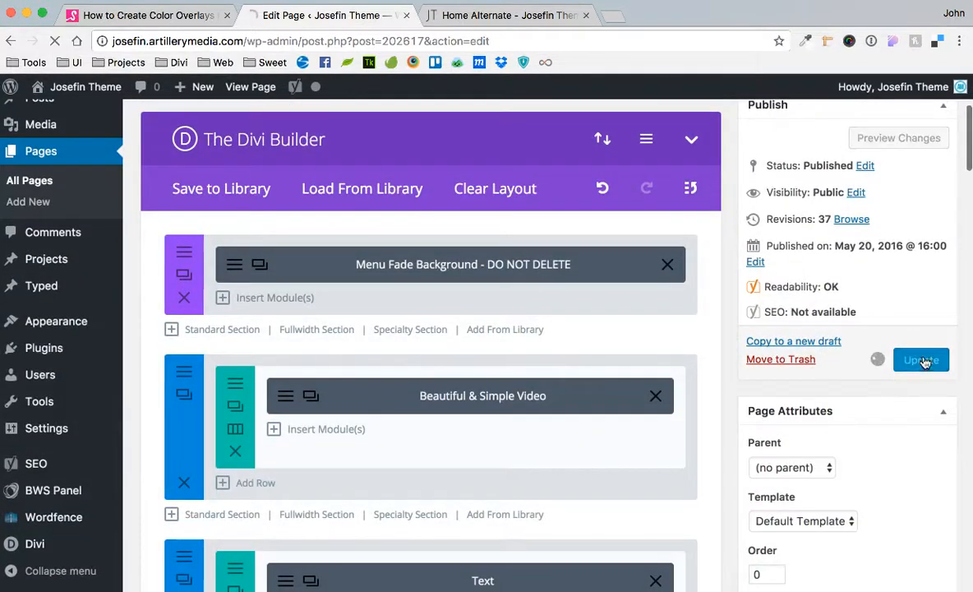
left_click(507, 14)
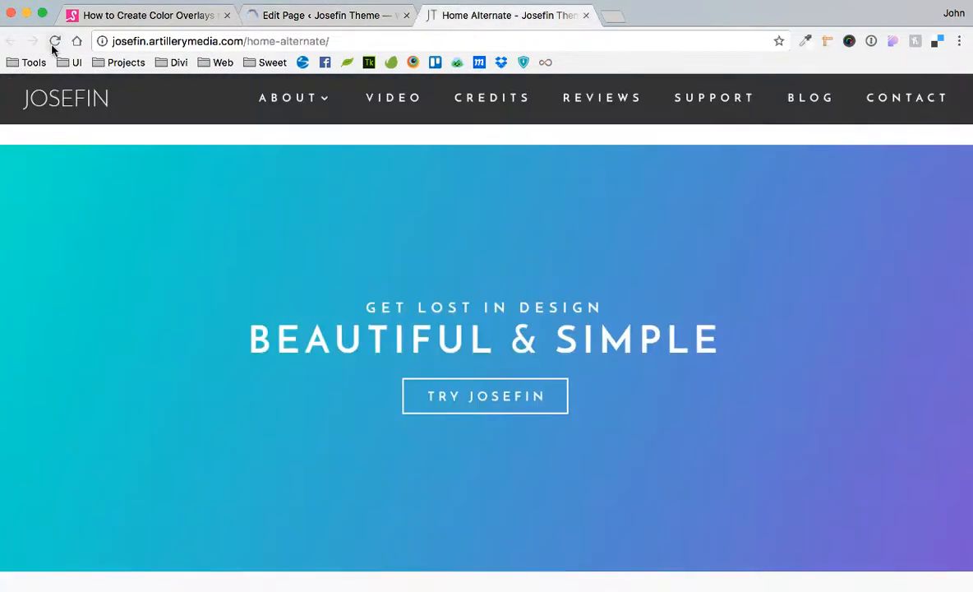
mouse_move(55, 42)
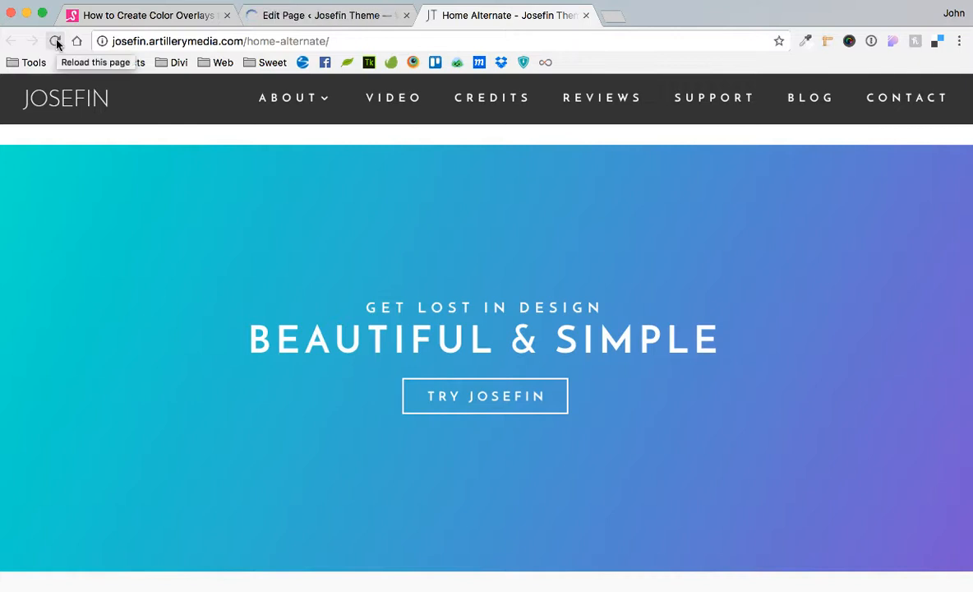
left_click(55, 41)
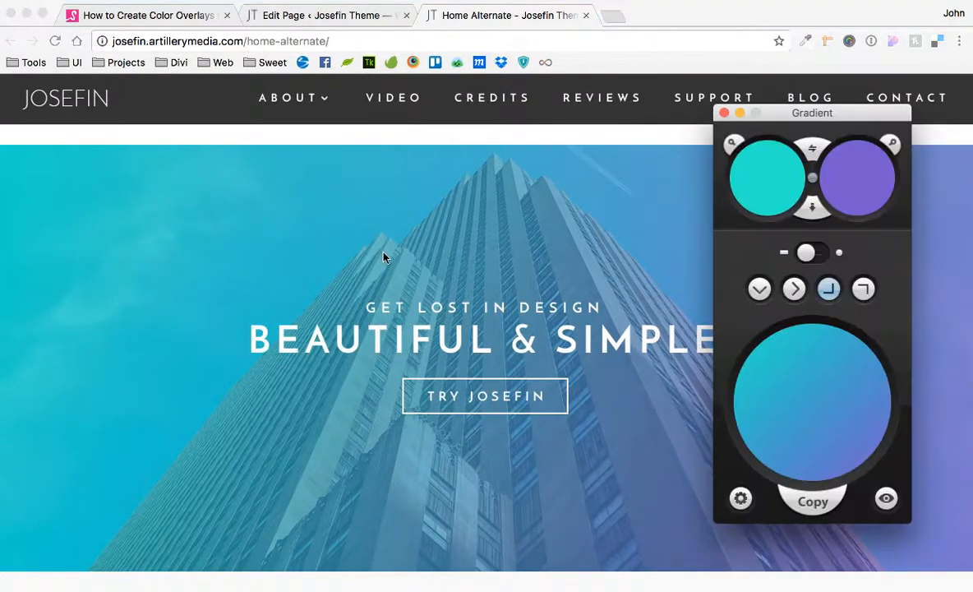
Step: Strip the background-image lines from the hover rule, leaving opacity 0.95
left_click(724, 113)
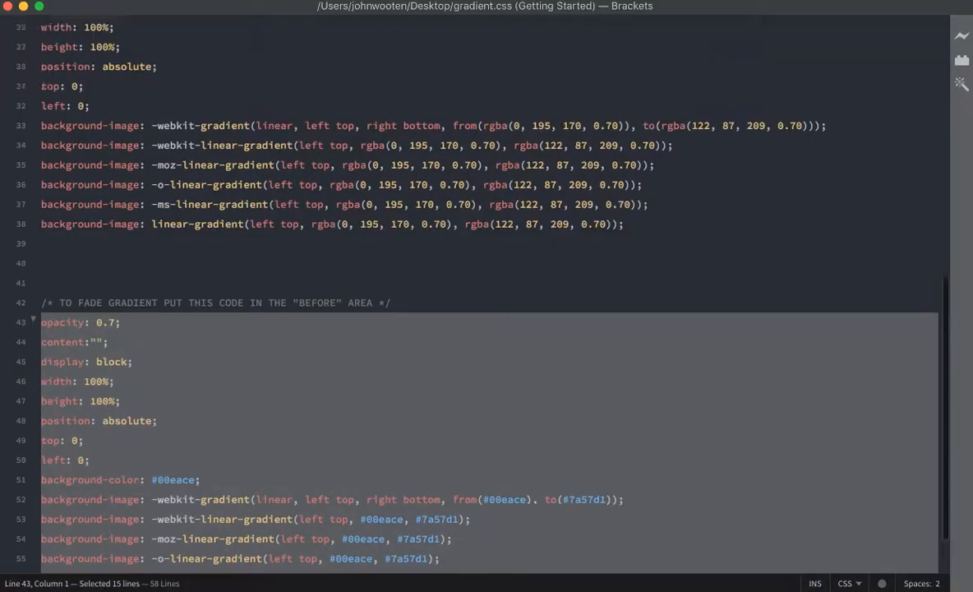
scroll("up", 3)
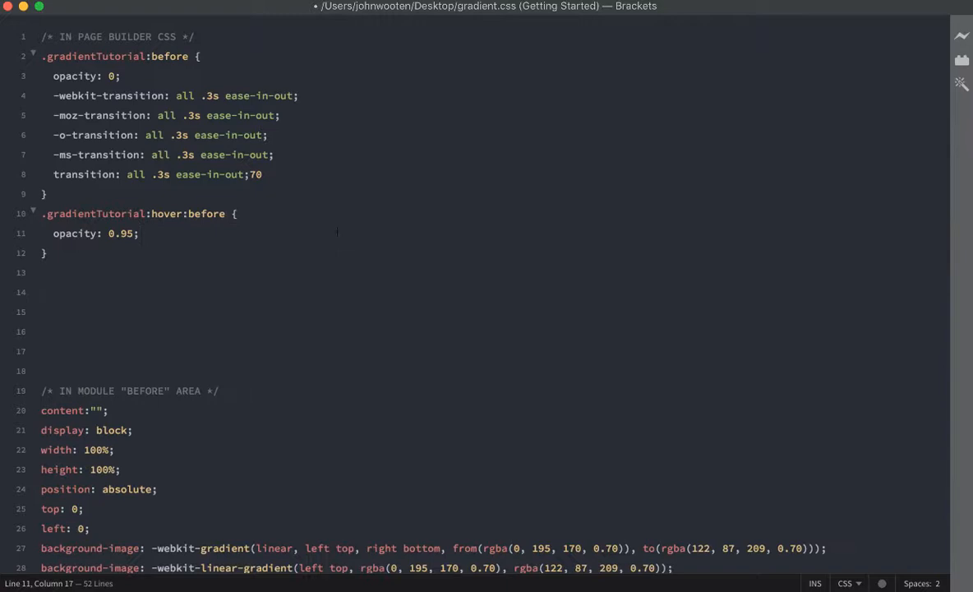
left_click(140, 234)
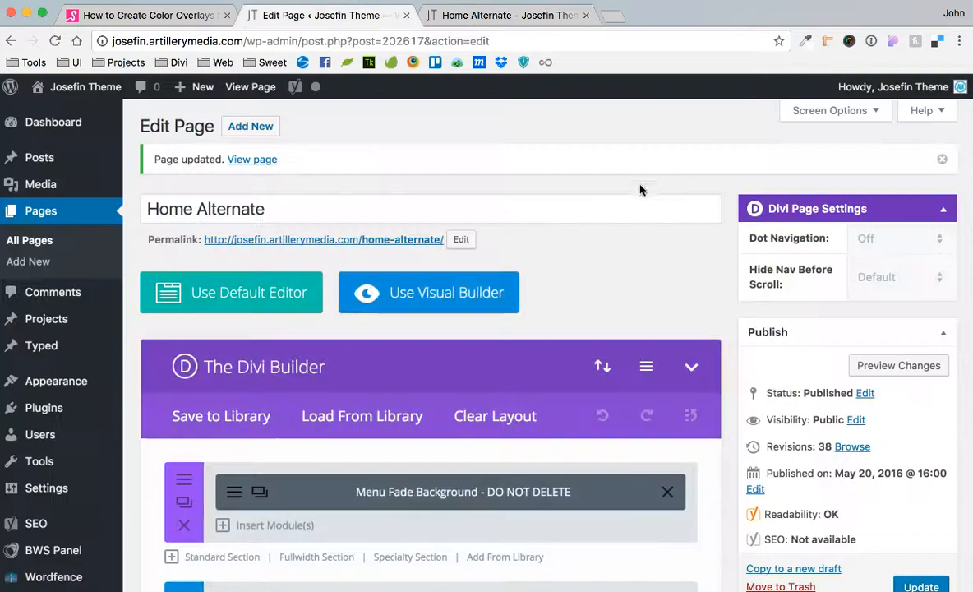
Step: Reload the live Home Alternate page to see the building behind the translucent gradient
left_click(646, 366)
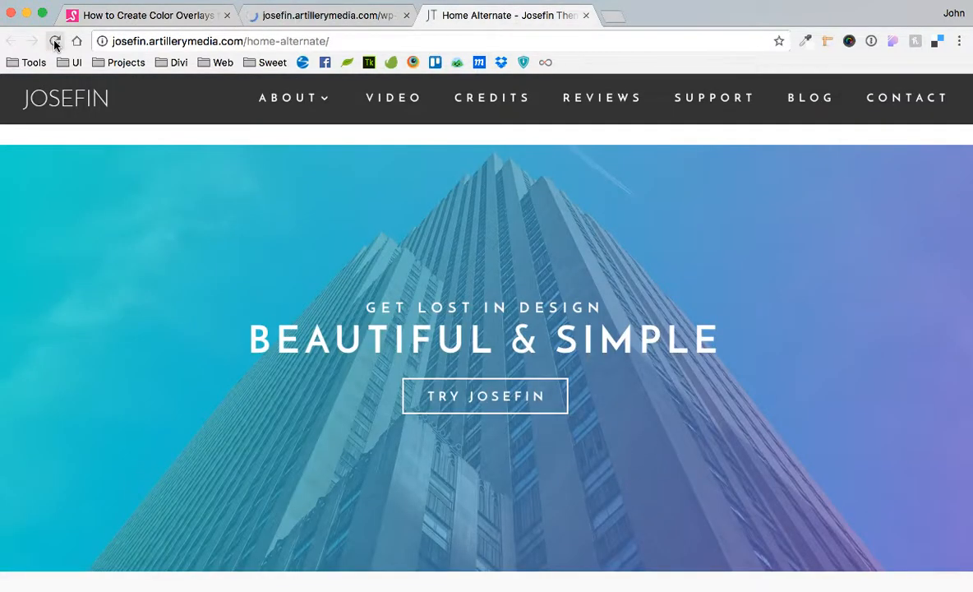
left_click(55, 41)
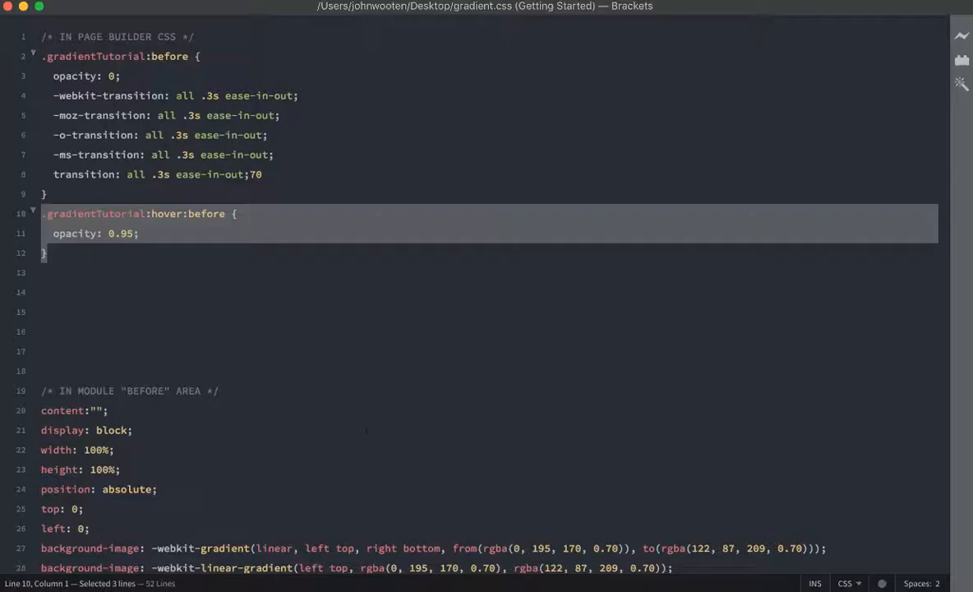
Step: Delete the stray '70' after 'transition: all .3s ease-in-out;' and select the transition lines
left_click(138, 234)
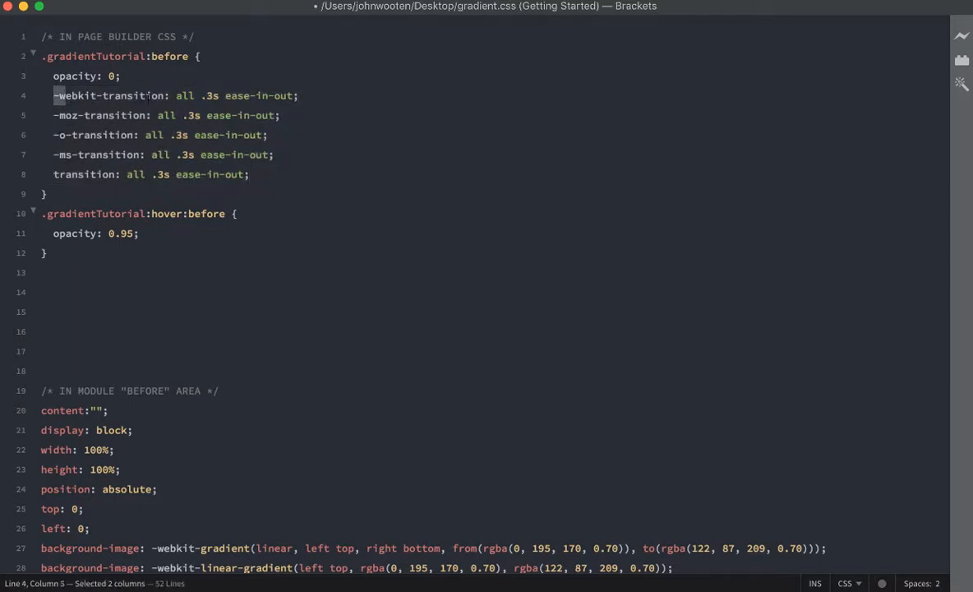
left_click_drag(54, 95, 249, 174)
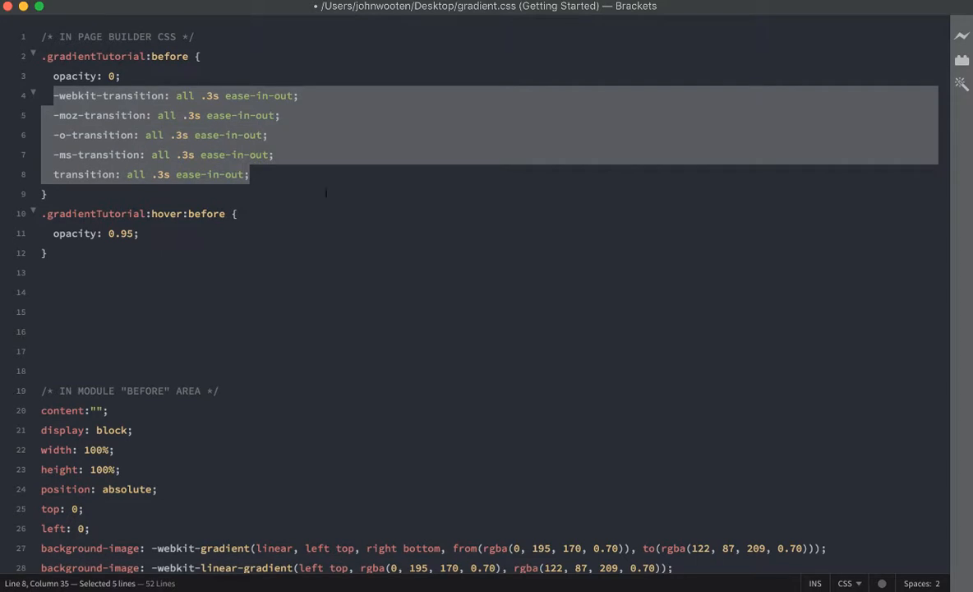
scroll("down", 3)
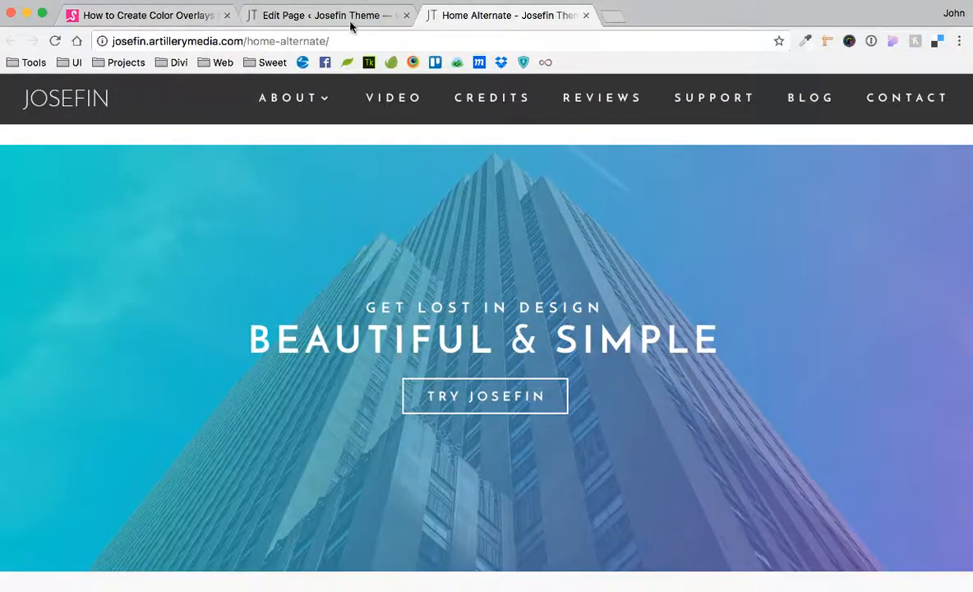
Step: Save the Get Lost in Design section's gradient overlay CSS in its Before field
left_click(328, 15)
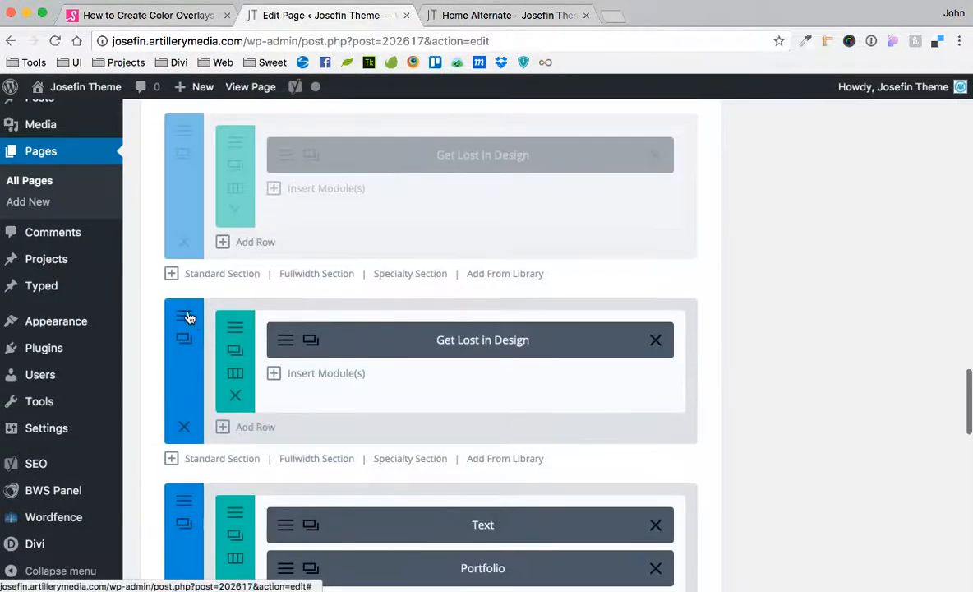
left_click(184, 316)
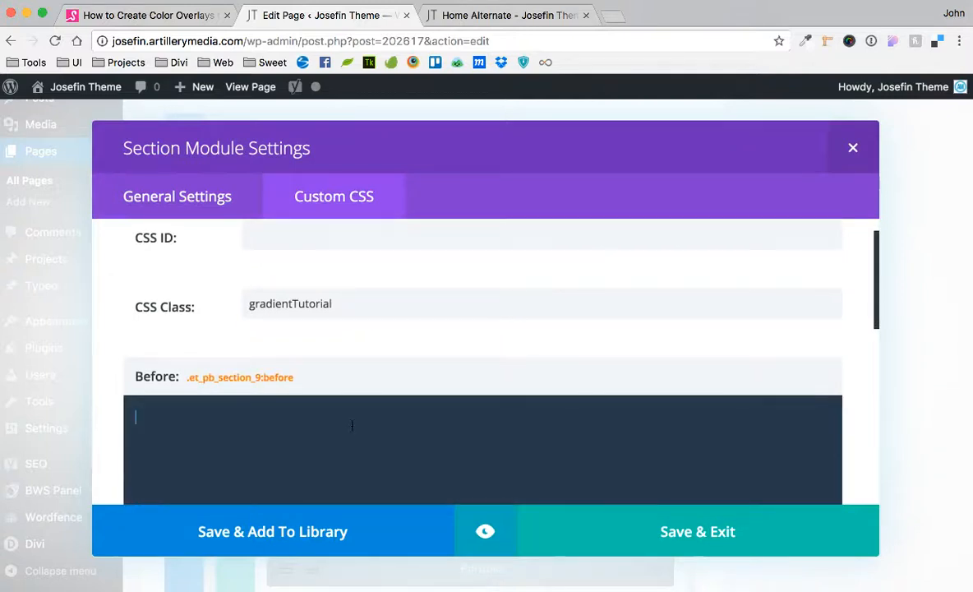
scroll("down", 3)
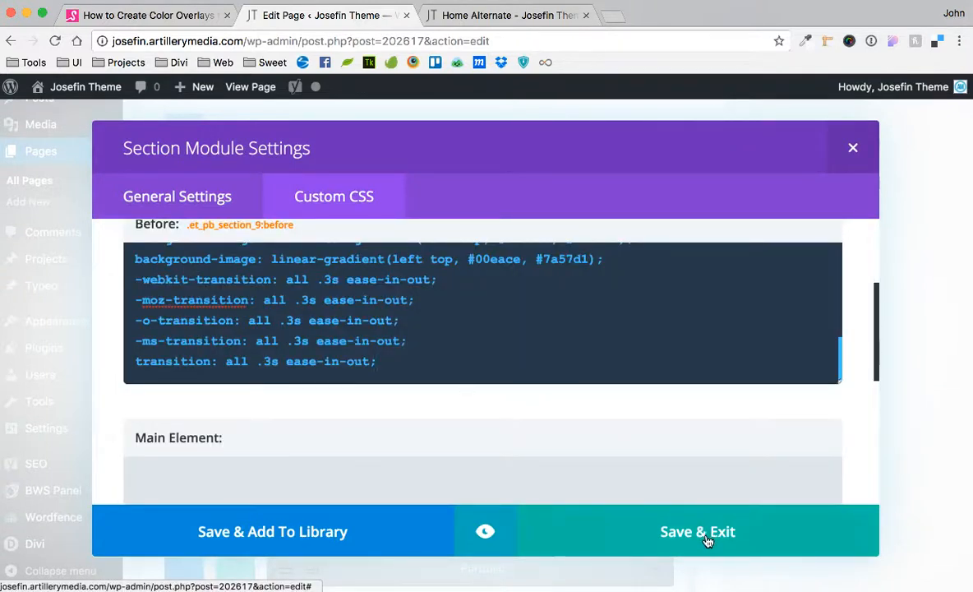
left_click(697, 531)
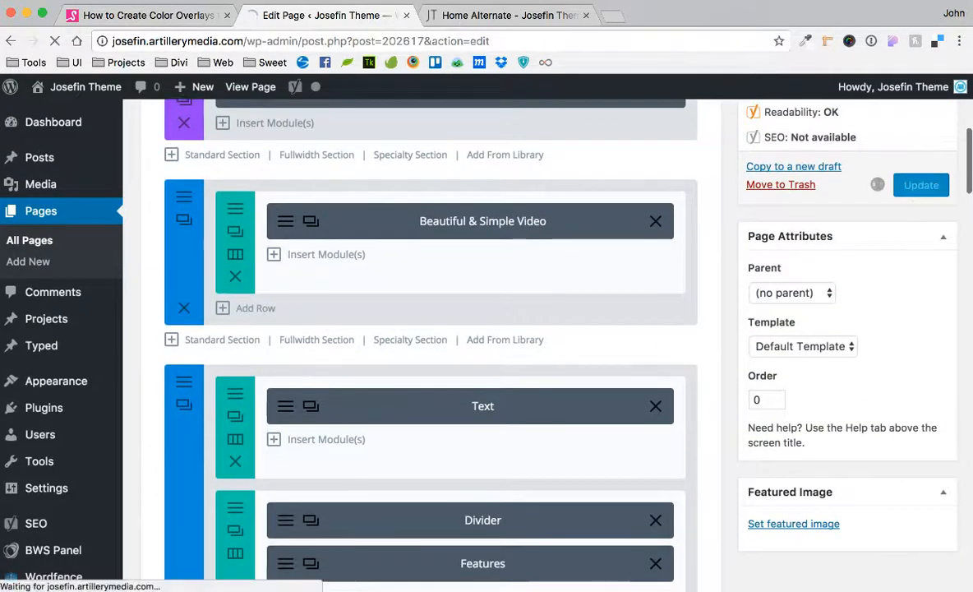
Step: Reload the live Home Alternate page to check the hero's gradient overlay
left_click(506, 15)
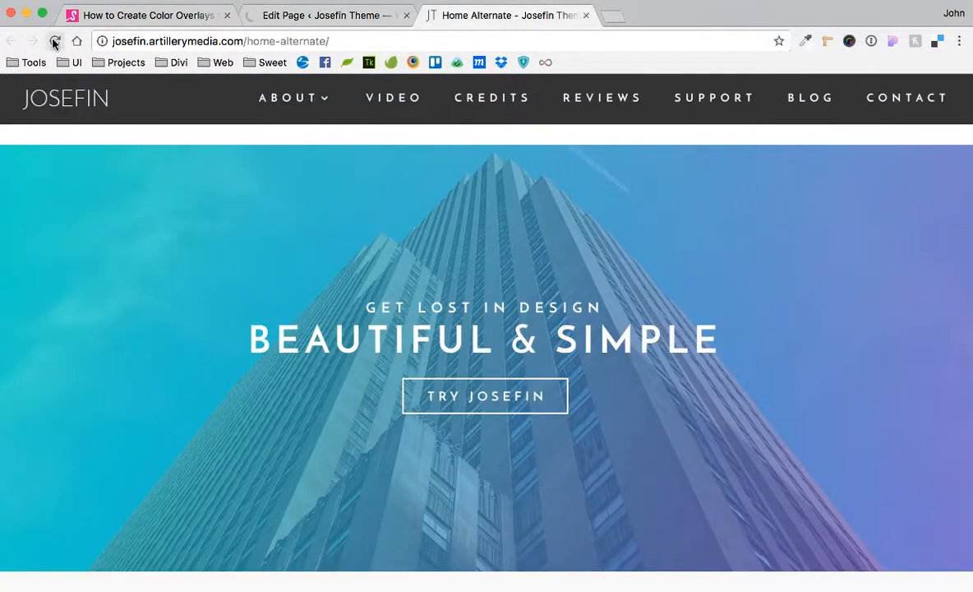
left_click(54, 41)
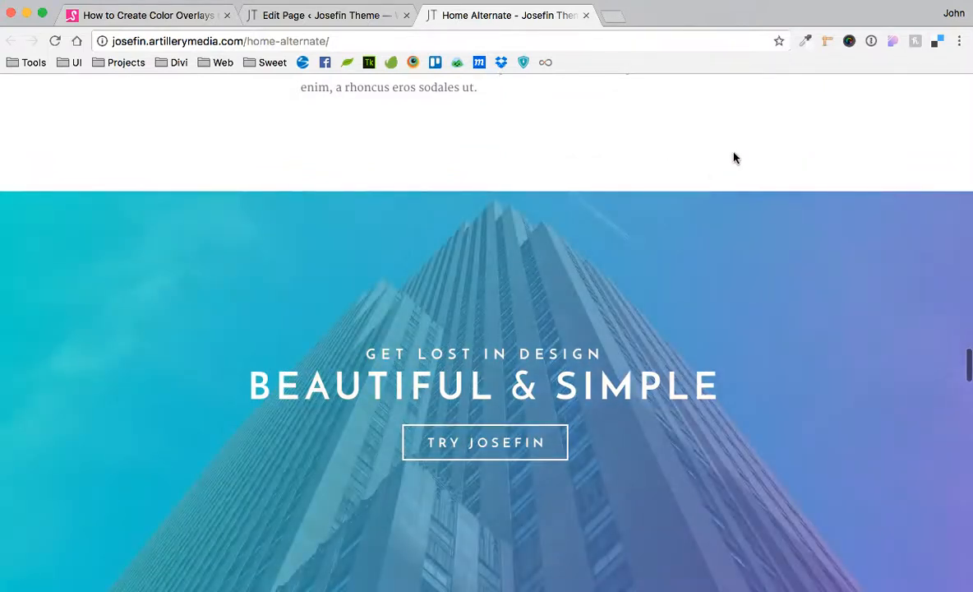
scroll("up", 3)
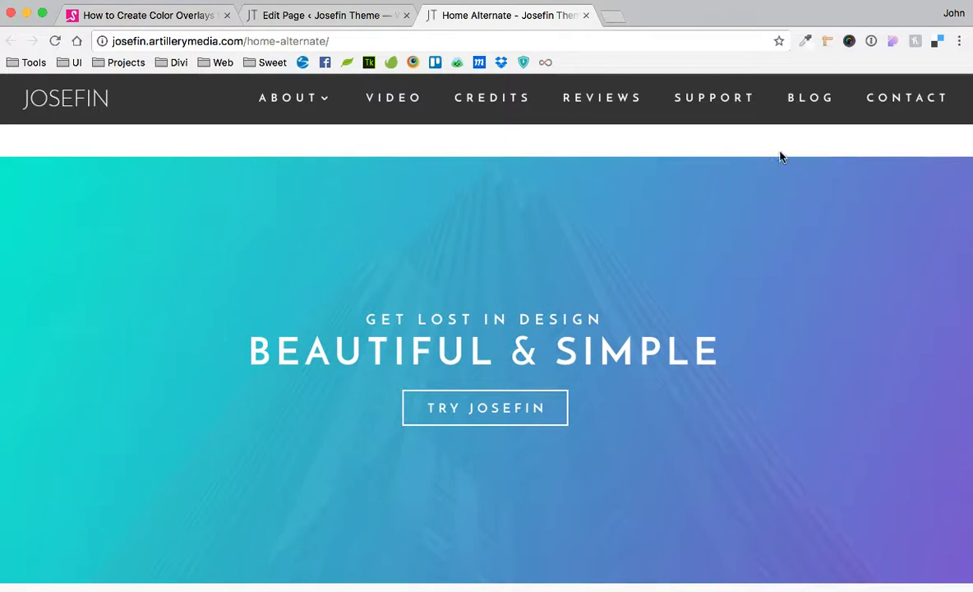
mouse_move(796, 252)
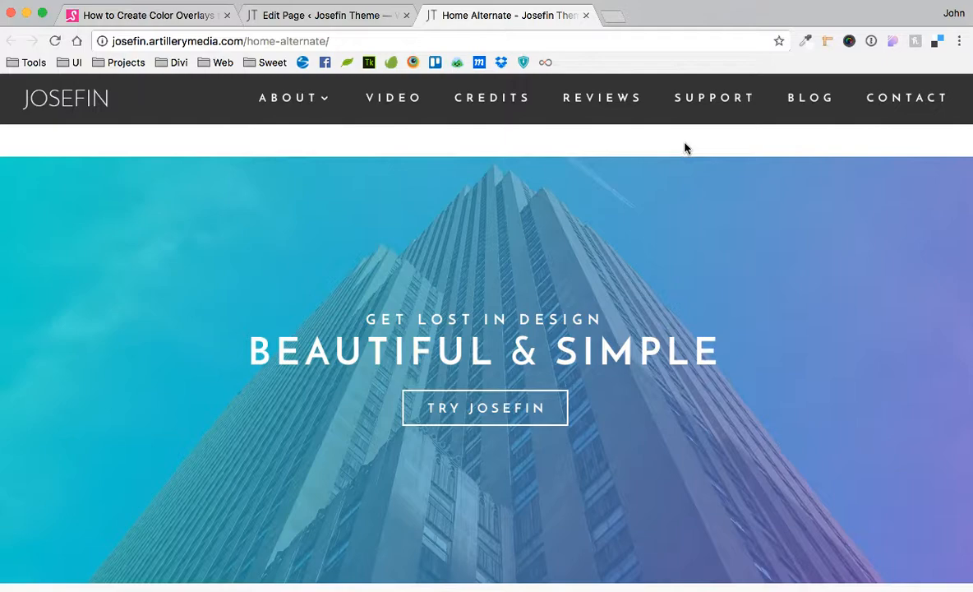
Step: Edit the section's Custom CSS fields to hide the gradient overlay
left_click(325, 15)
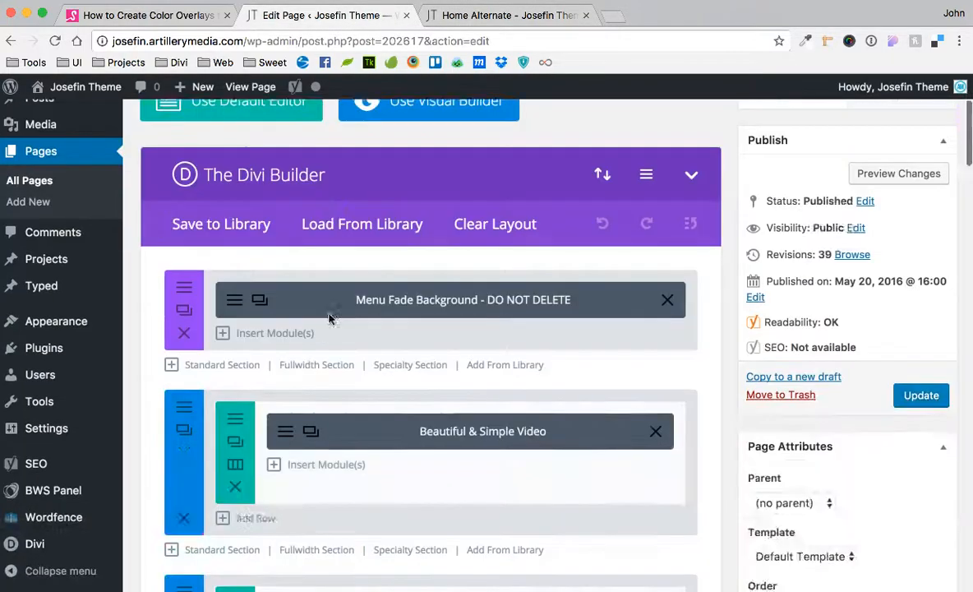
scroll("down", 3)
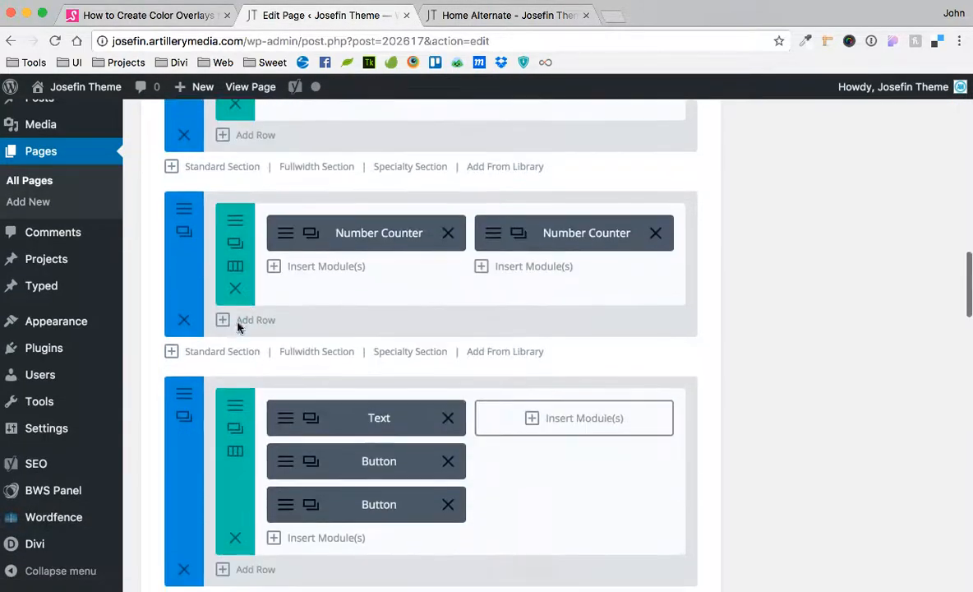
scroll("down", 3)
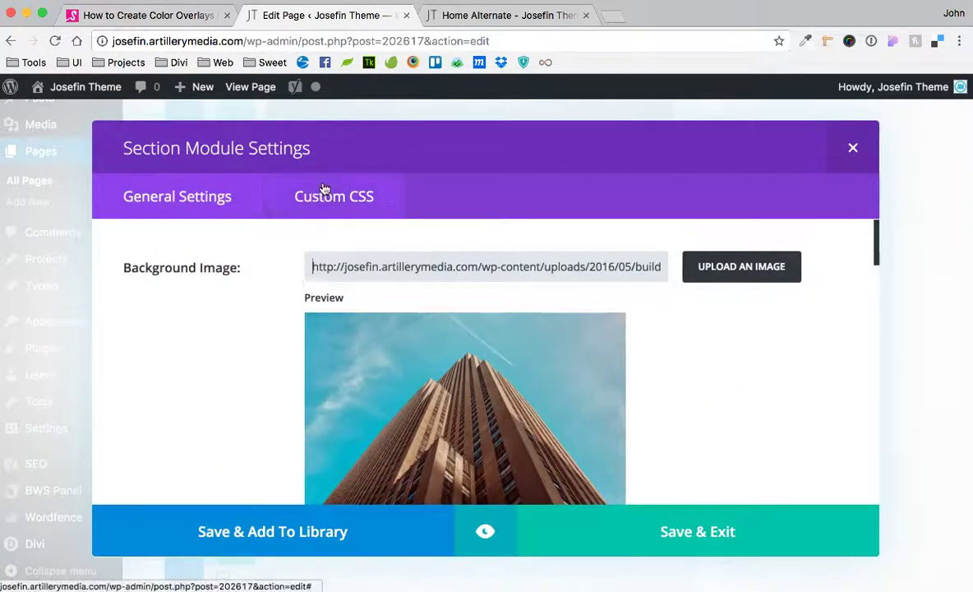
left_click(334, 196)
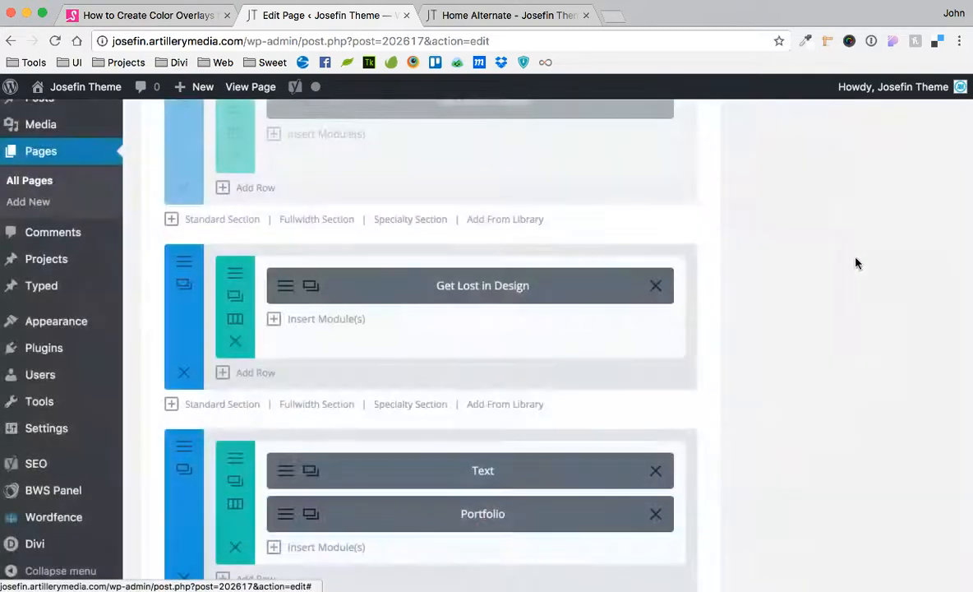
scroll("up", 3)
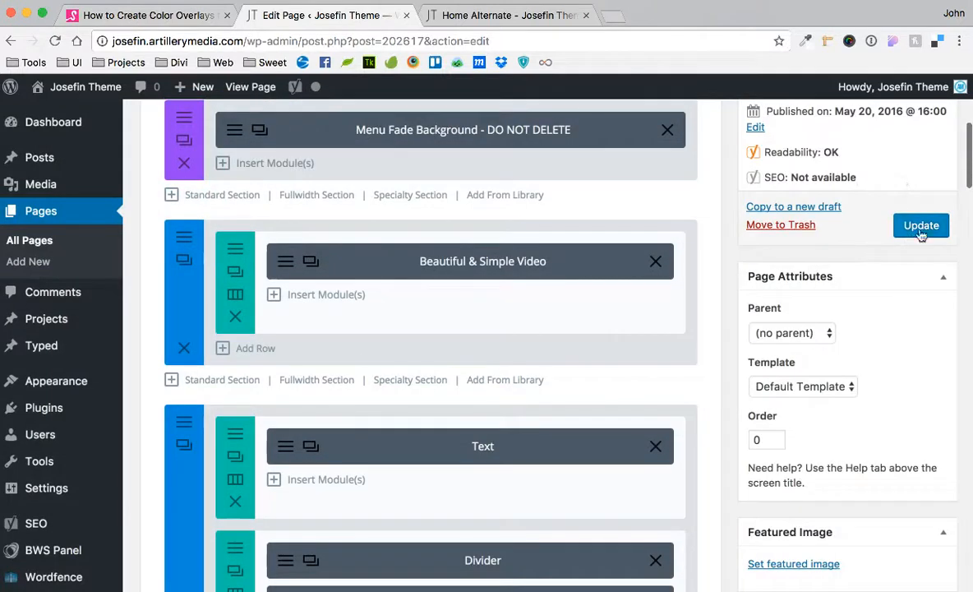
Step: Update the page, recheck the plain building hero live, and view the overlay tutorial
left_click(505, 14)
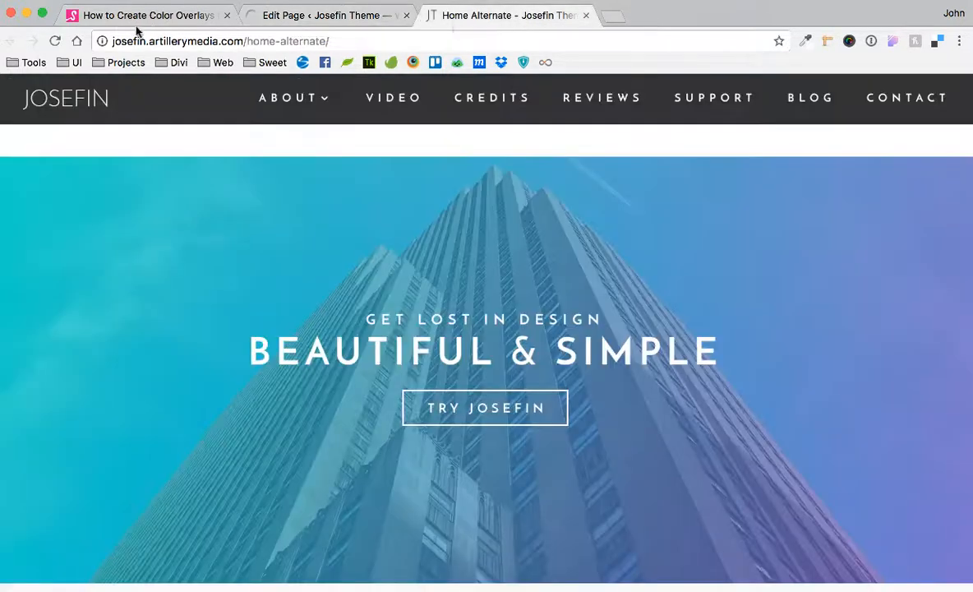
left_click(55, 41)
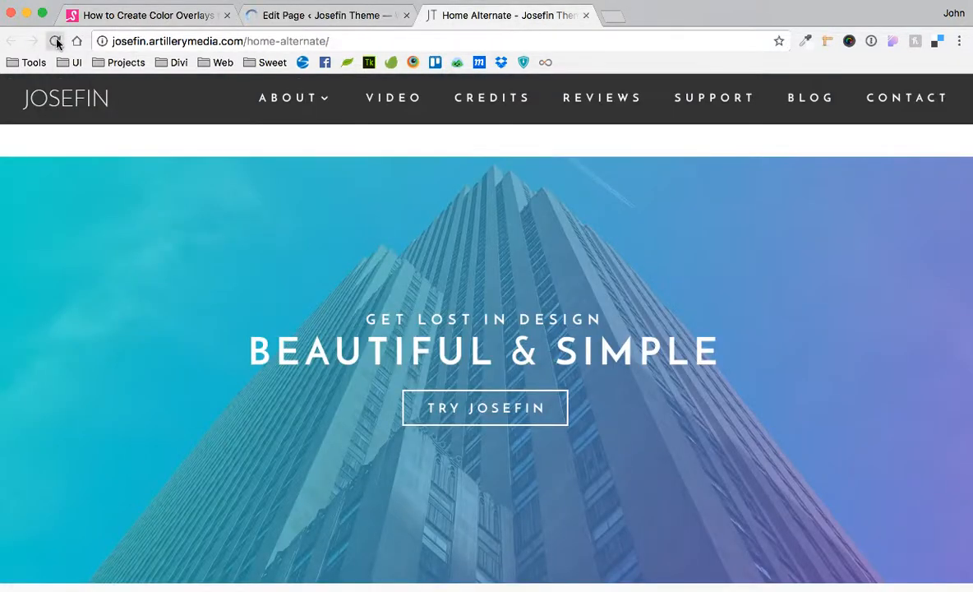
left_click(56, 41)
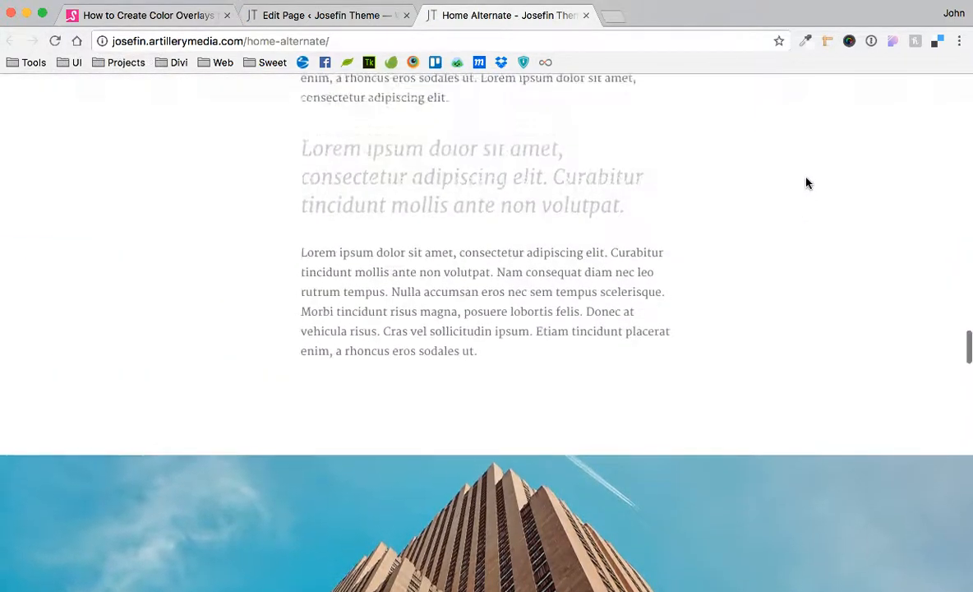
scroll("down", 3)
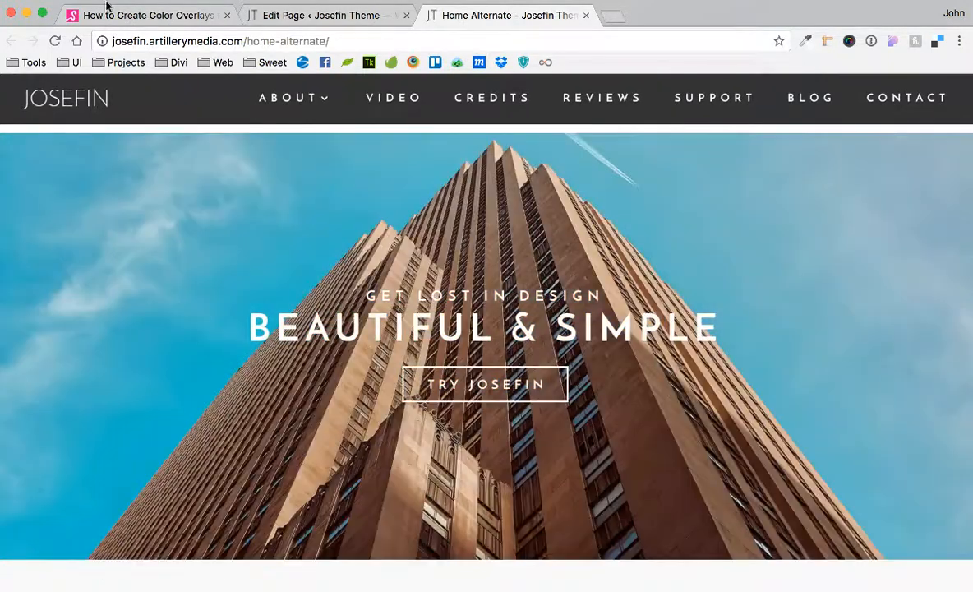
left_click(148, 15)
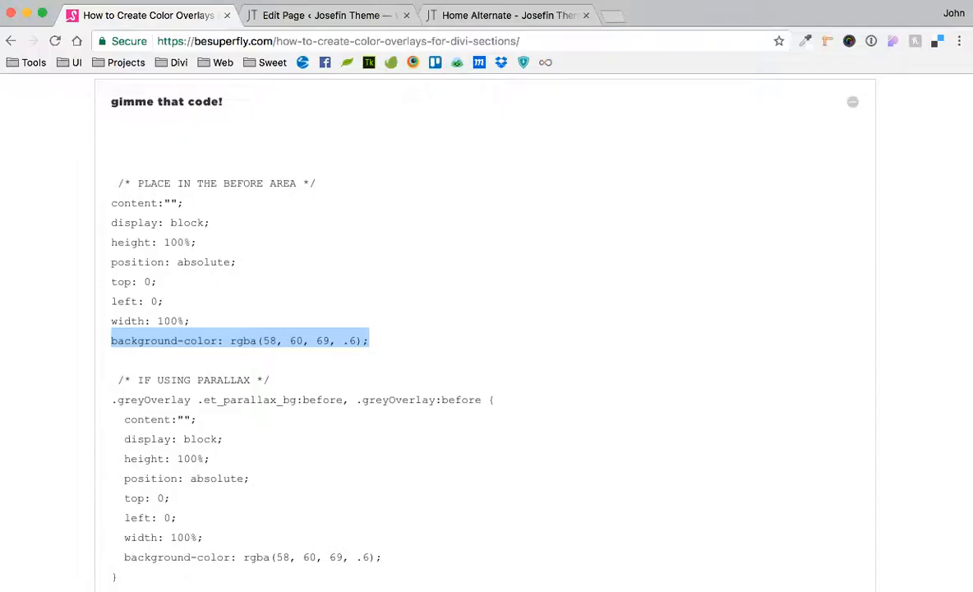
Step: Bring up the Get Lost in Design section's Custom CSS Before field
left_click(325, 15)
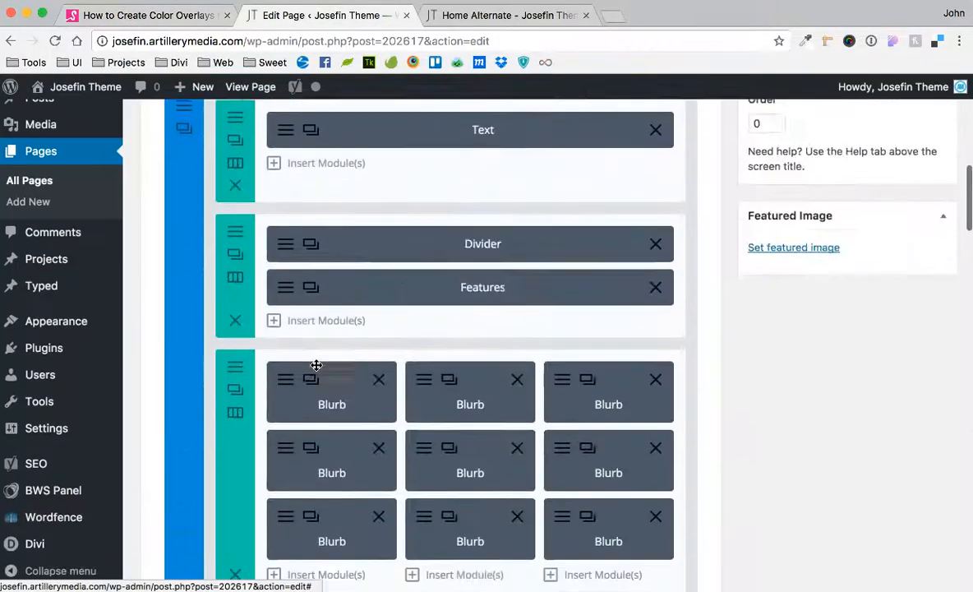
scroll("up", 3)
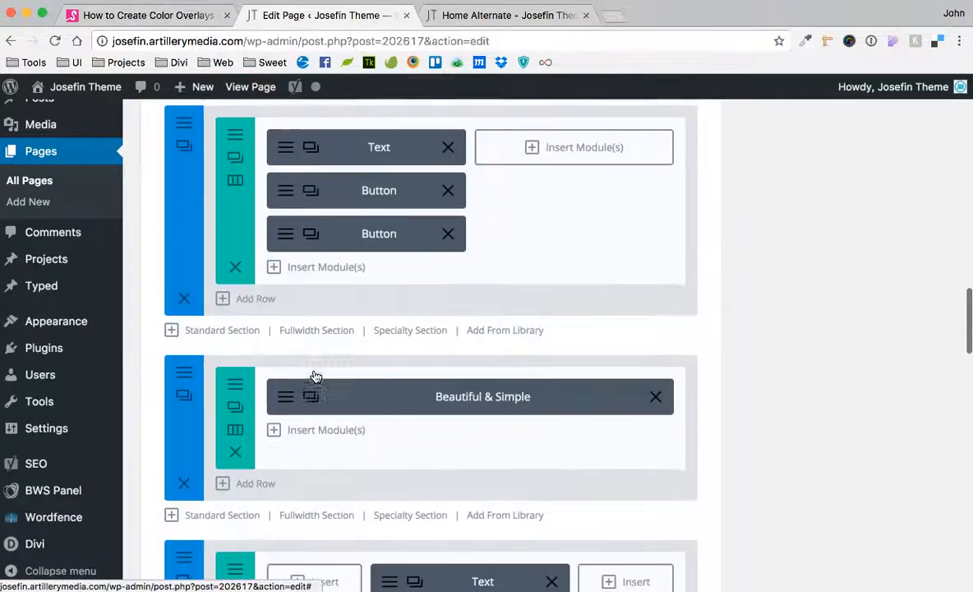
scroll("down", 3)
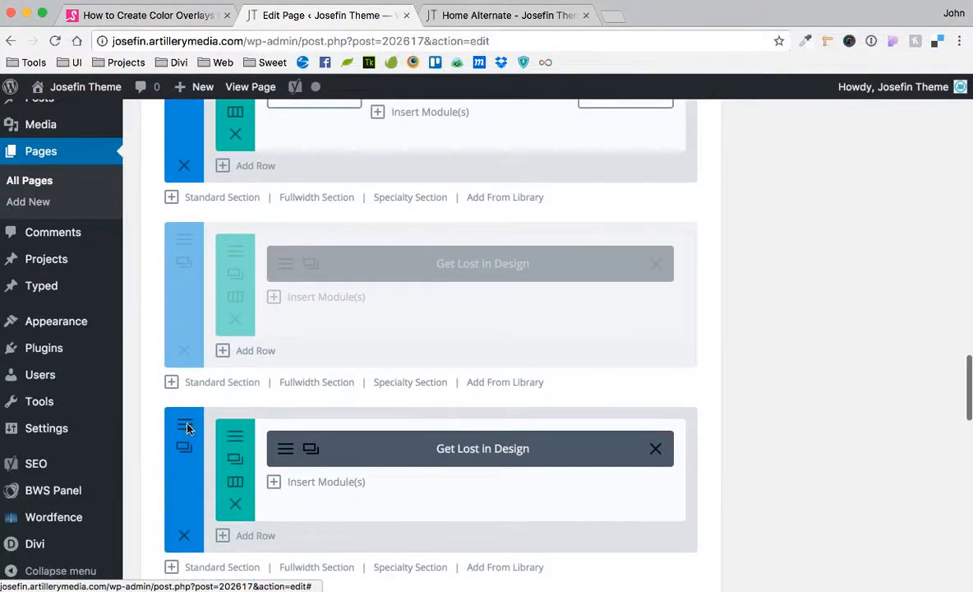
left_click(184, 425)
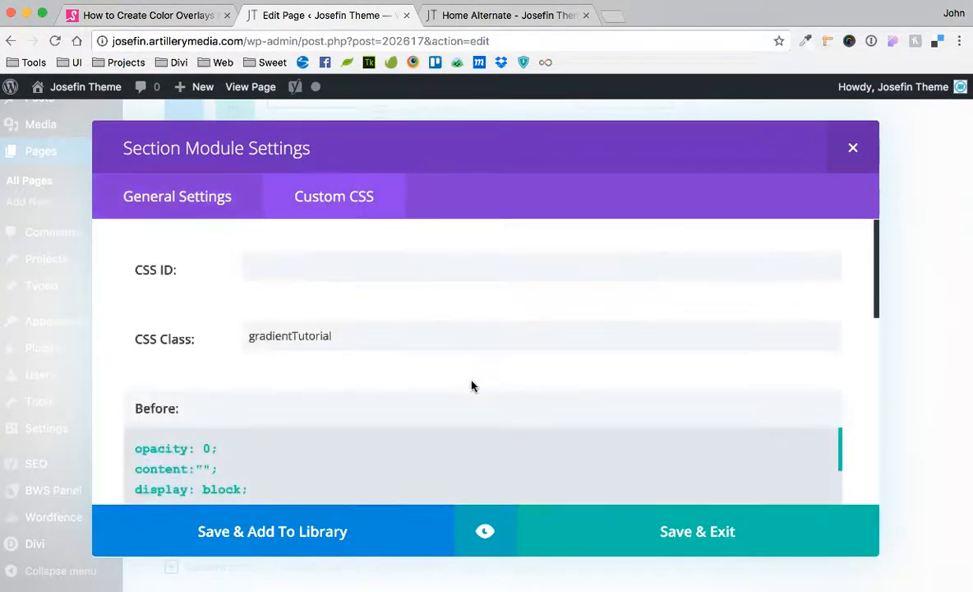
scroll("down", 3)
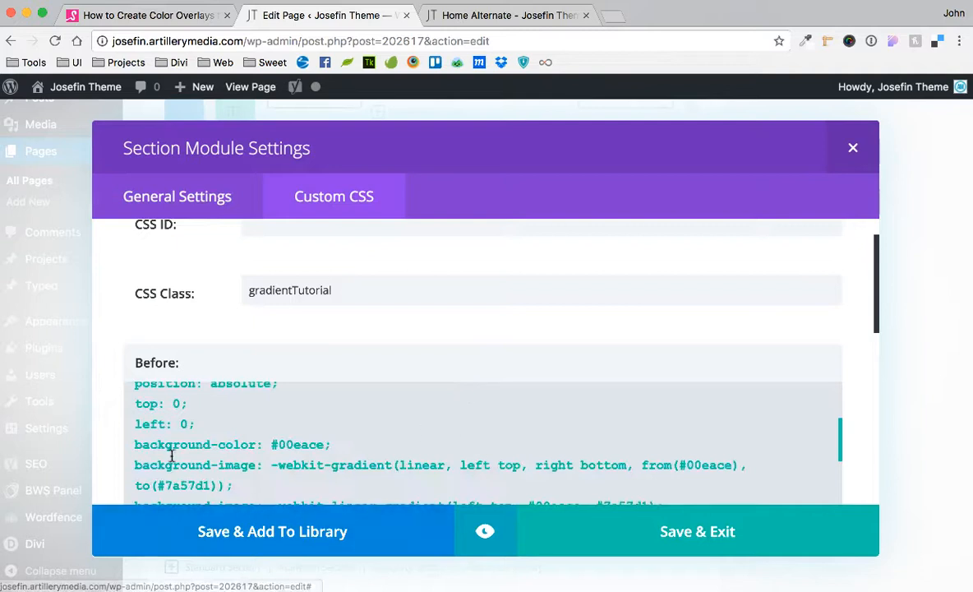
scroll("down", 3)
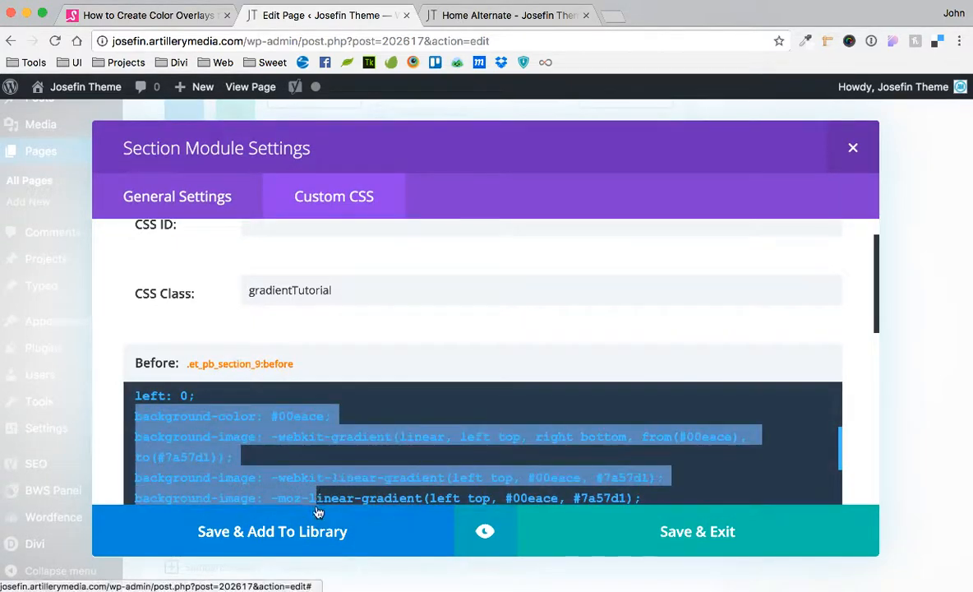
scroll("down", 3)
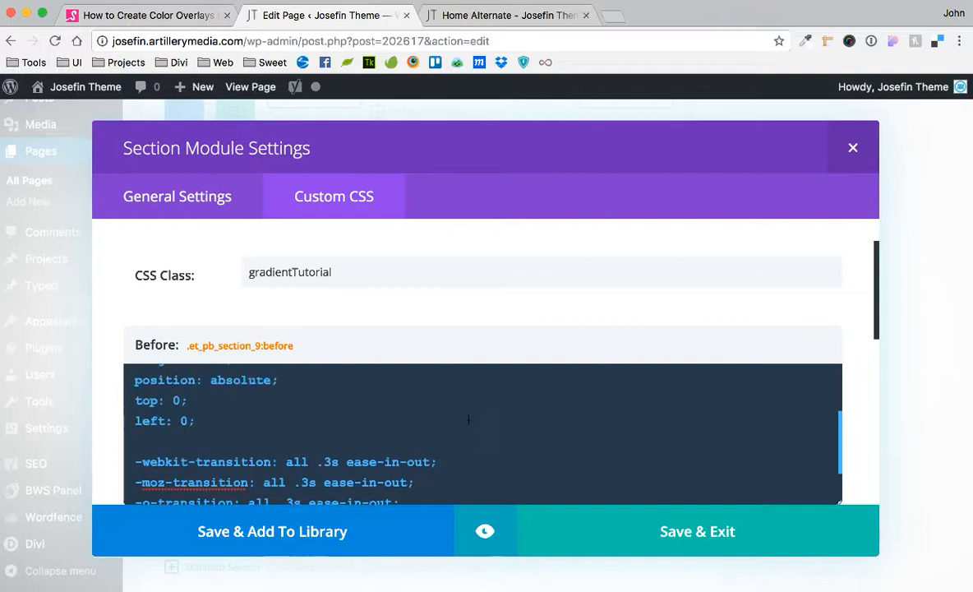
Step: Replace the gradient with 'background-color: rgba(58, 60, 69, .6);', then change its colour to #000
type("background-color: rgba(58, 60, 69, .6);")
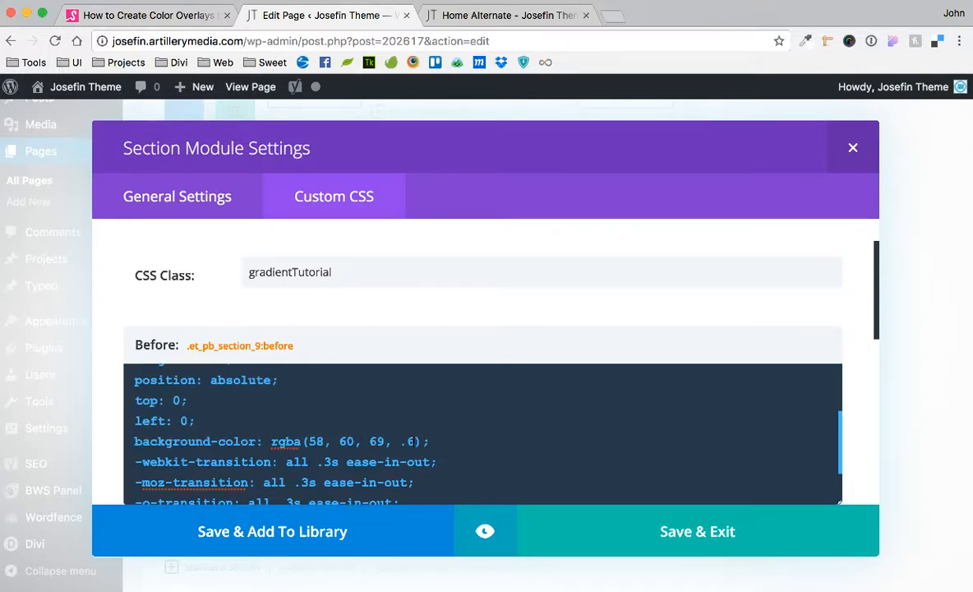
left_click(395, 441)
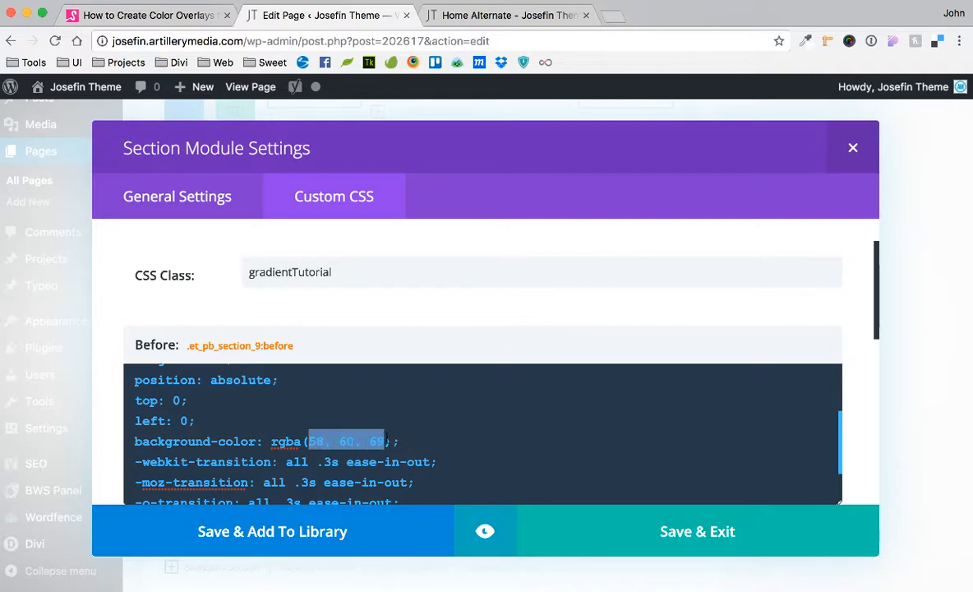
type("0,0,")
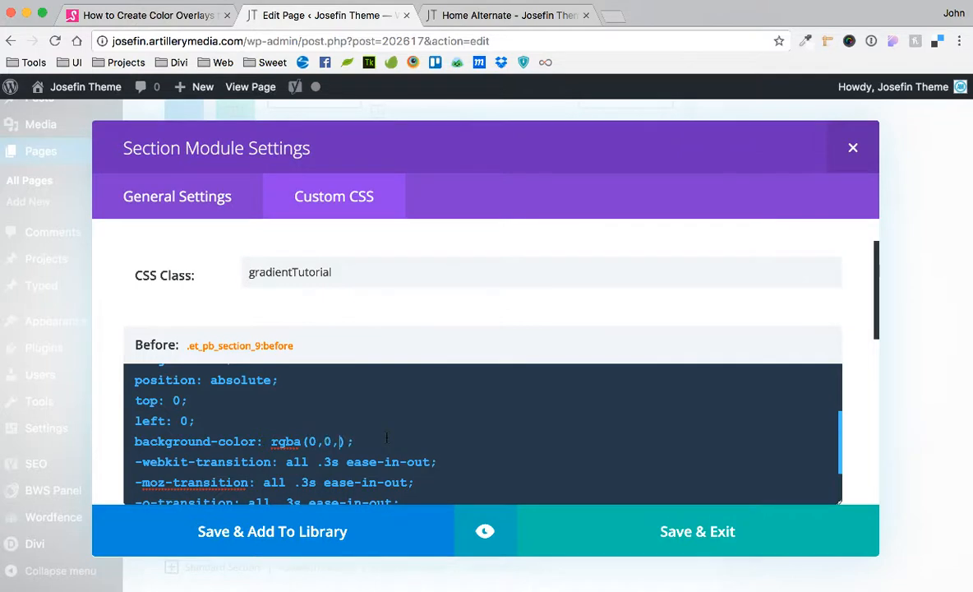
type("0")
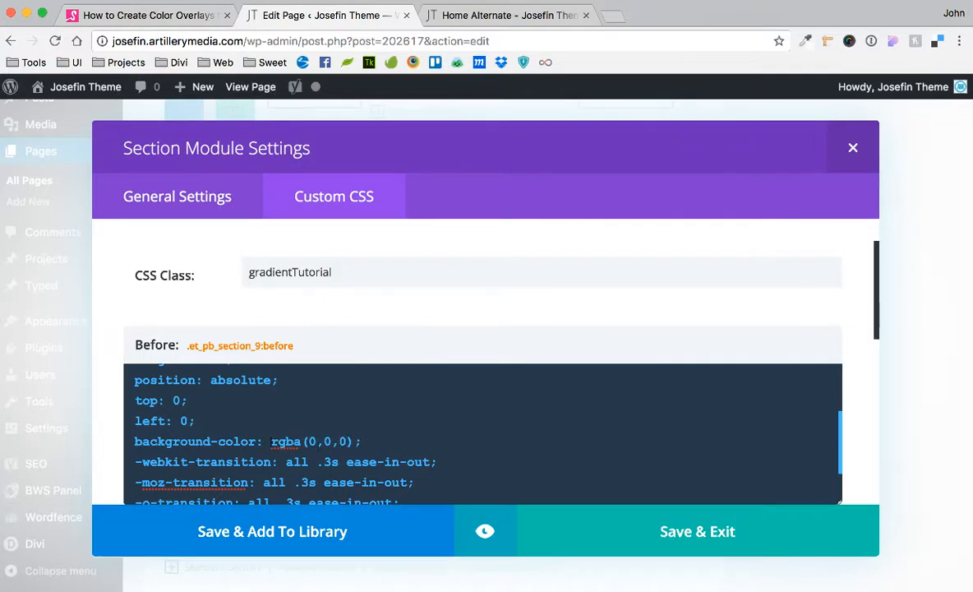
type("#")
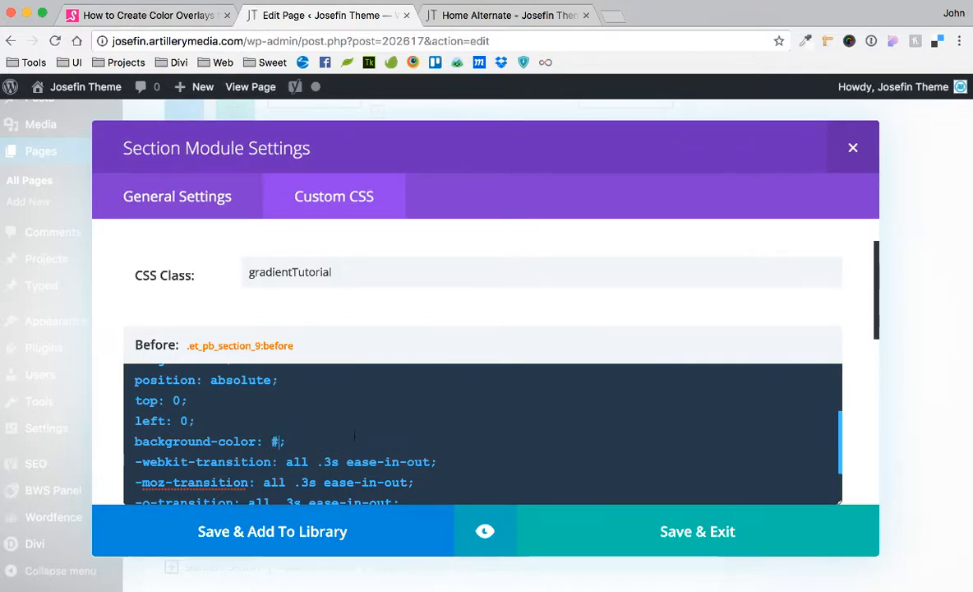
type("000")
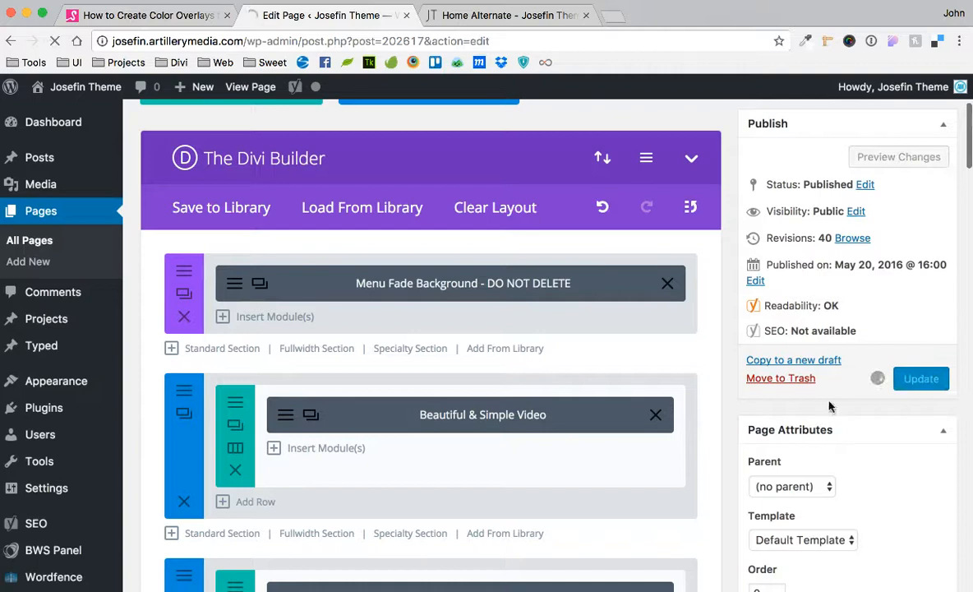
Step: Reload the live Home Alternate page to see the hero's near-black overlay
left_click(506, 15)
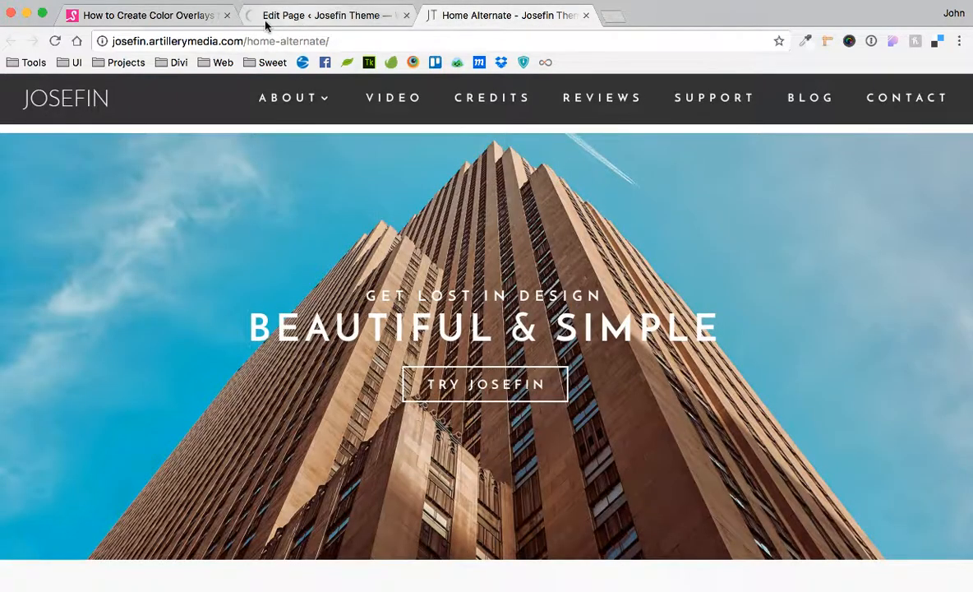
left_click(55, 42)
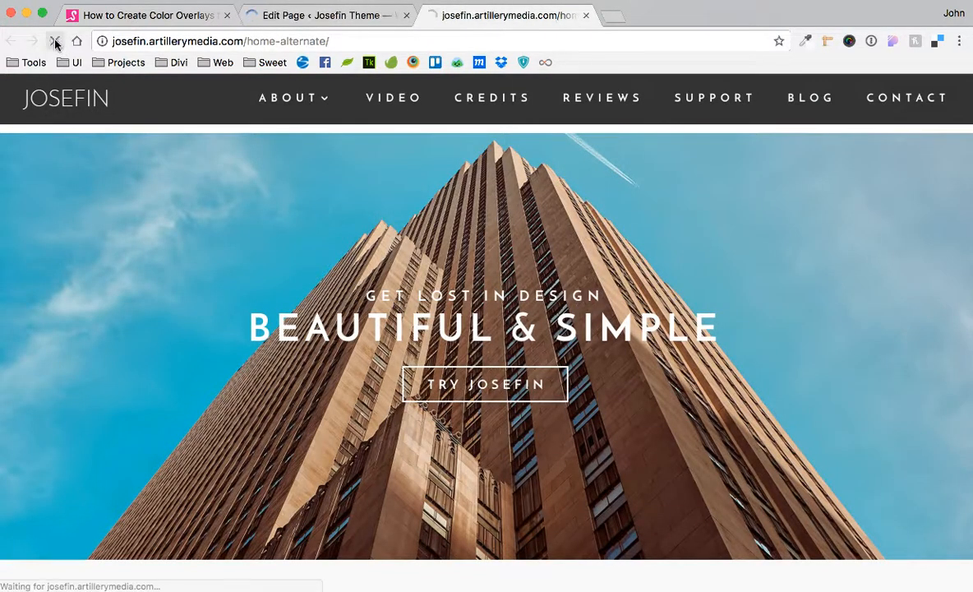
left_click(55, 41)
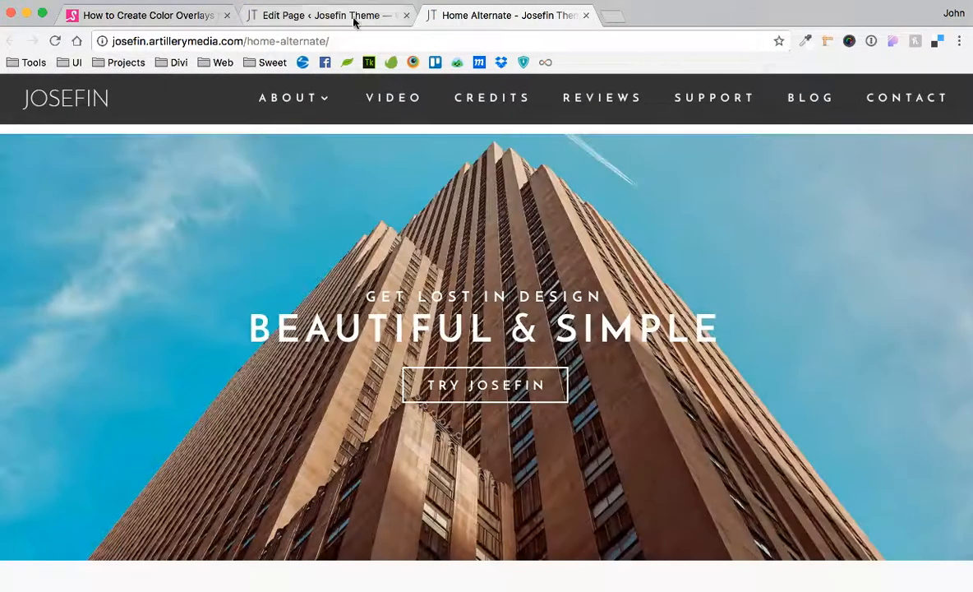
left_click(321, 15)
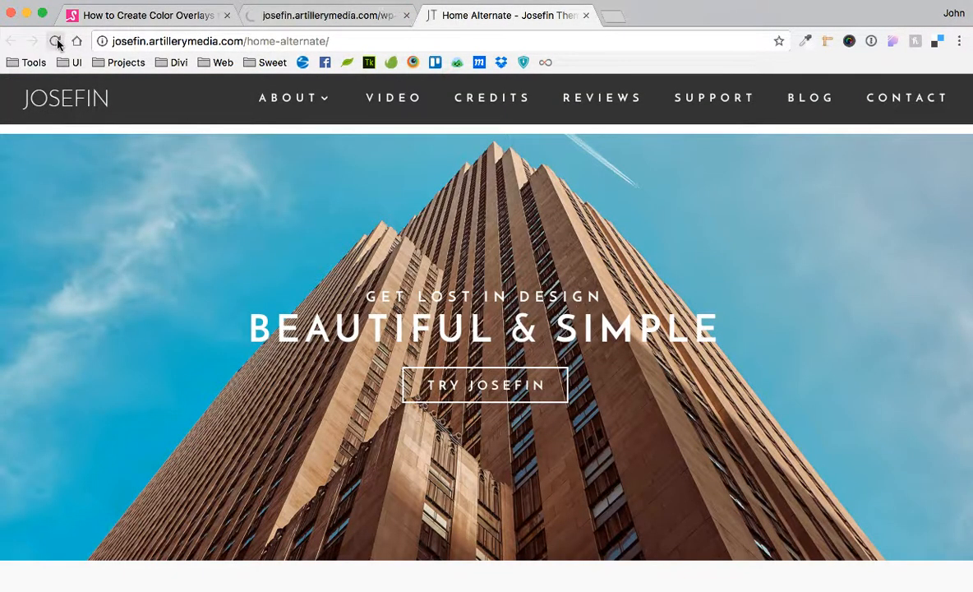
left_click(56, 41)
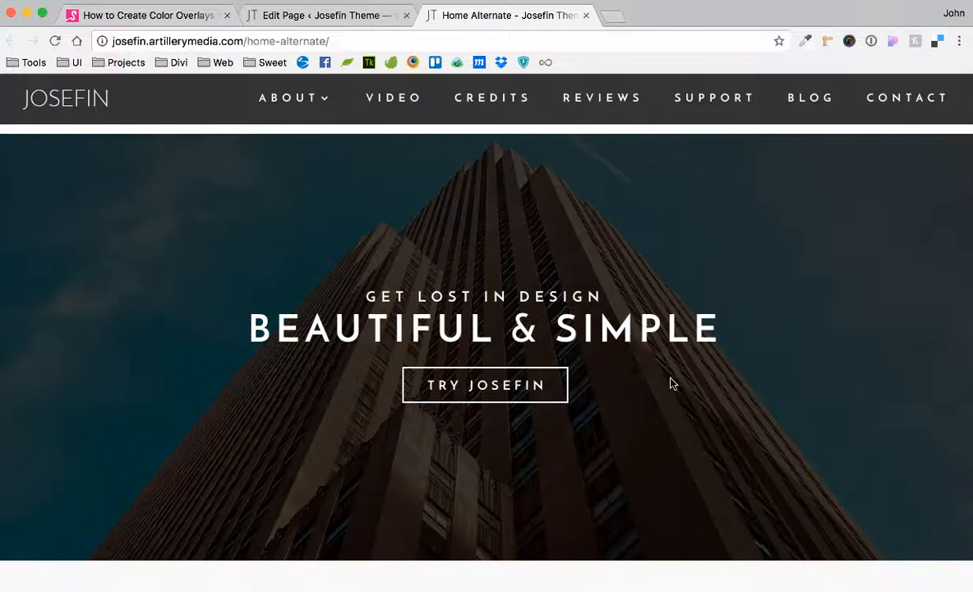
mouse_move(622, 243)
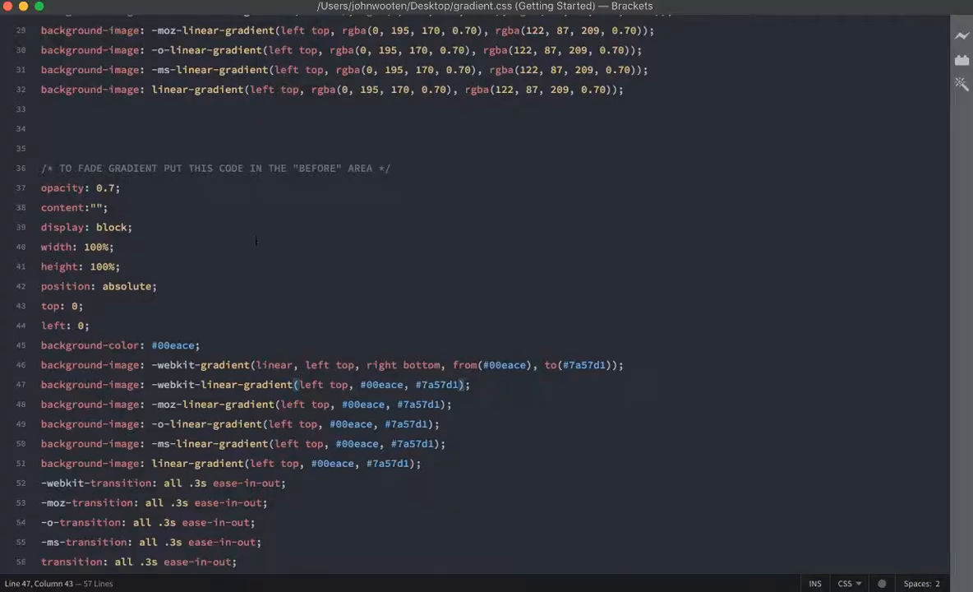
scroll("up", 3)
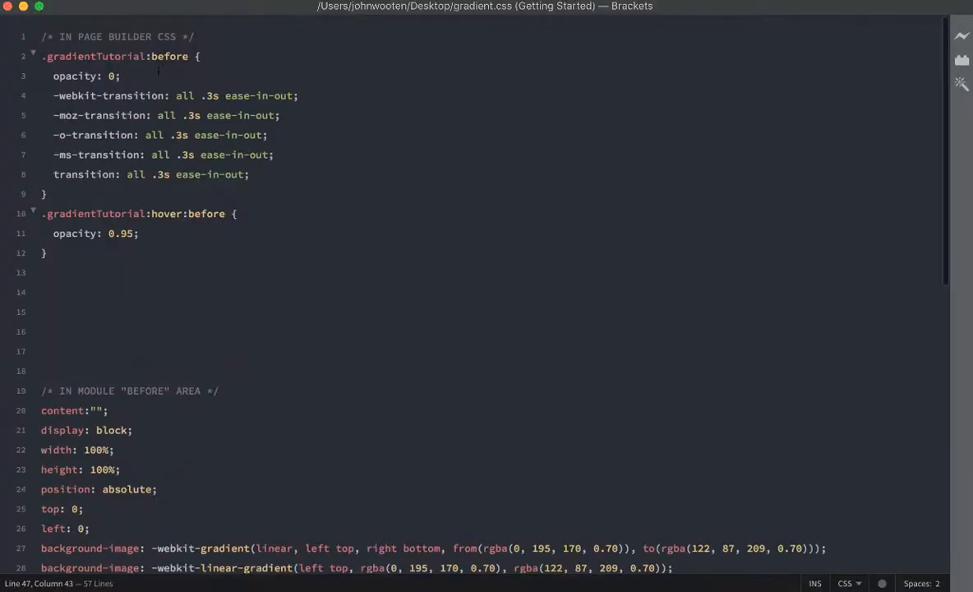
scroll("down", 3)
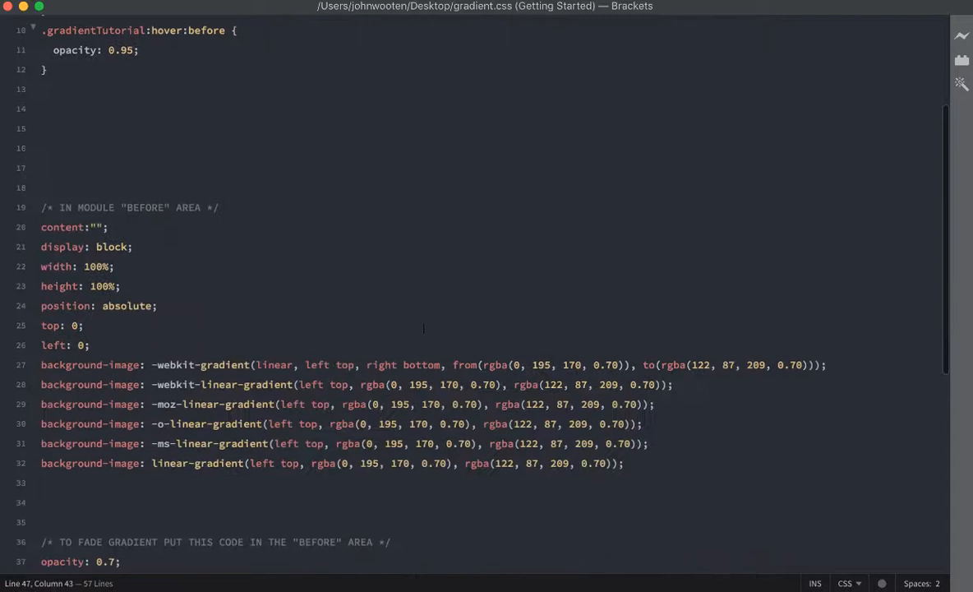
scroll("down", 3)
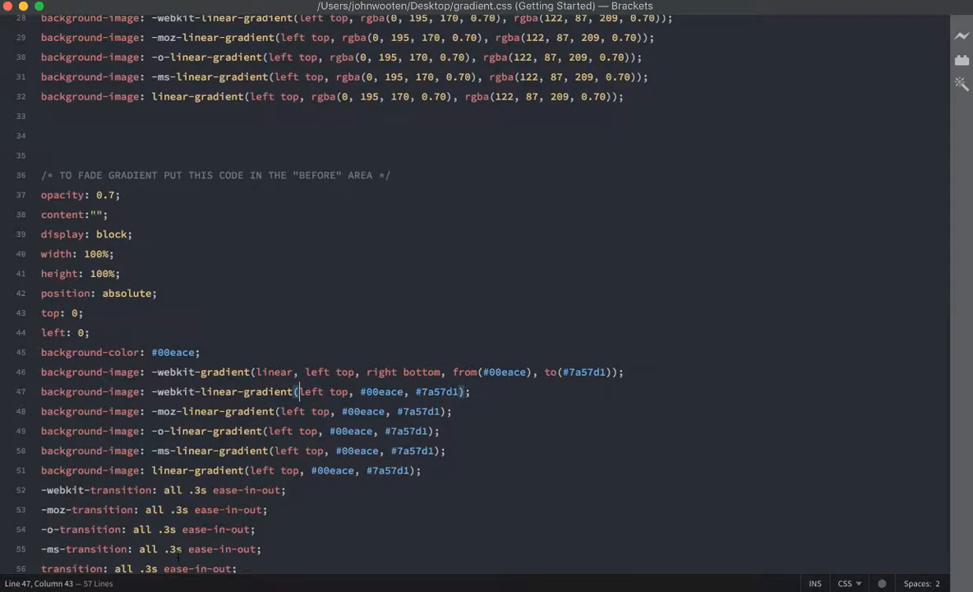
scroll("up", 3)
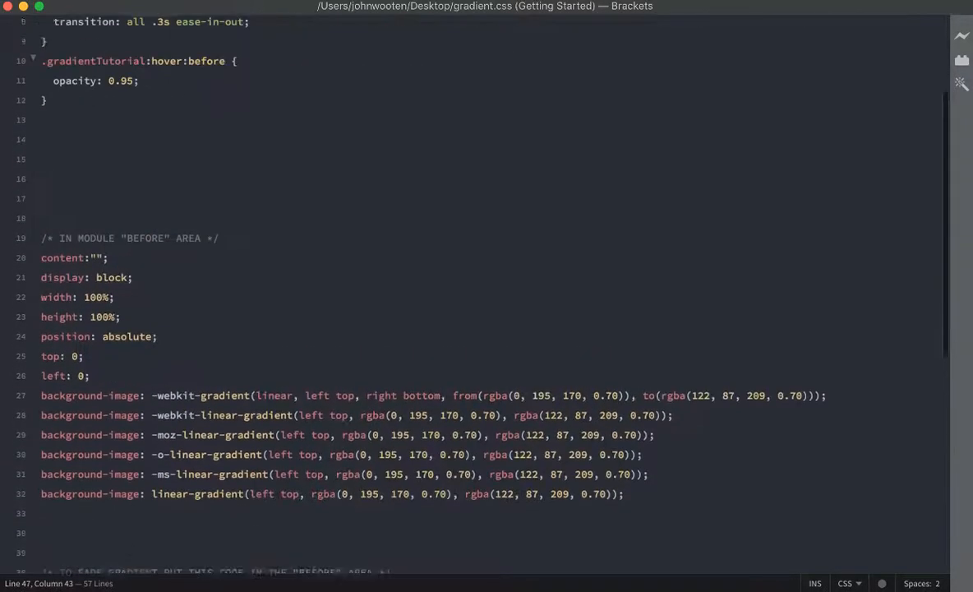
scroll("up", 3)
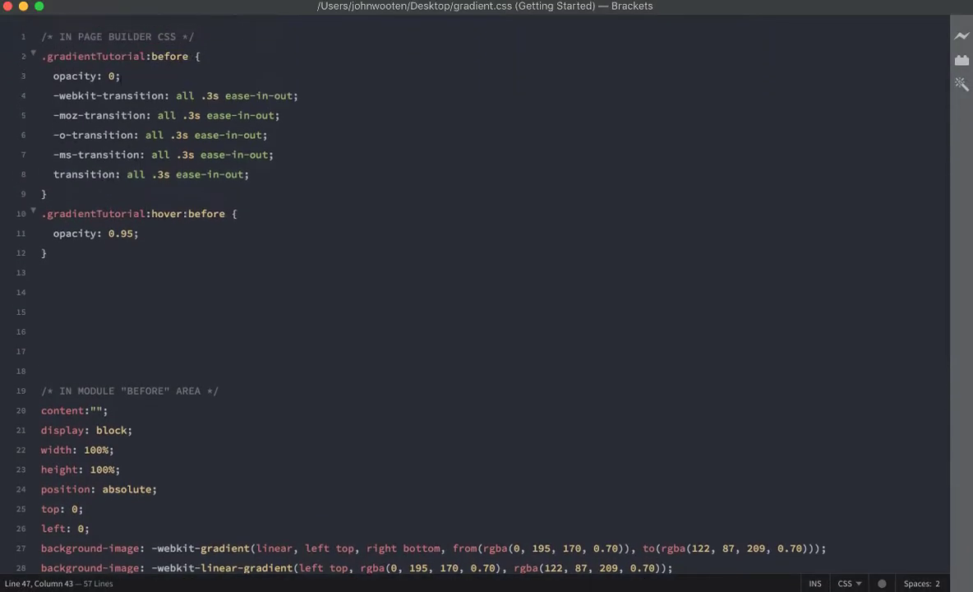
scroll("down", 3)
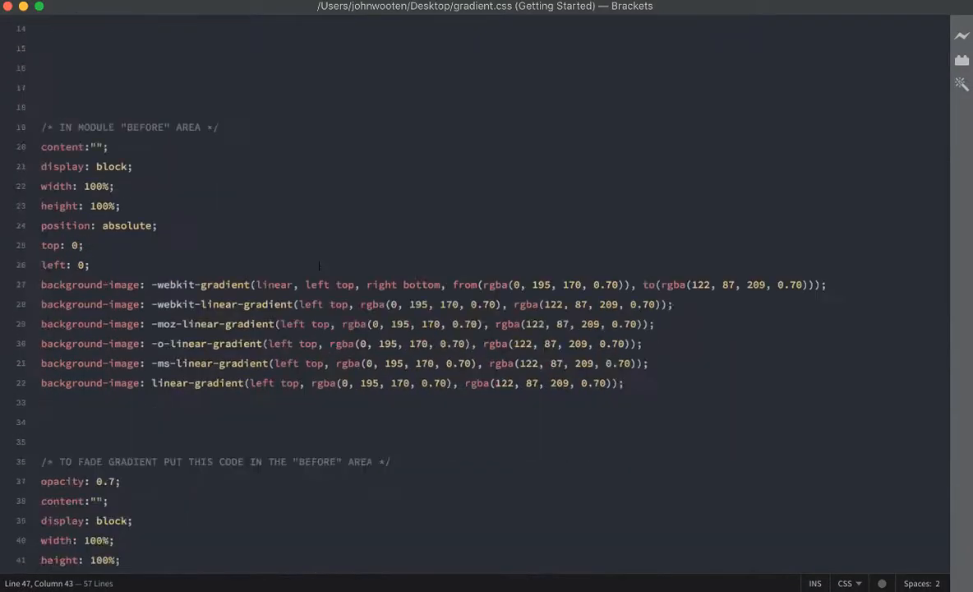
scroll("down", 3)
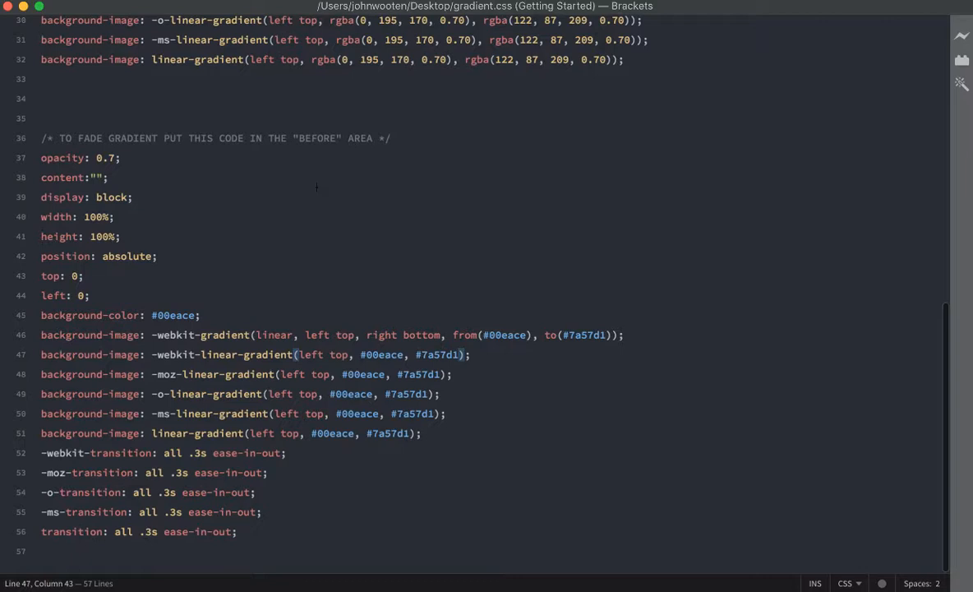
scroll("up", 3)
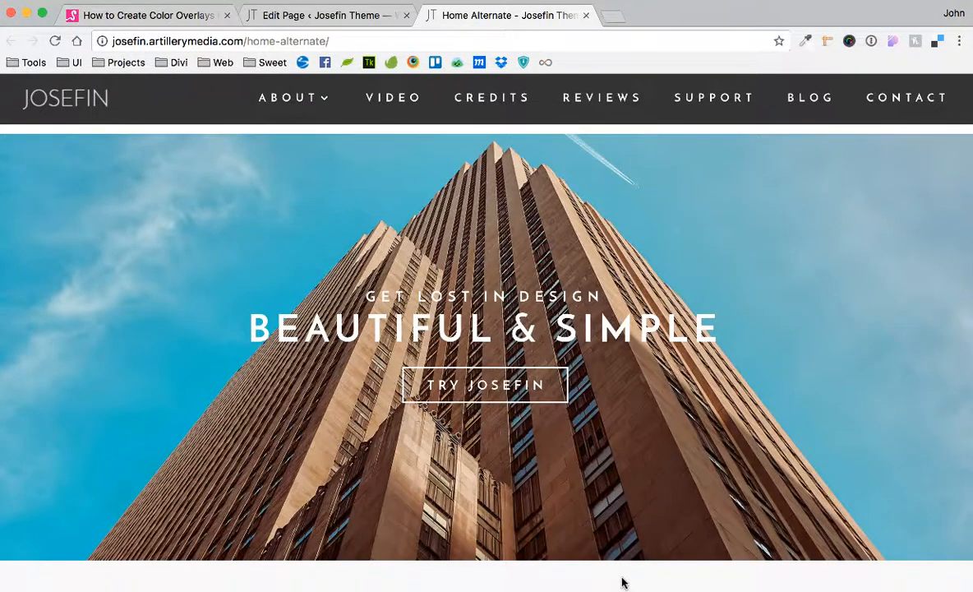
Step: Save the hero section's overlay settings with 0.5 base opacity and update the page
left_click(325, 15)
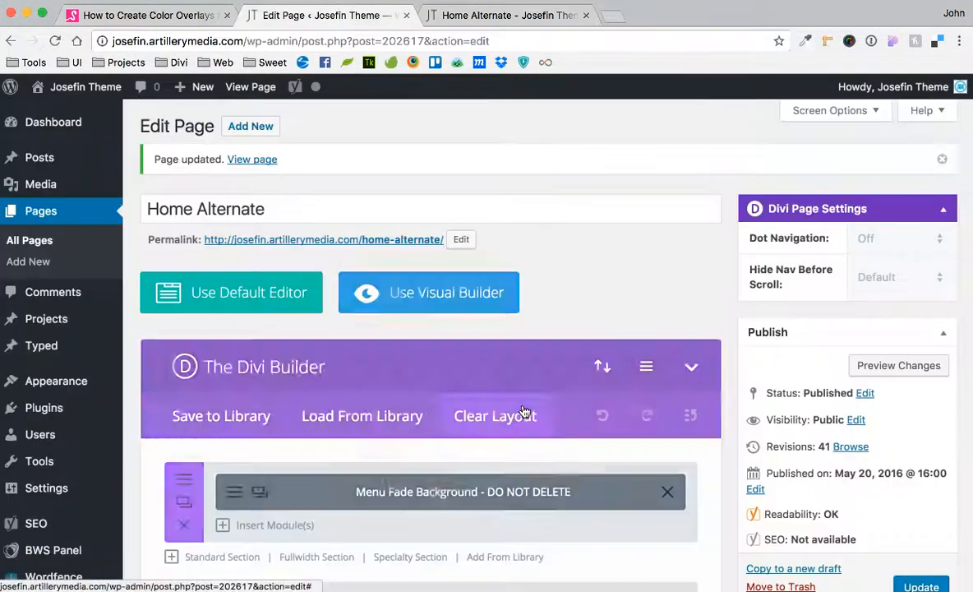
scroll("down", 3)
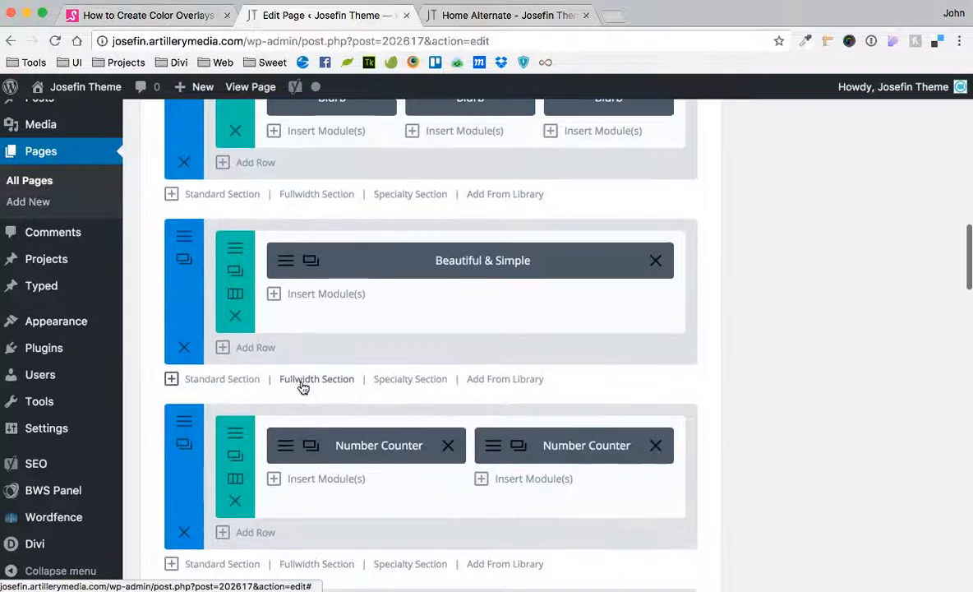
scroll("down", 3)
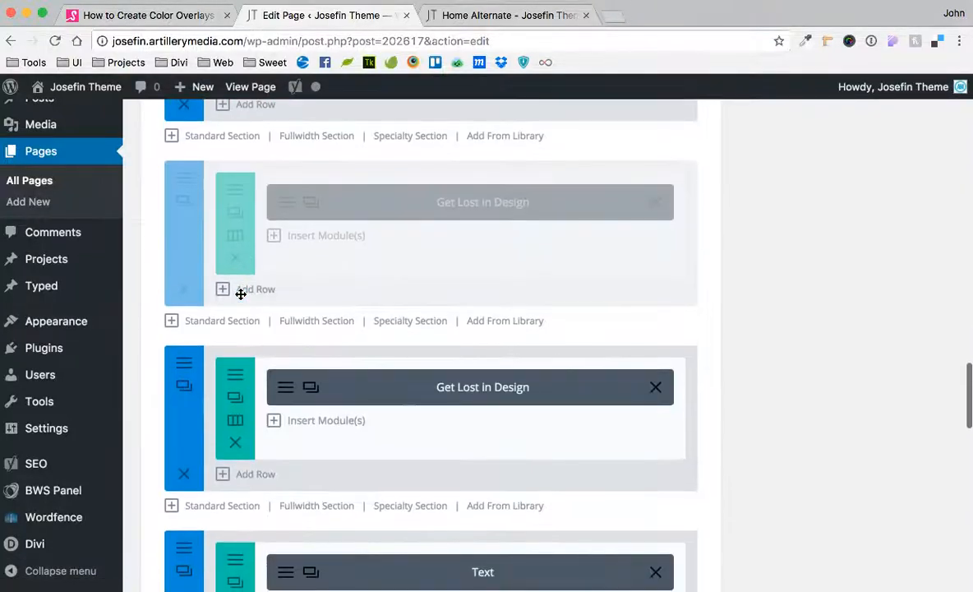
mouse_move(231, 346)
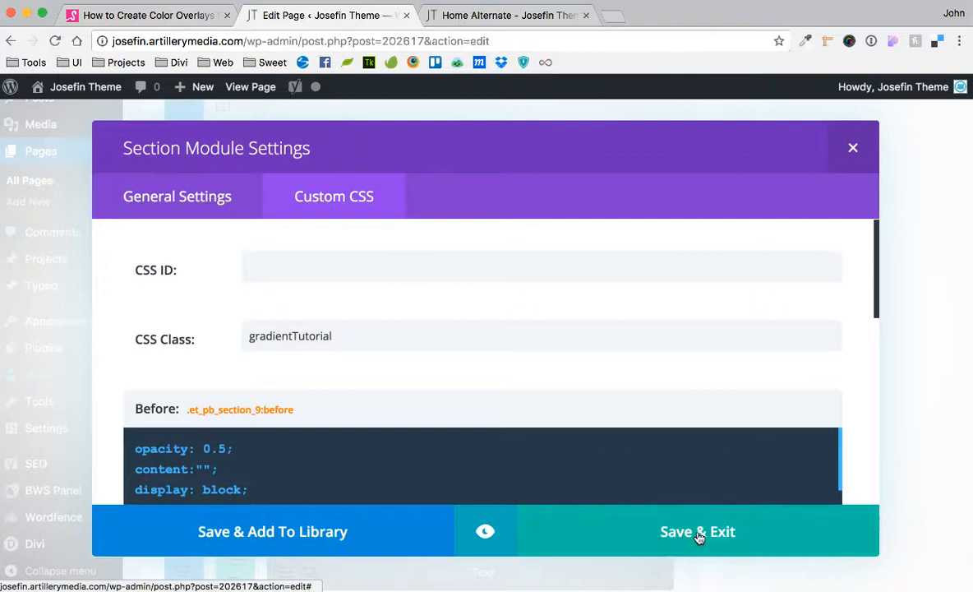
left_click(698, 530)
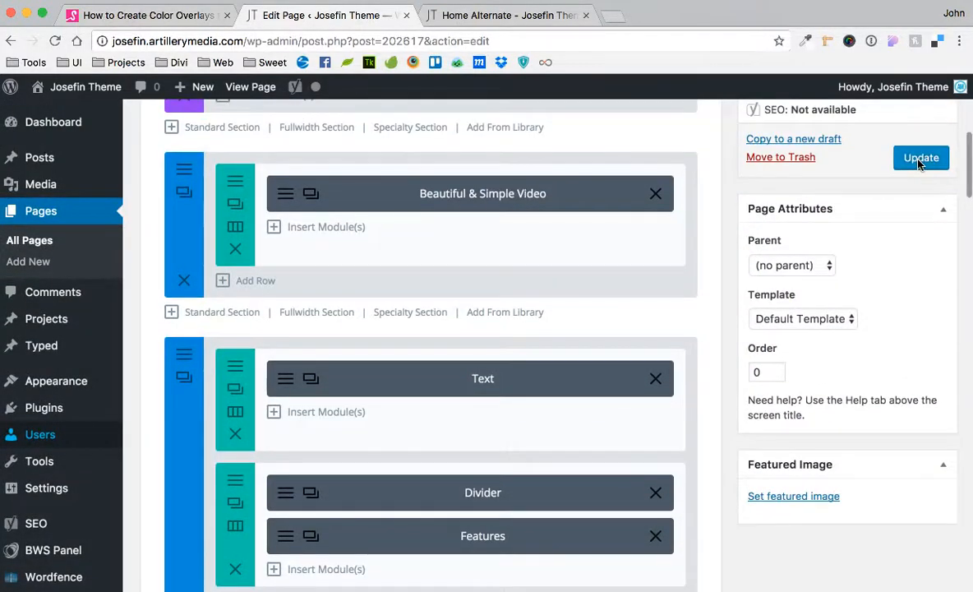
left_click(507, 14)
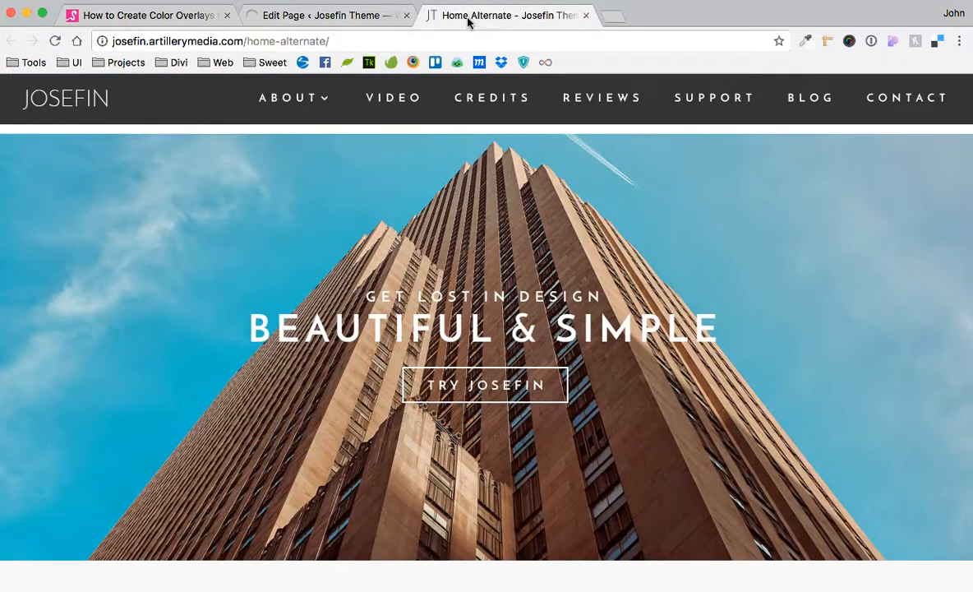
Step: Scroll the live Josefin page to view the hero's half-opacity dark overlay
scroll("down", 3)
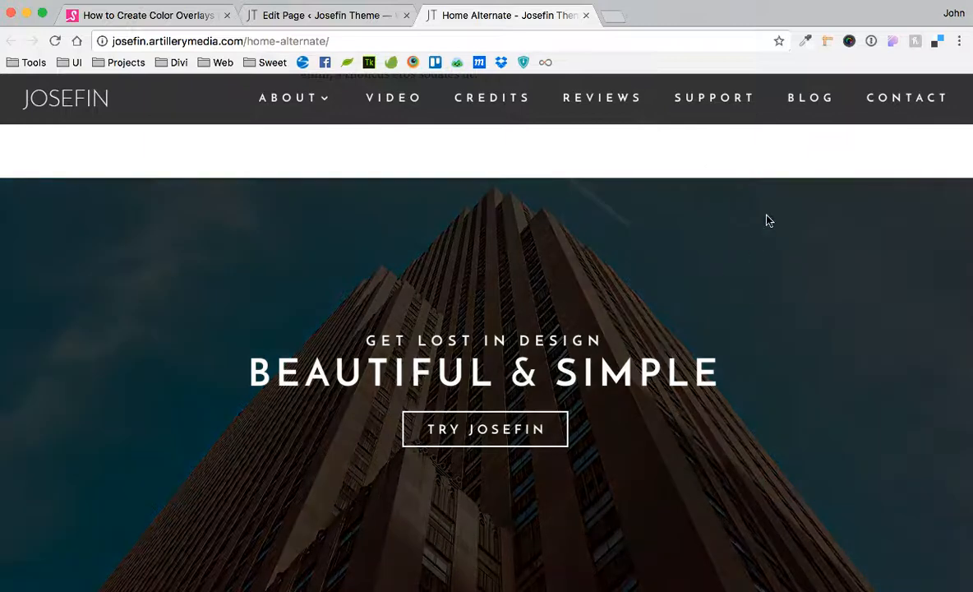
mouse_move(819, 293)
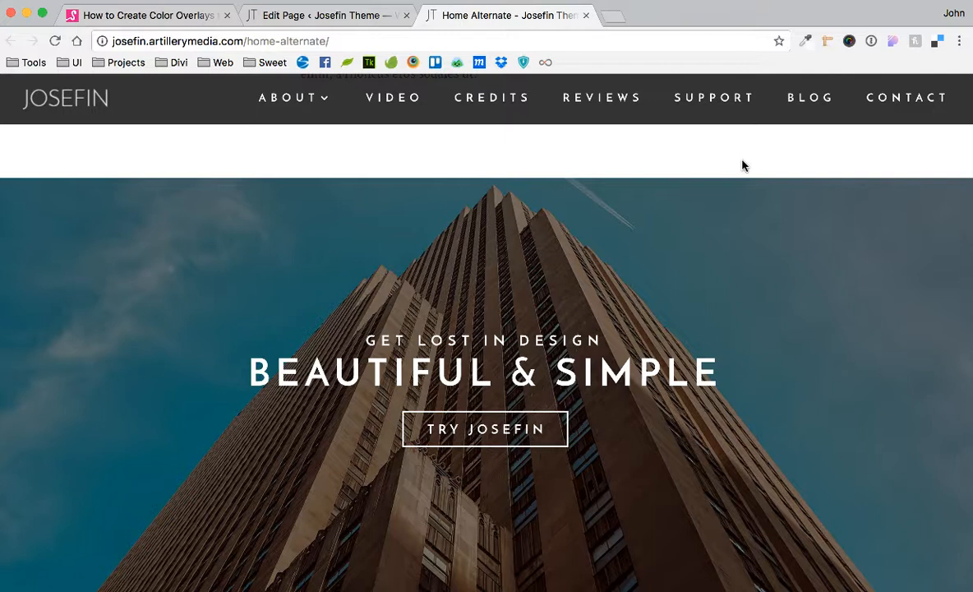
mouse_move(733, 164)
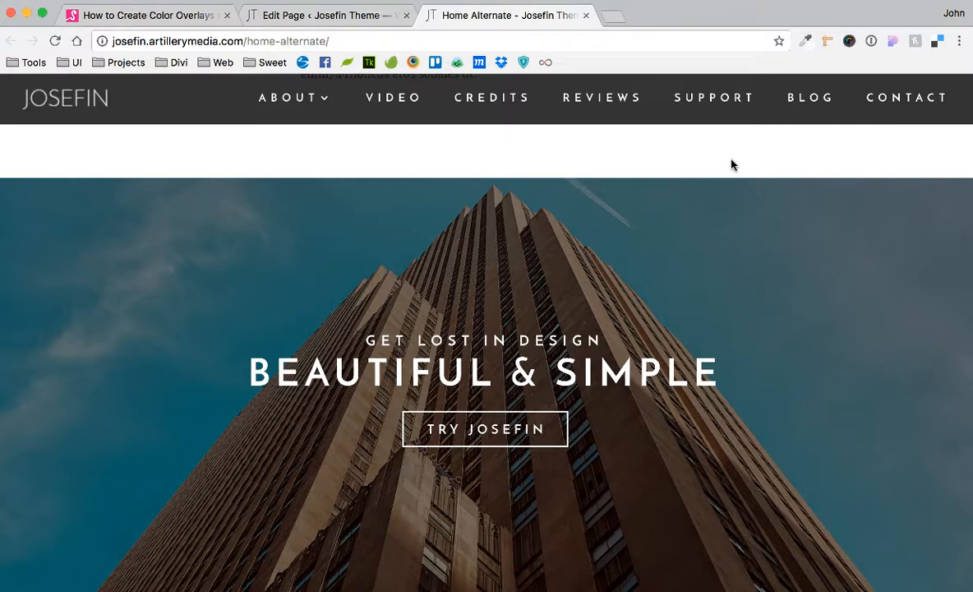
mouse_move(699, 170)
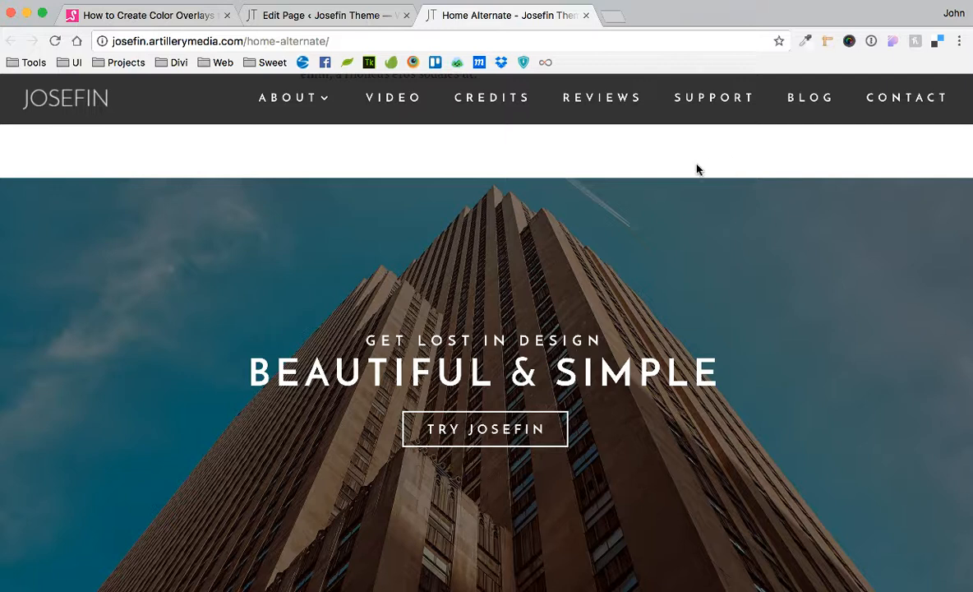